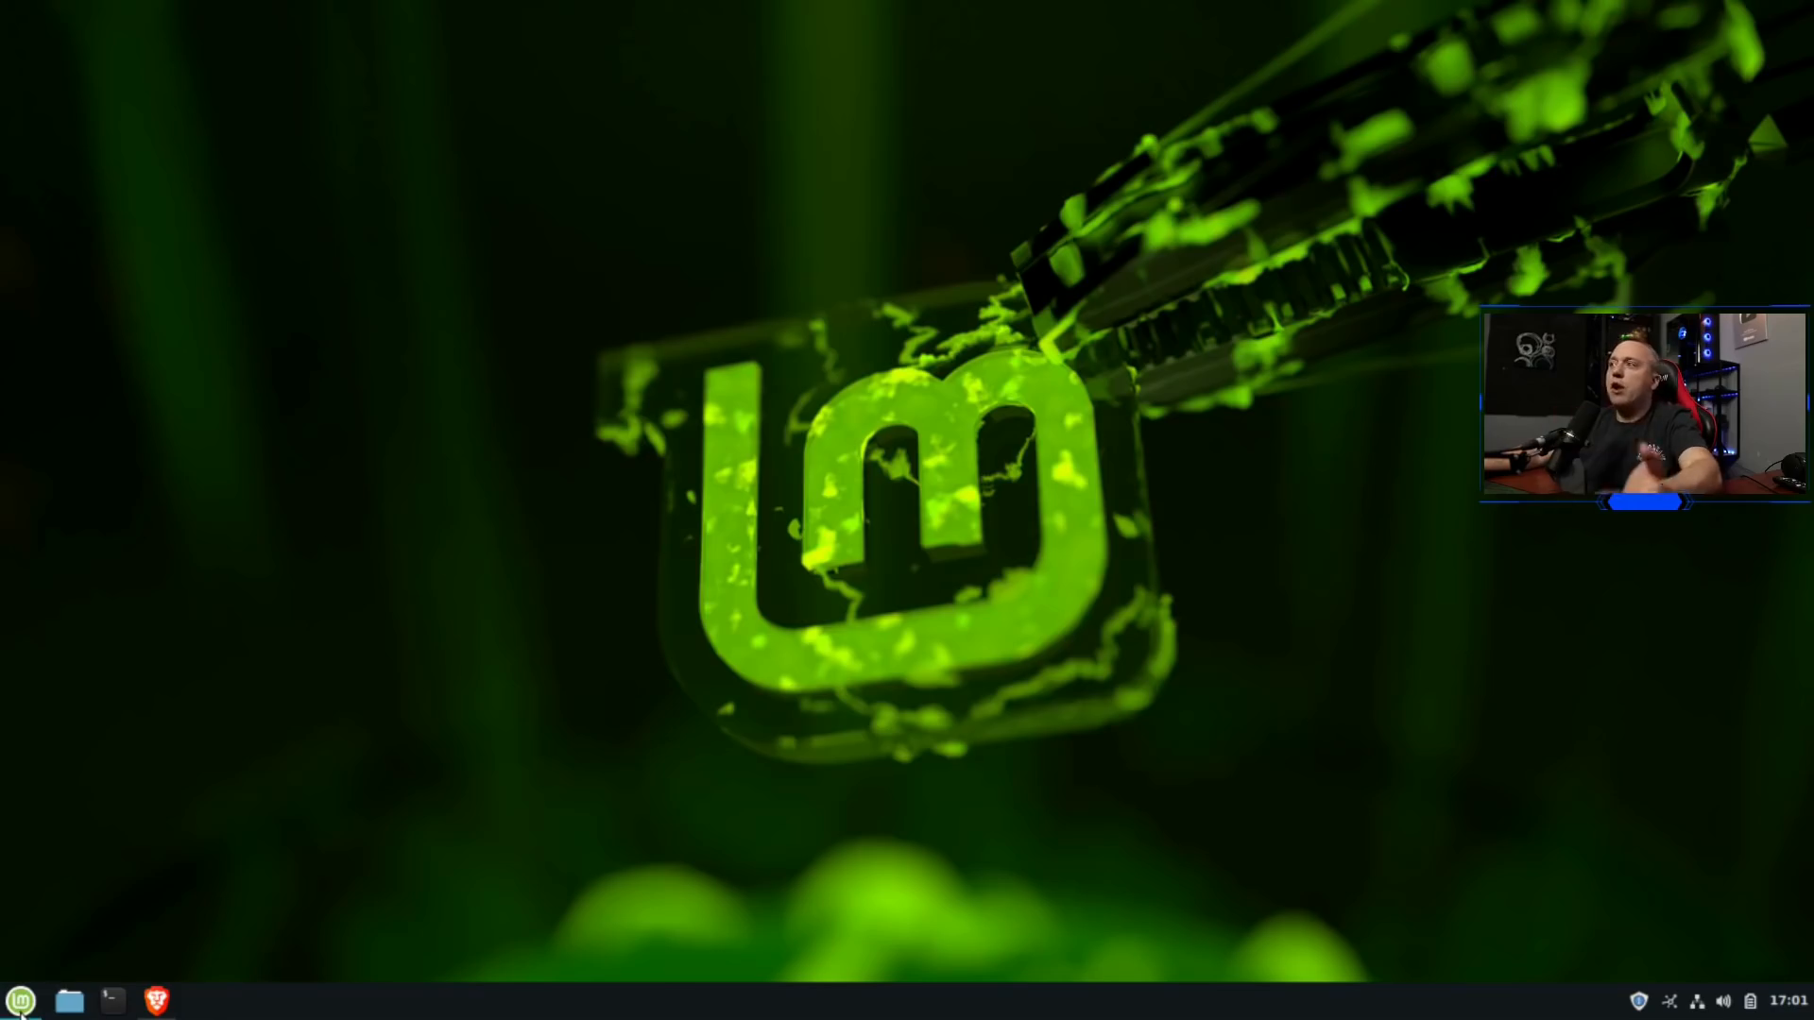
pyautogui.moveTo(671, 450)
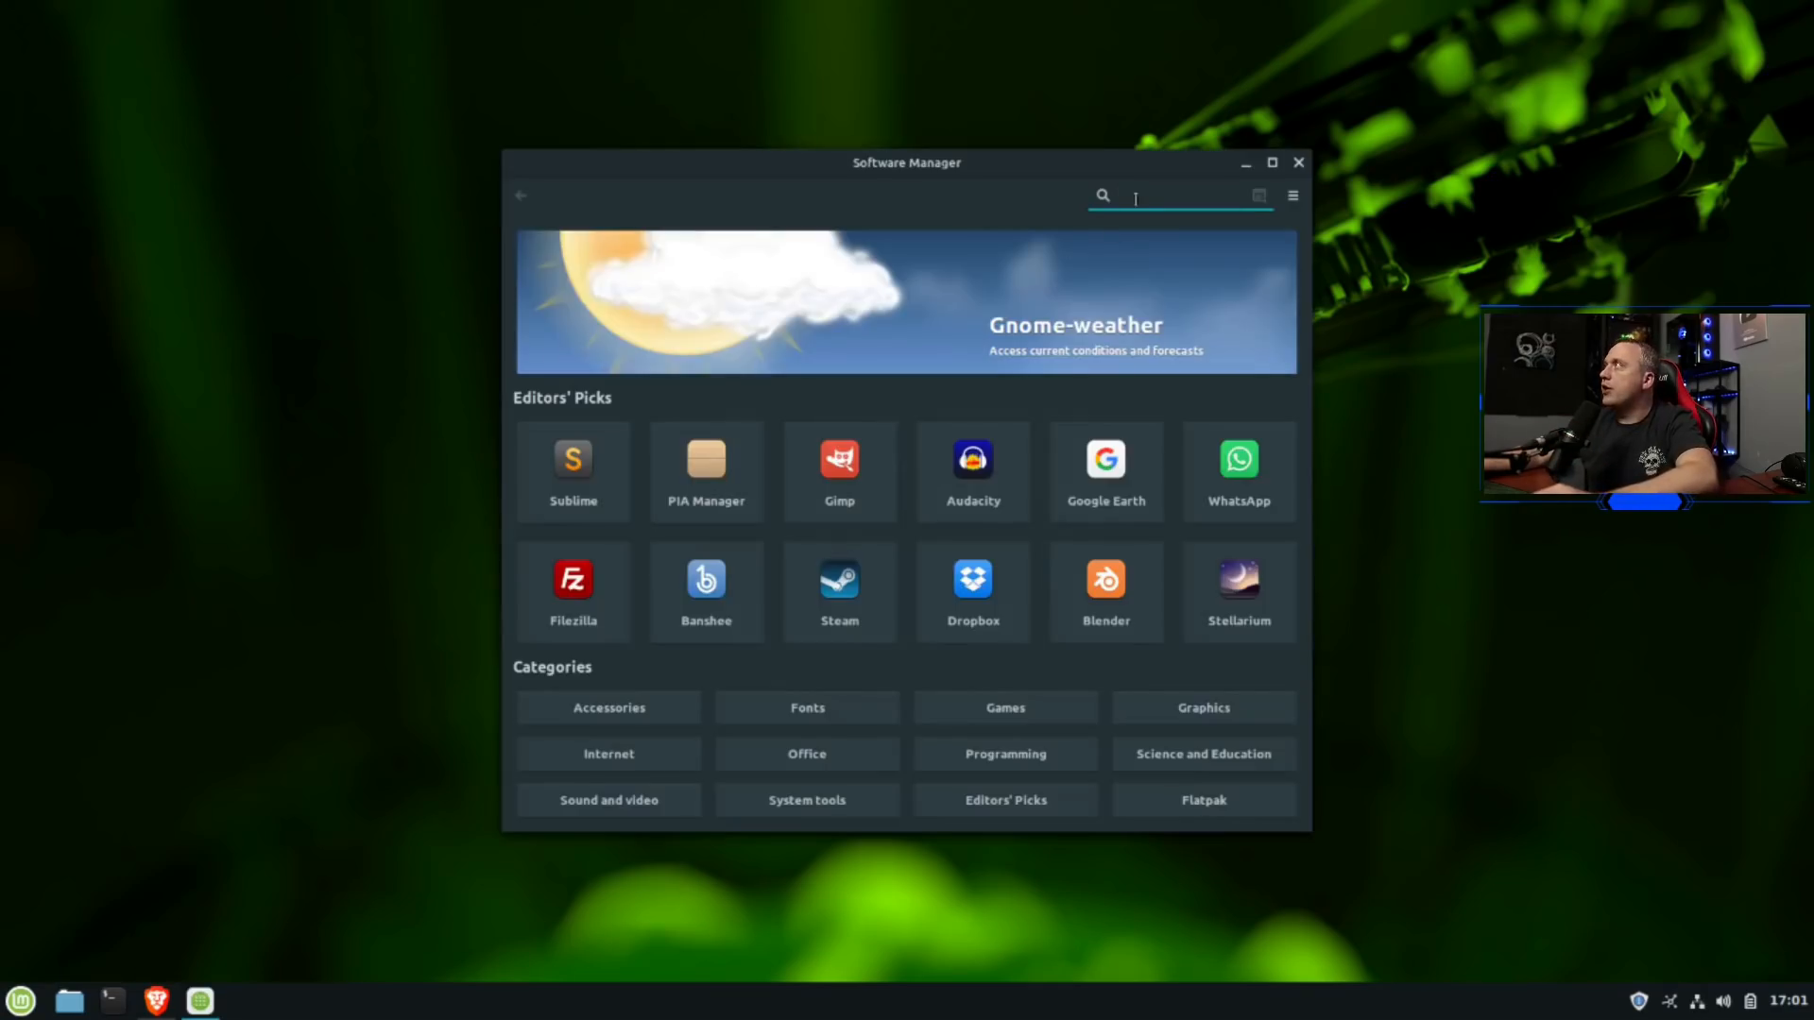
# Install the Steam package with its additional required packages, authenticating with the password, then launch Steam
pyautogui.write('steam')
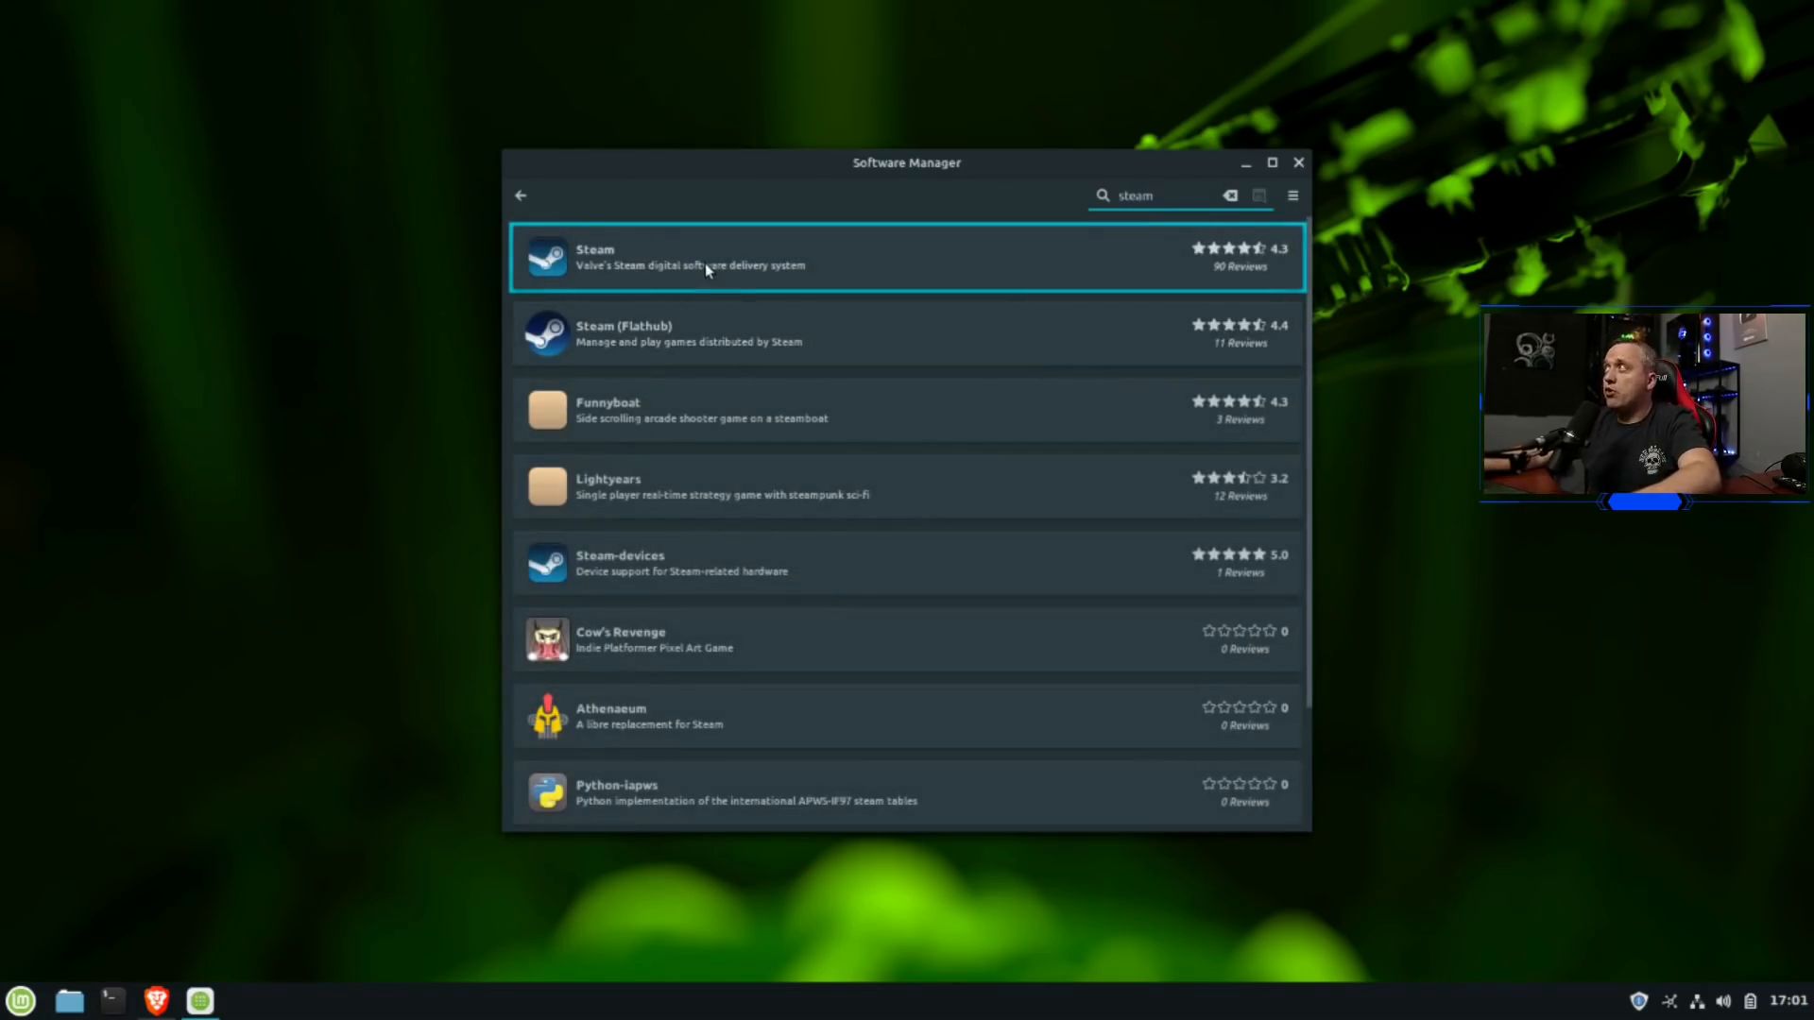
pyautogui.click(705, 257)
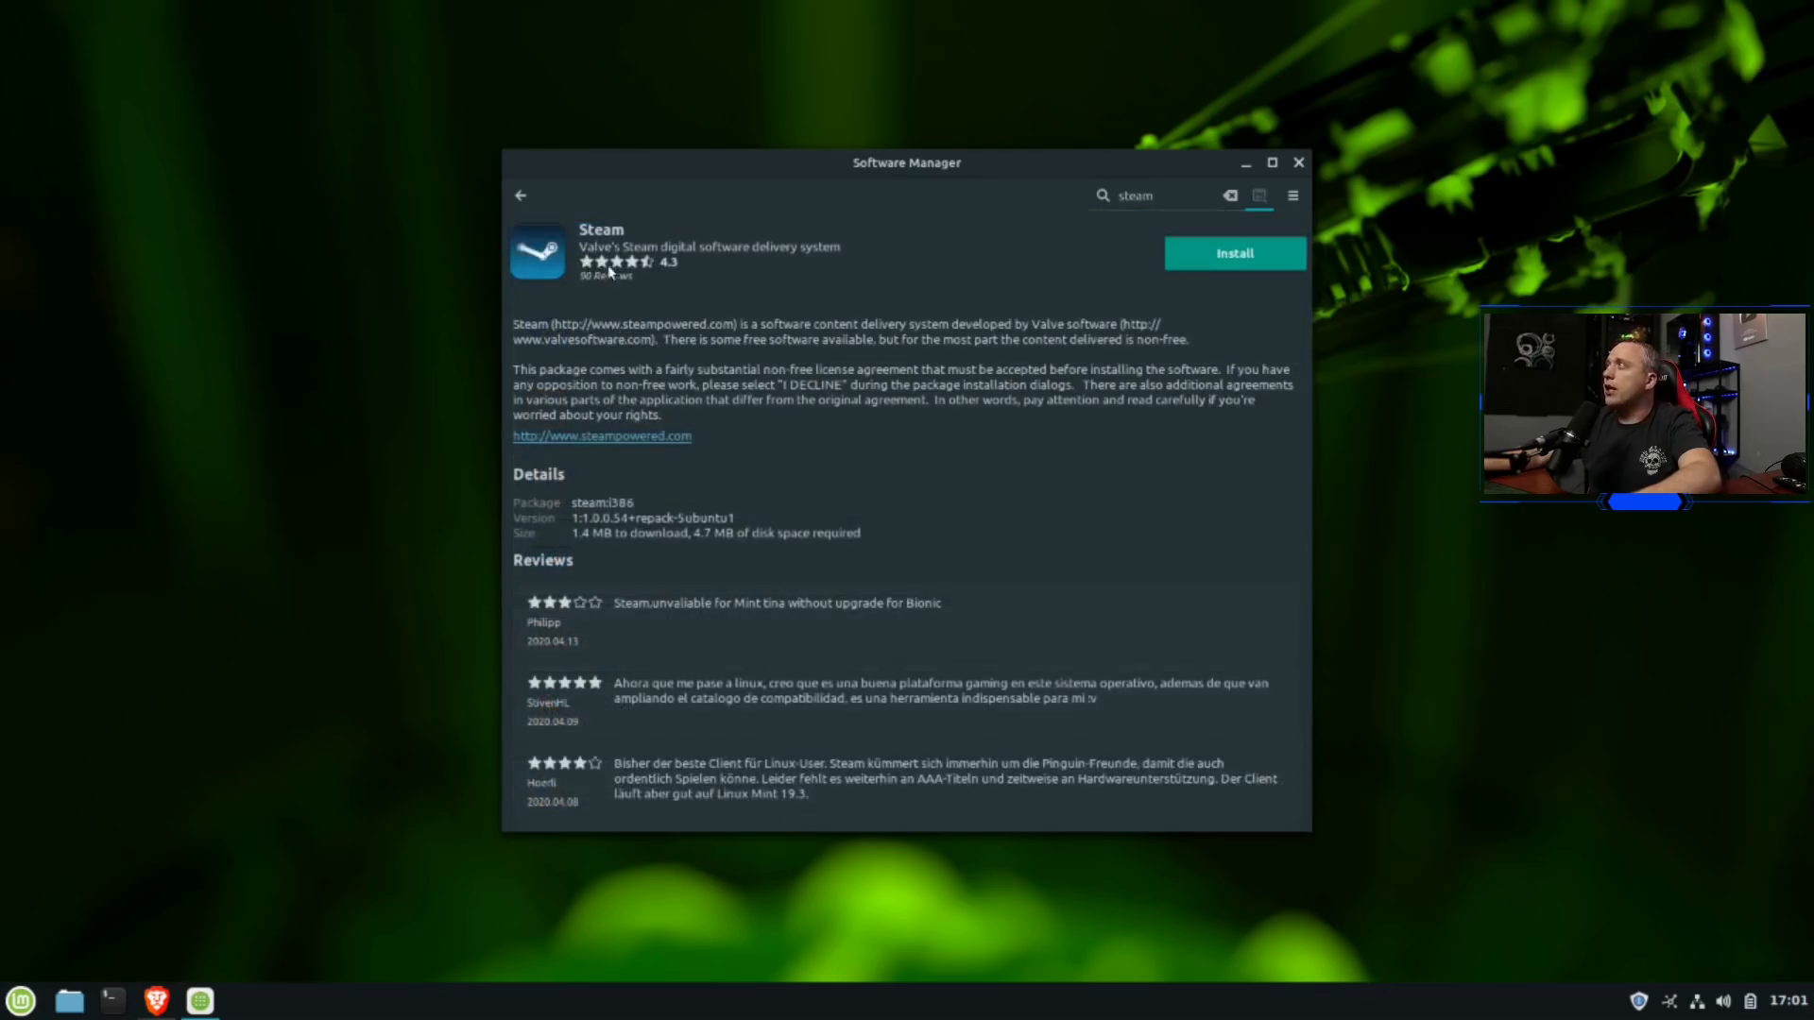
pyautogui.click(1234, 251)
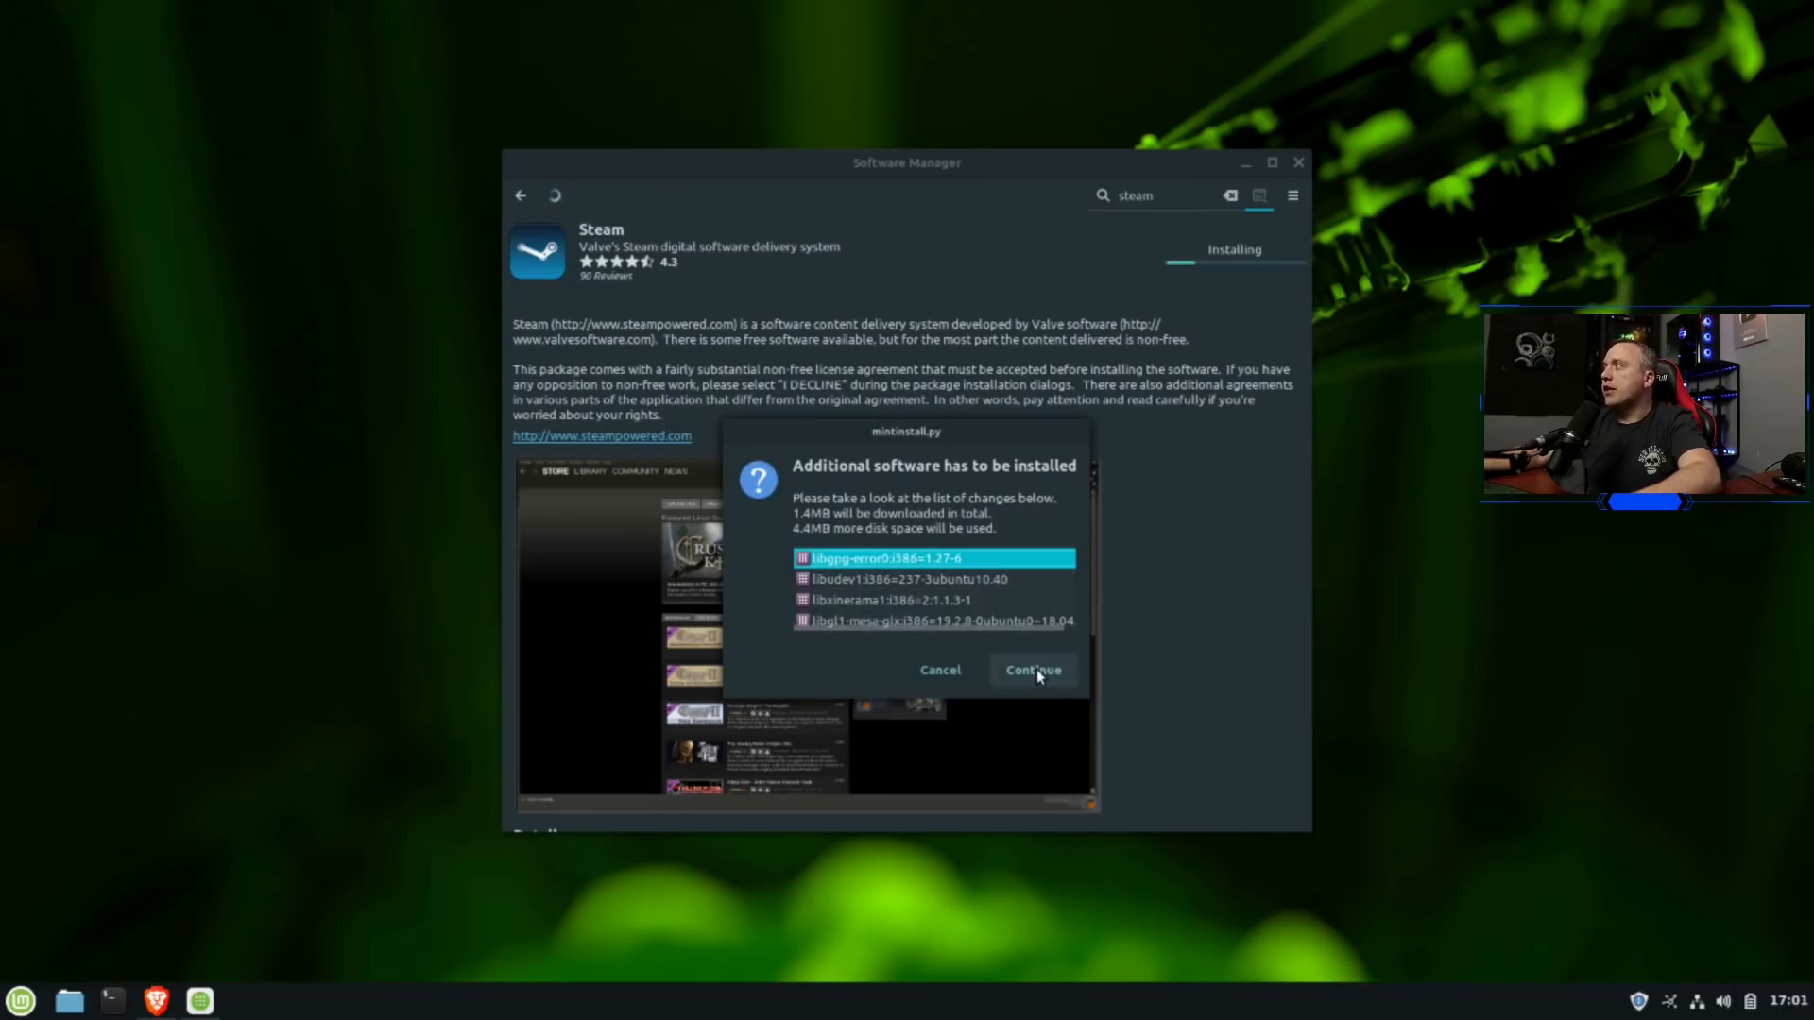
pyautogui.click(1032, 669)
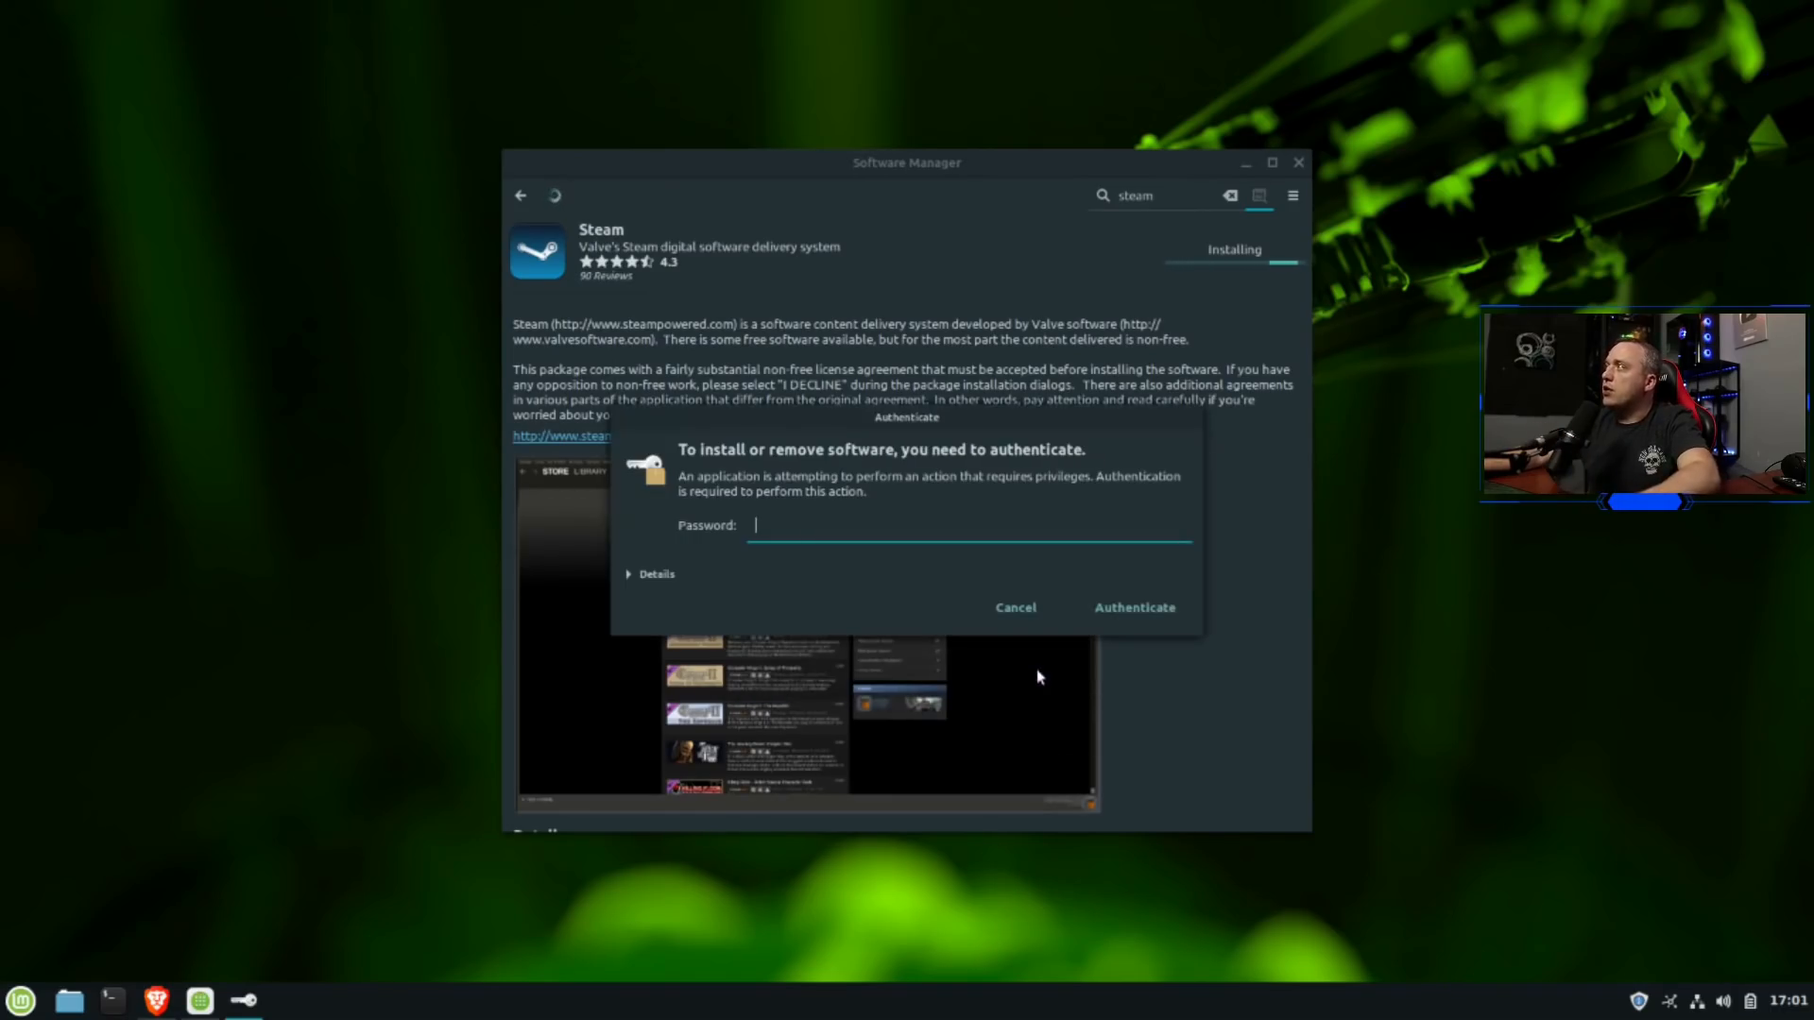
pyautogui.write('••••')
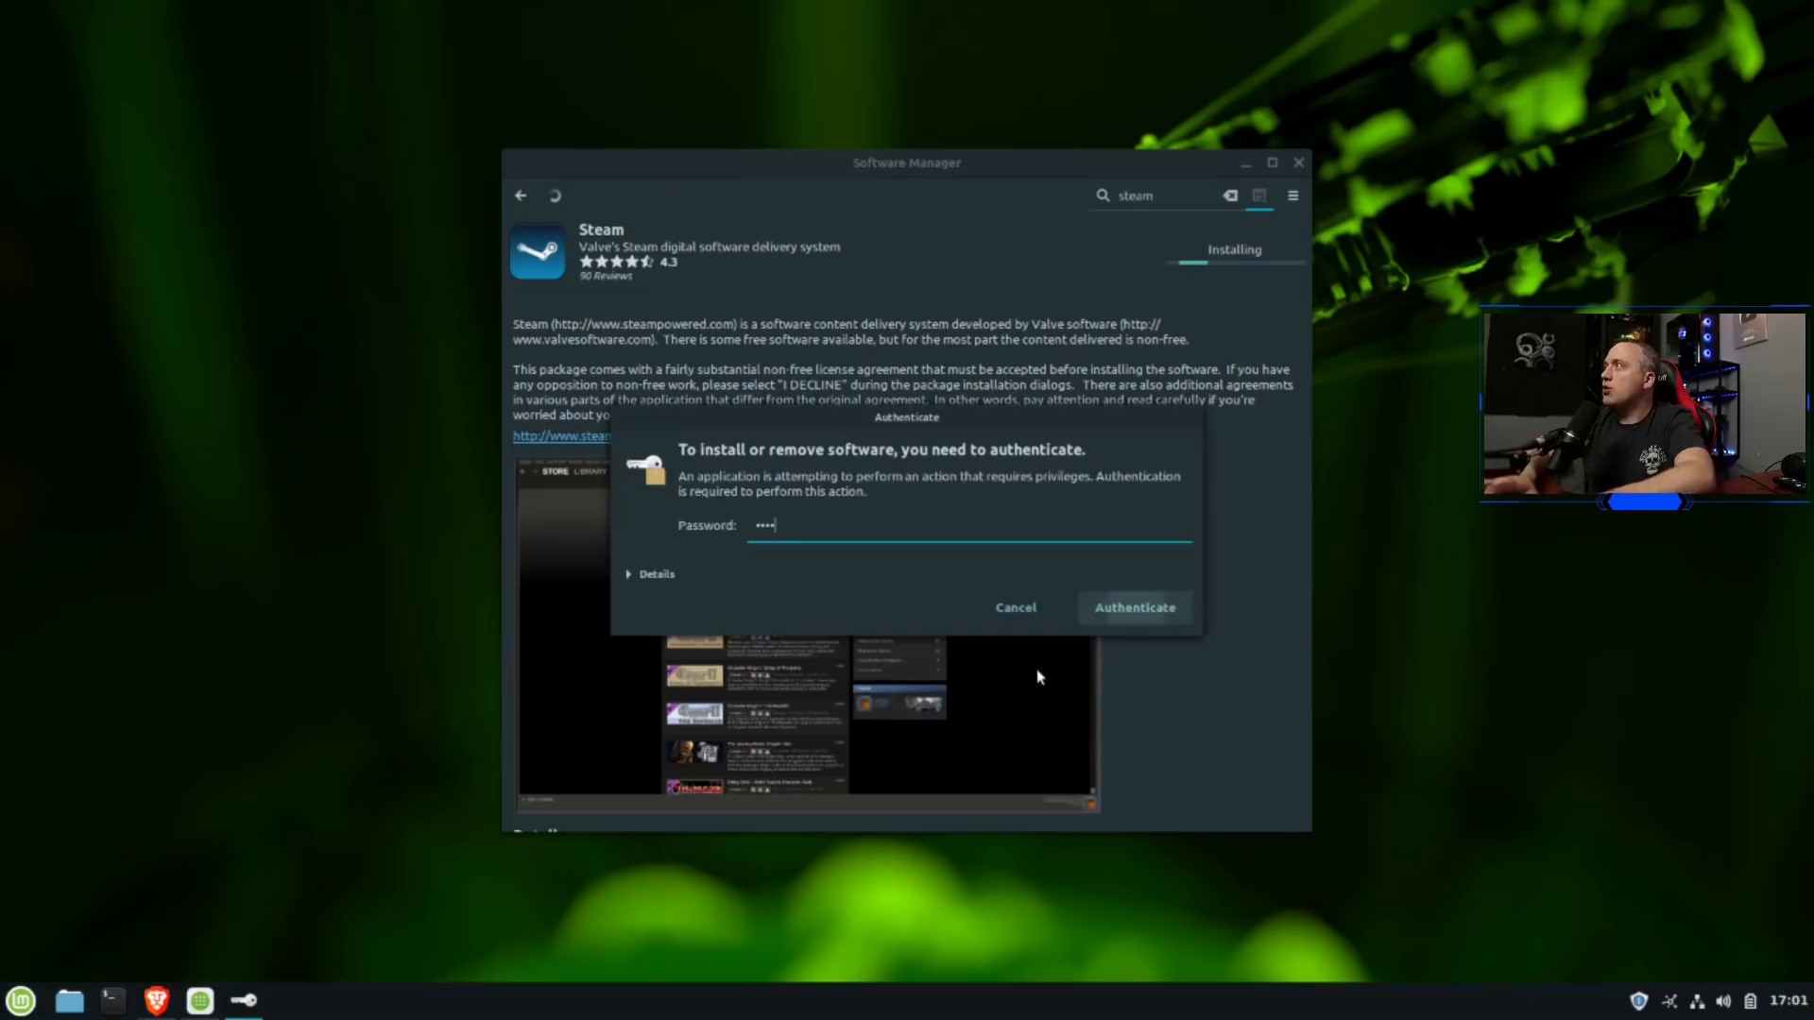
pyautogui.click(1132, 606)
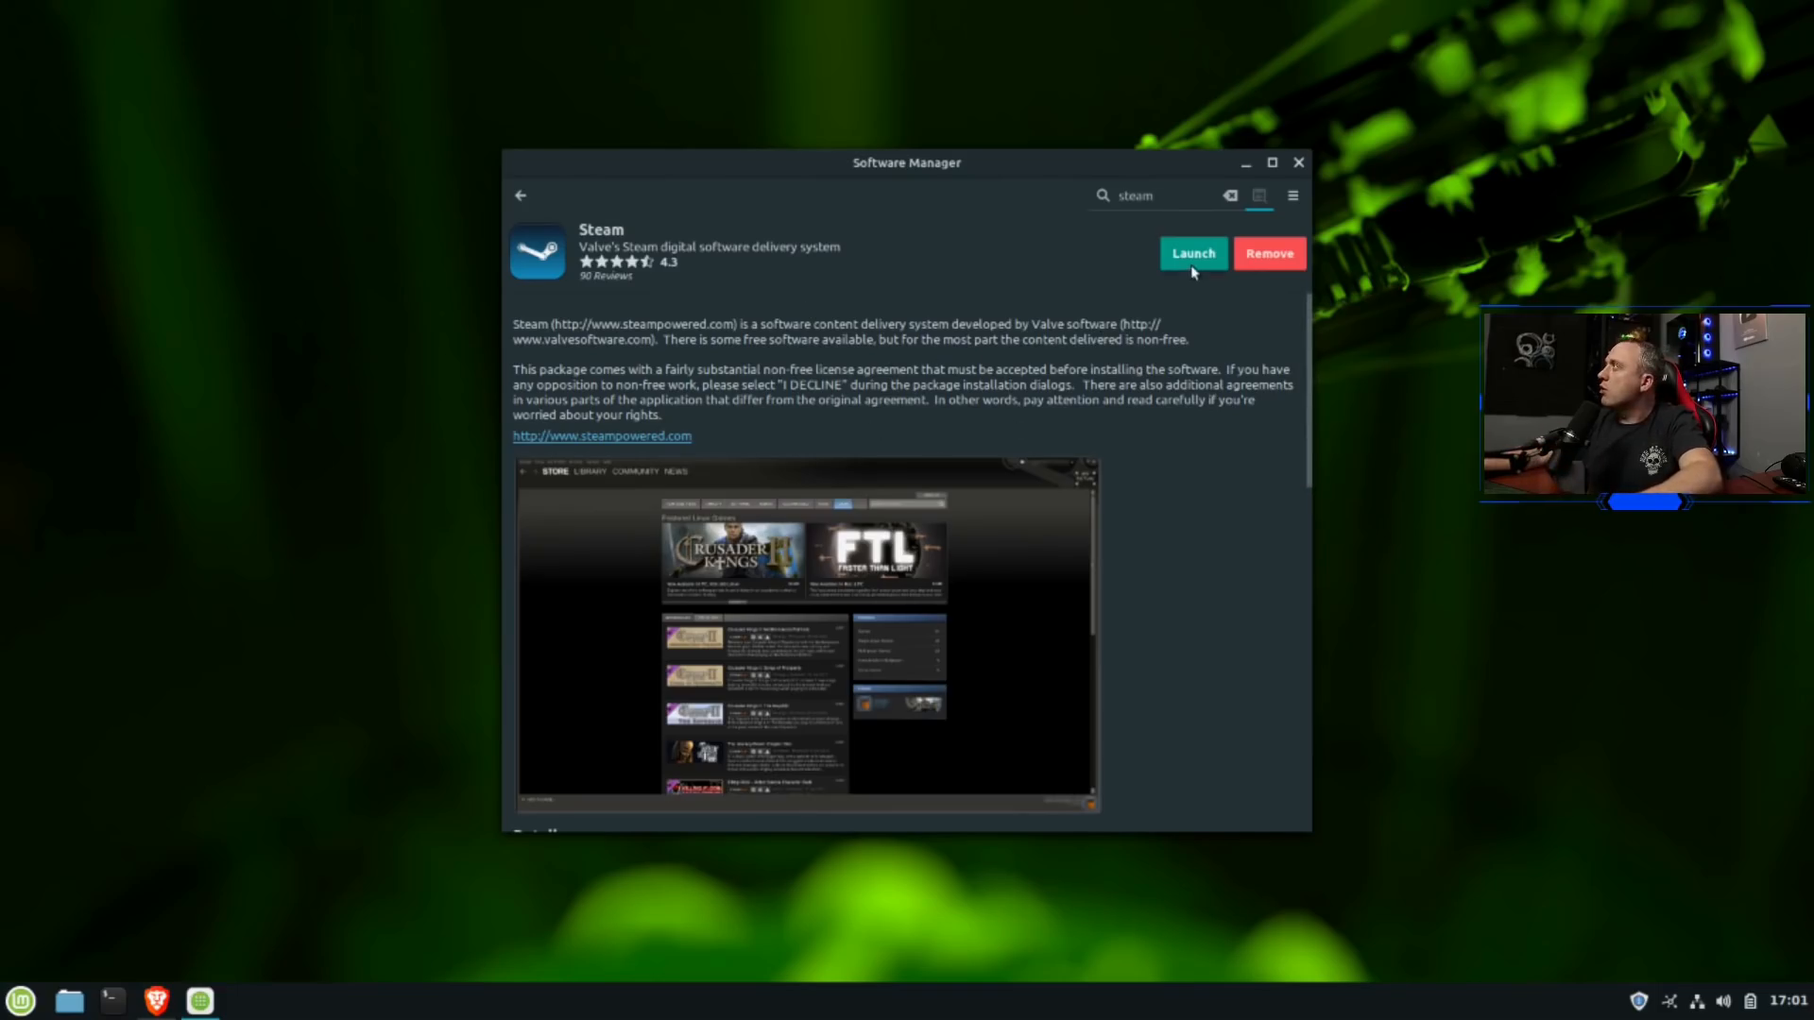
pyautogui.click(1192, 253)
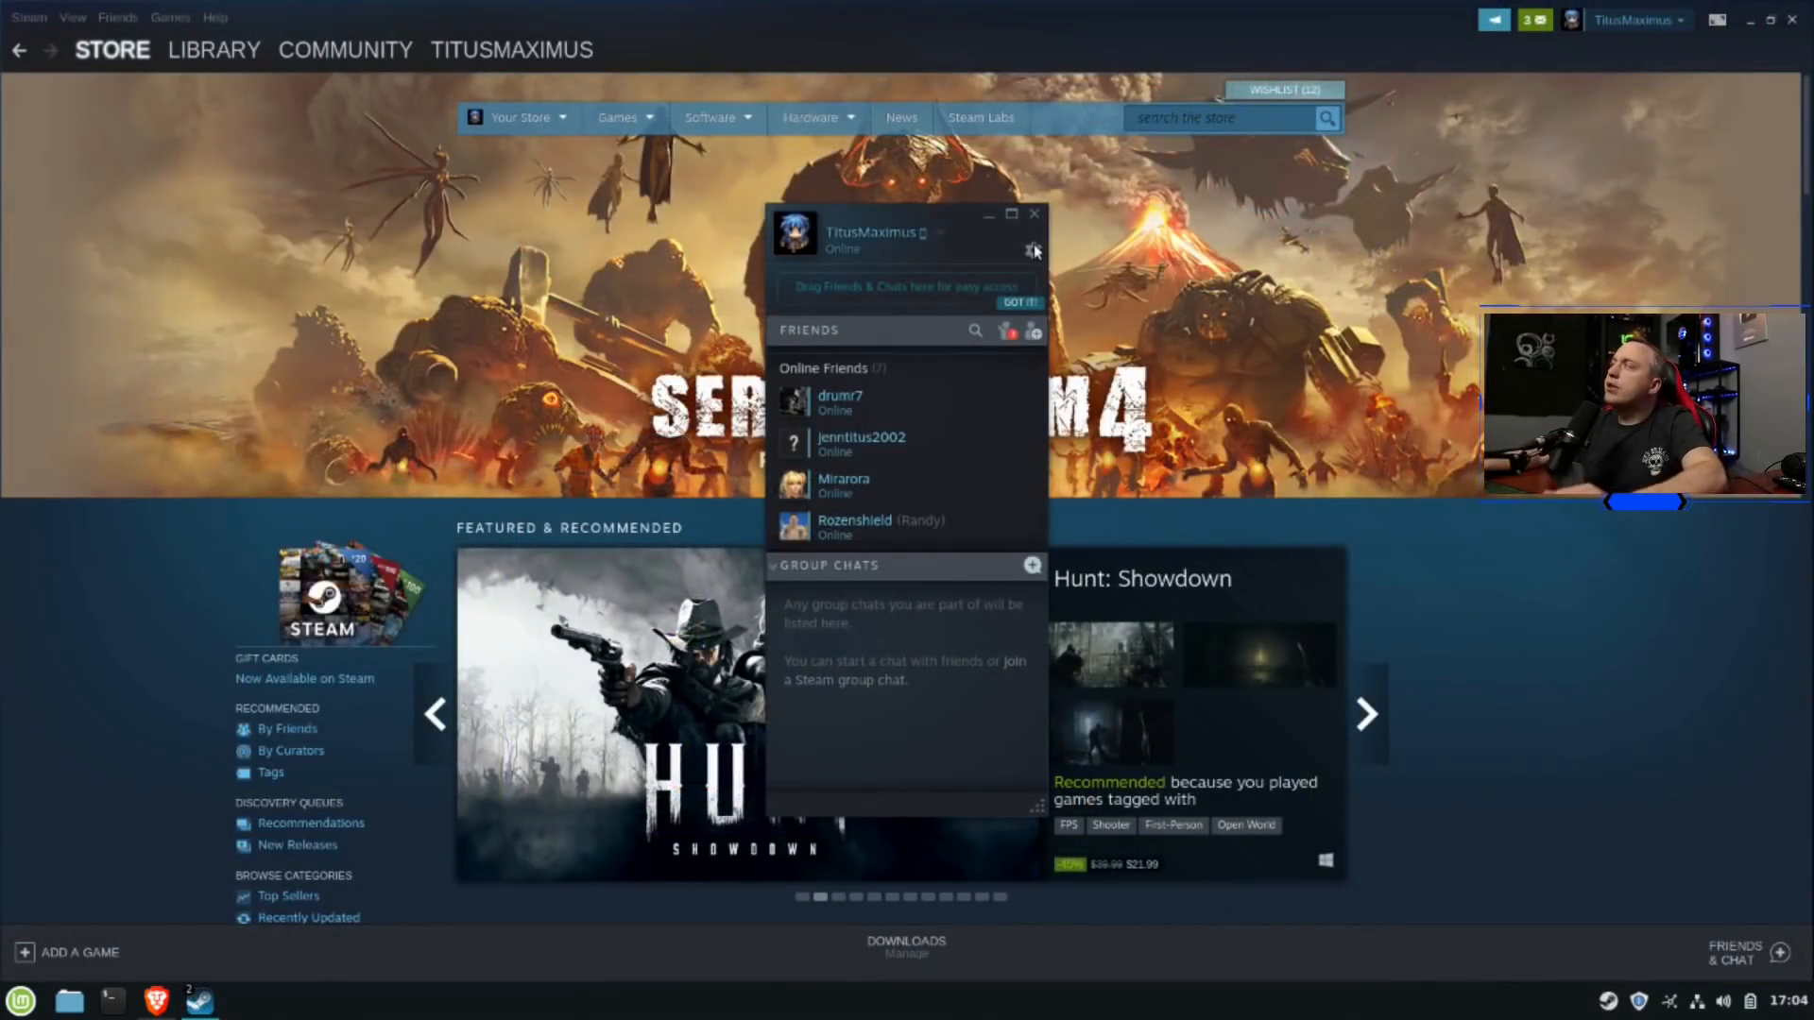
# In Friends settings, disable group event and announcement notifications and set chat window flashing to Never
pyautogui.click(1033, 213)
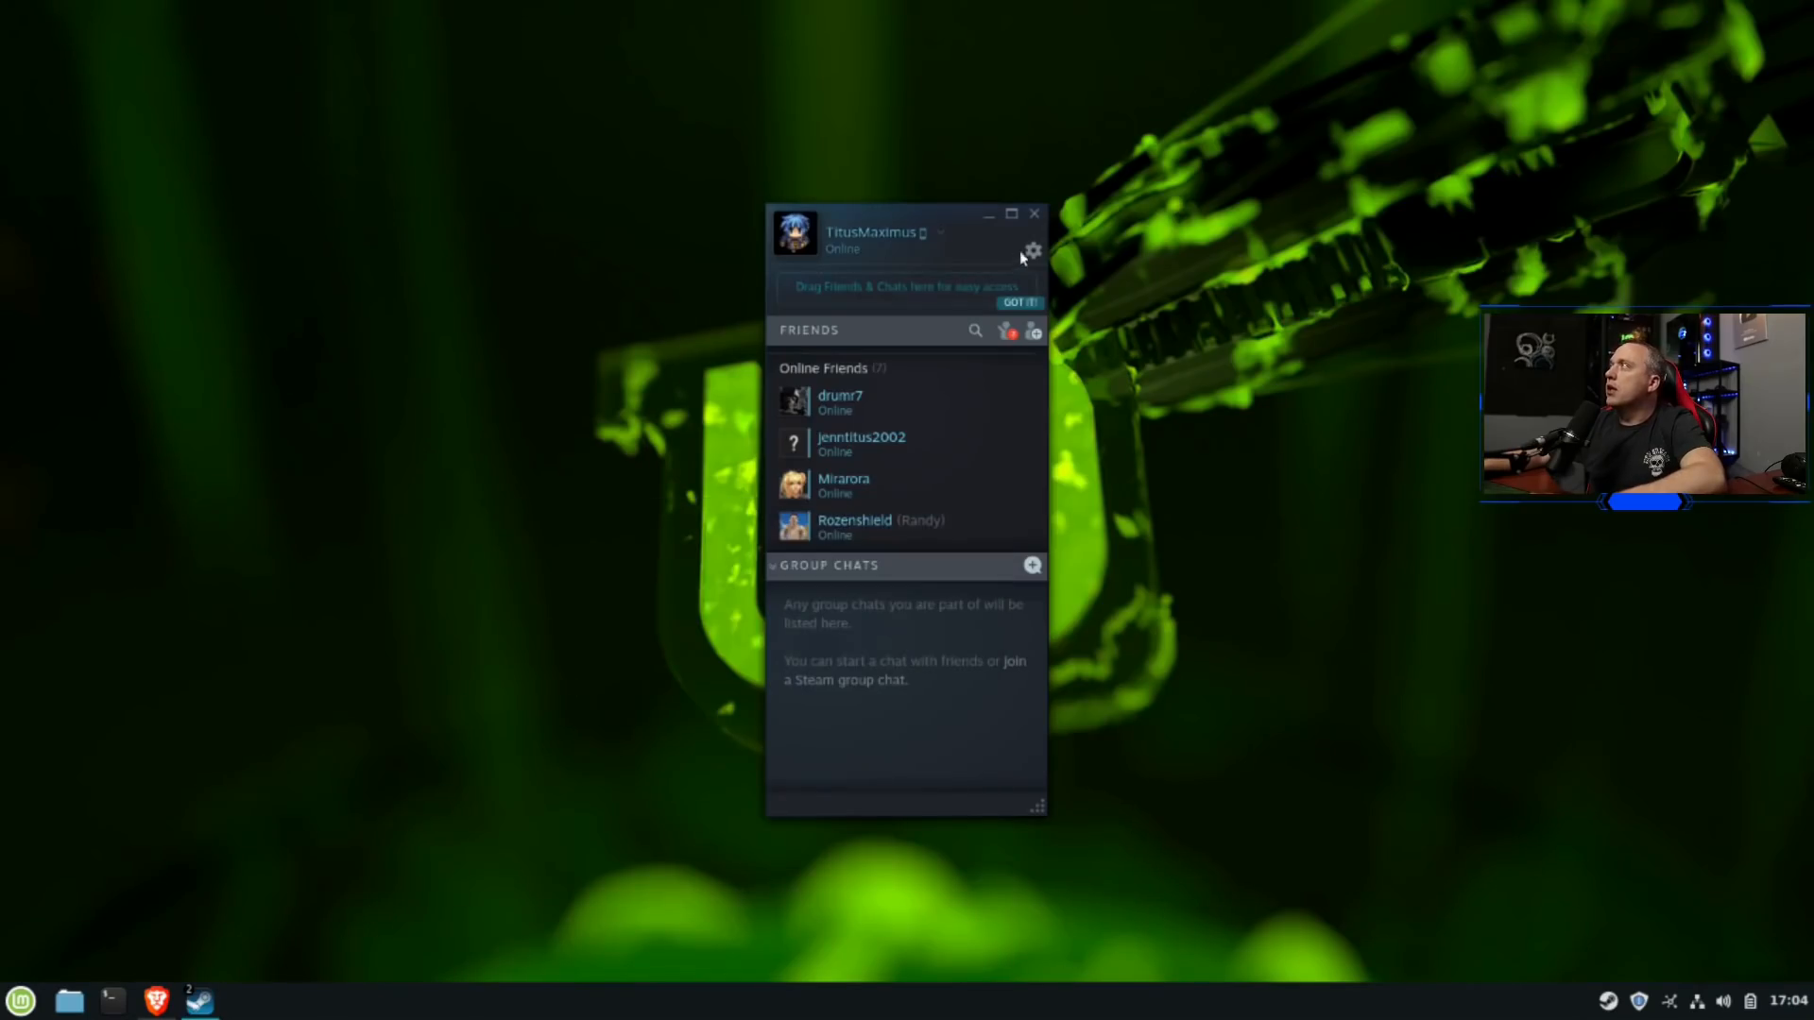
pyautogui.click(1032, 251)
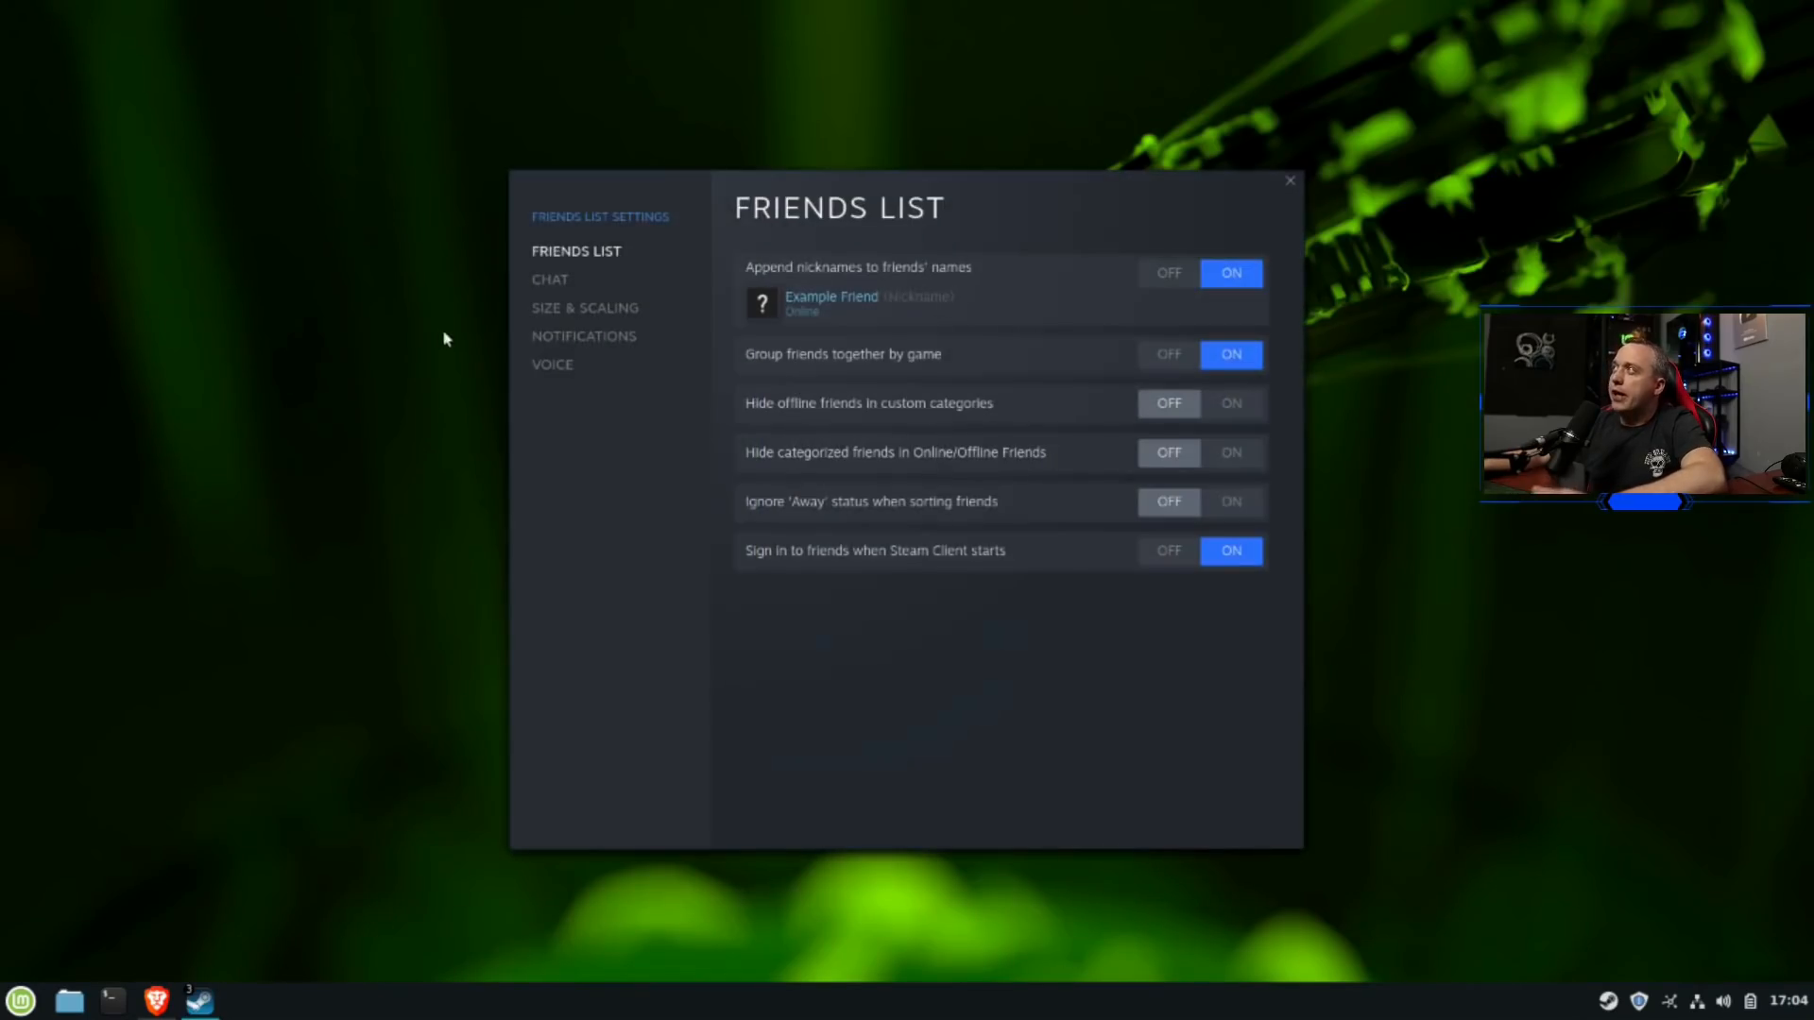
pyautogui.click(584, 336)
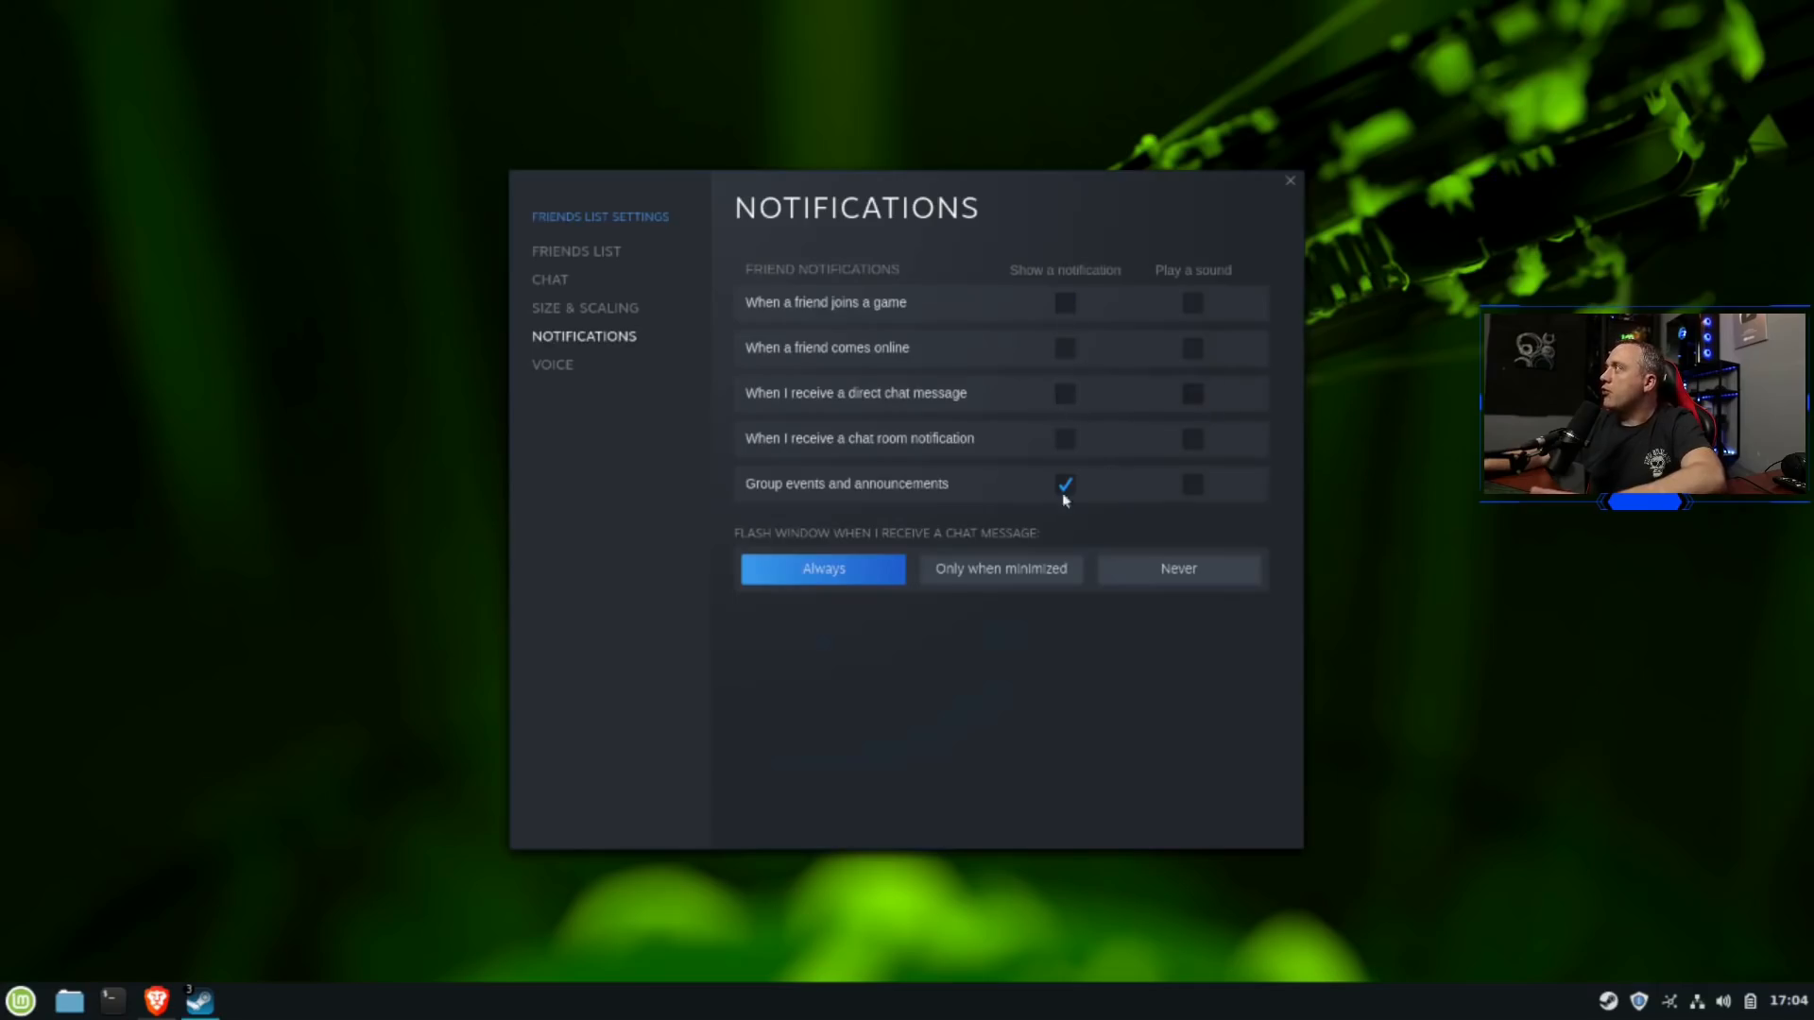
pyautogui.click(1064, 484)
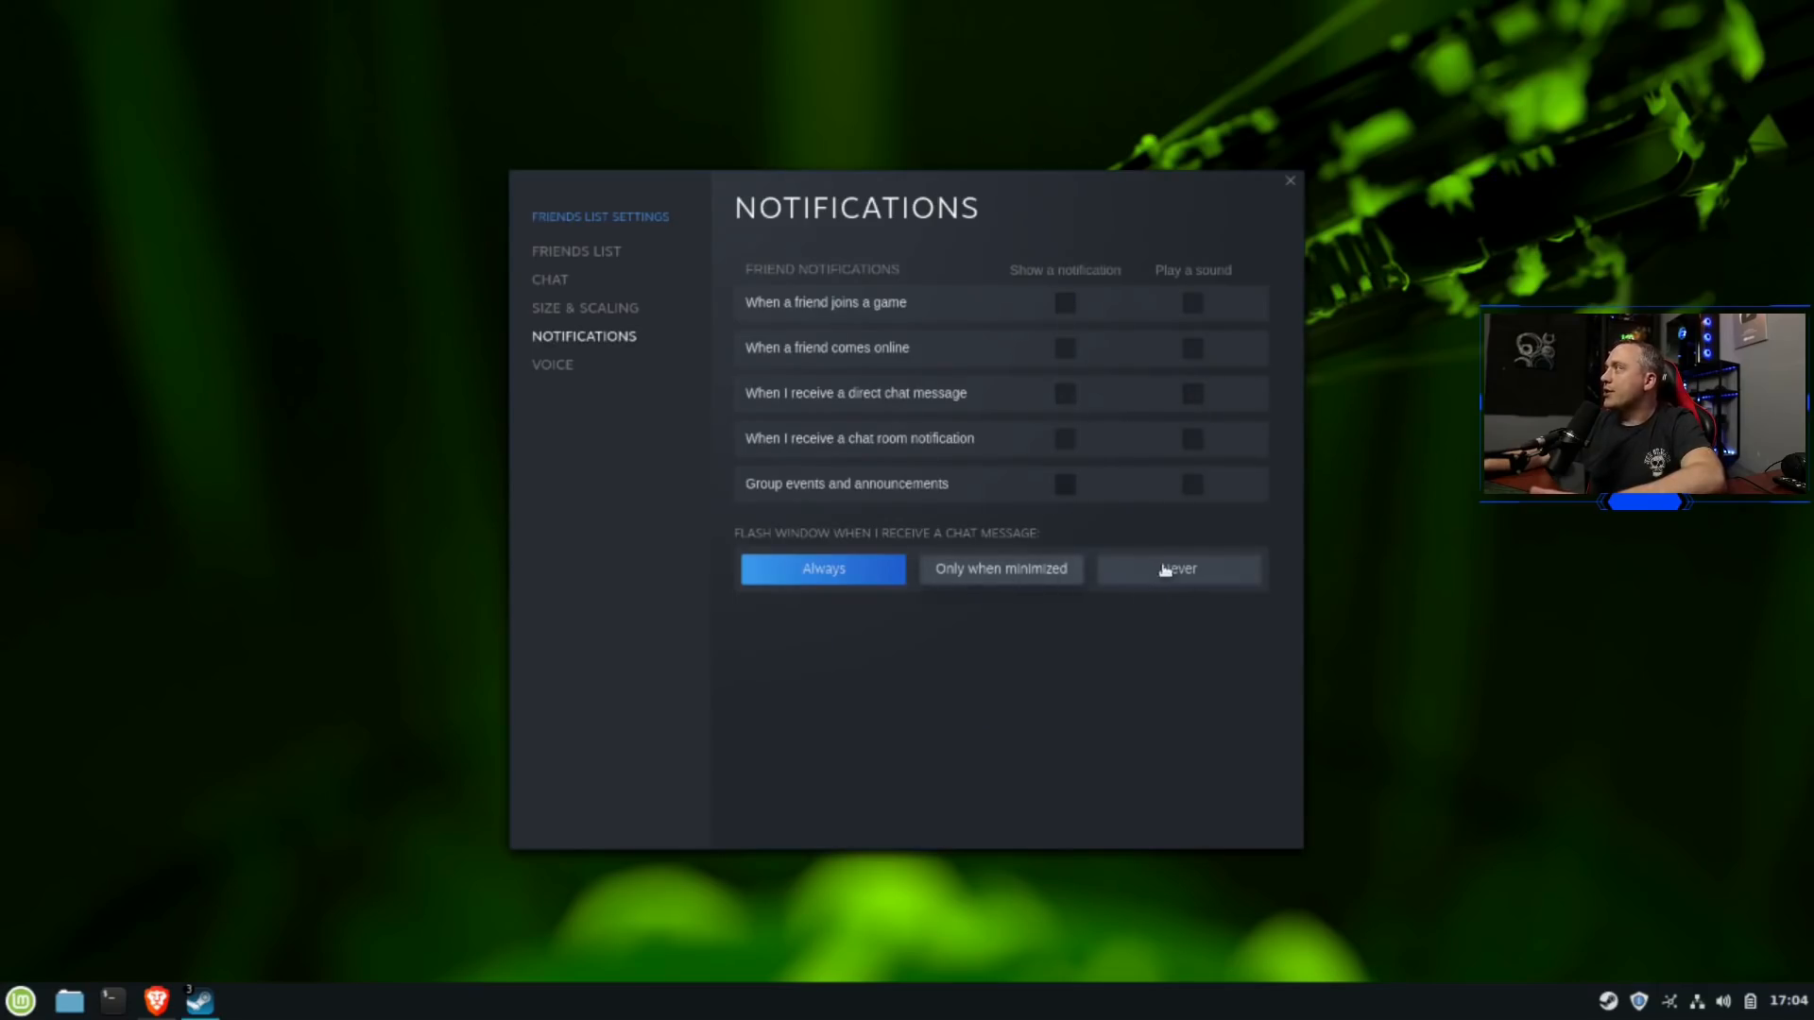
pyautogui.click(1178, 569)
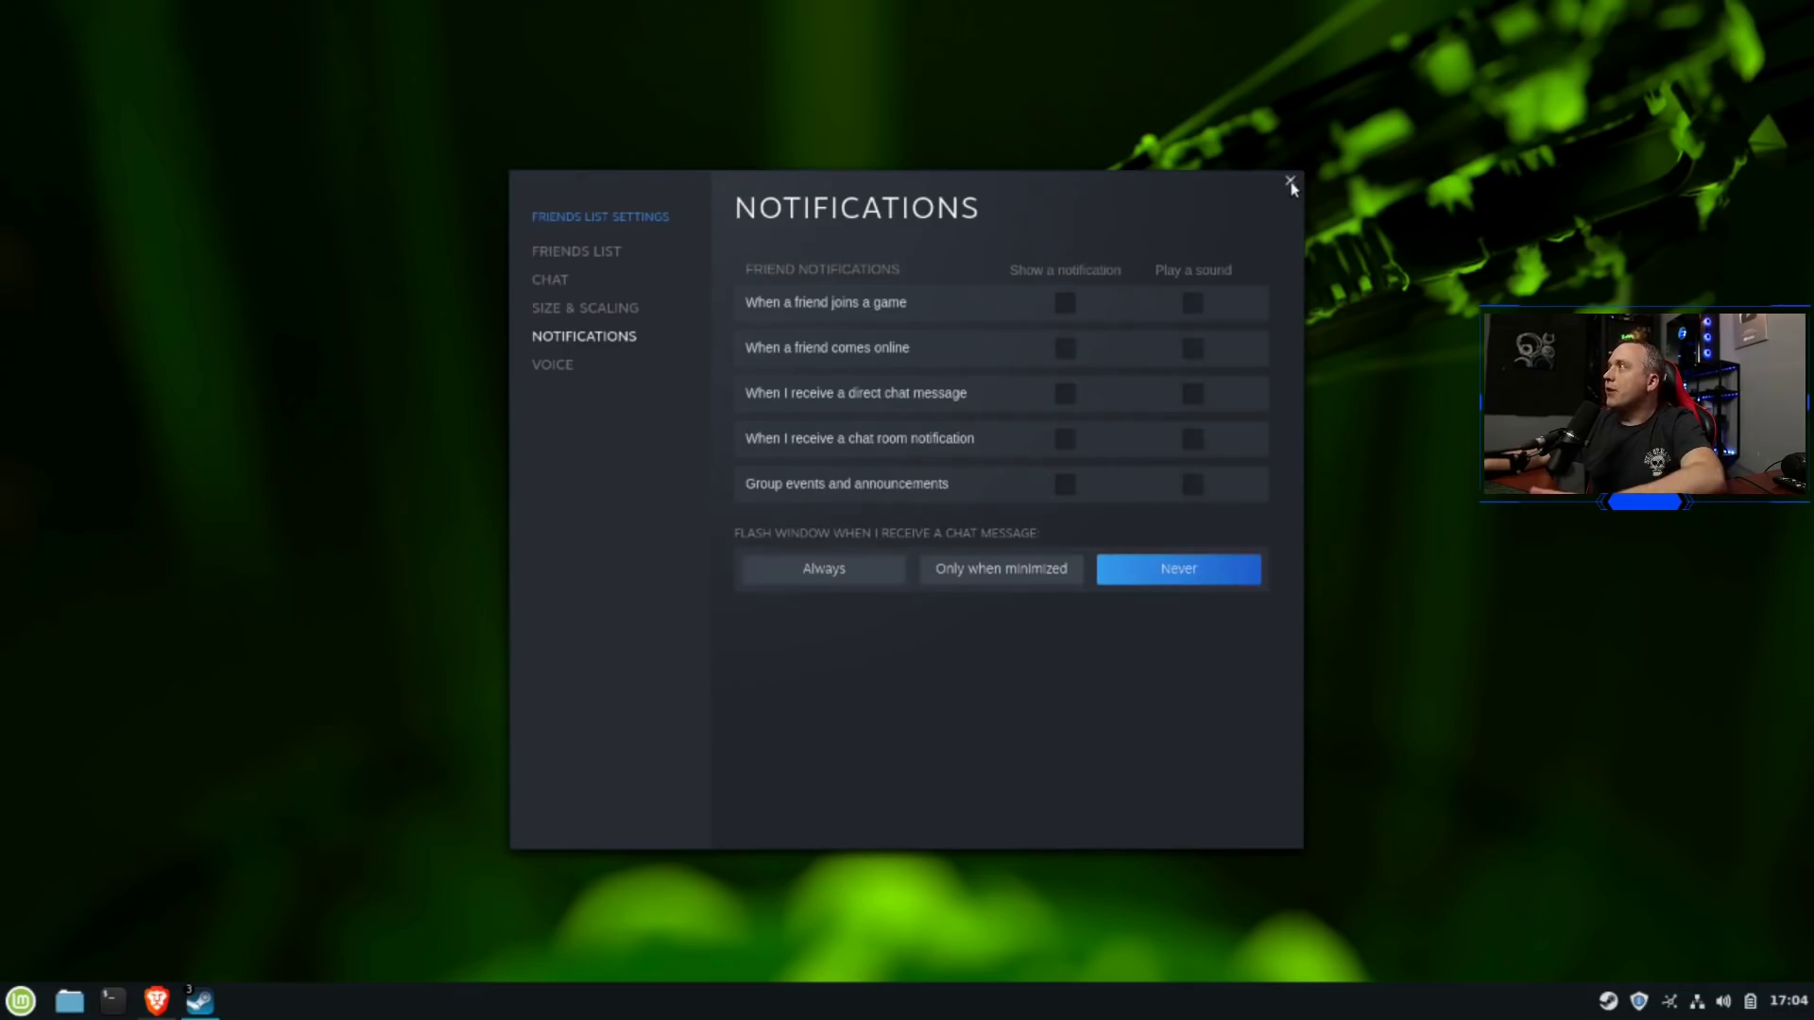
pyautogui.click(1291, 183)
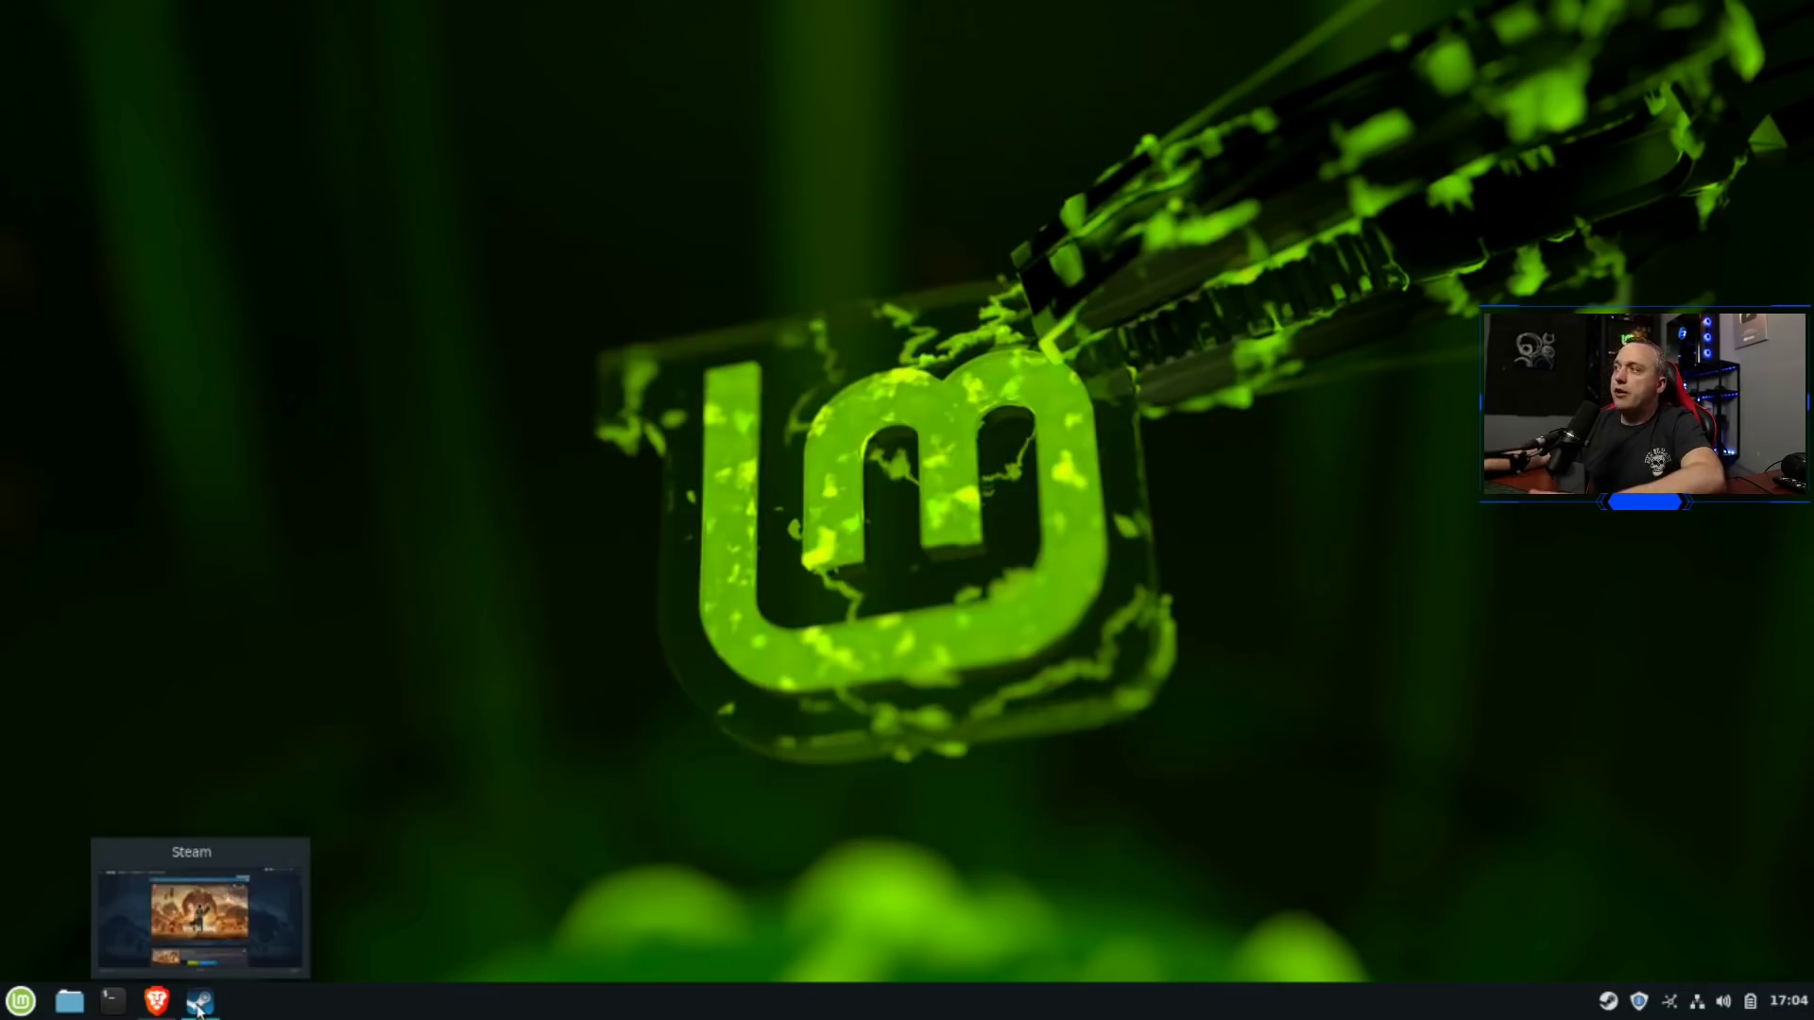
# From the Library, enable Steam Play for all other titles in Steam Settings and restart Steam
pyautogui.click(198, 1000)
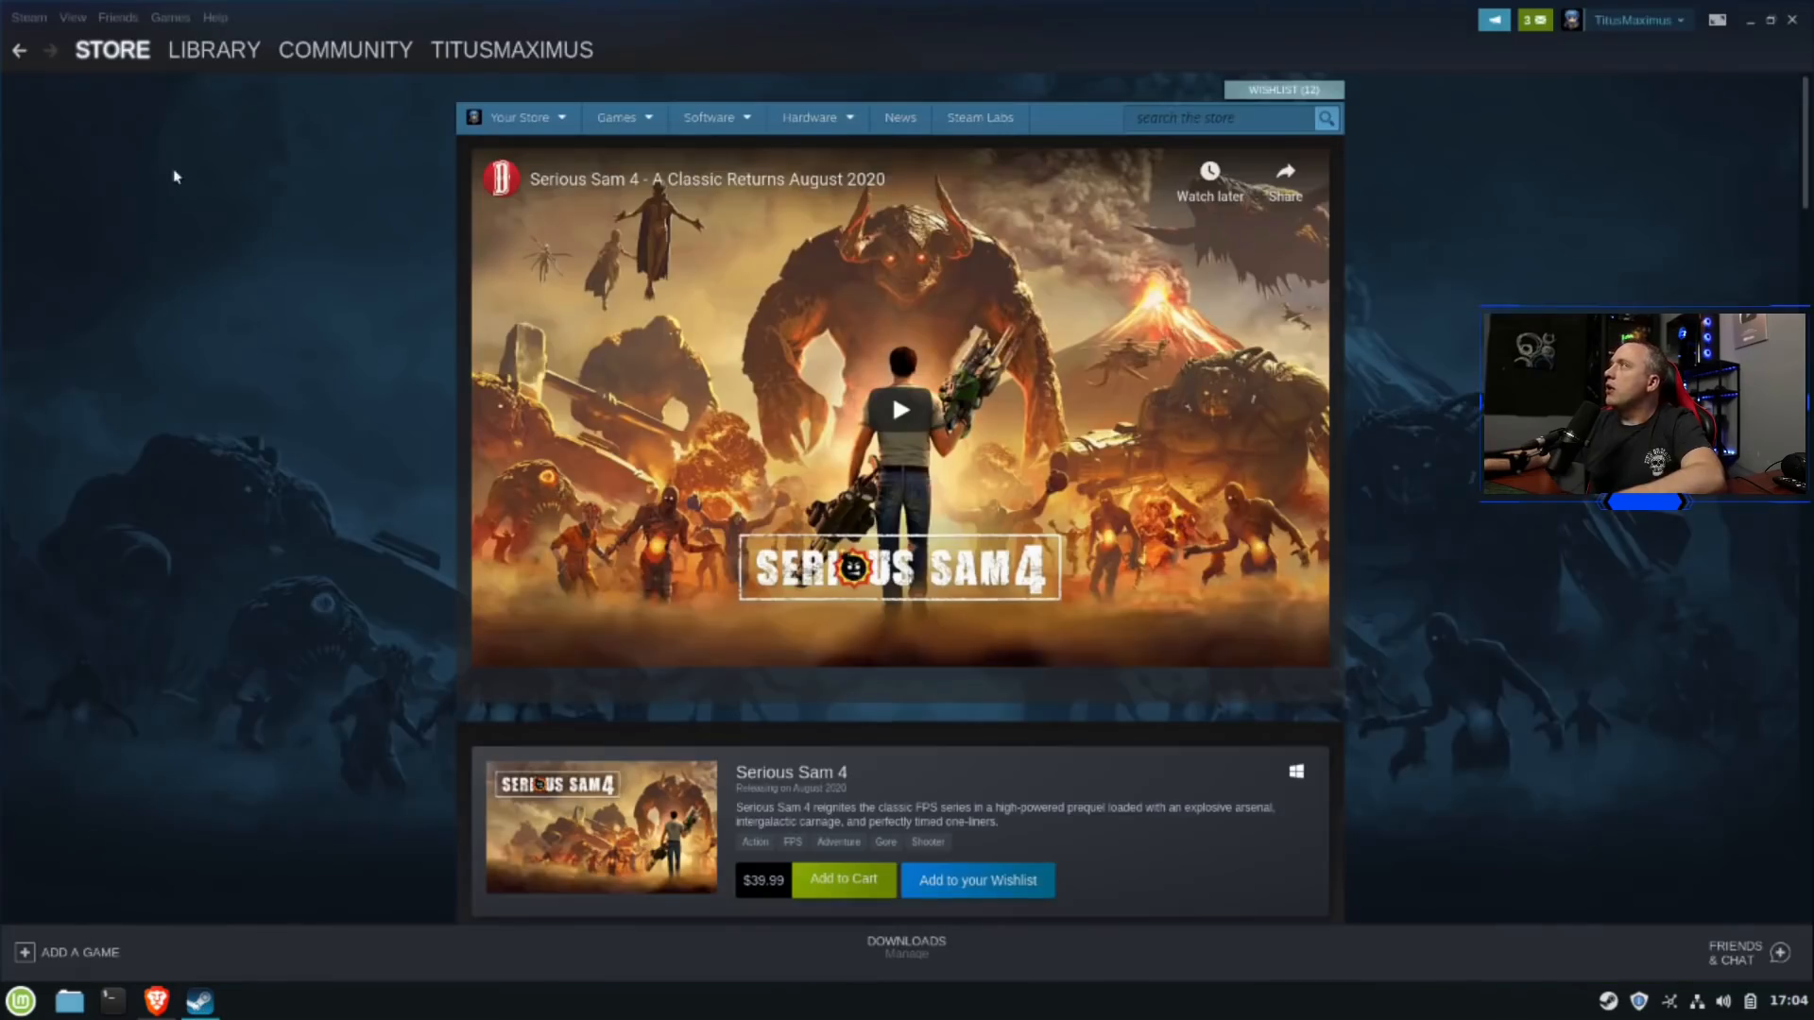
pyautogui.click(214, 49)
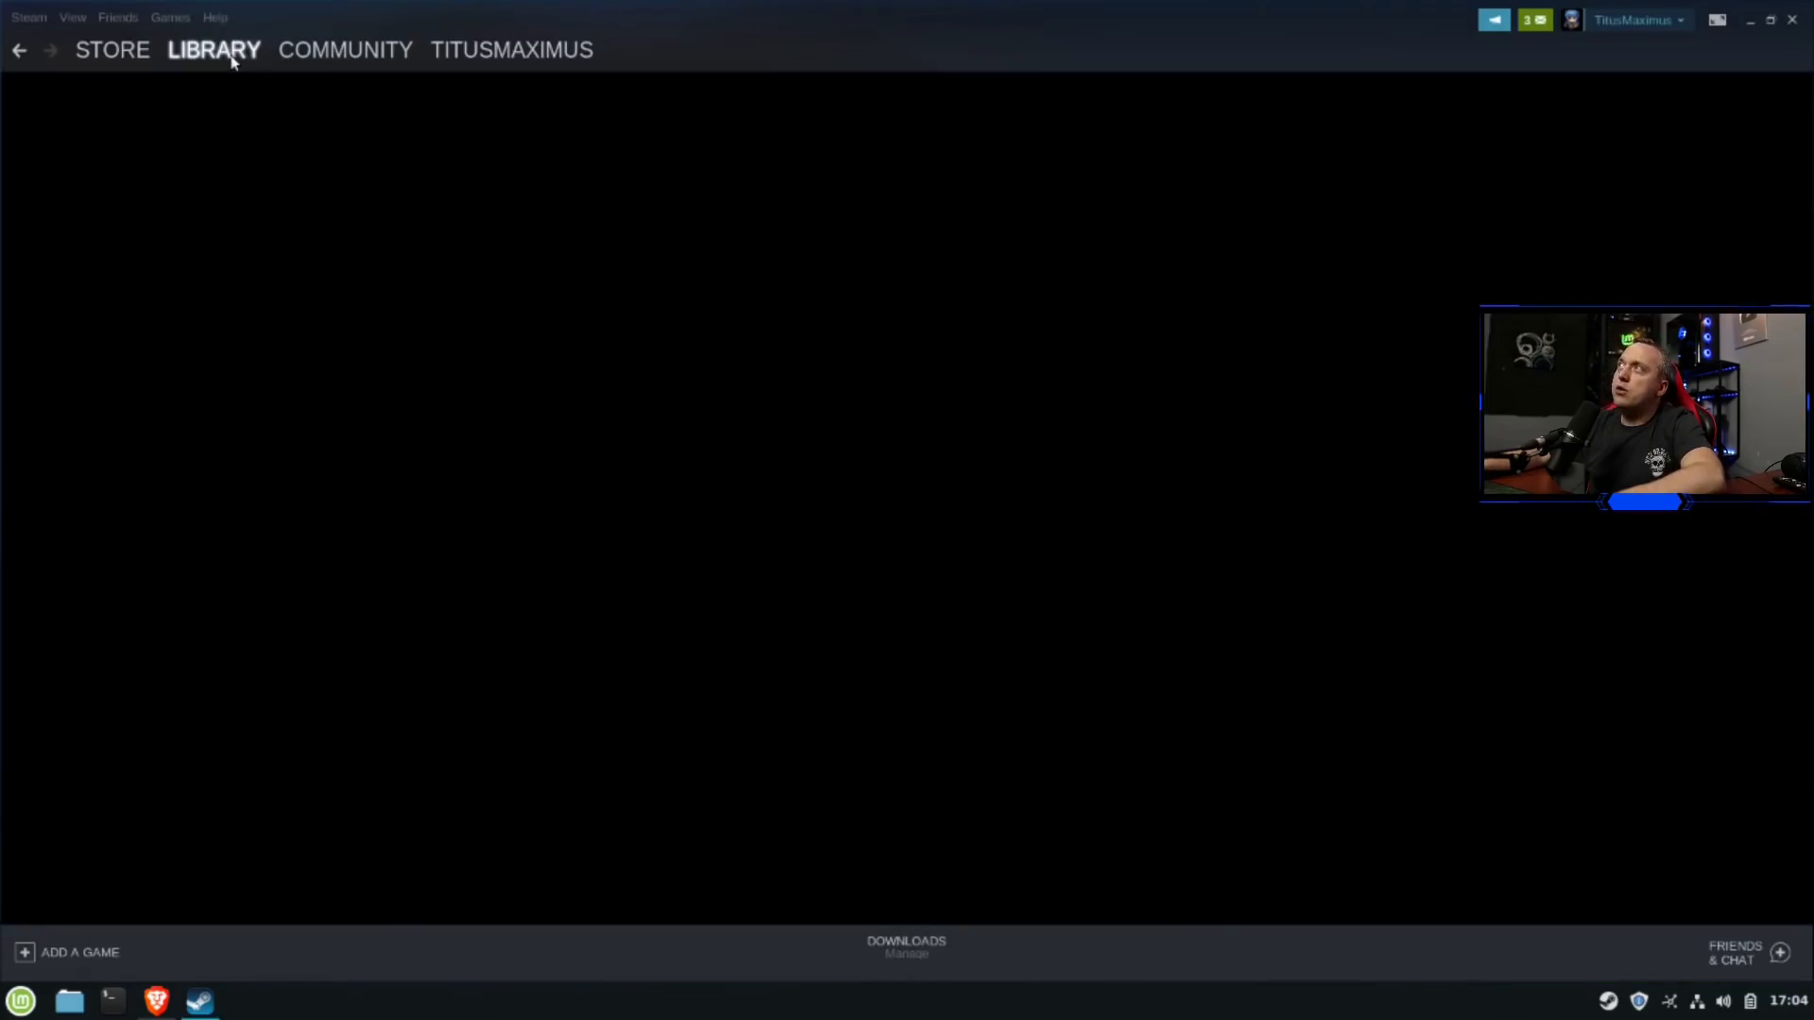
pyautogui.click(213, 49)
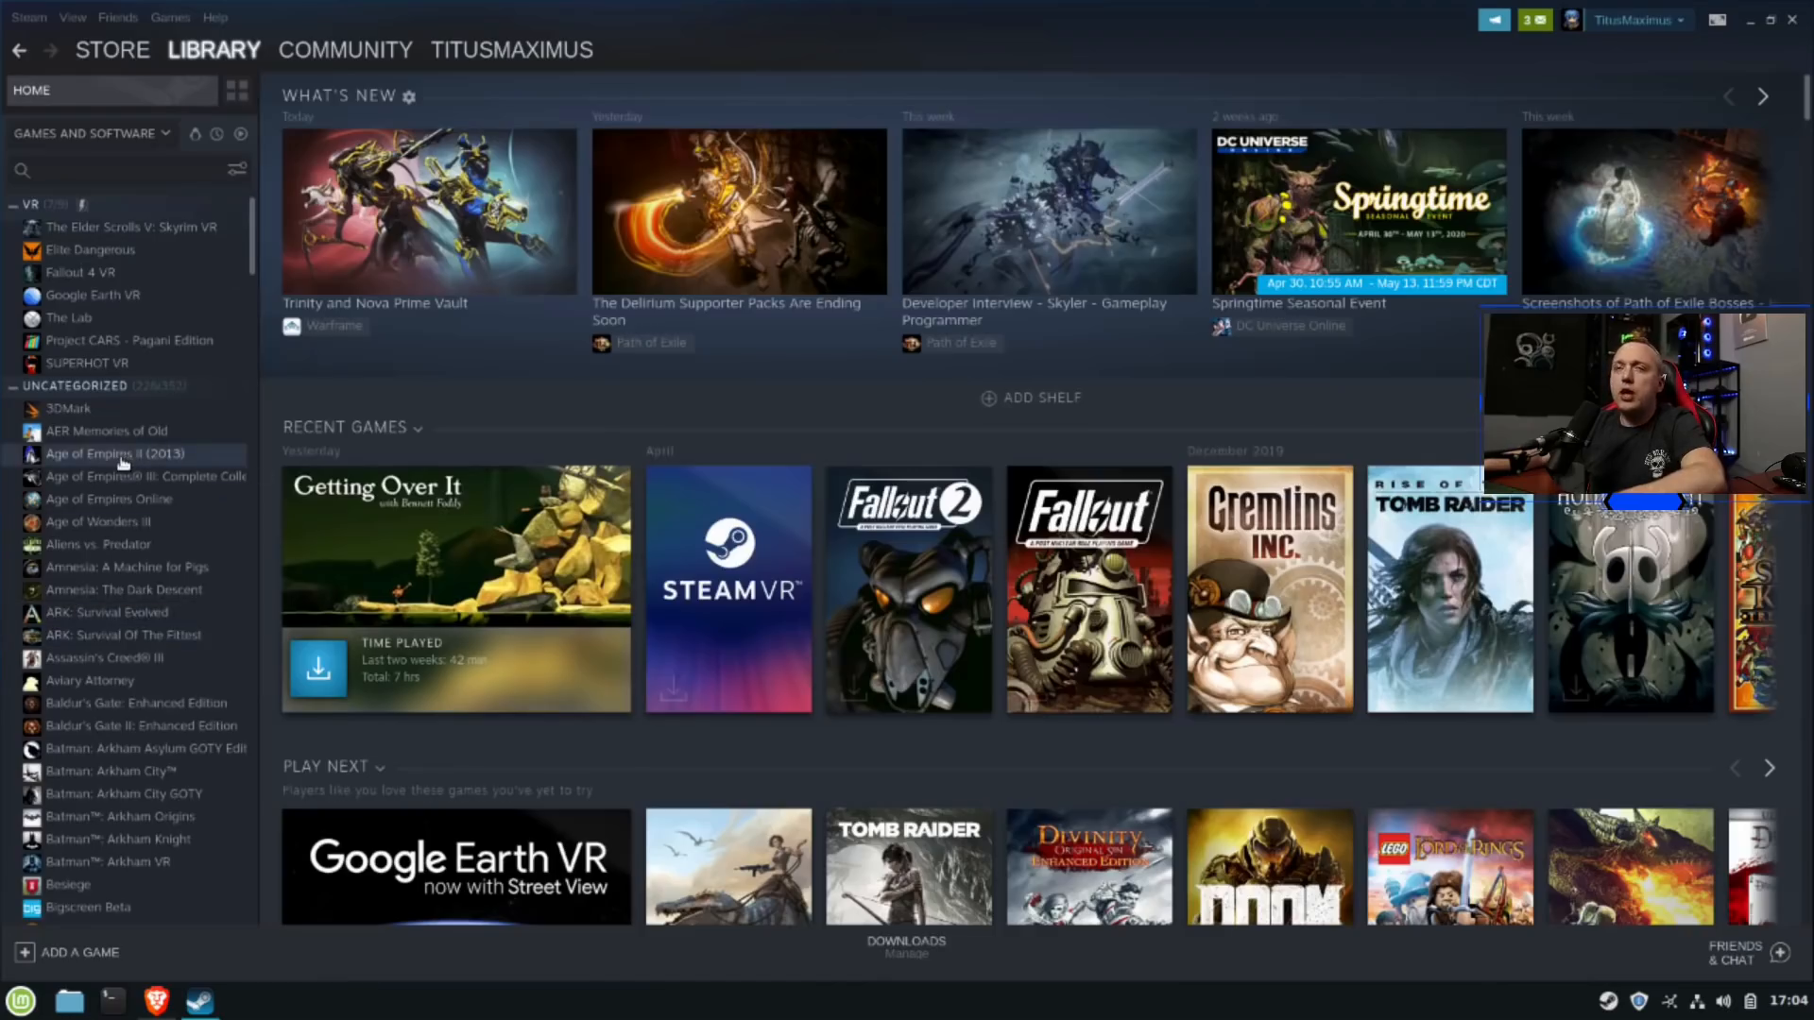
pyautogui.moveTo(125, 635)
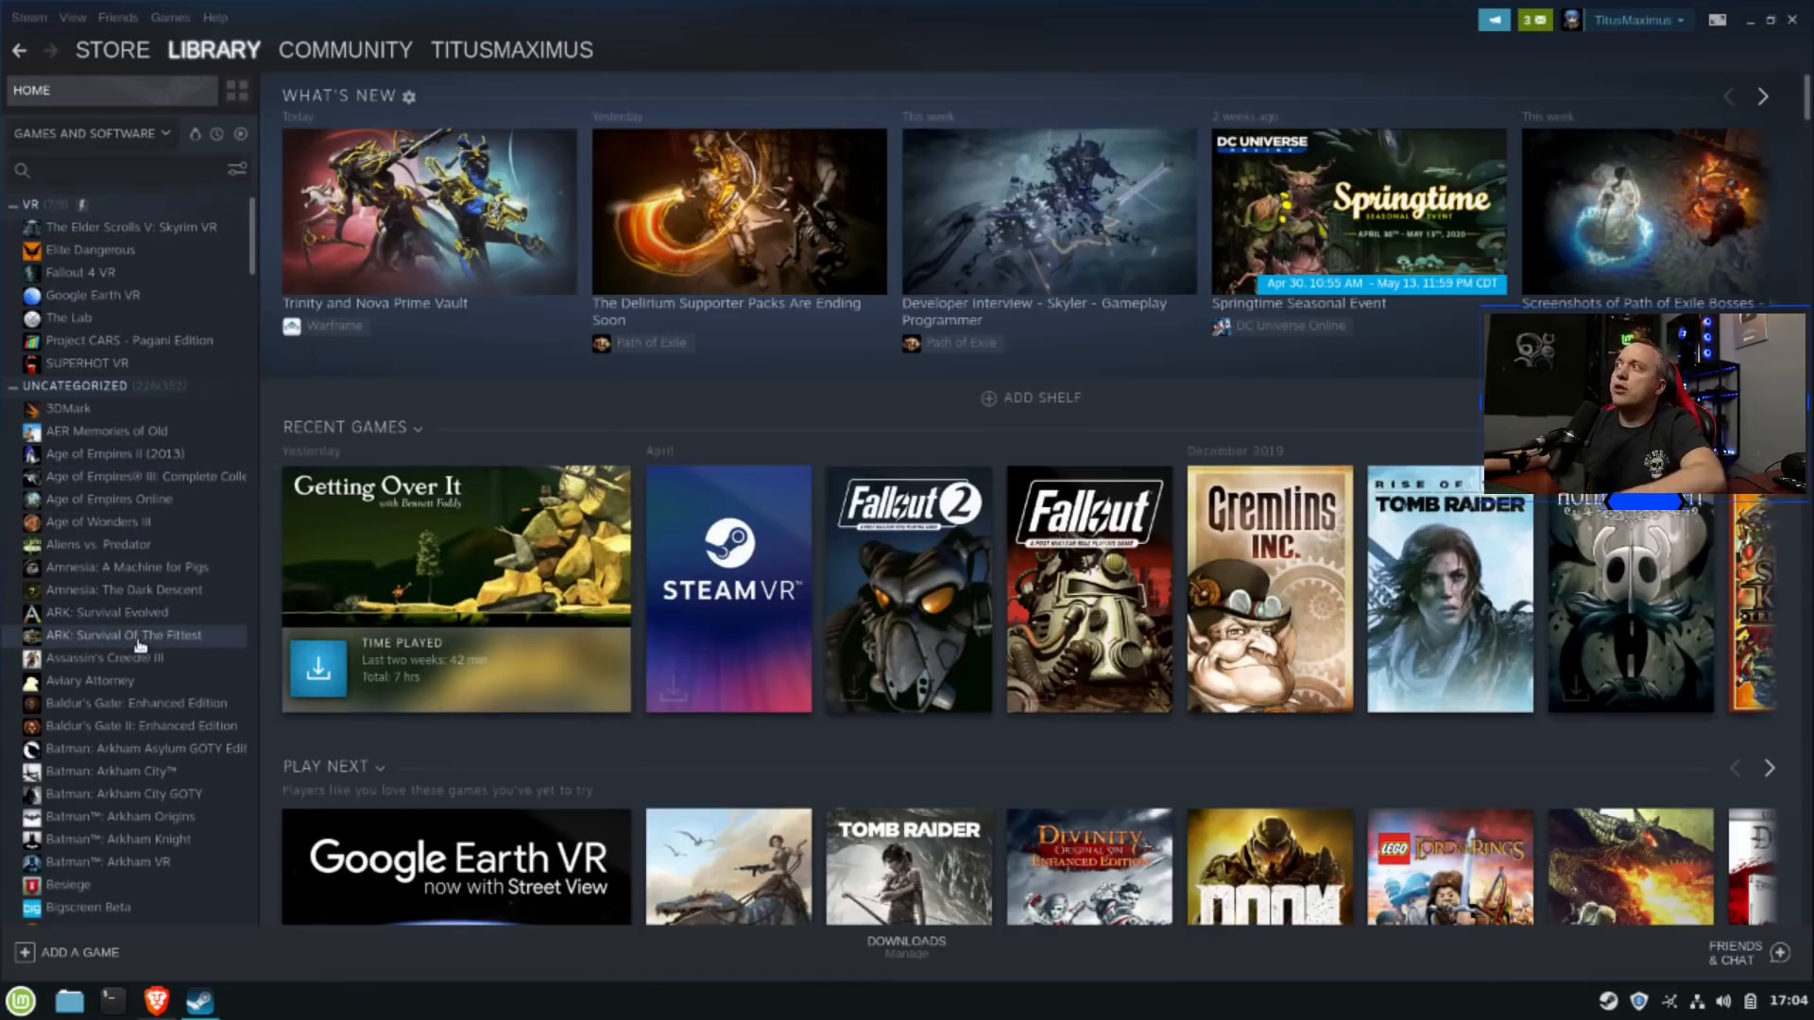
pyautogui.moveTo(136, 393)
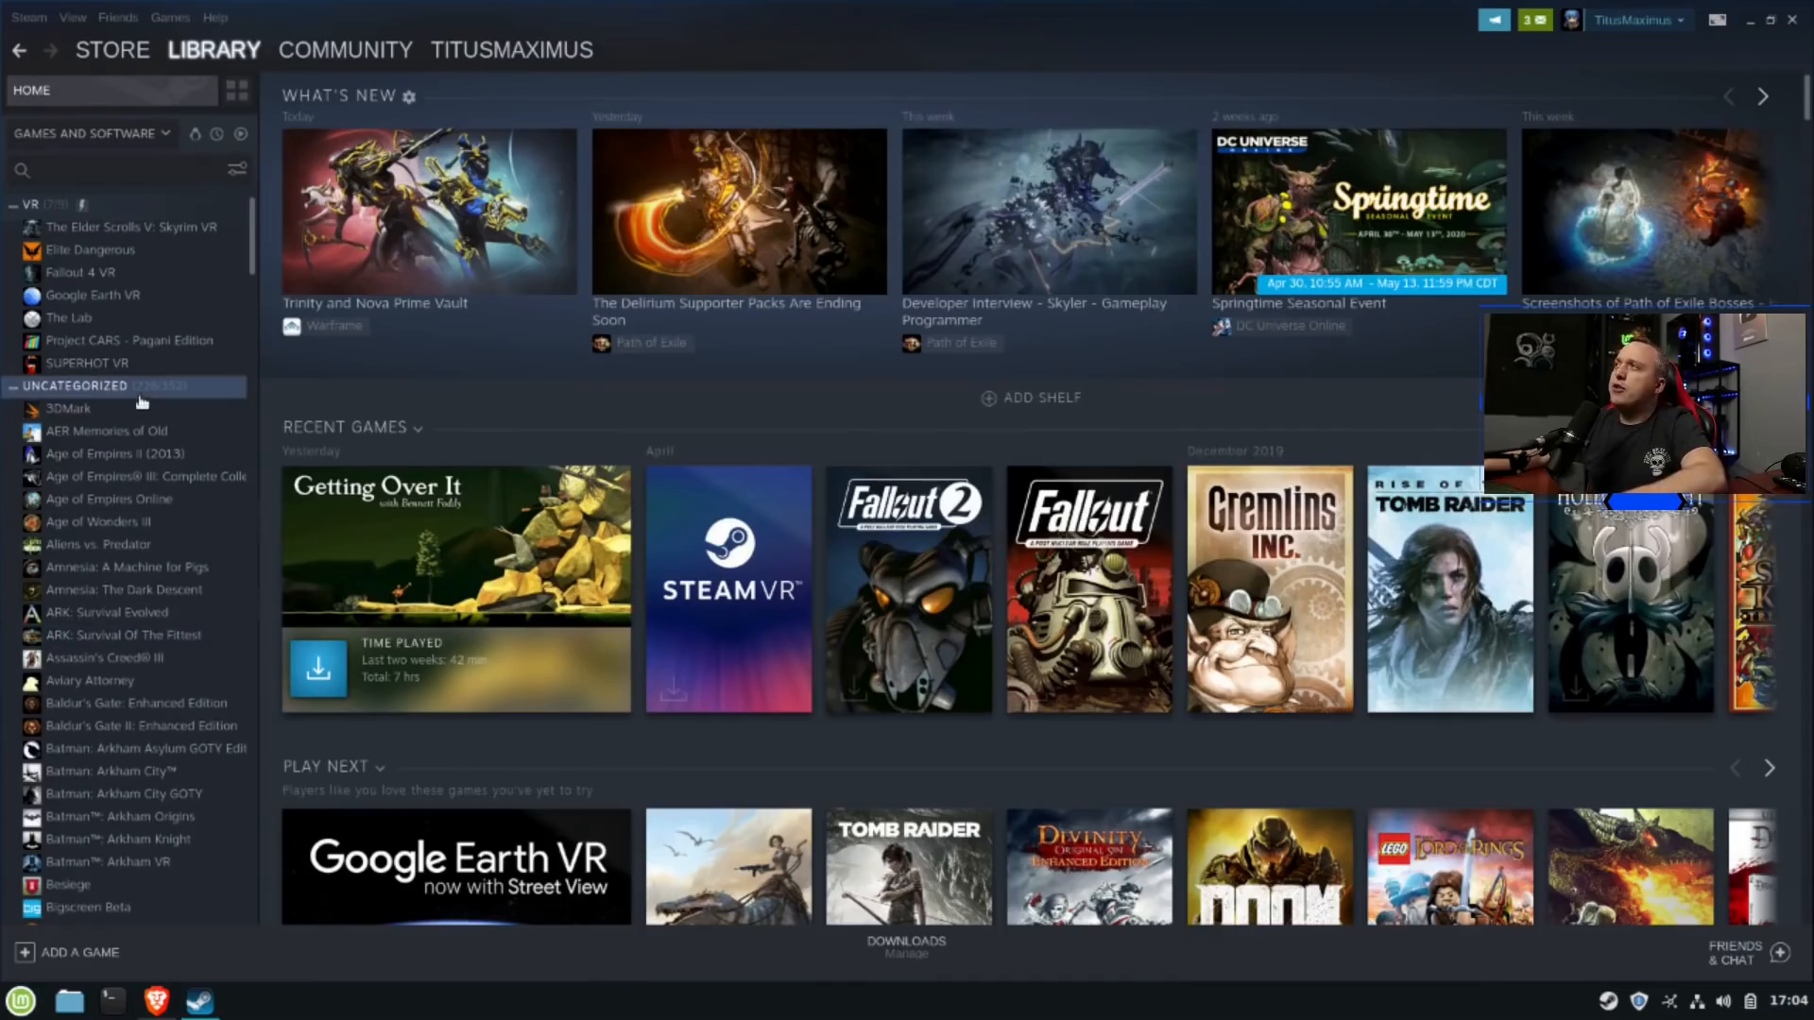
pyautogui.moveTo(124, 794)
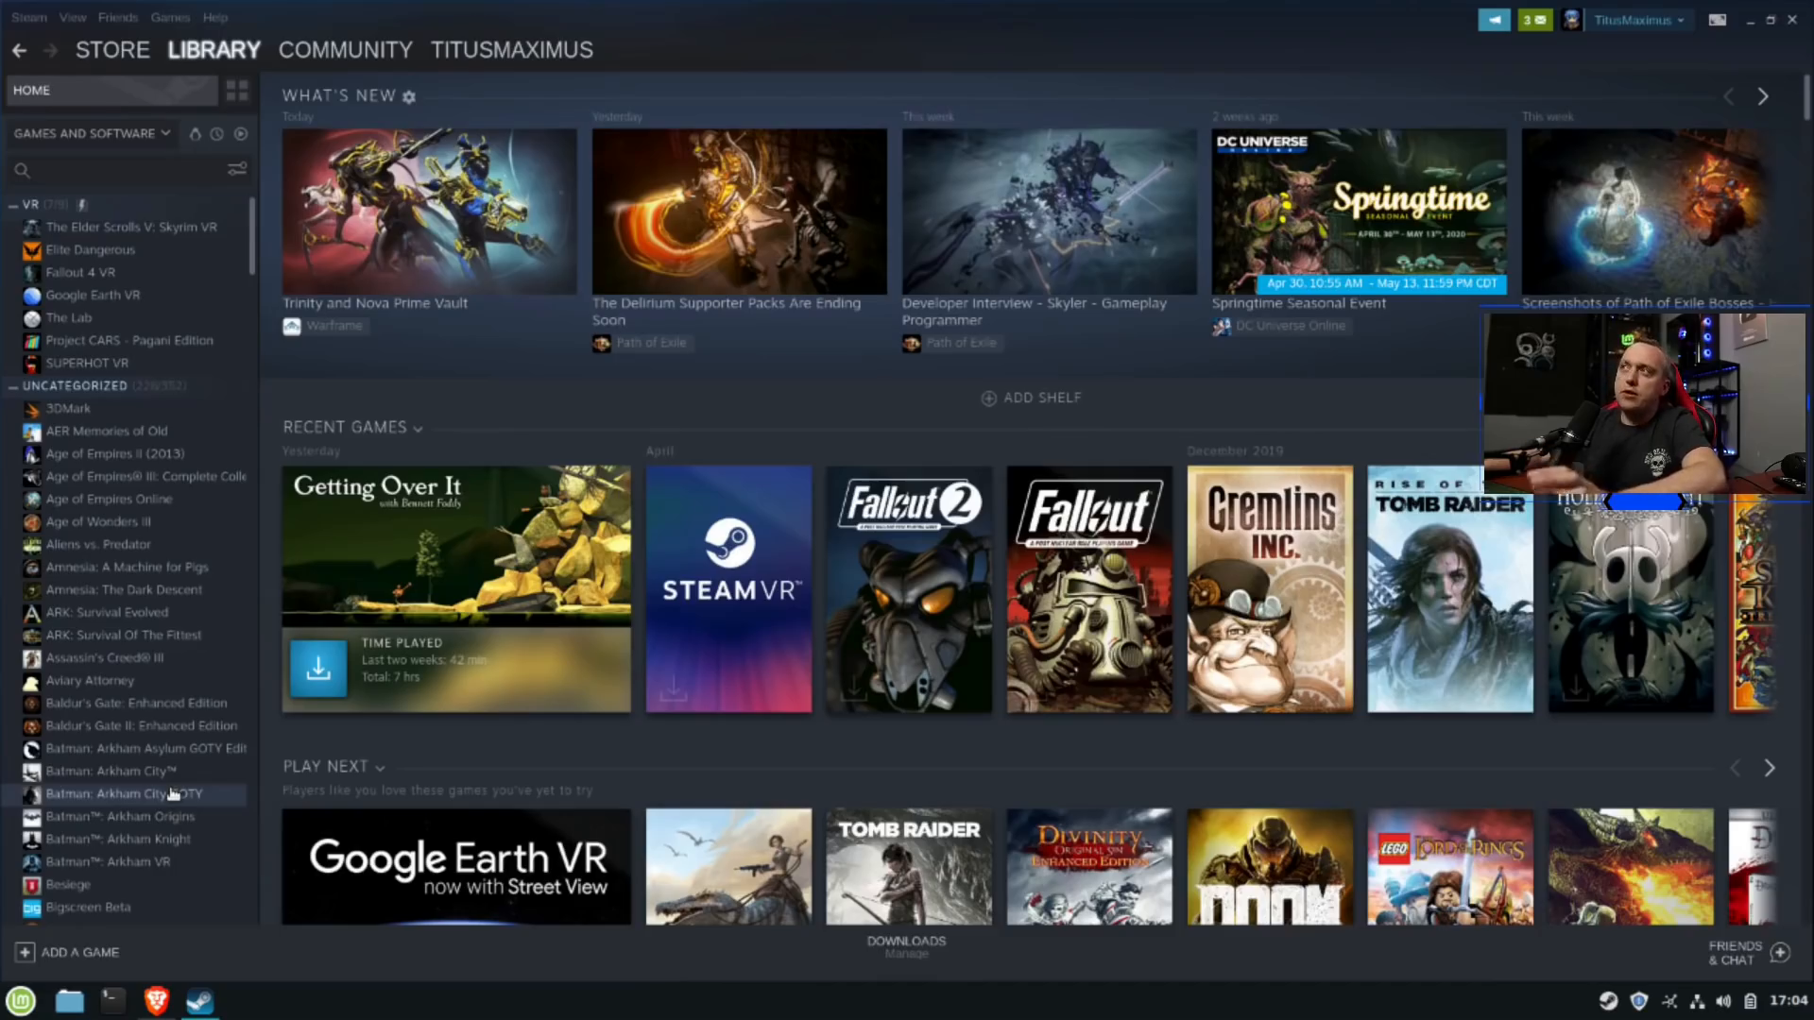
pyautogui.moveTo(174, 771)
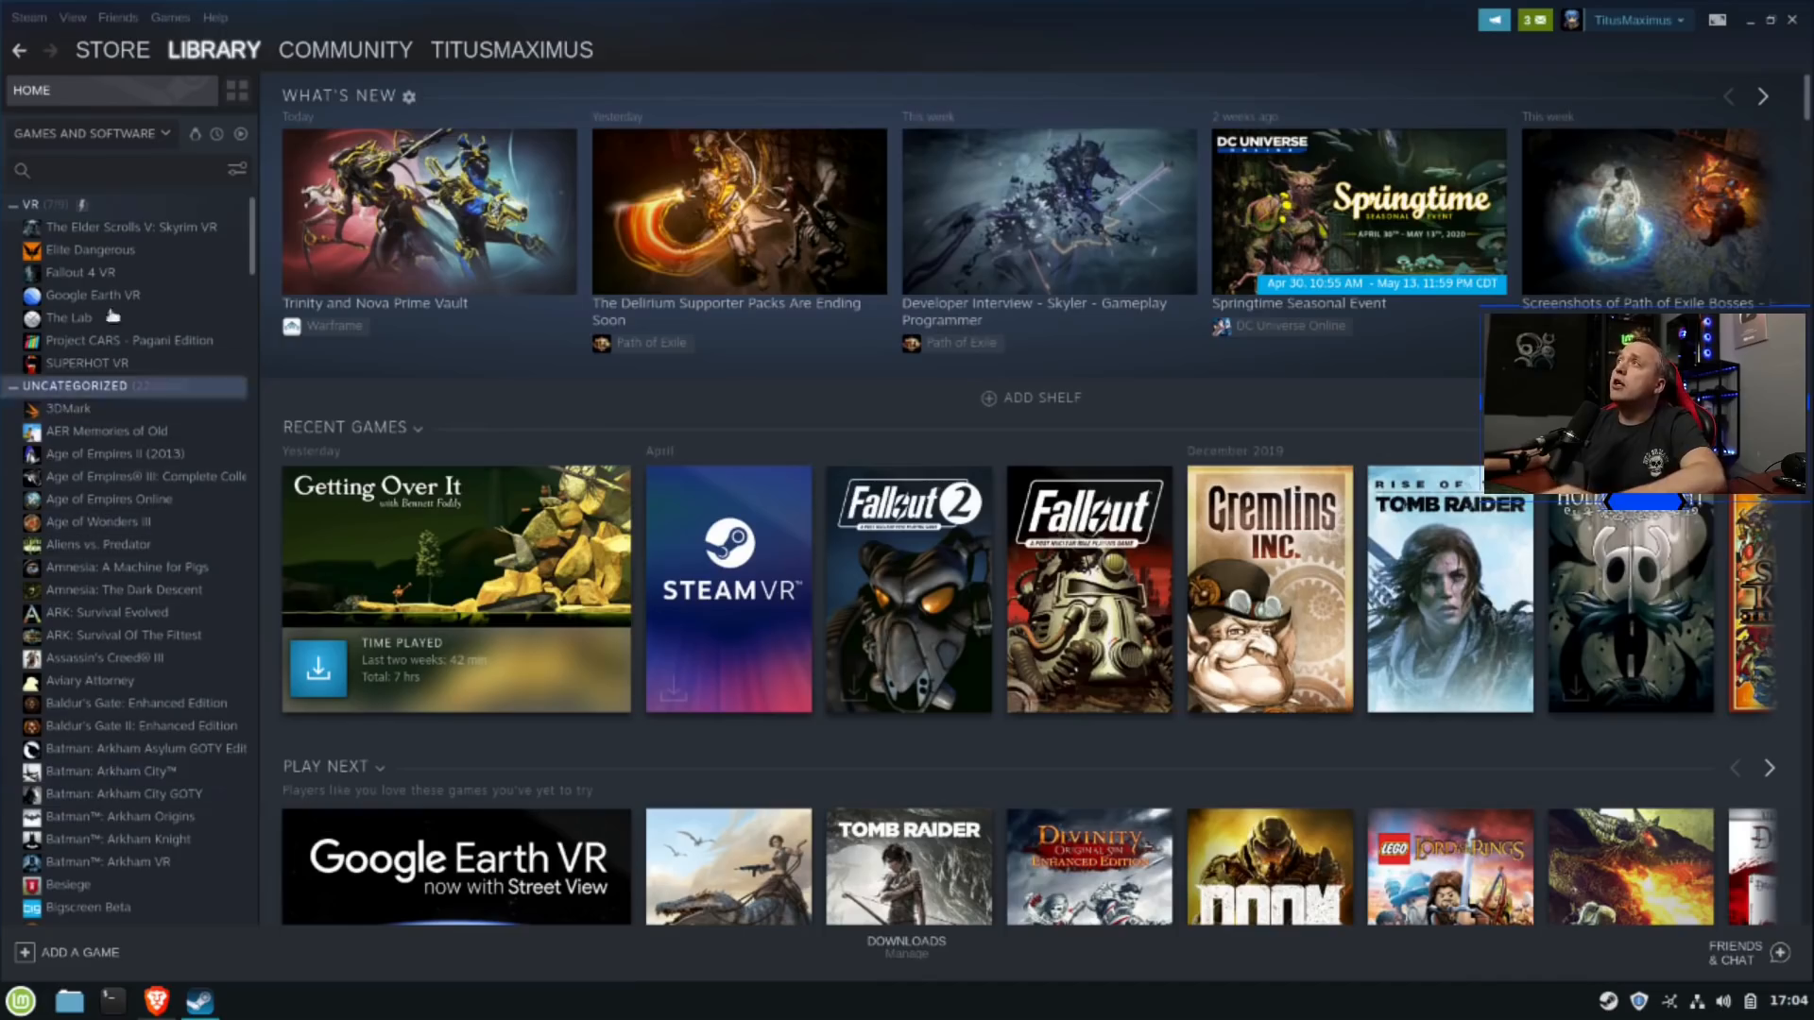
pyautogui.click(28, 17)
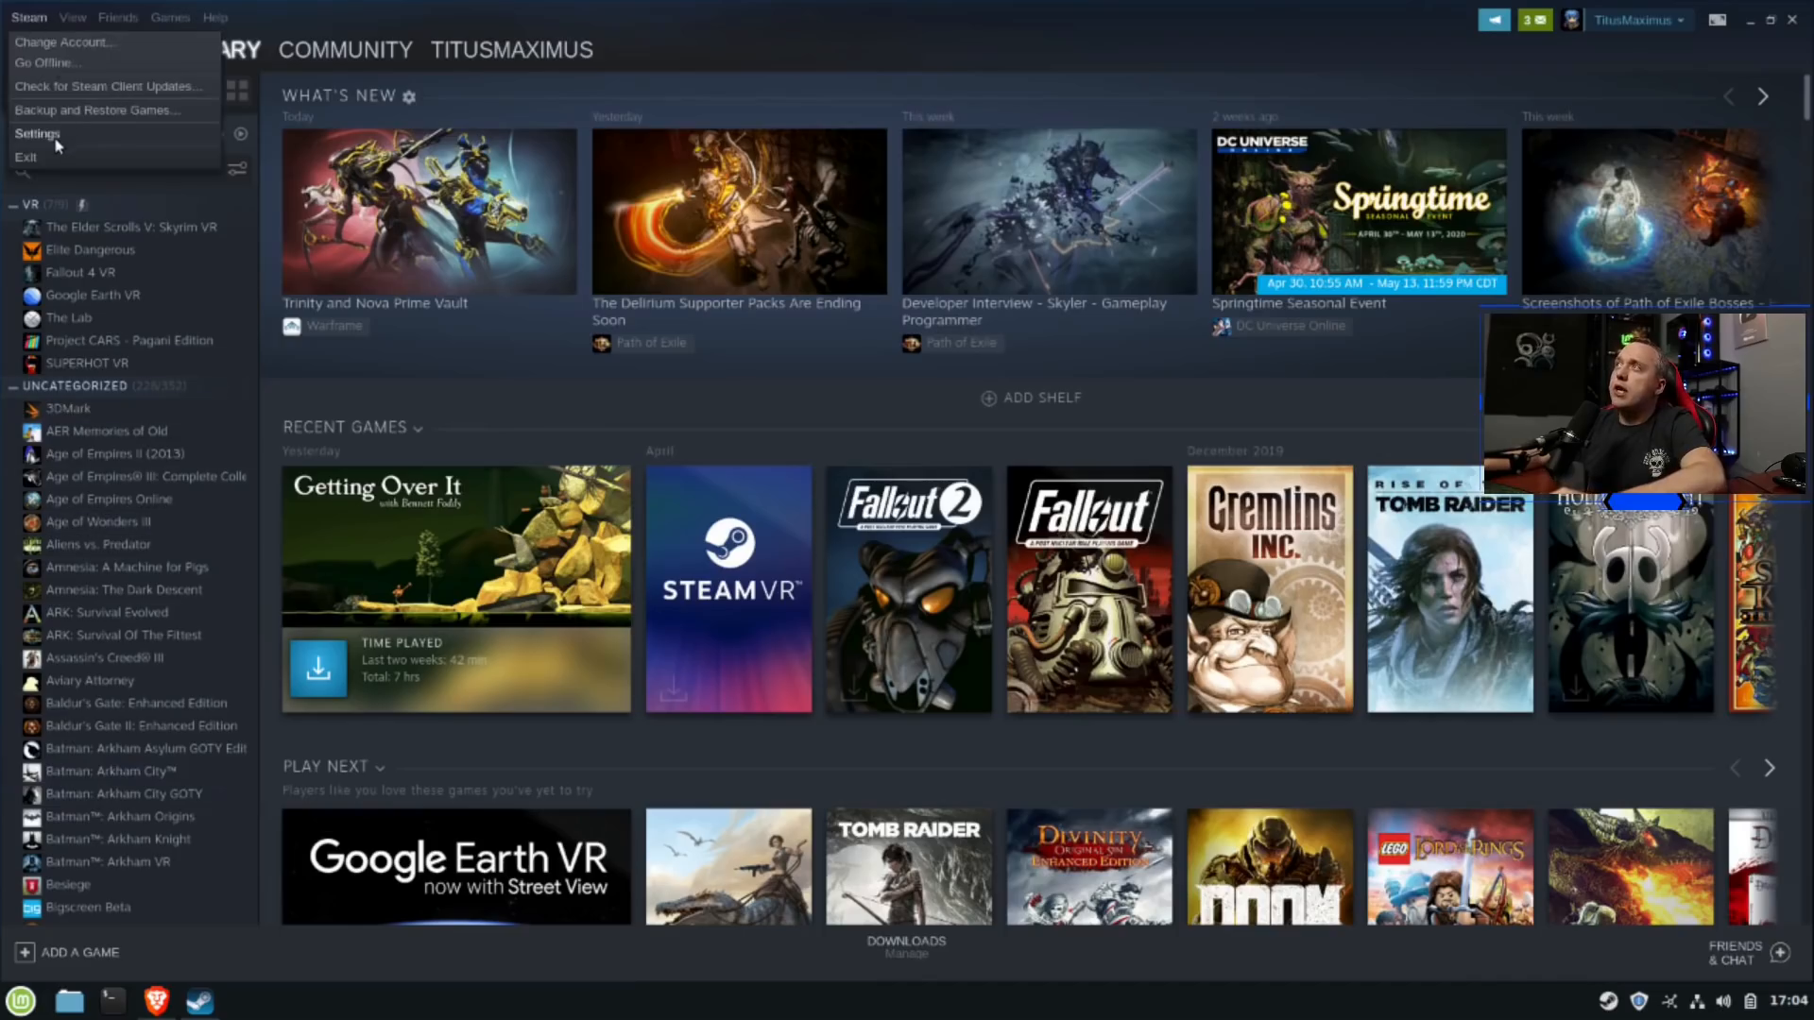
pyautogui.click(38, 132)
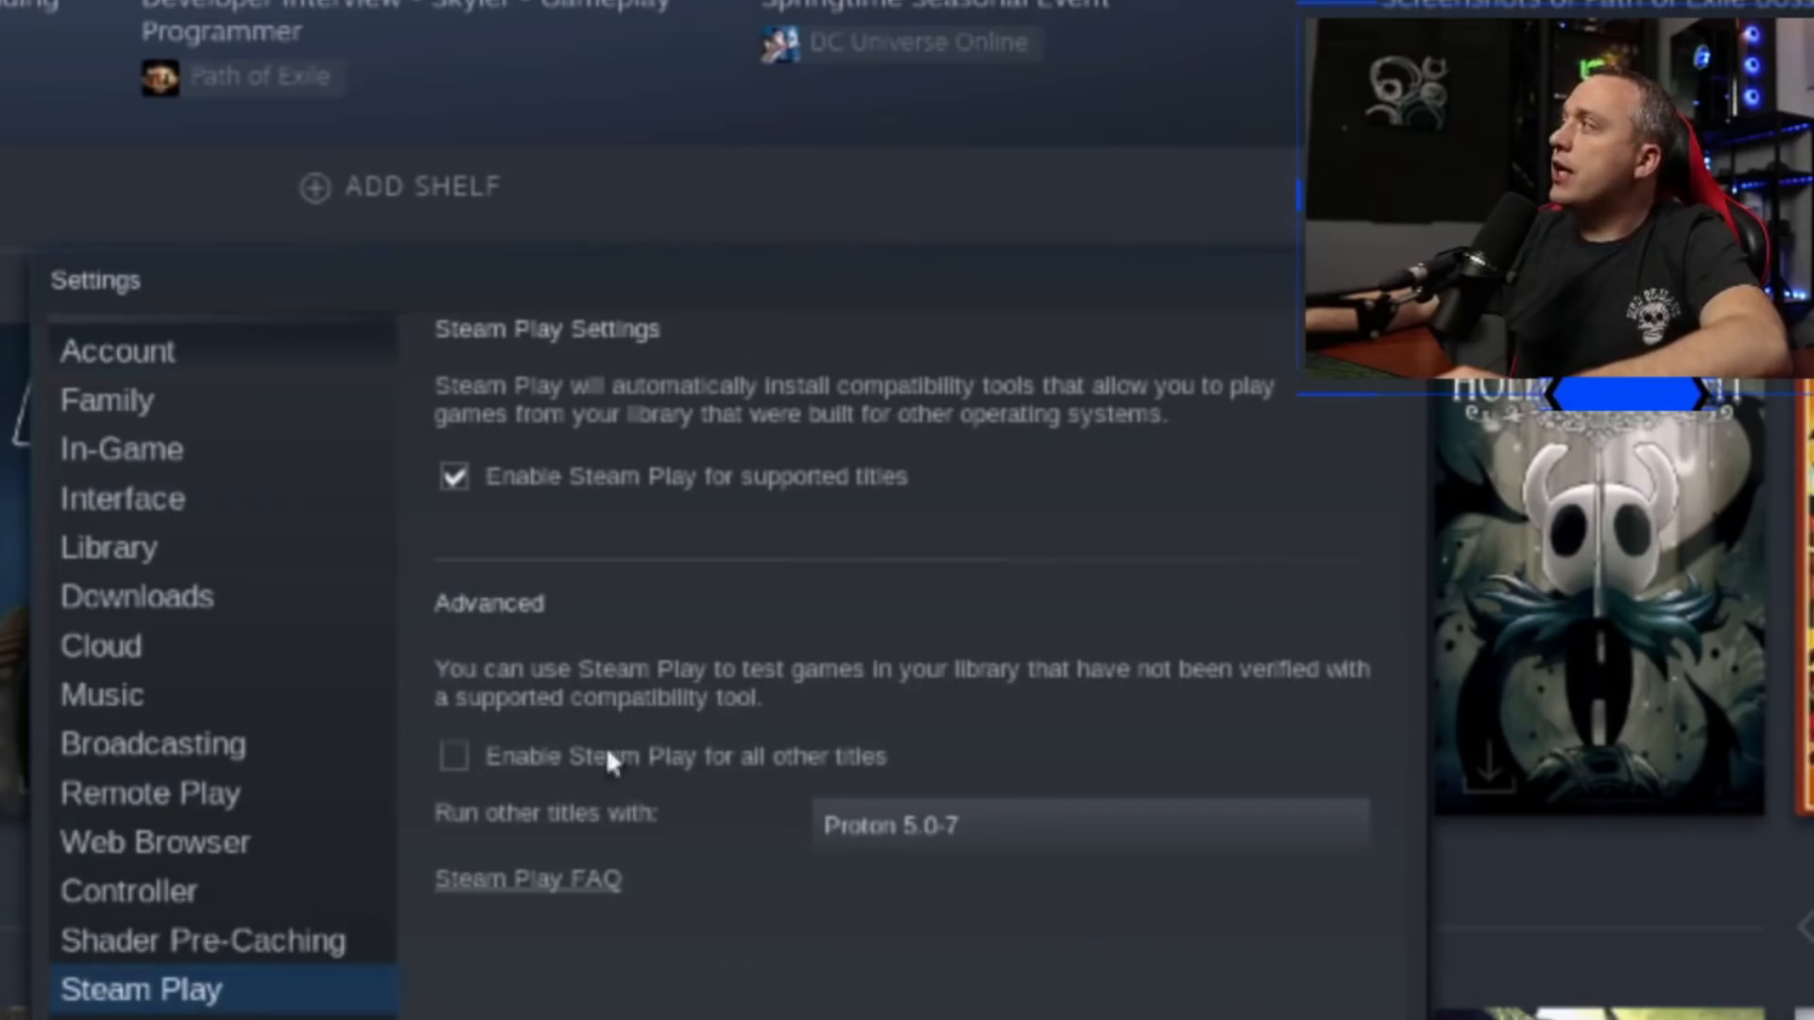
pyautogui.moveTo(469, 780)
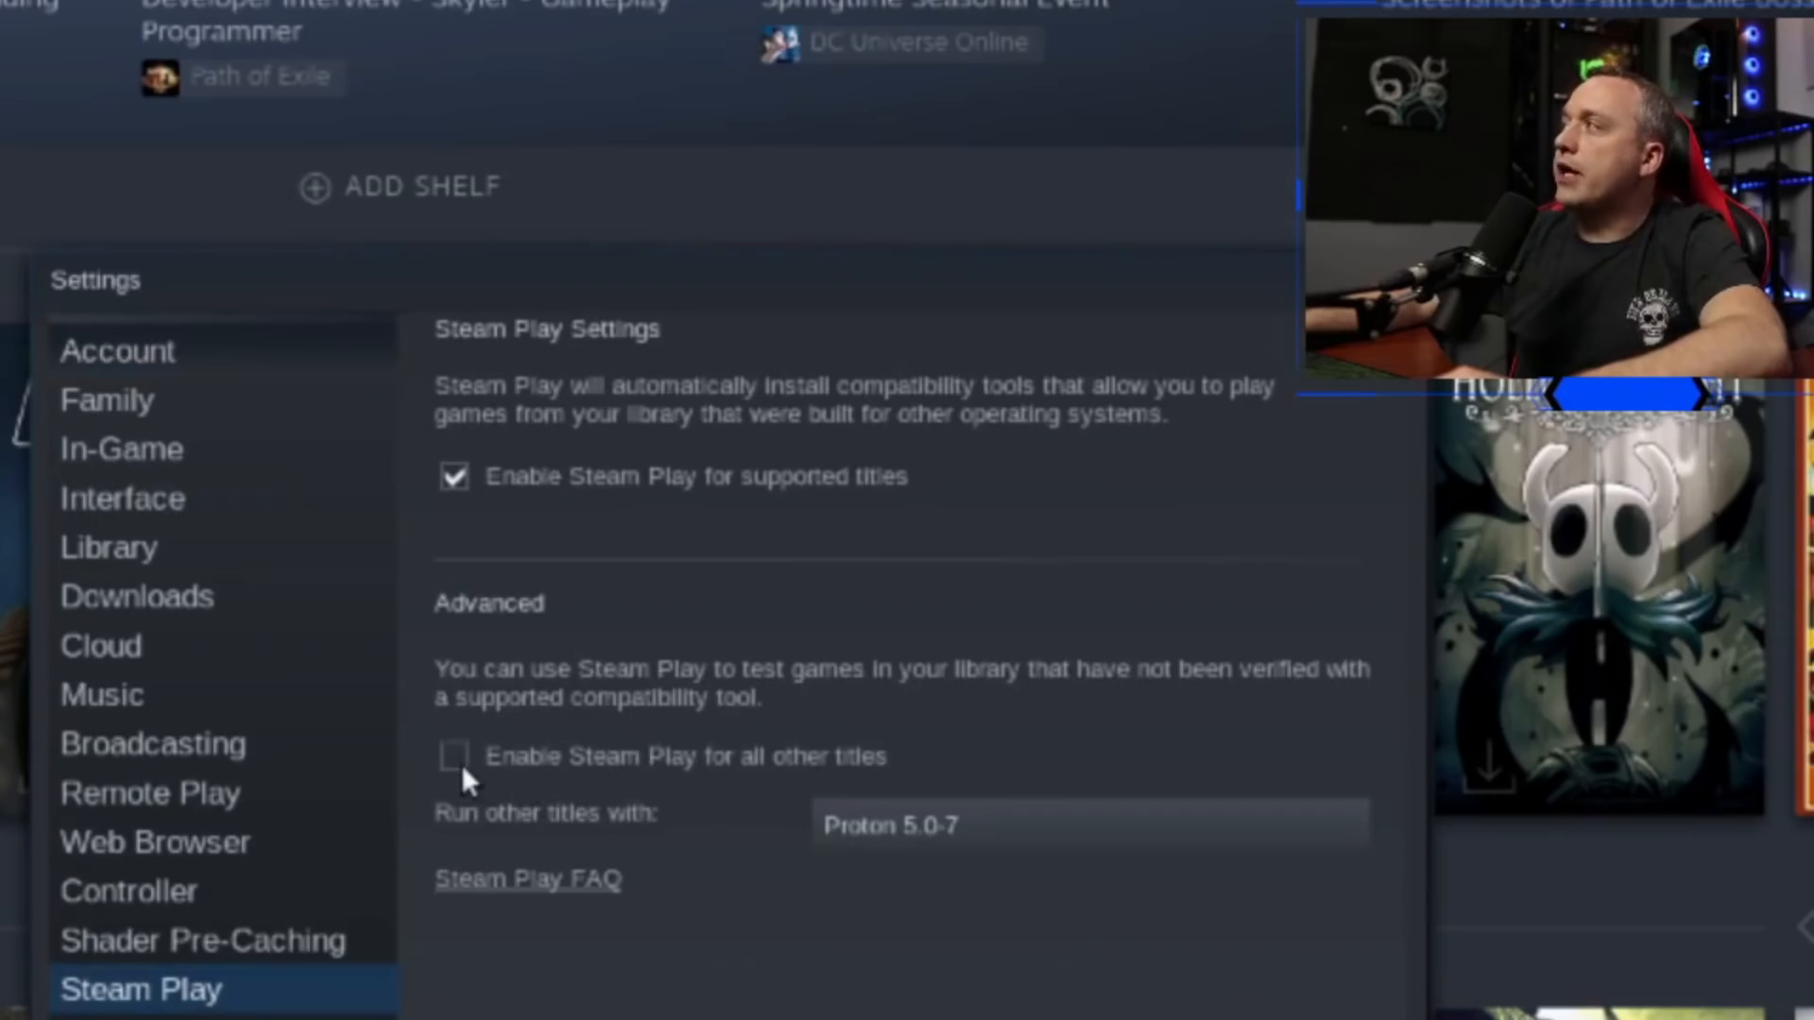
pyautogui.click(453, 756)
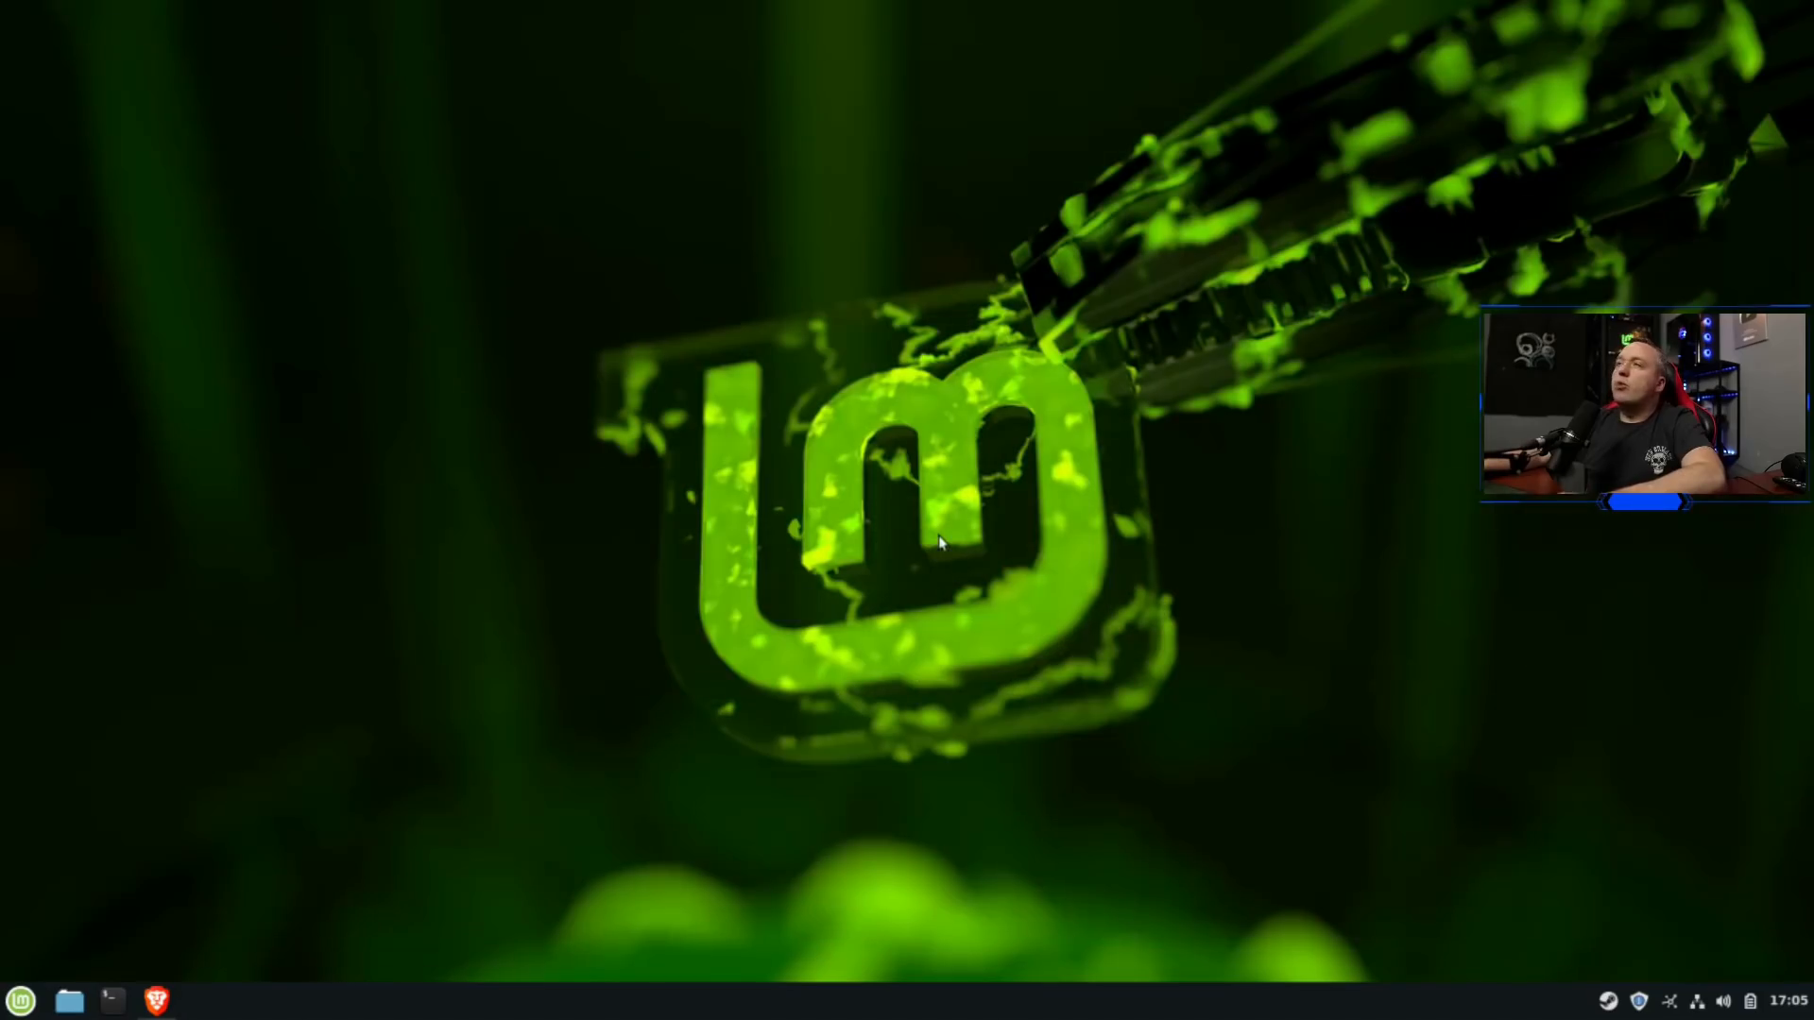
pyautogui.moveTo(873, 564)
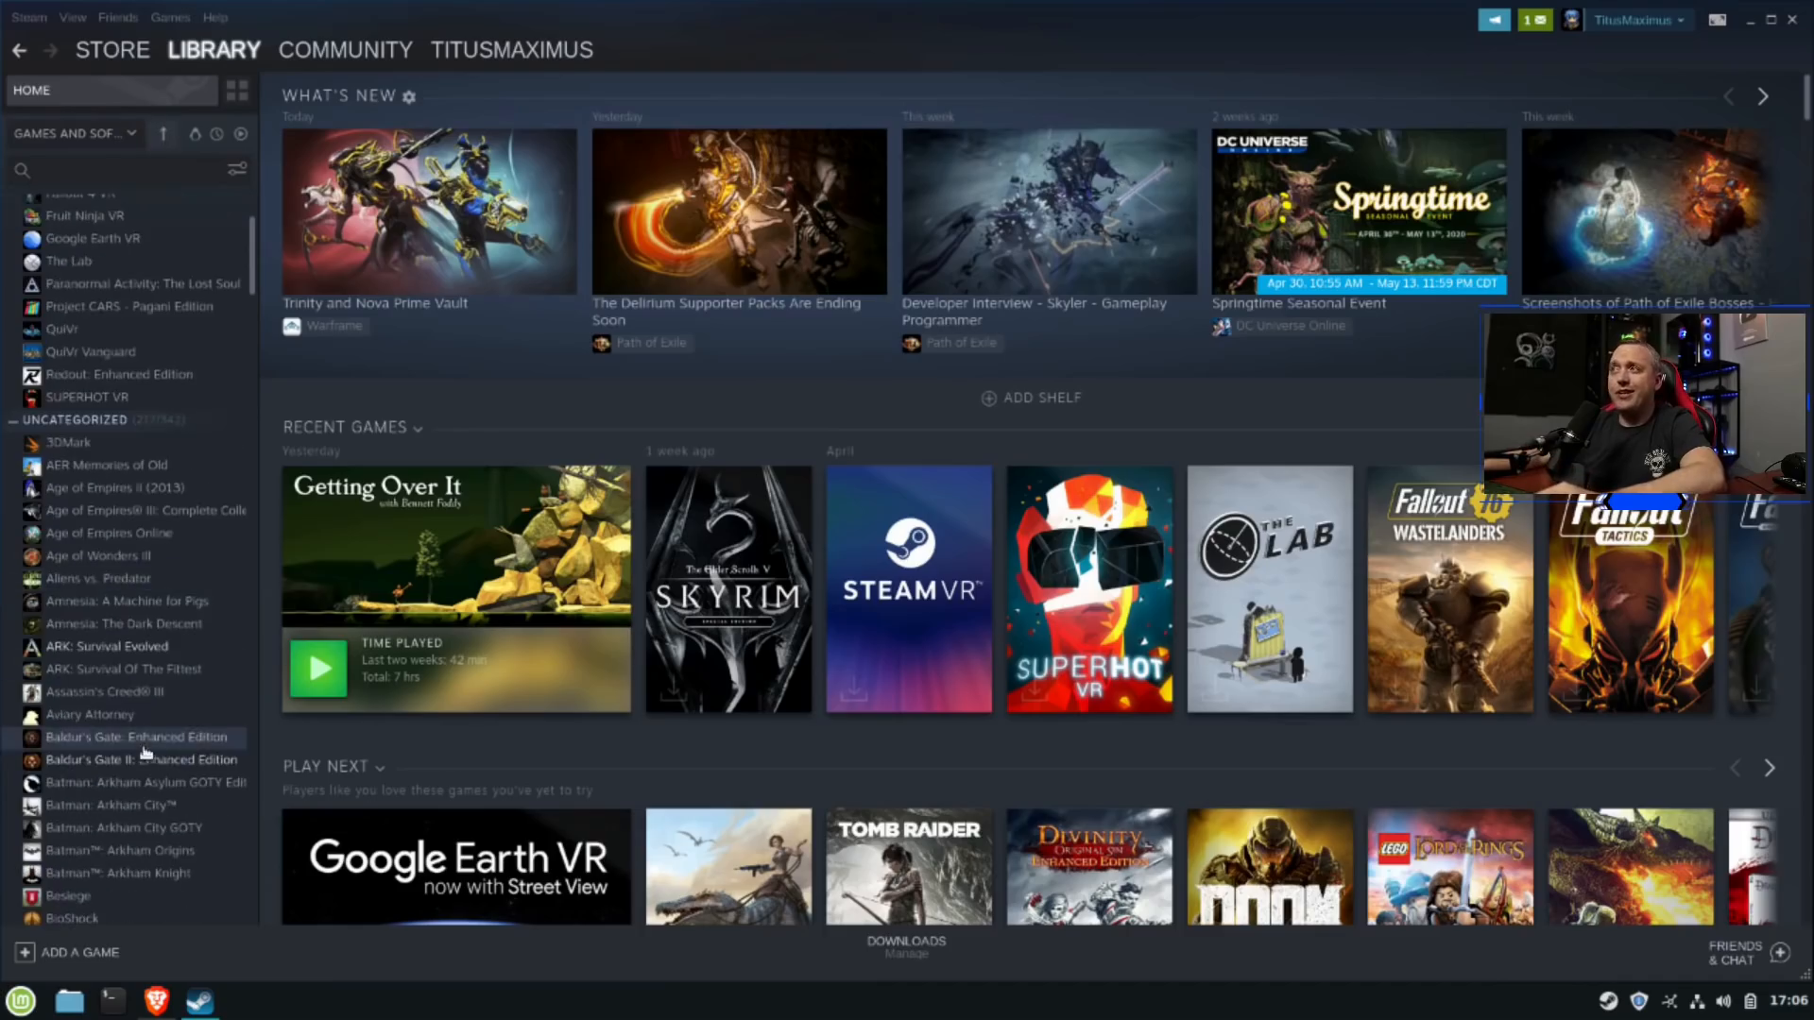
# Install Baldur's Gate II: Enhanced Edition on this machine, hiding the install summary page in future
pyautogui.click(142, 760)
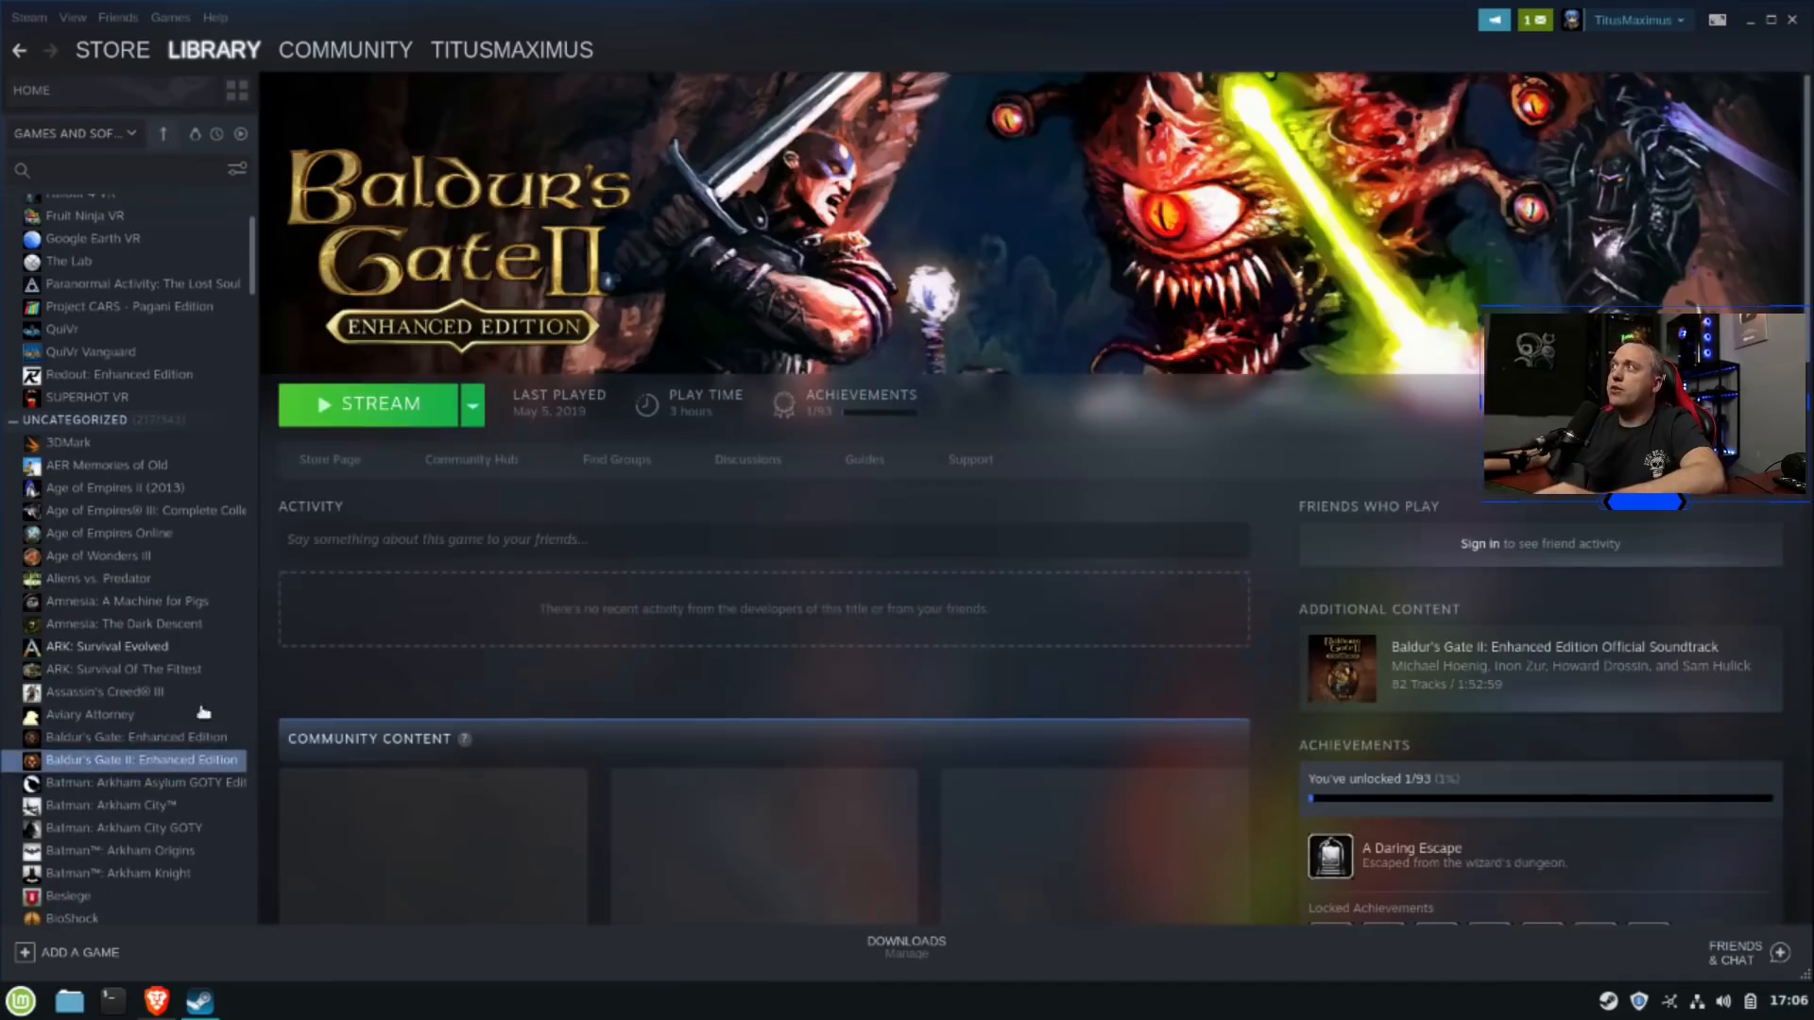
pyautogui.click(470, 405)
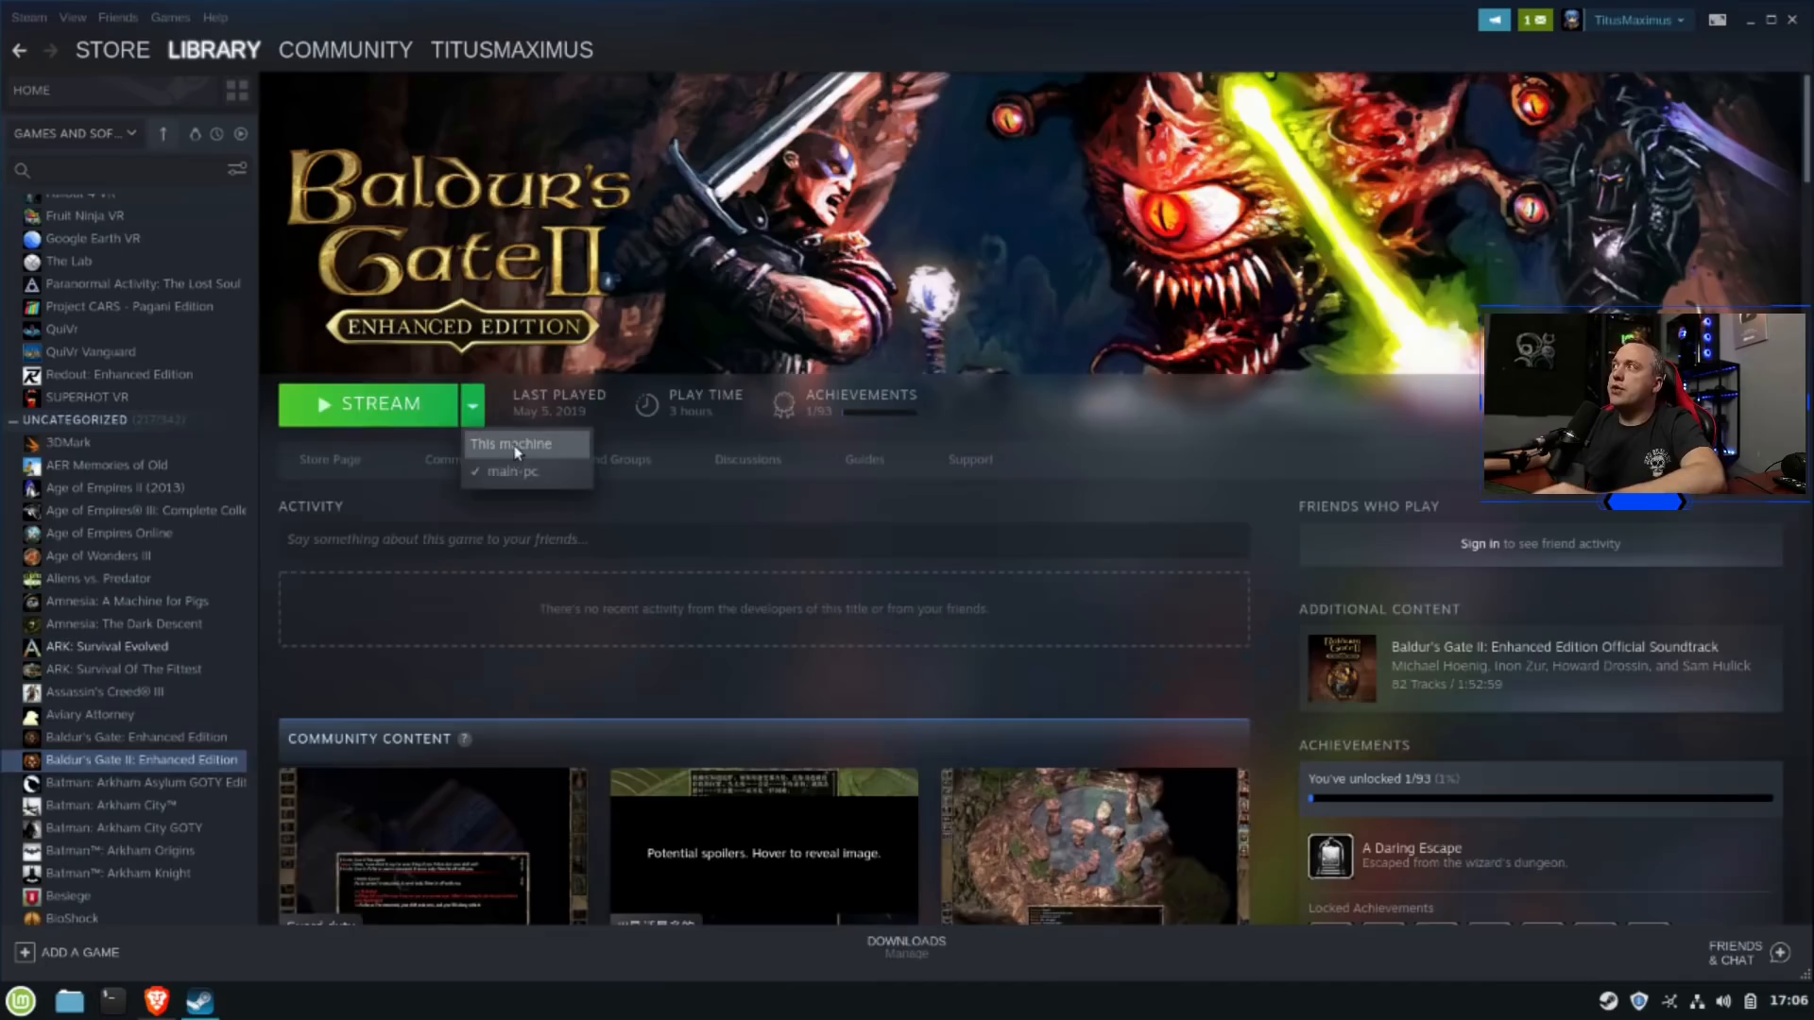
pyautogui.click(510, 444)
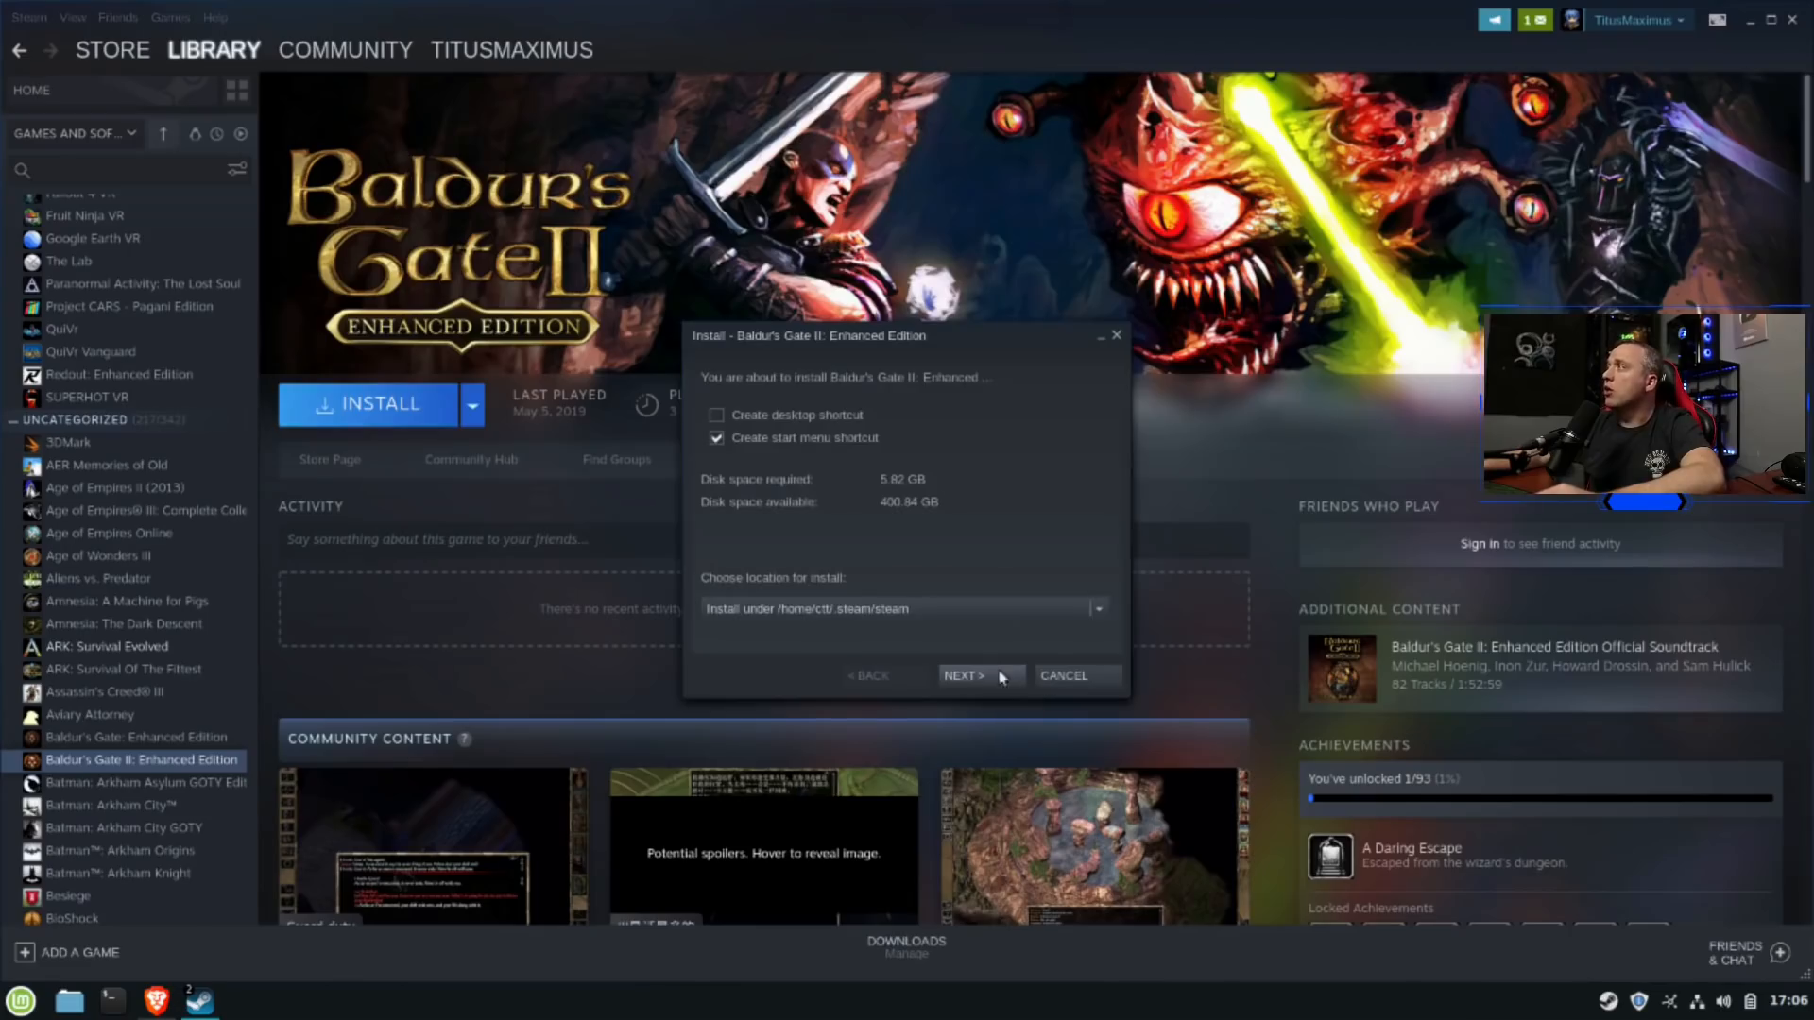
pyautogui.click(966, 676)
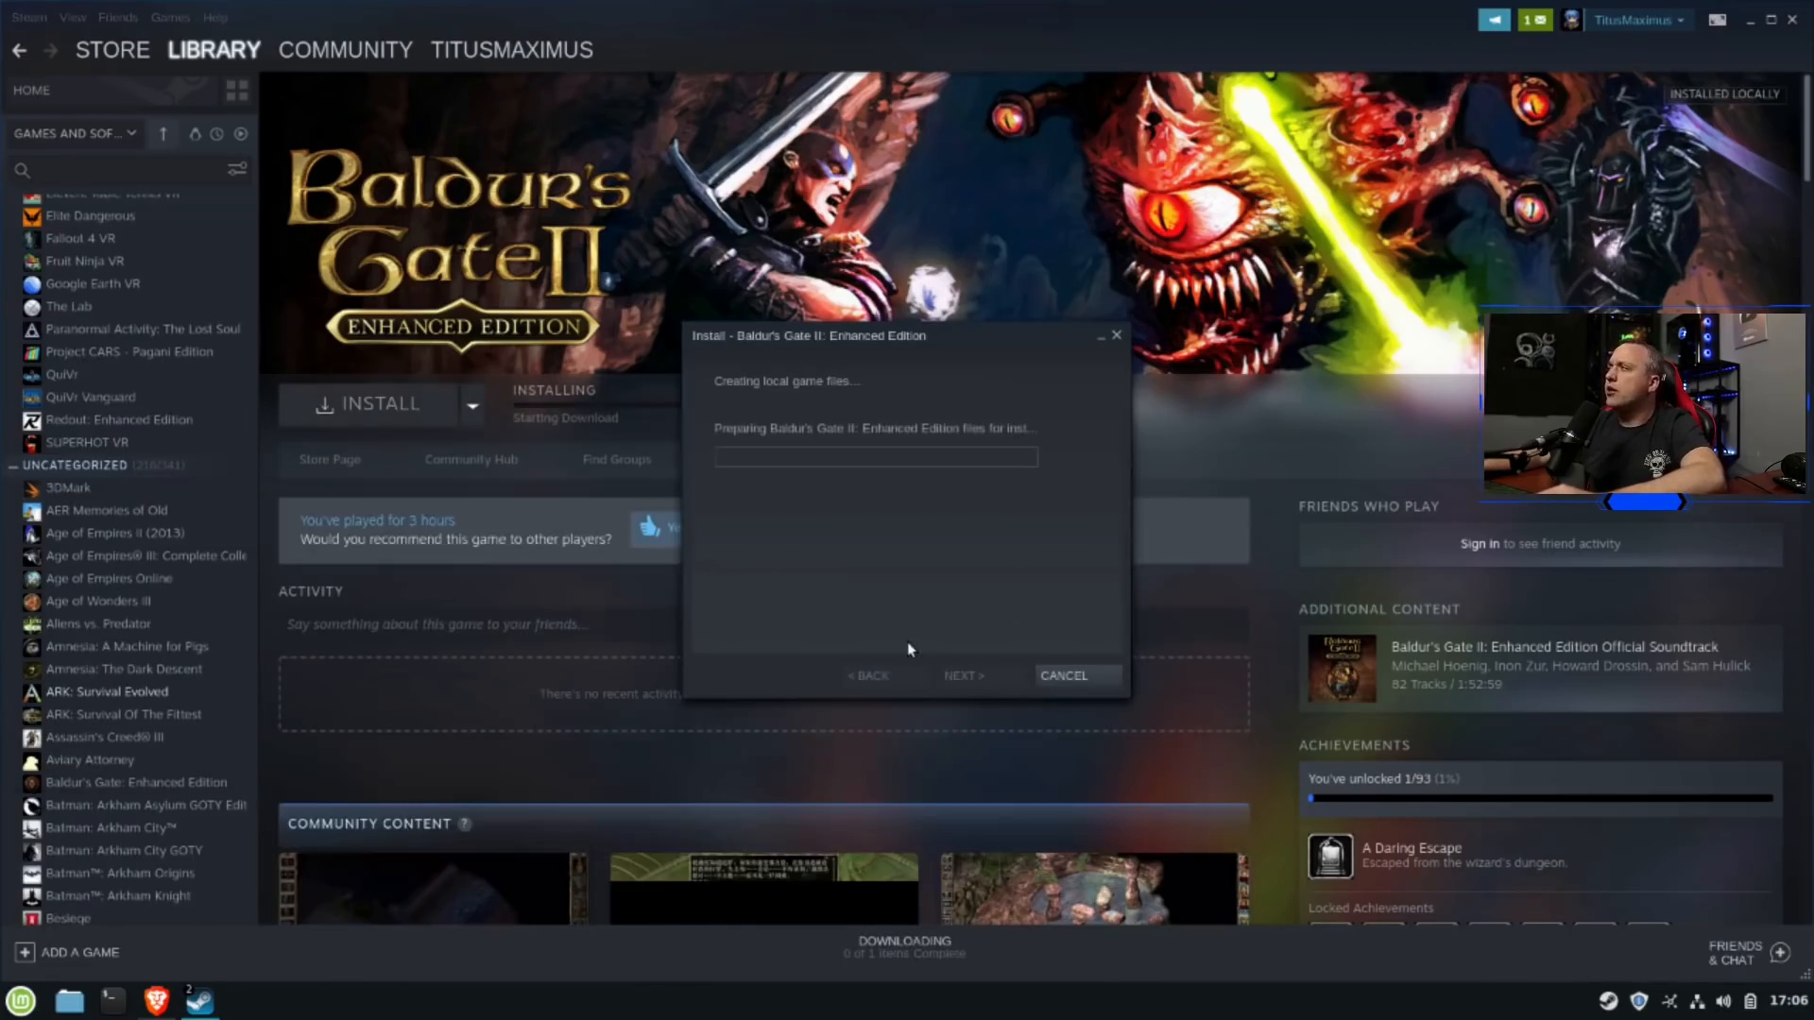
pyautogui.moveTo(545, 542)
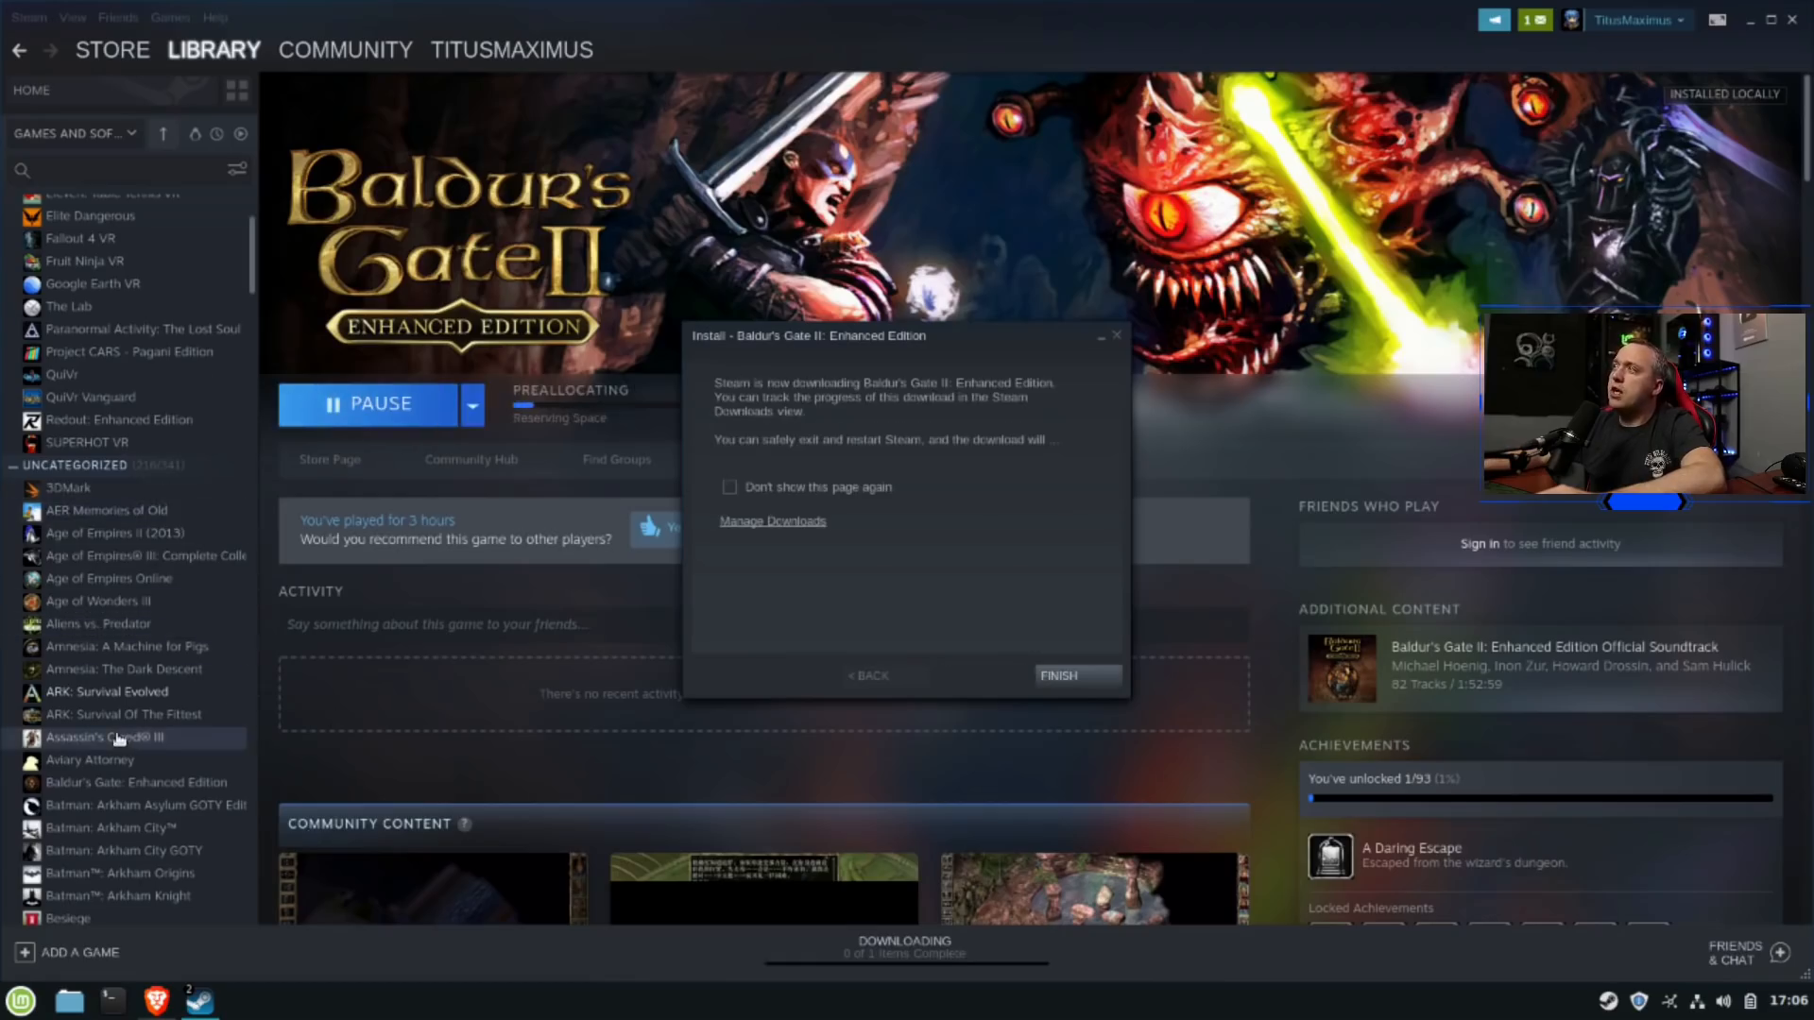
pyautogui.click(730, 486)
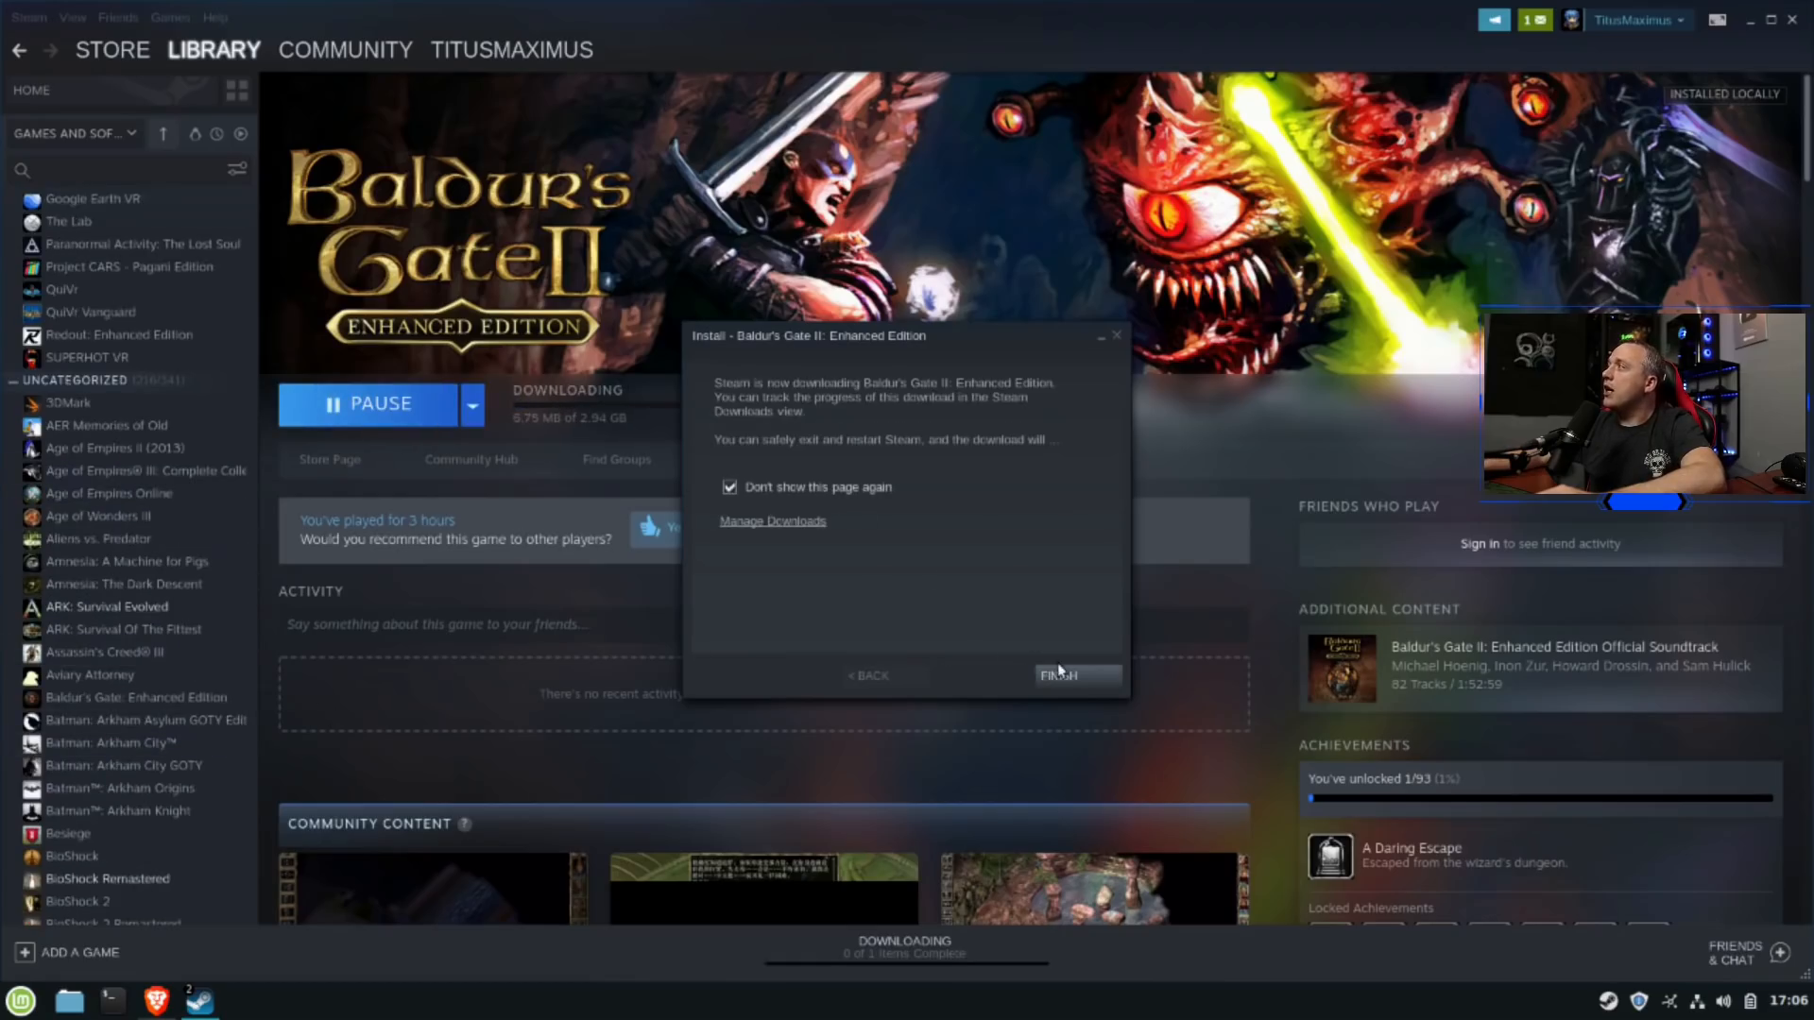
pyautogui.click(1059, 676)
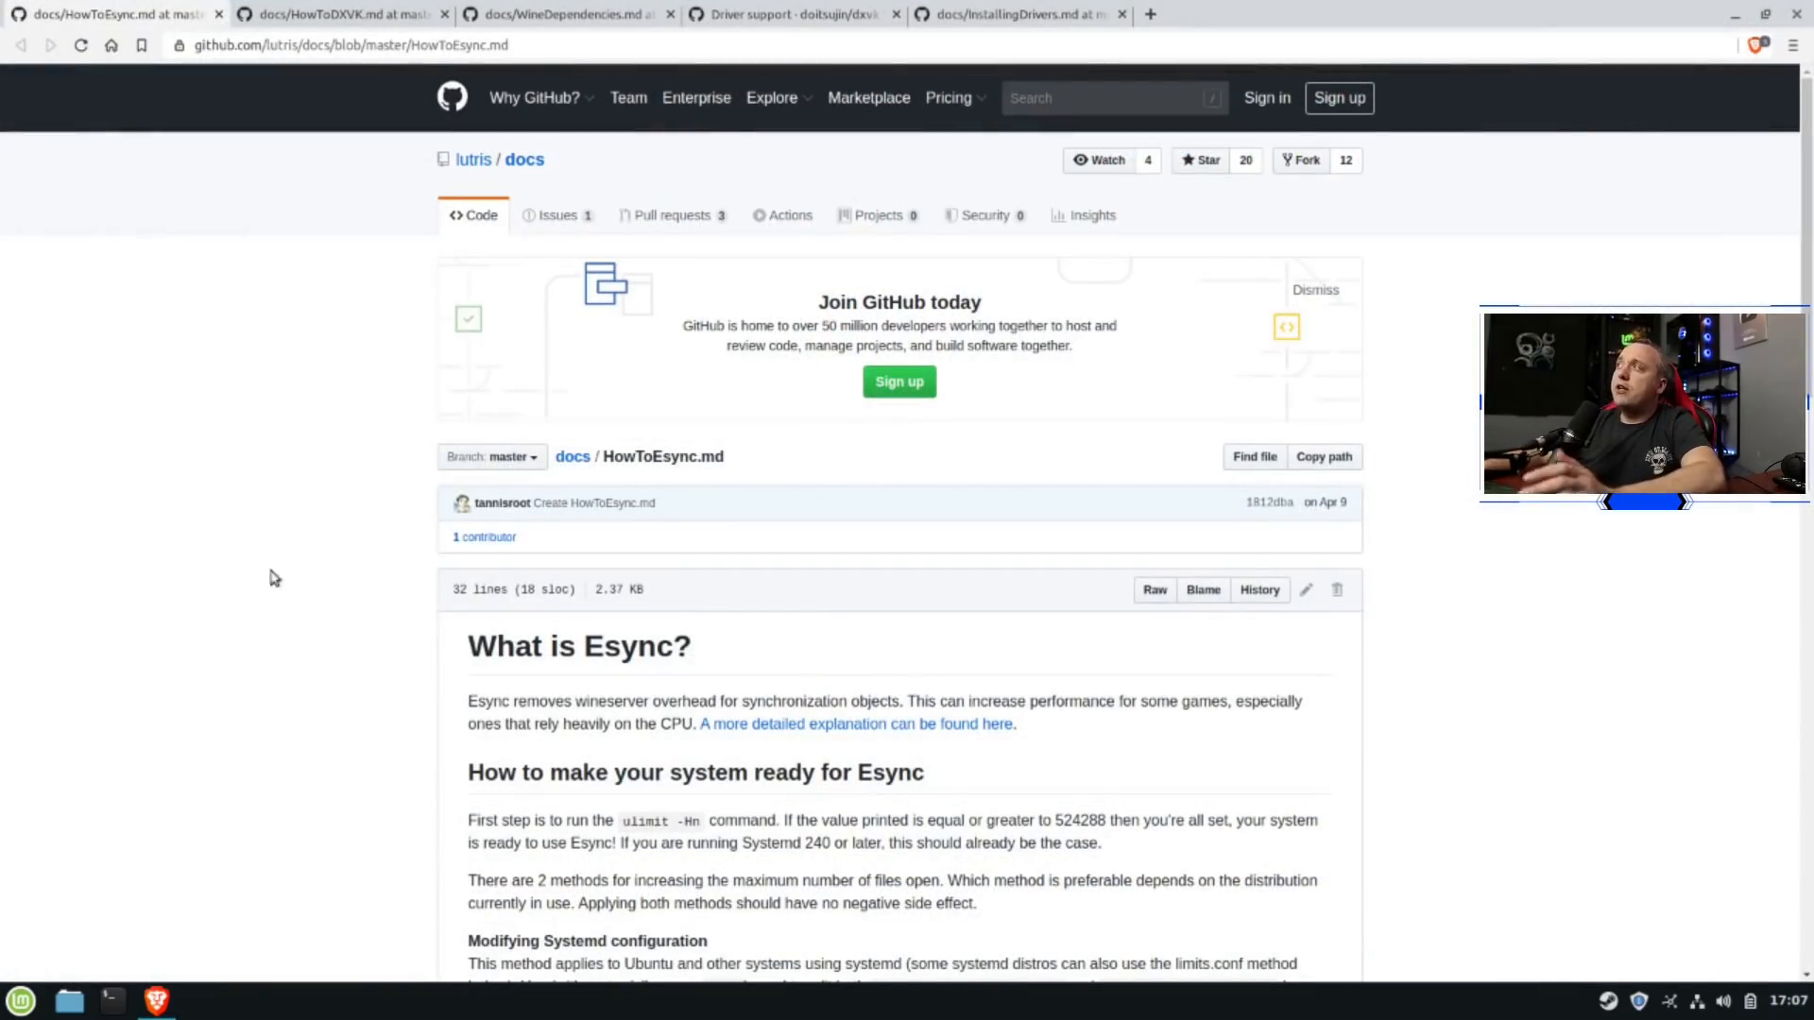
# Select and copy the ulimit -Hn command from the Esync guide's setup steps
pyautogui.scroll(-3)
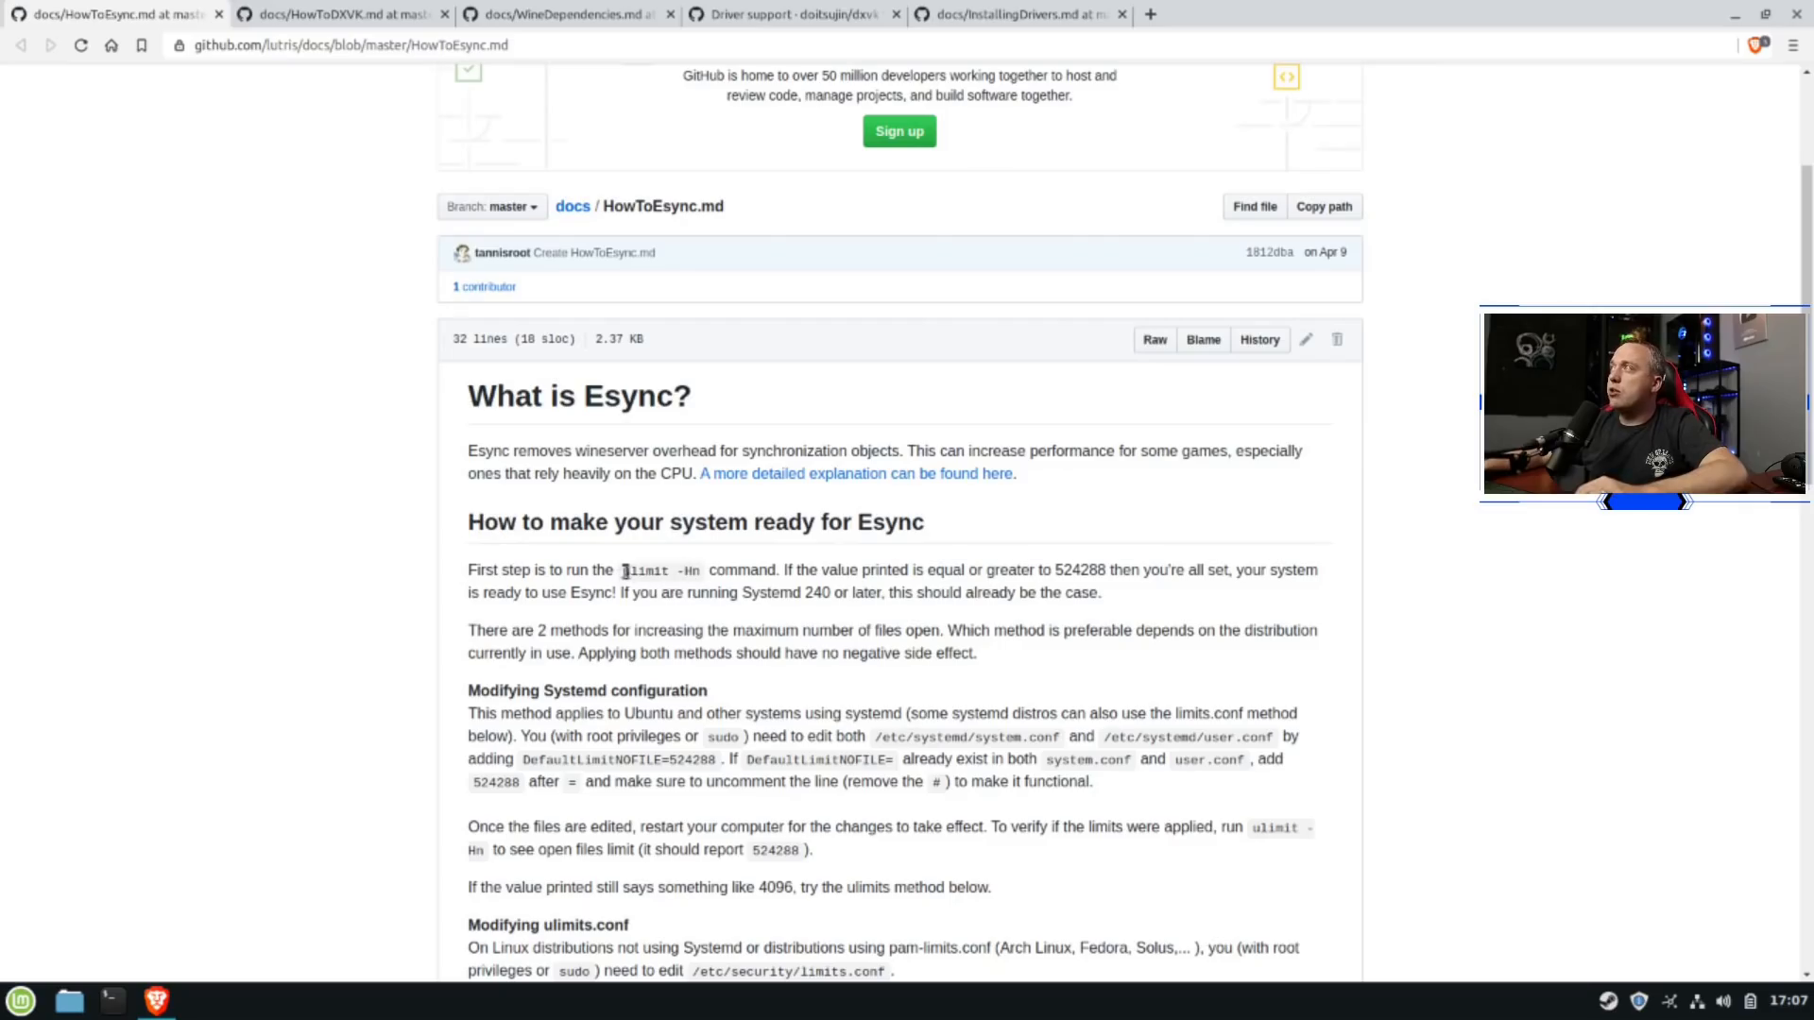
pyautogui.doubleClick(659, 571)
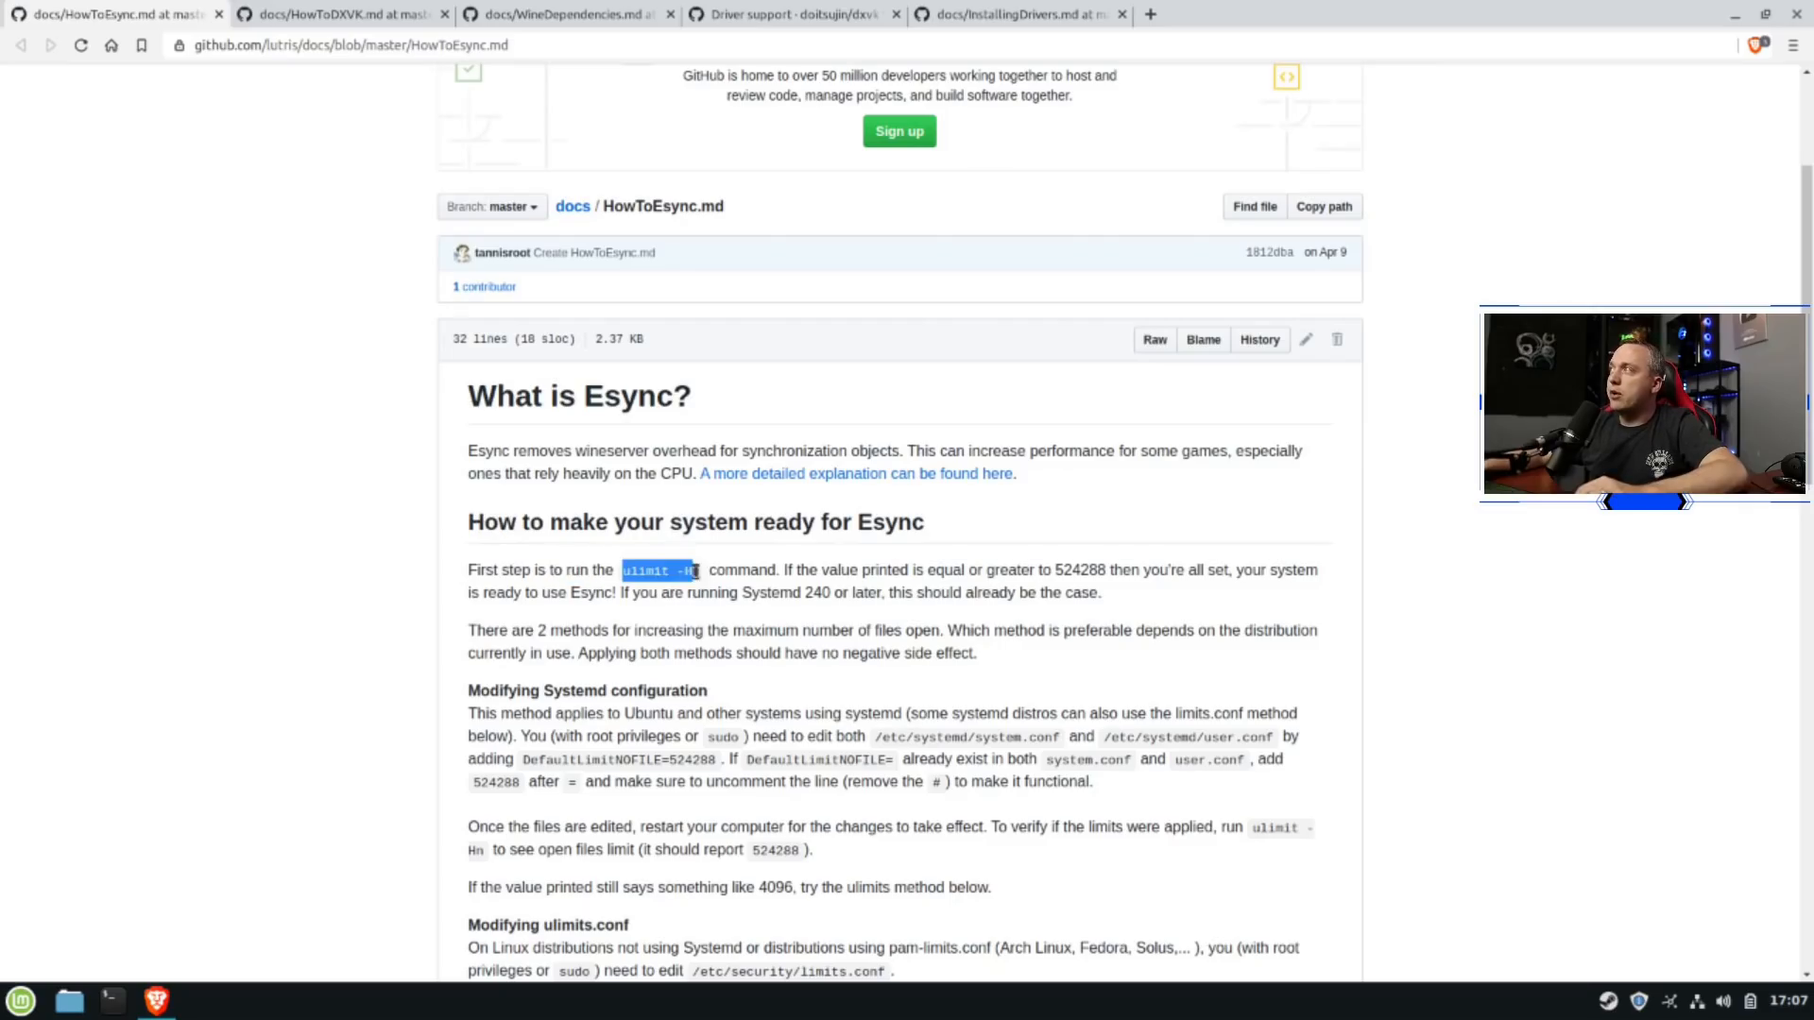
pyautogui.rightClick(660, 571)
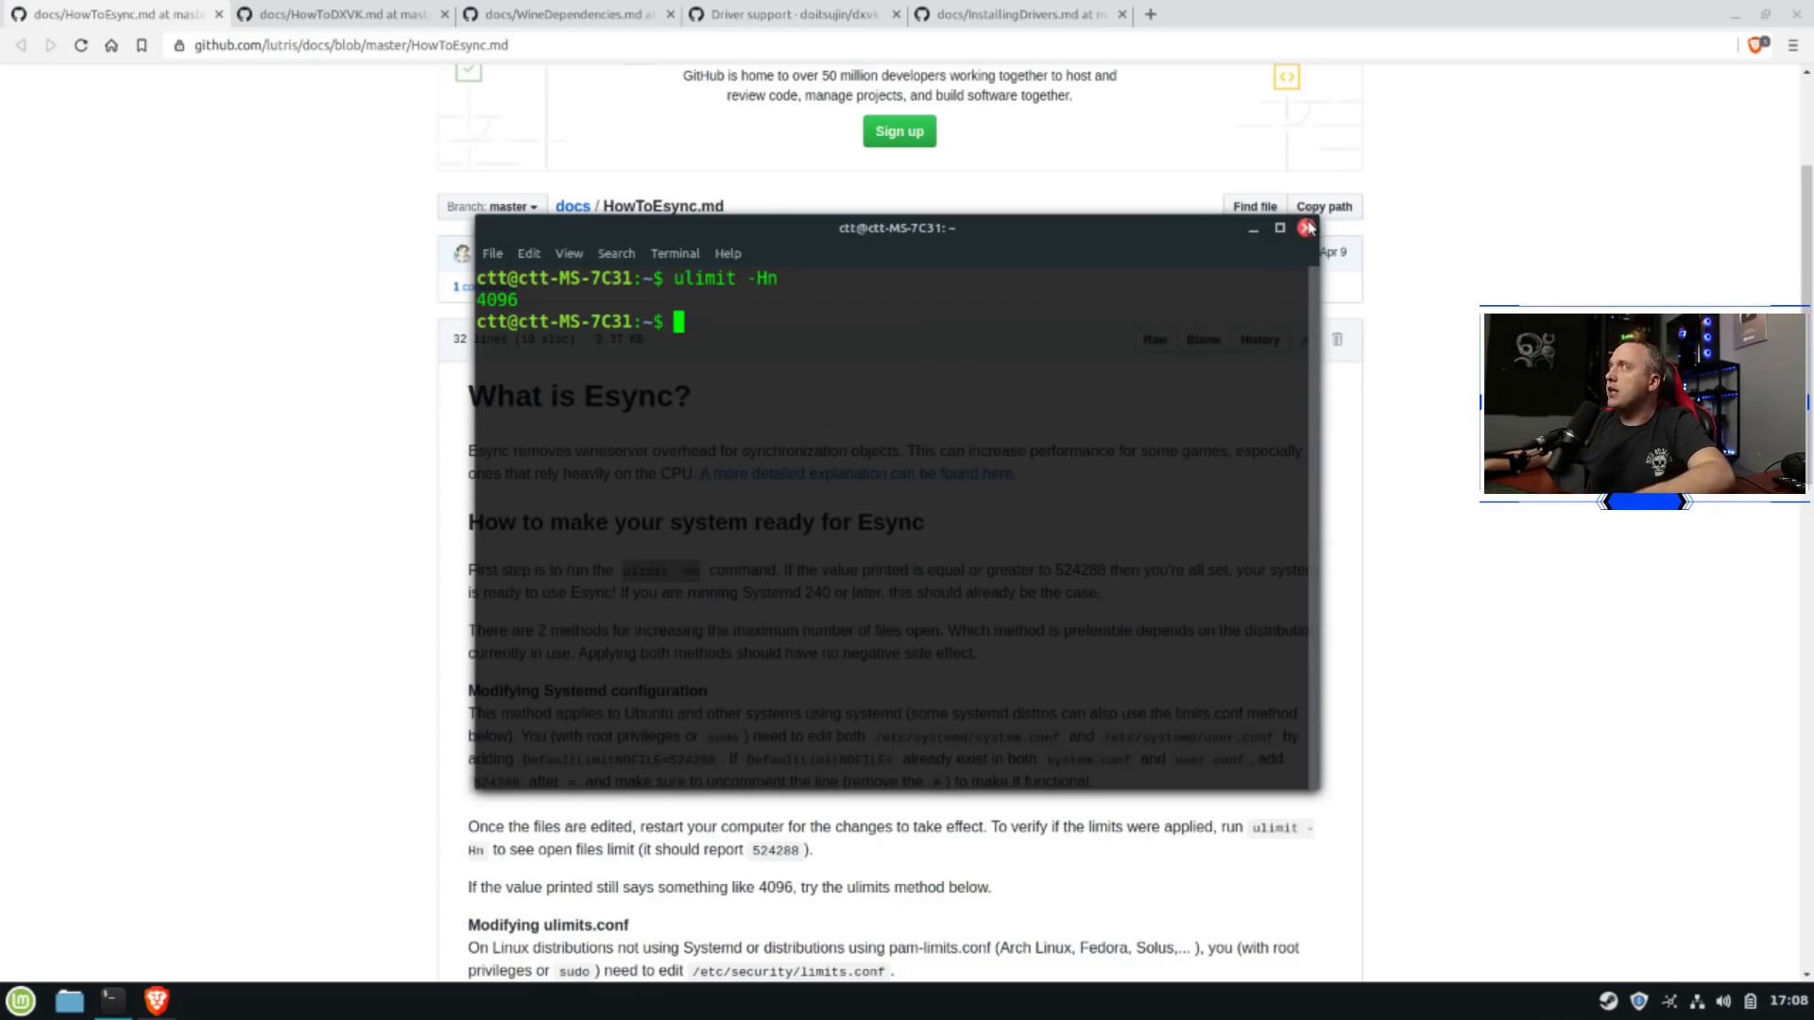
# Copy the system.conf path from the guide and enter sudo nano /etc/systemd/system.conf in the terminal
pyautogui.moveTo(896, 226); pyautogui.dragTo(1353, 126)
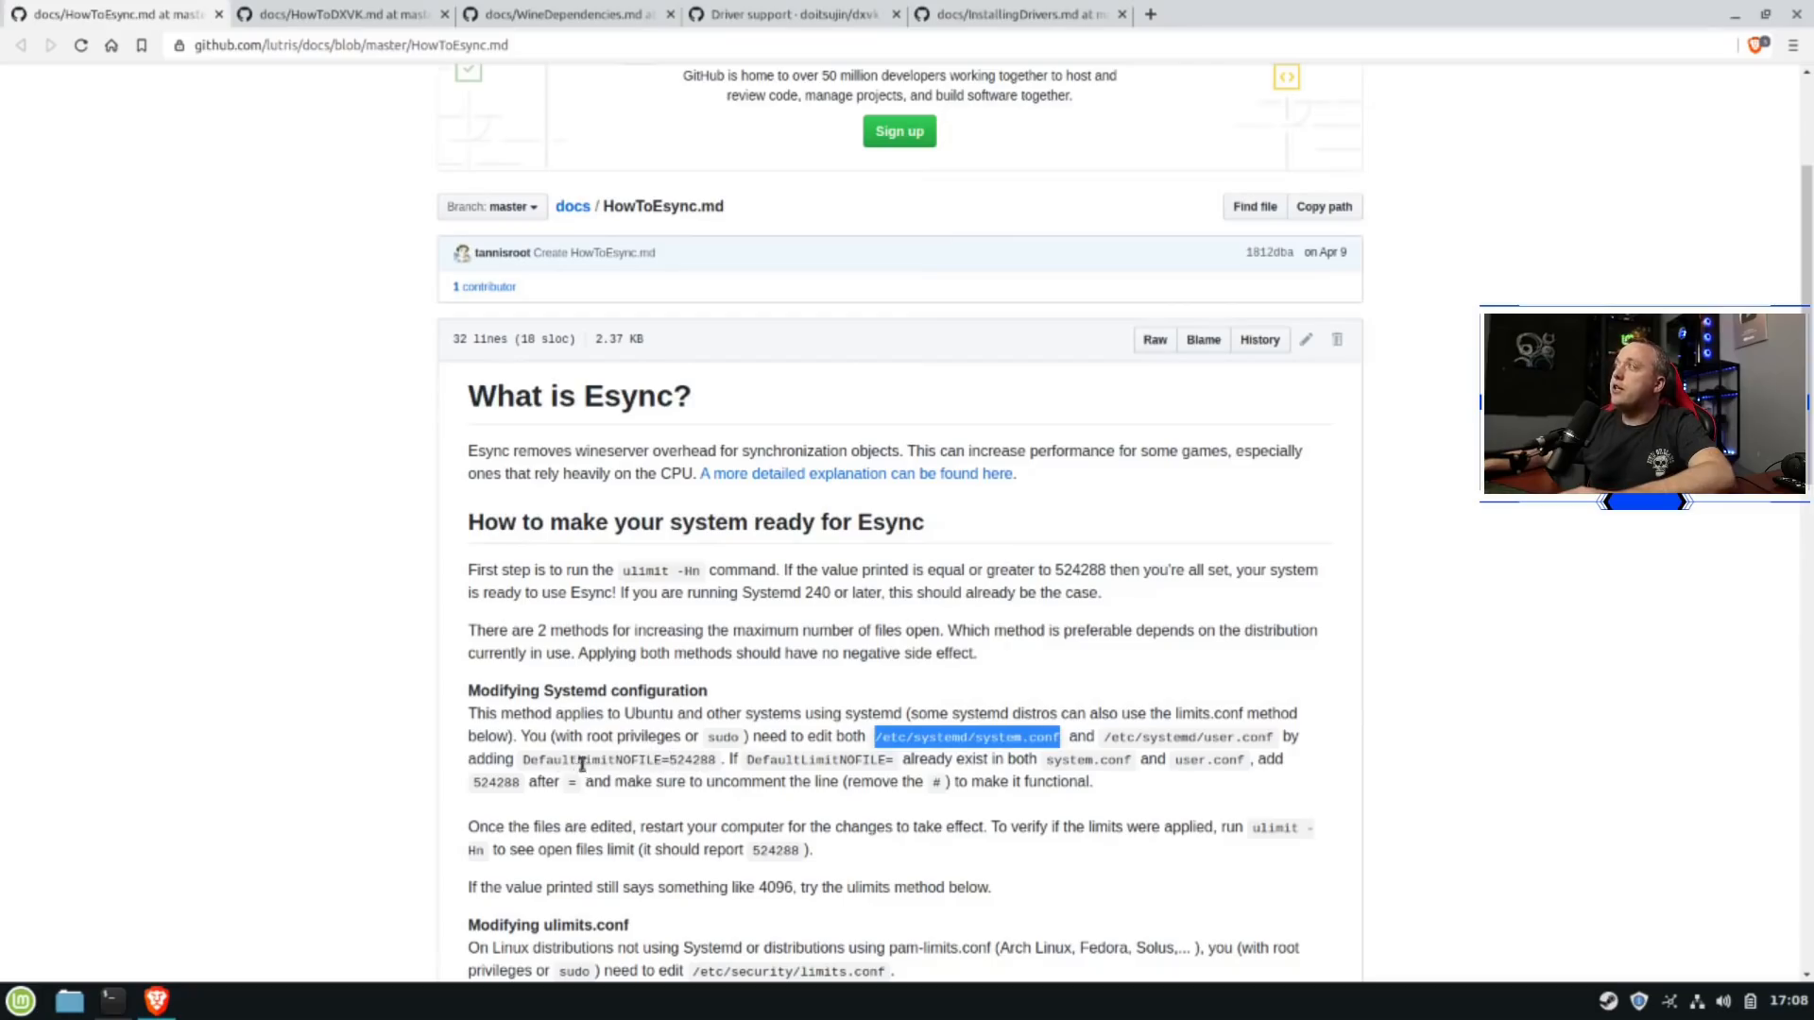
pyautogui.rightClick(949, 737)
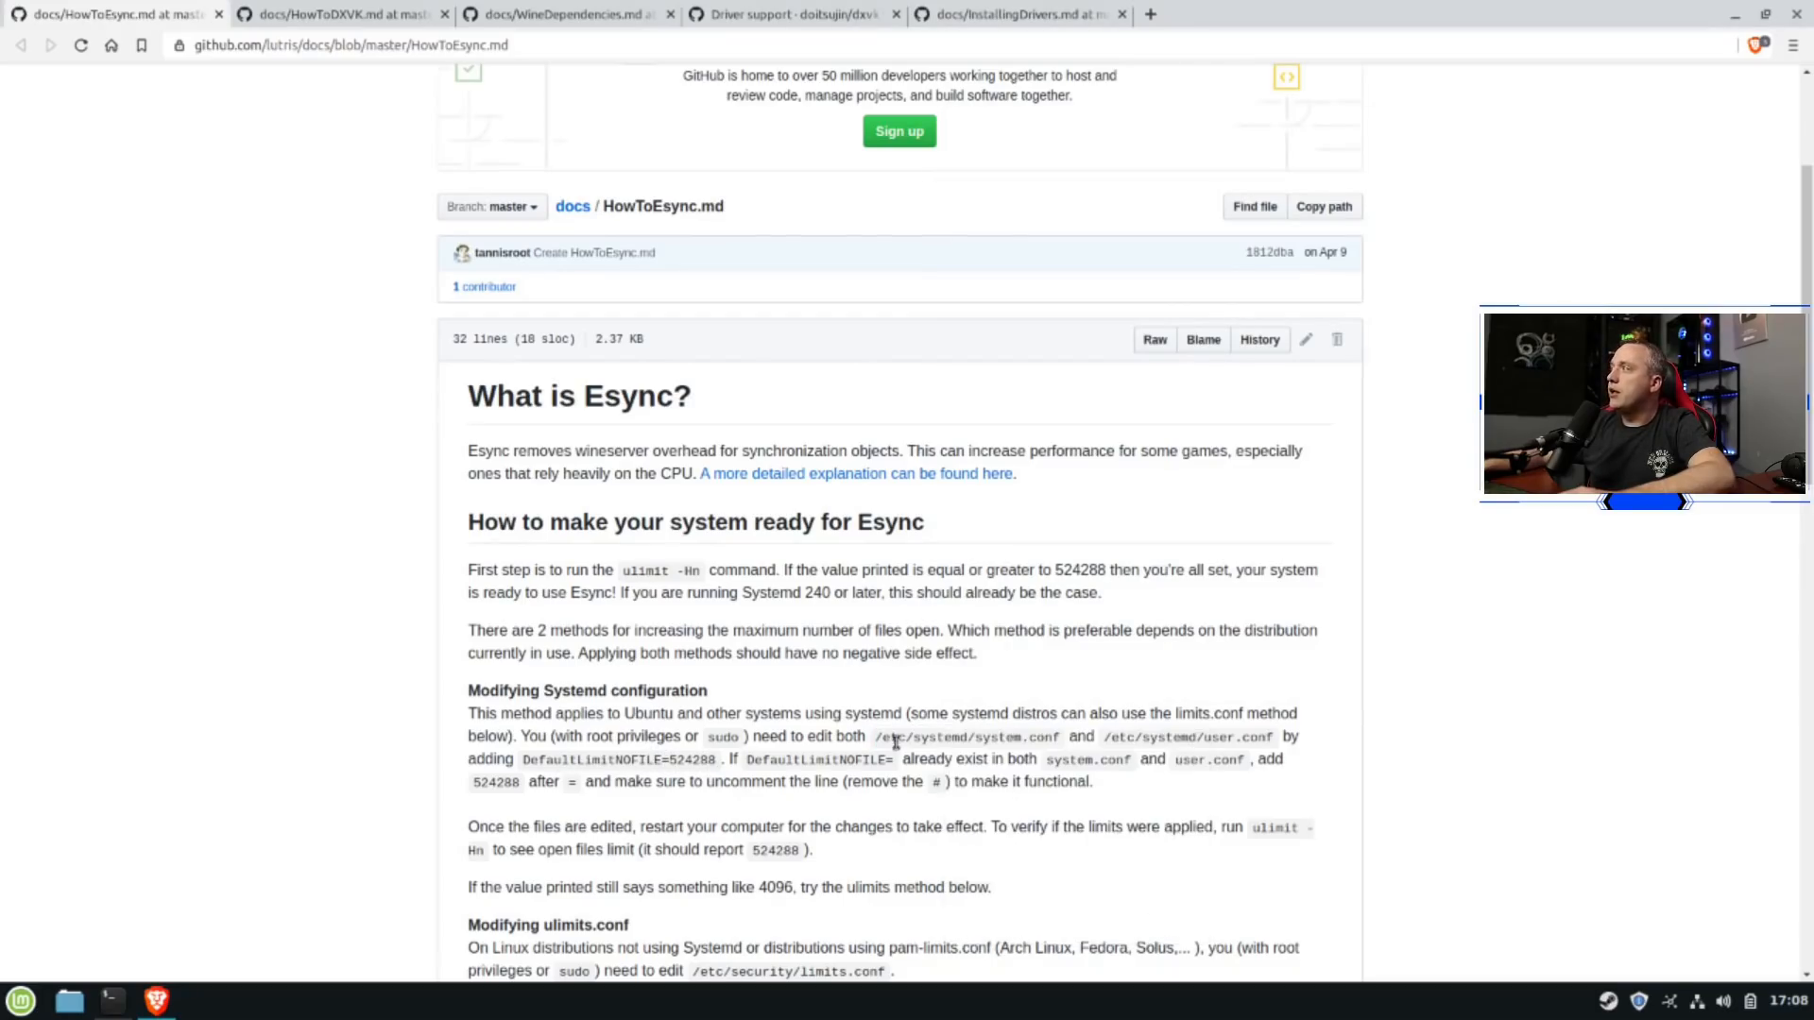
pyautogui.doubleClick(966, 737)
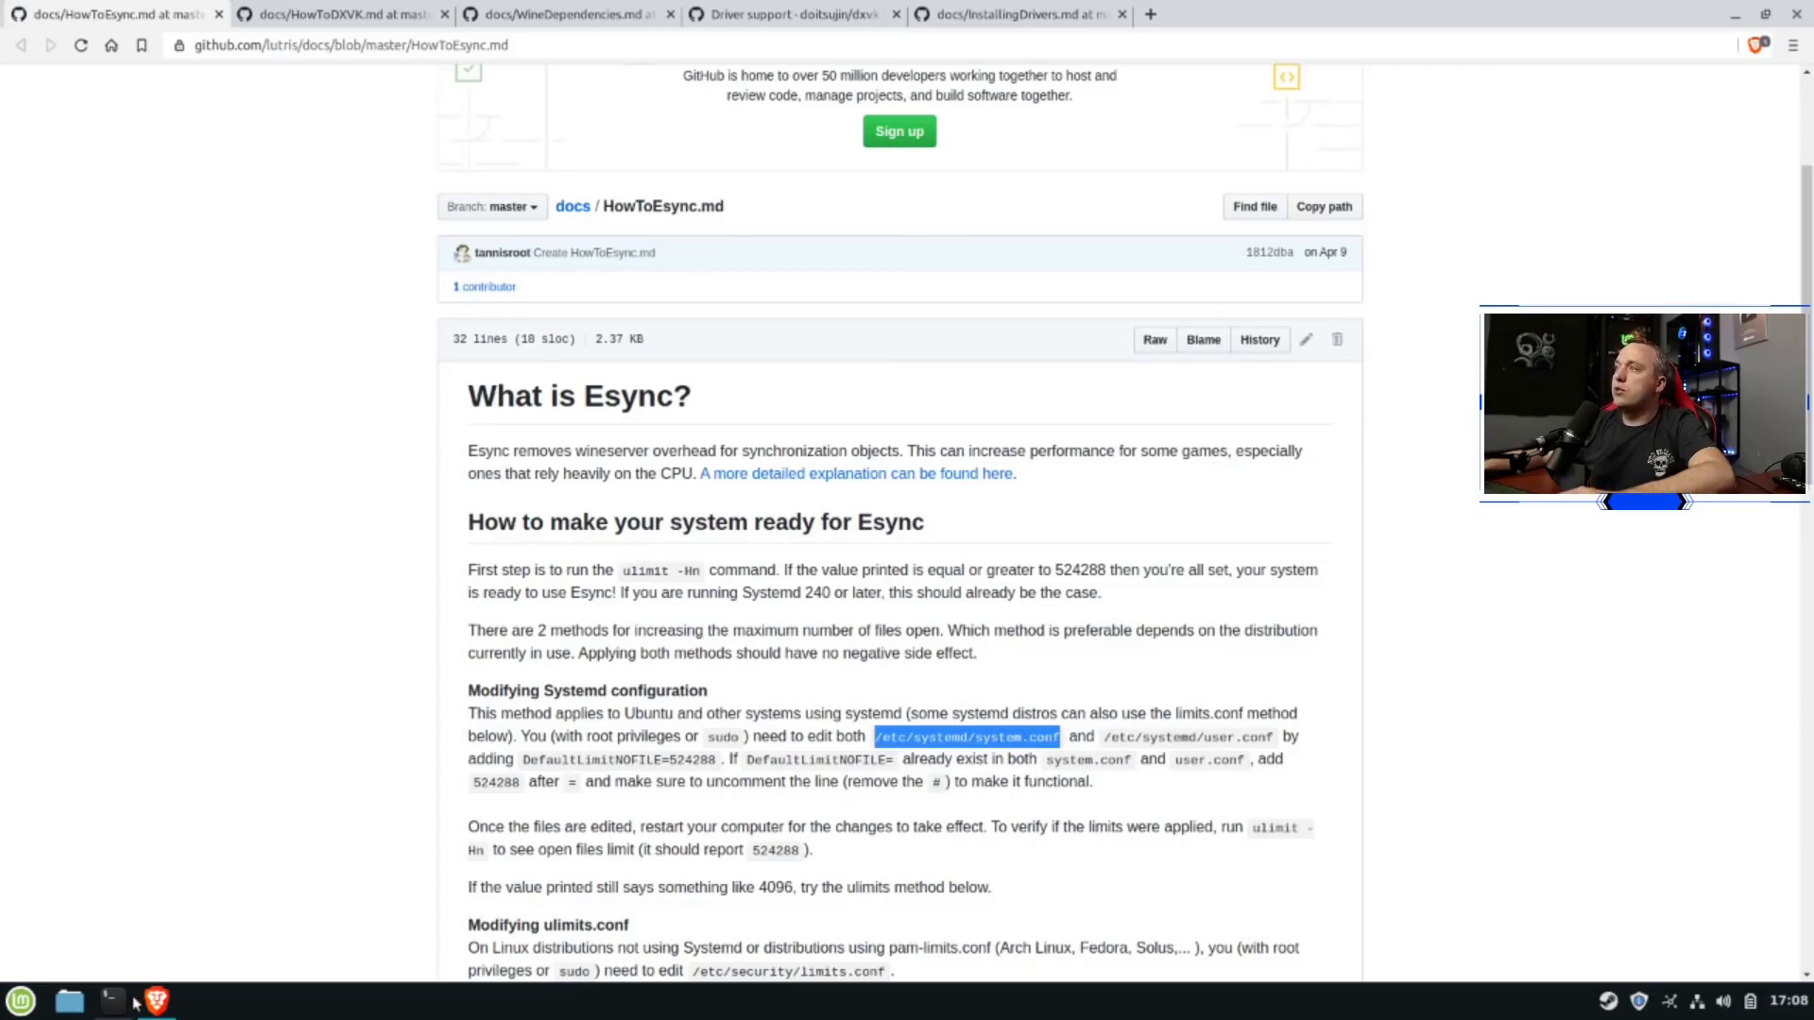
pyautogui.click(110, 1002)
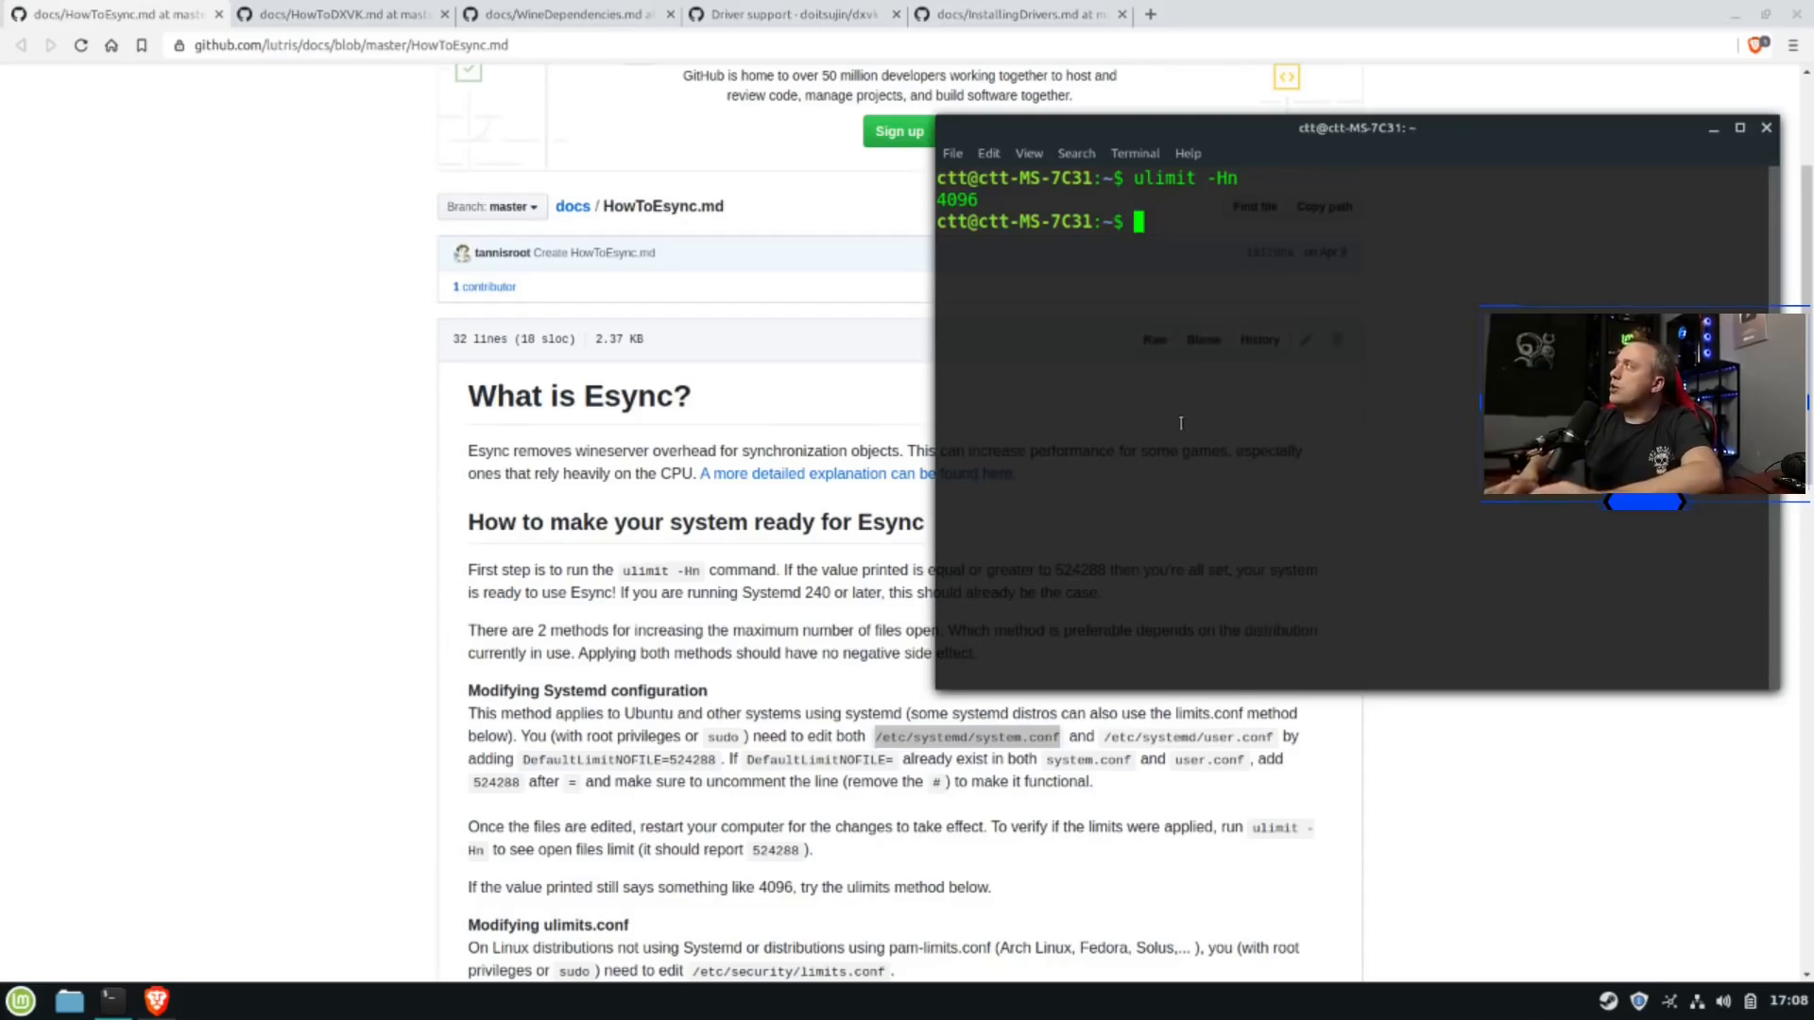
pyautogui.write('sudo nano /etc/systemd/system.conf')
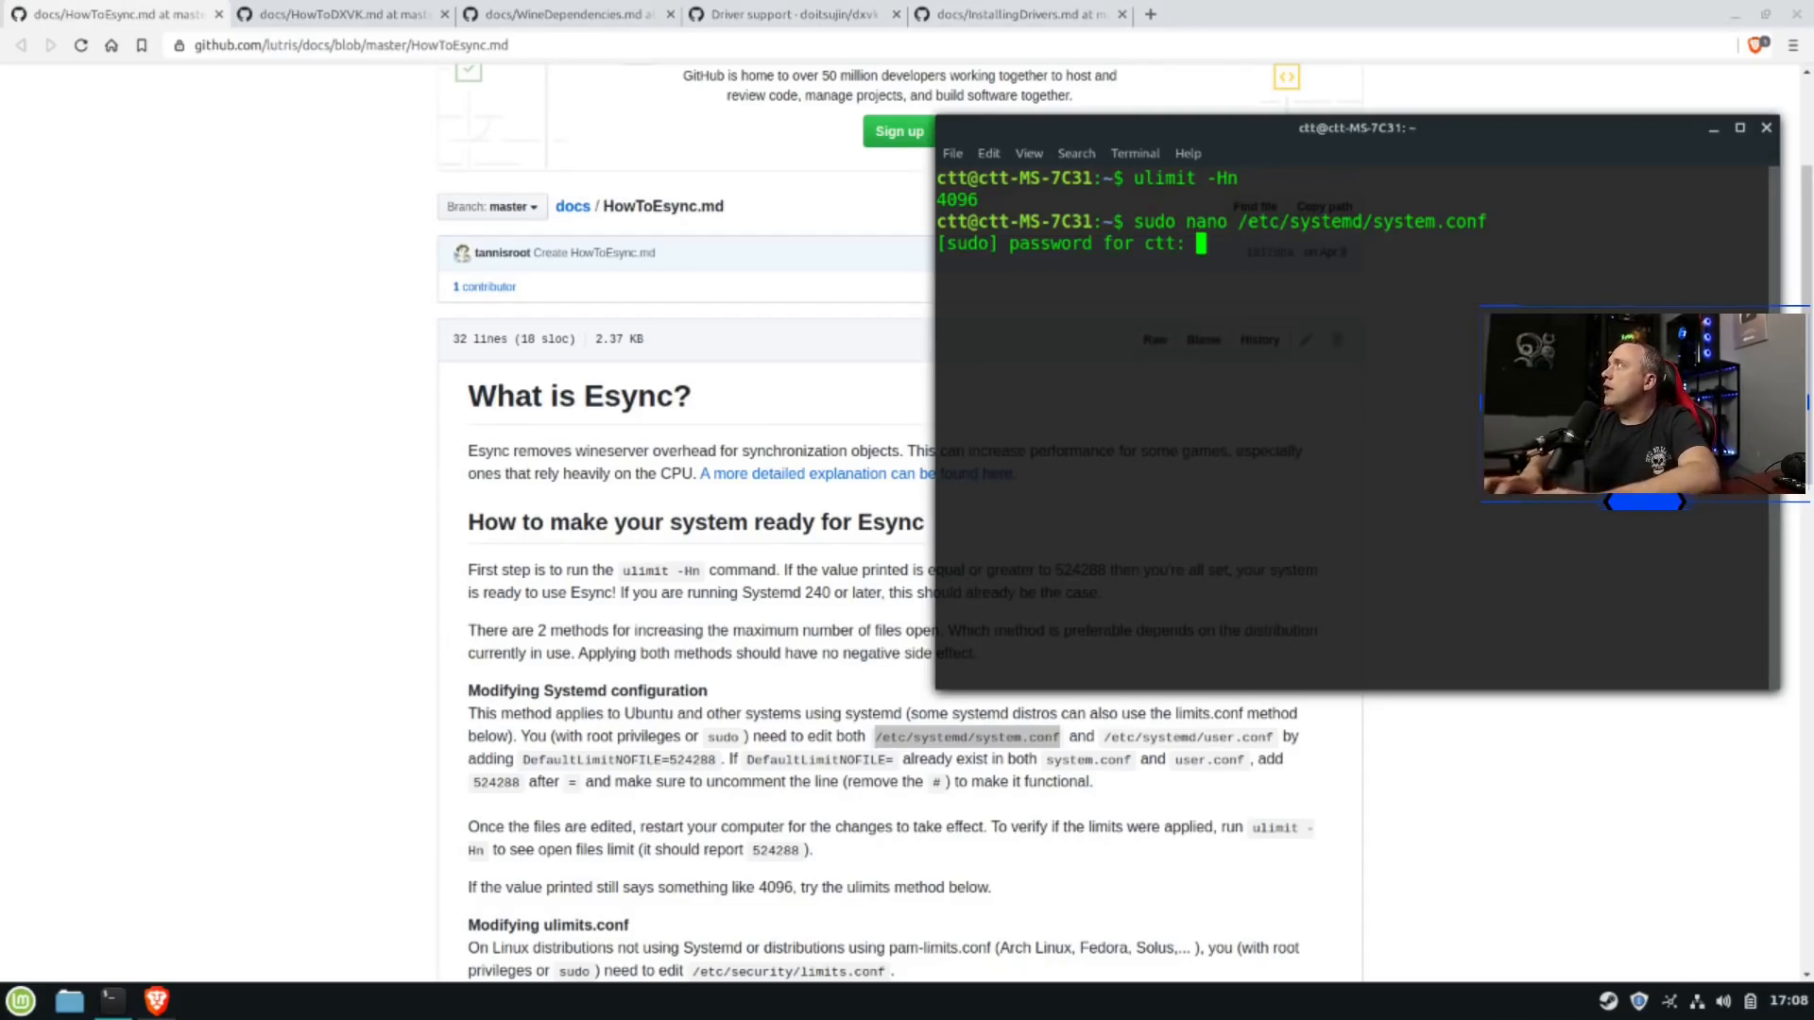
# Look through /etc/systemd/system.conf and user.conf in nano and close both unchanged
pyautogui.press('Return')
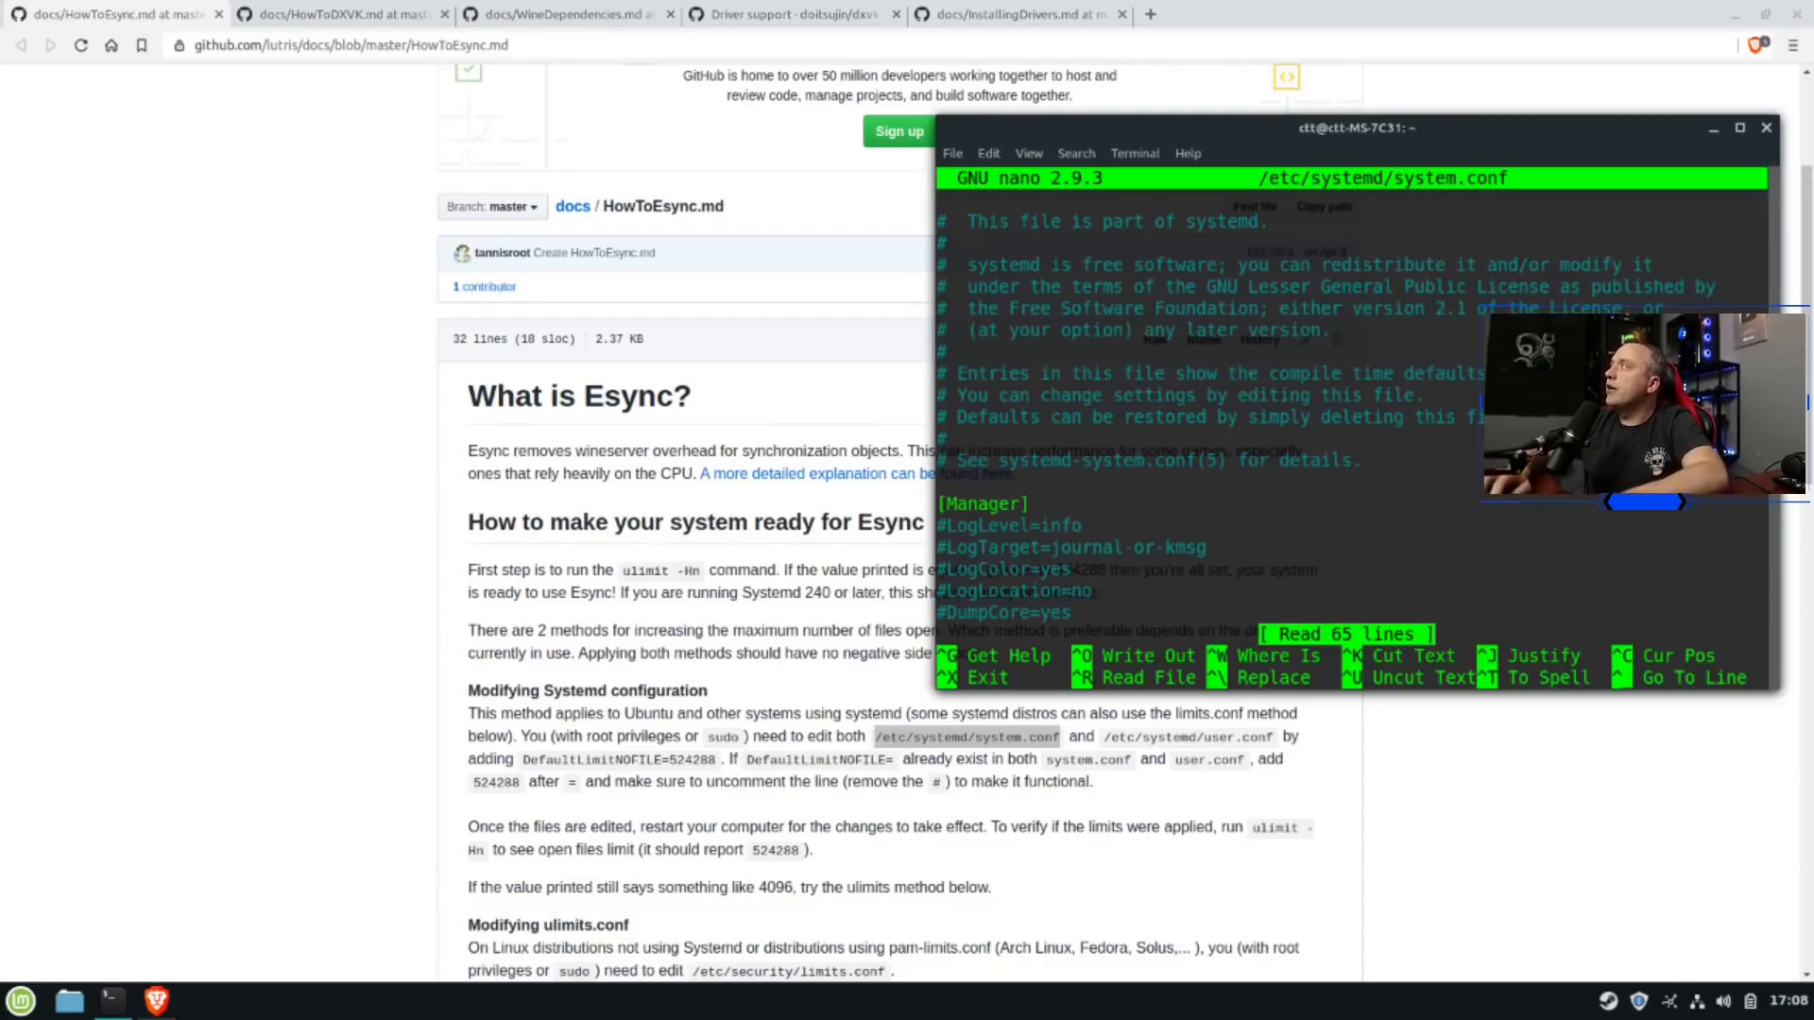
pyautogui.scroll(-3)
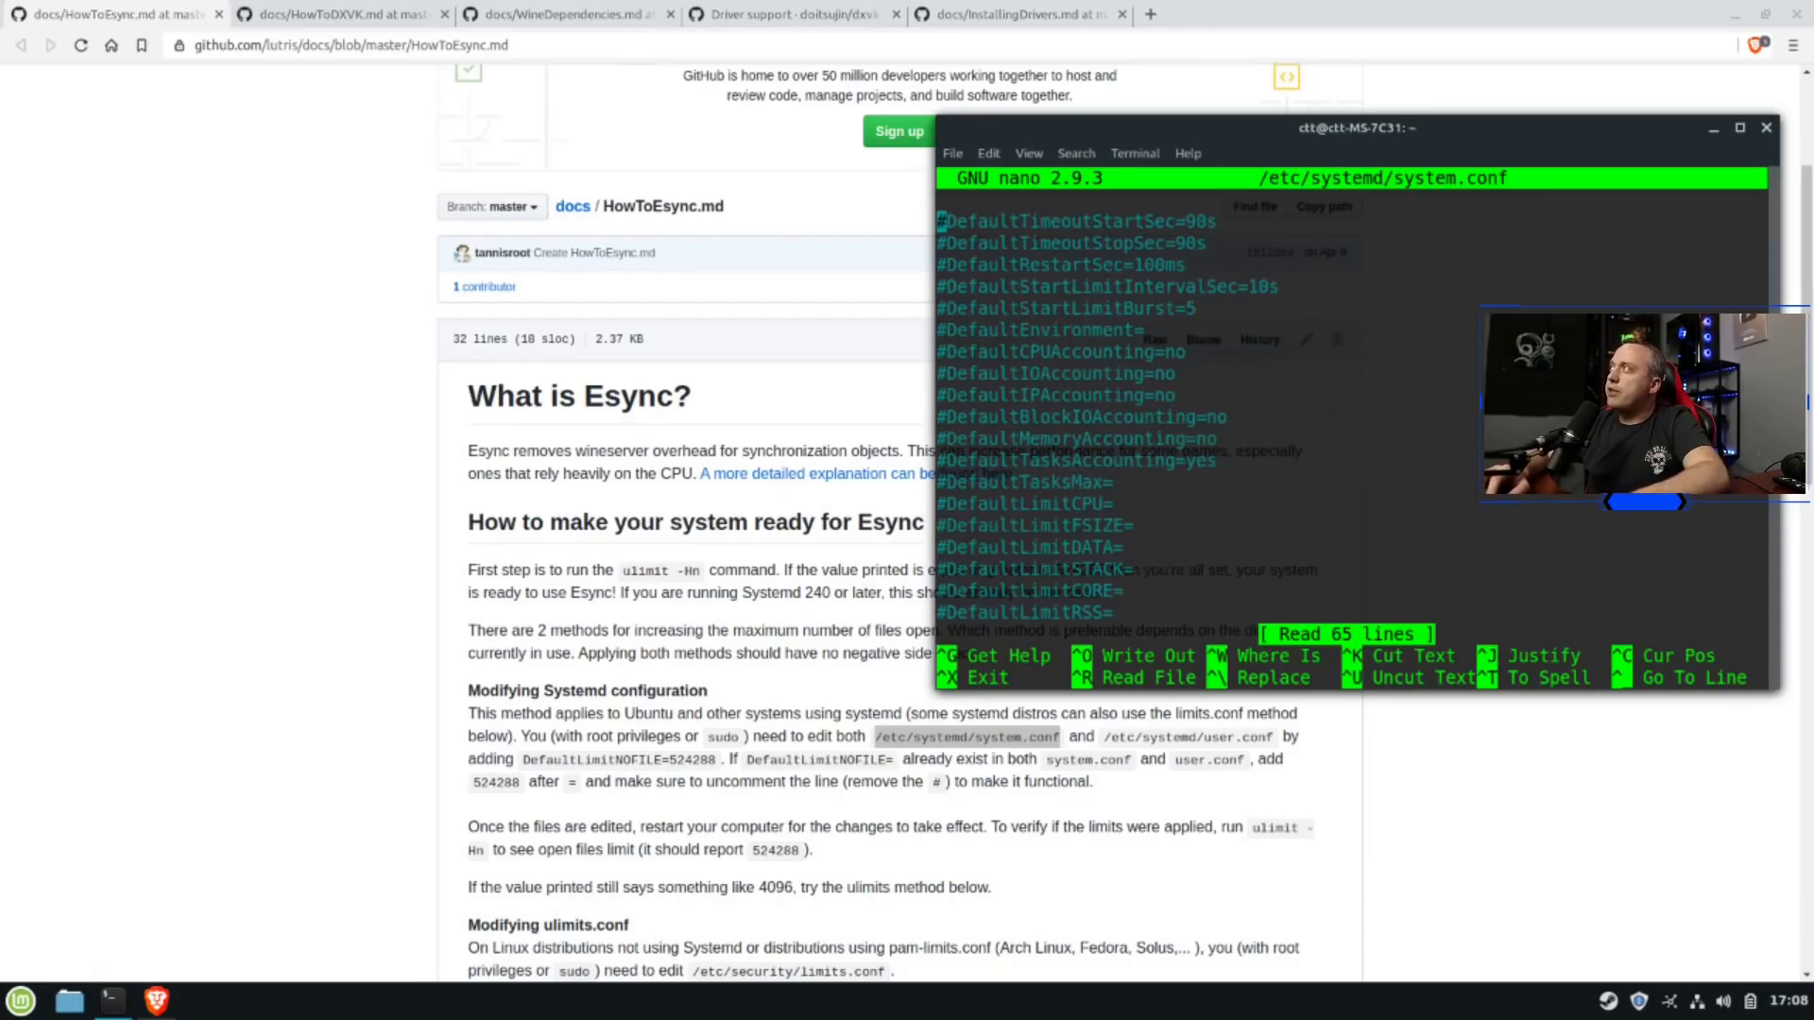
pyautogui.scroll(-3)
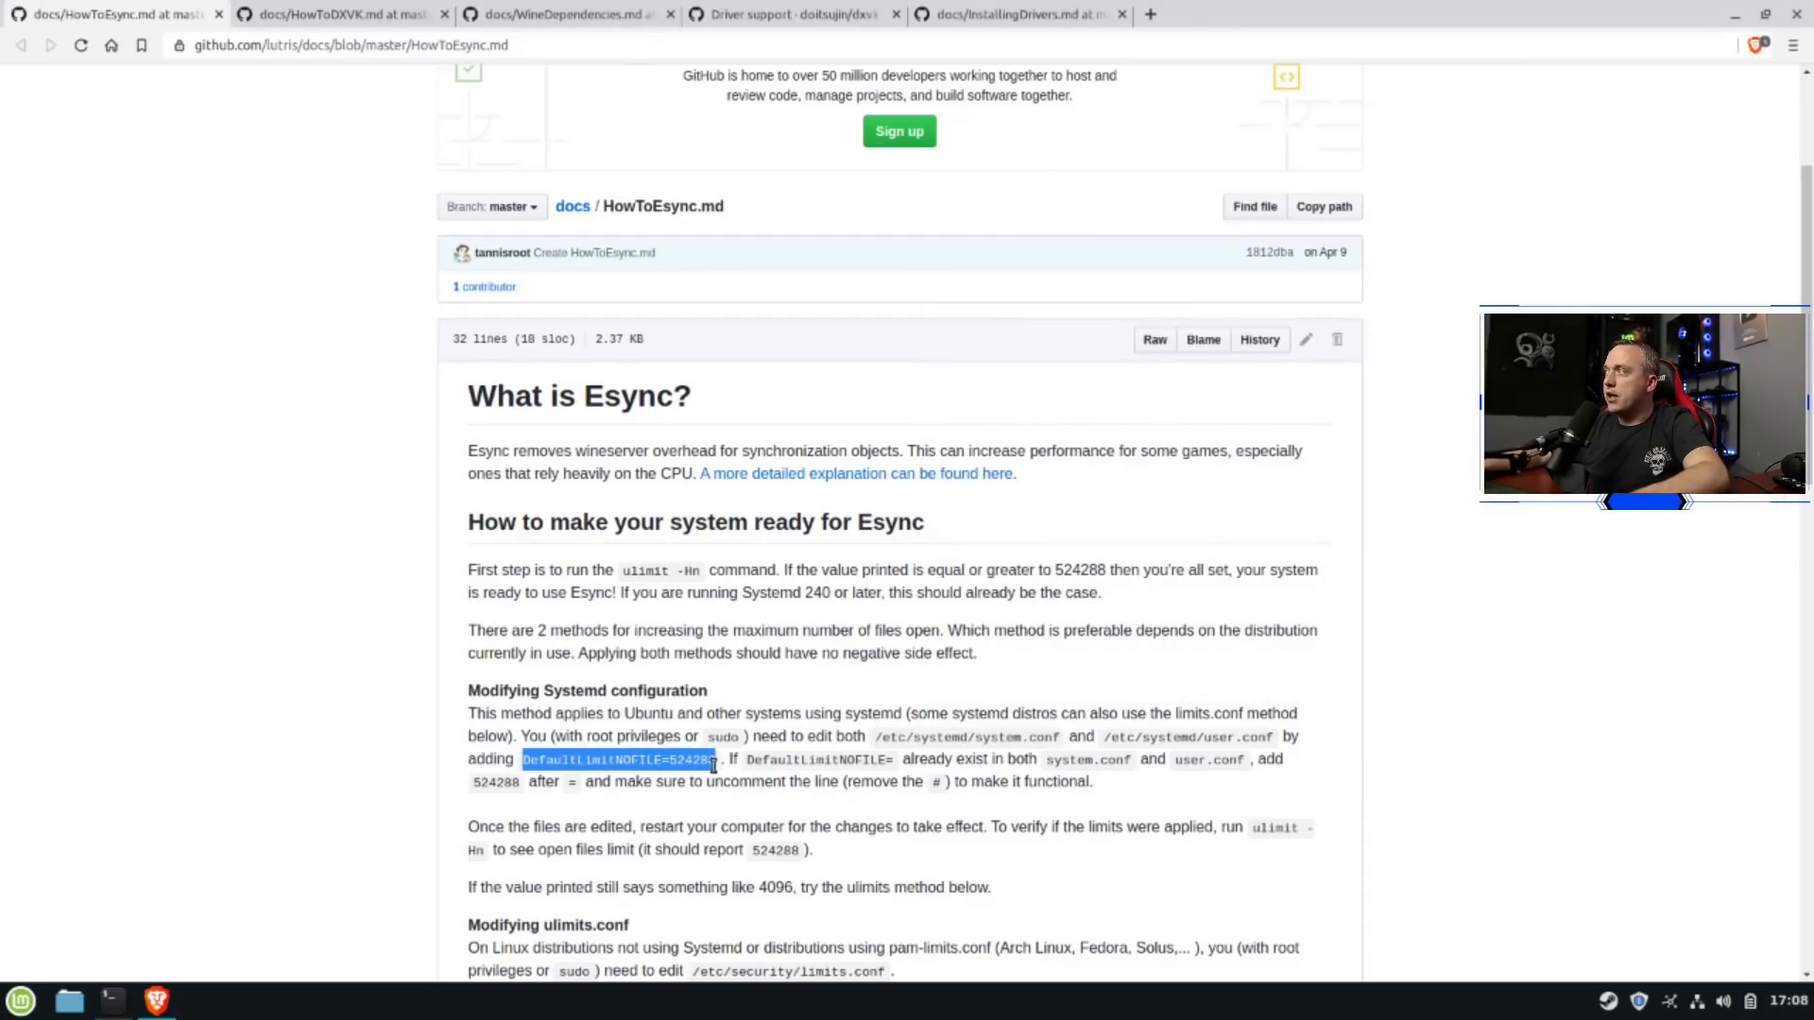
pyautogui.moveTo(1296, 648)
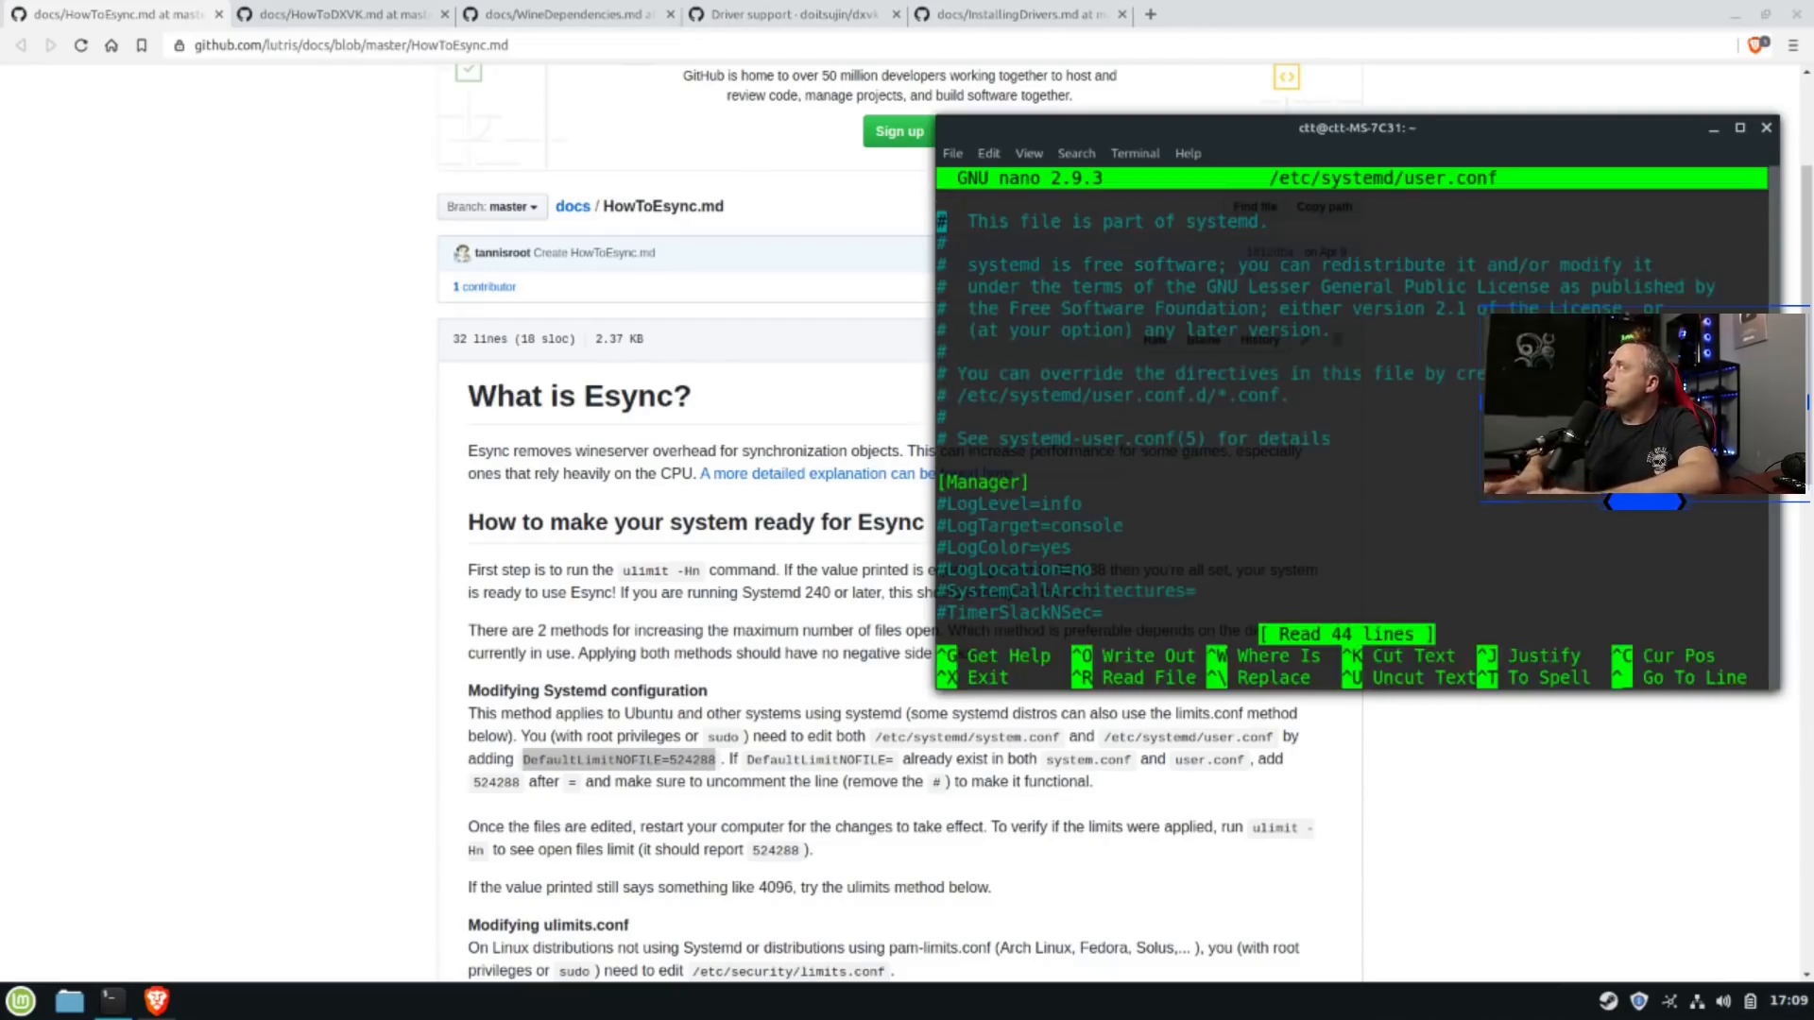
pyautogui.scroll(-3)
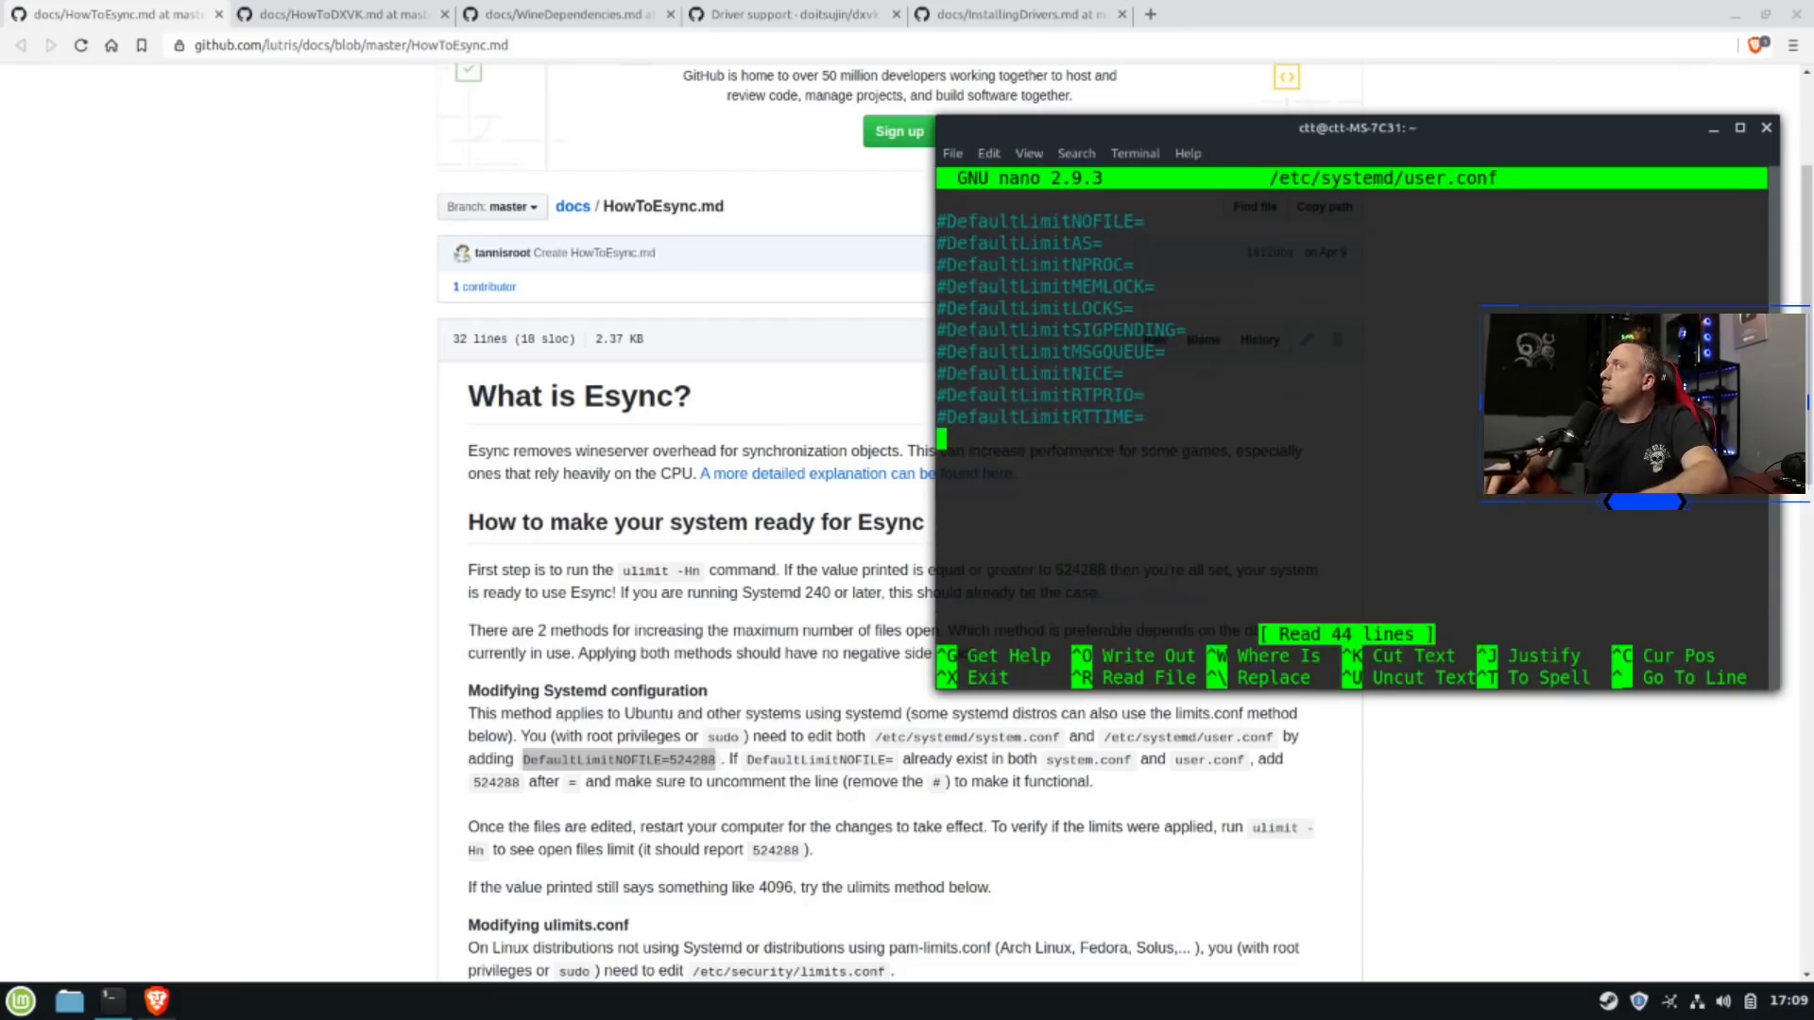
pyautogui.press('ctrl+o')
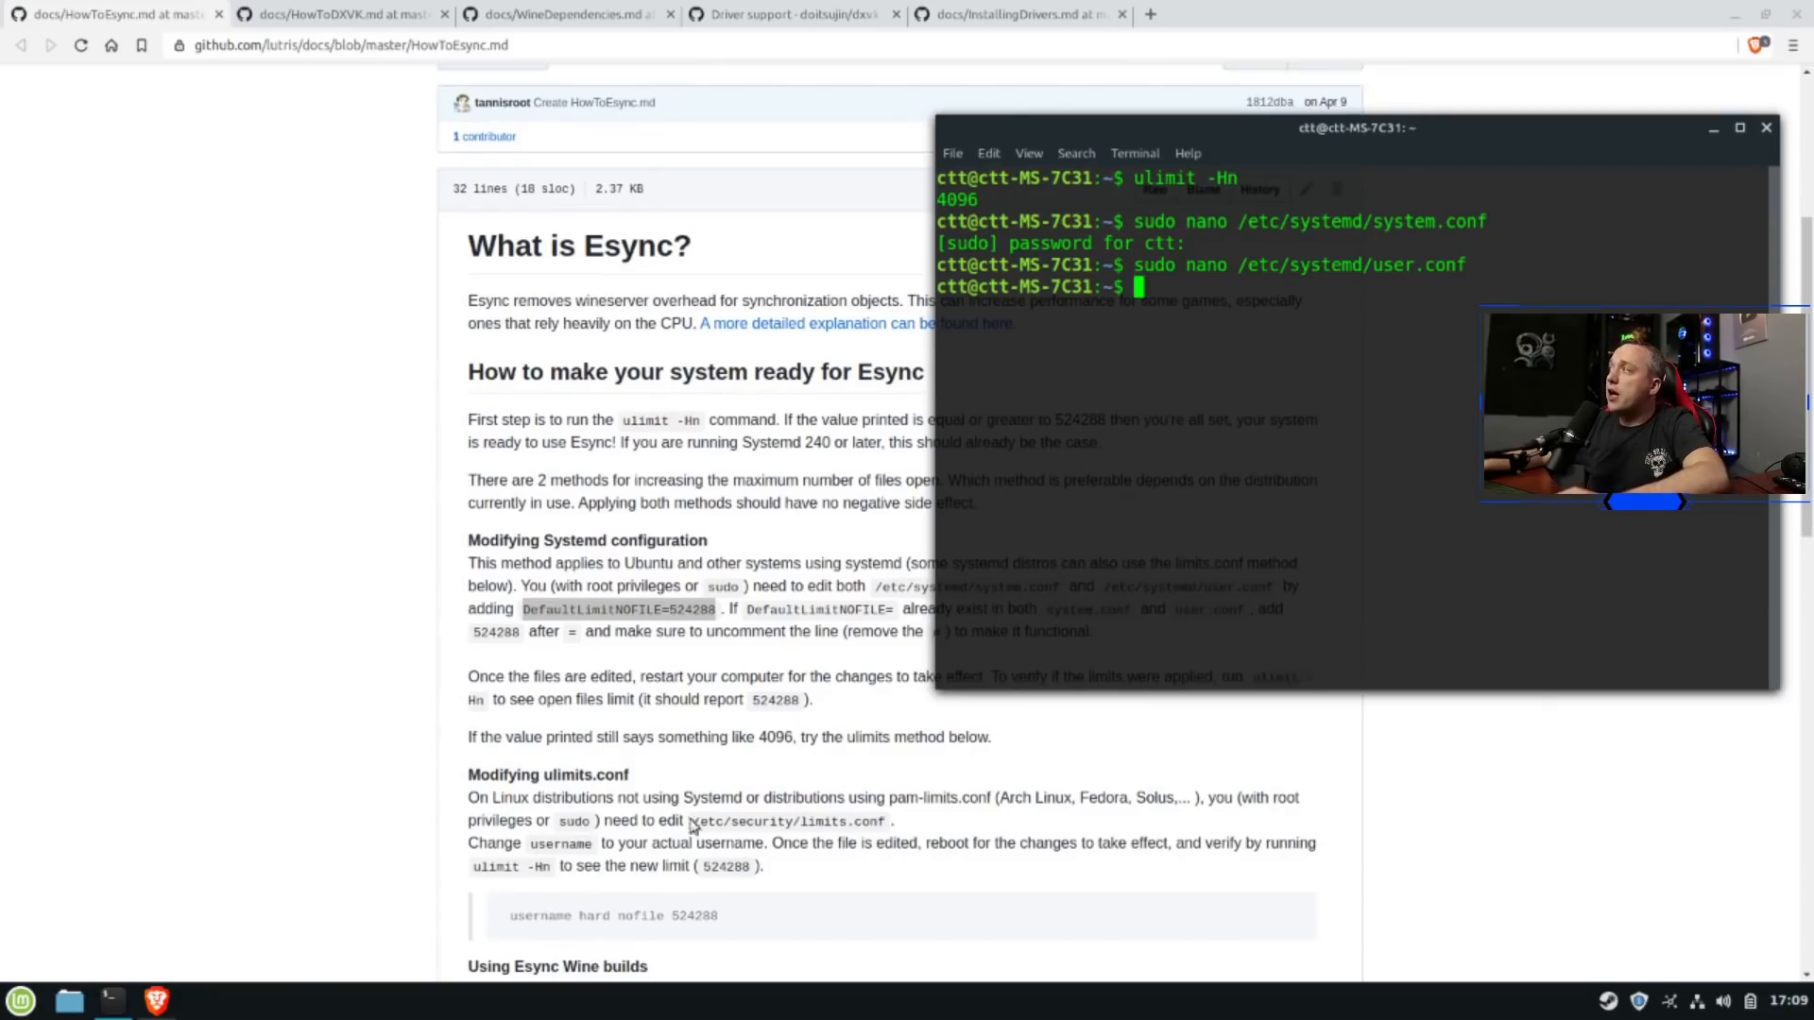
# Add a '<username> hard nofile 524288' line to /etc/security/limits.conf in nano and save it
pyautogui.write('sudo')
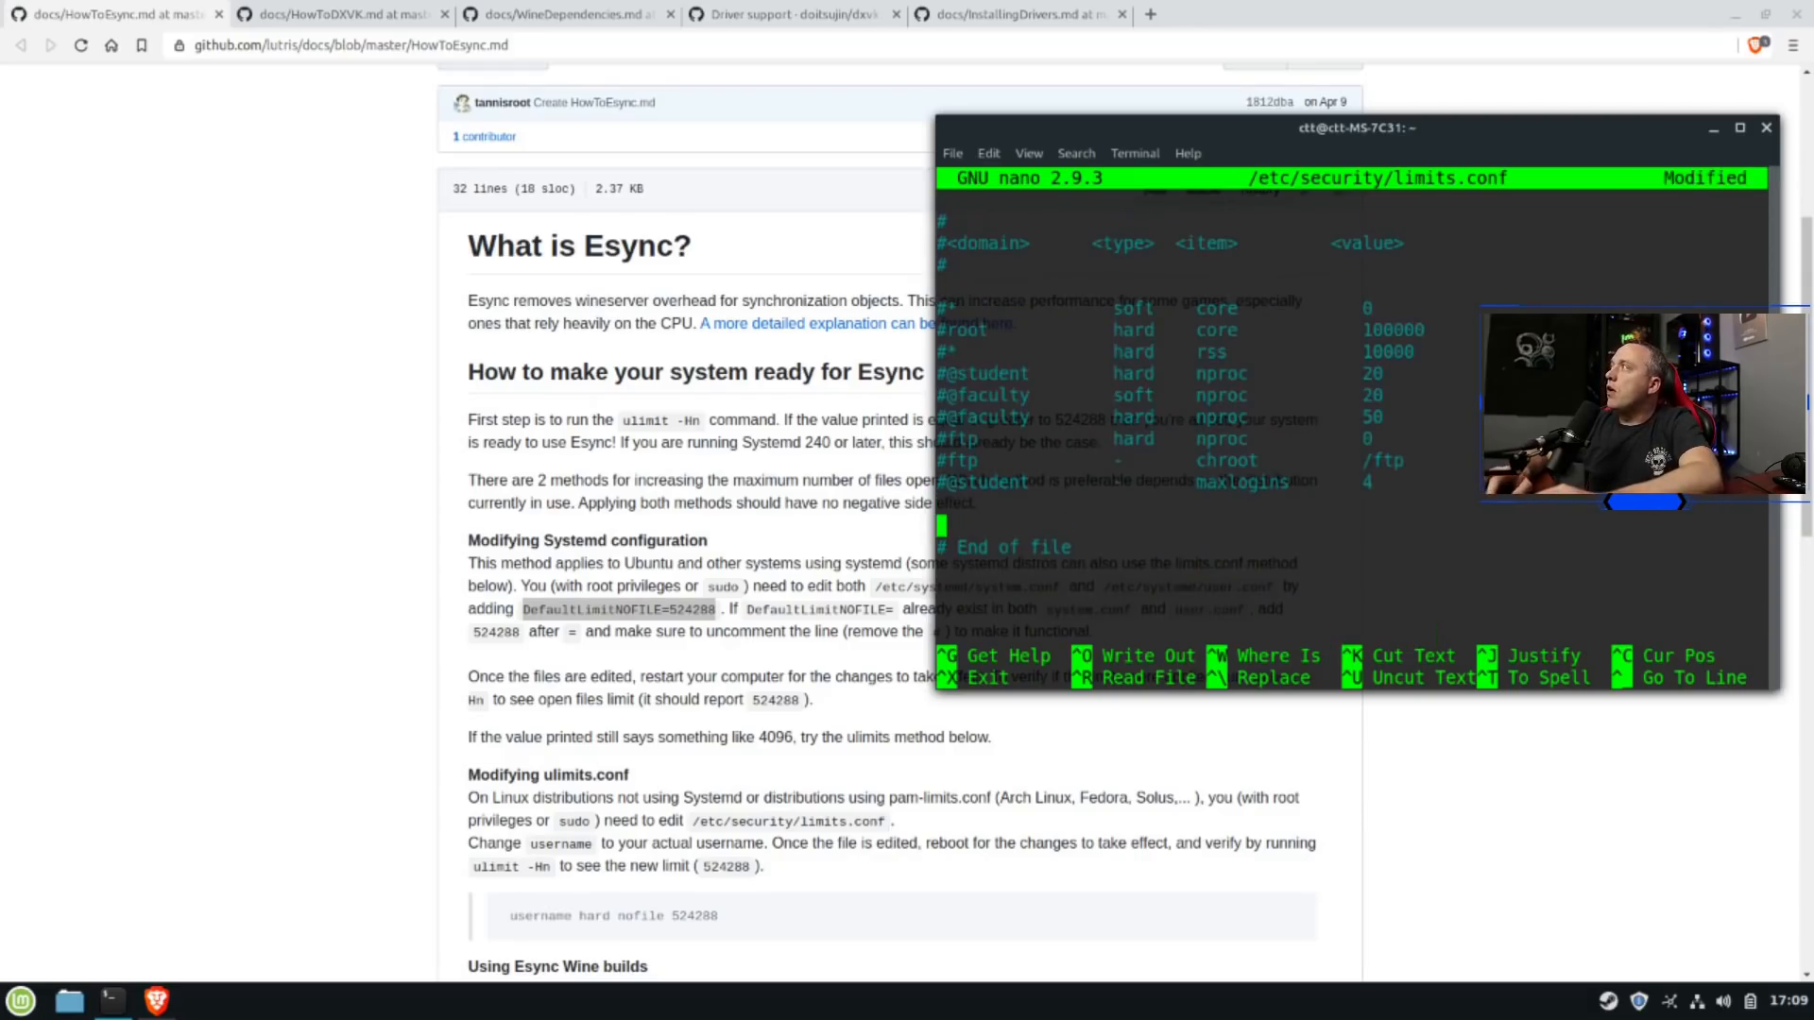
pyautogui.write('ti')
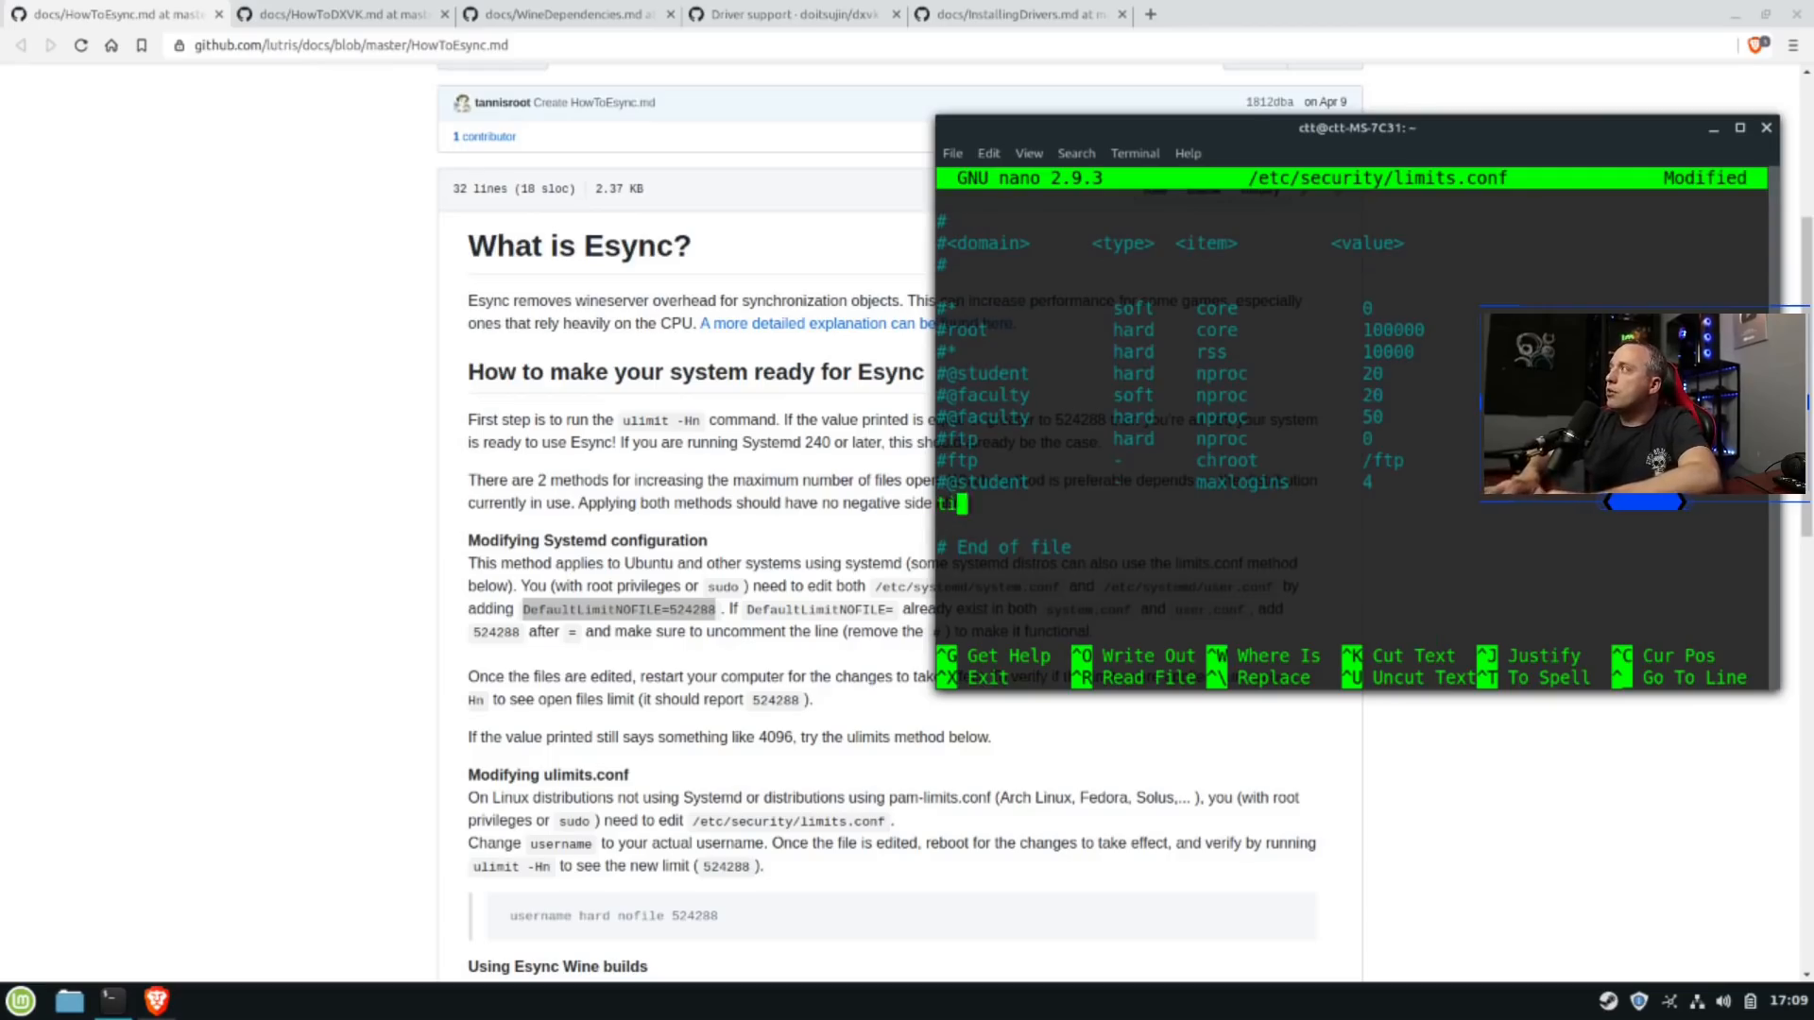
pyautogui.write('t')
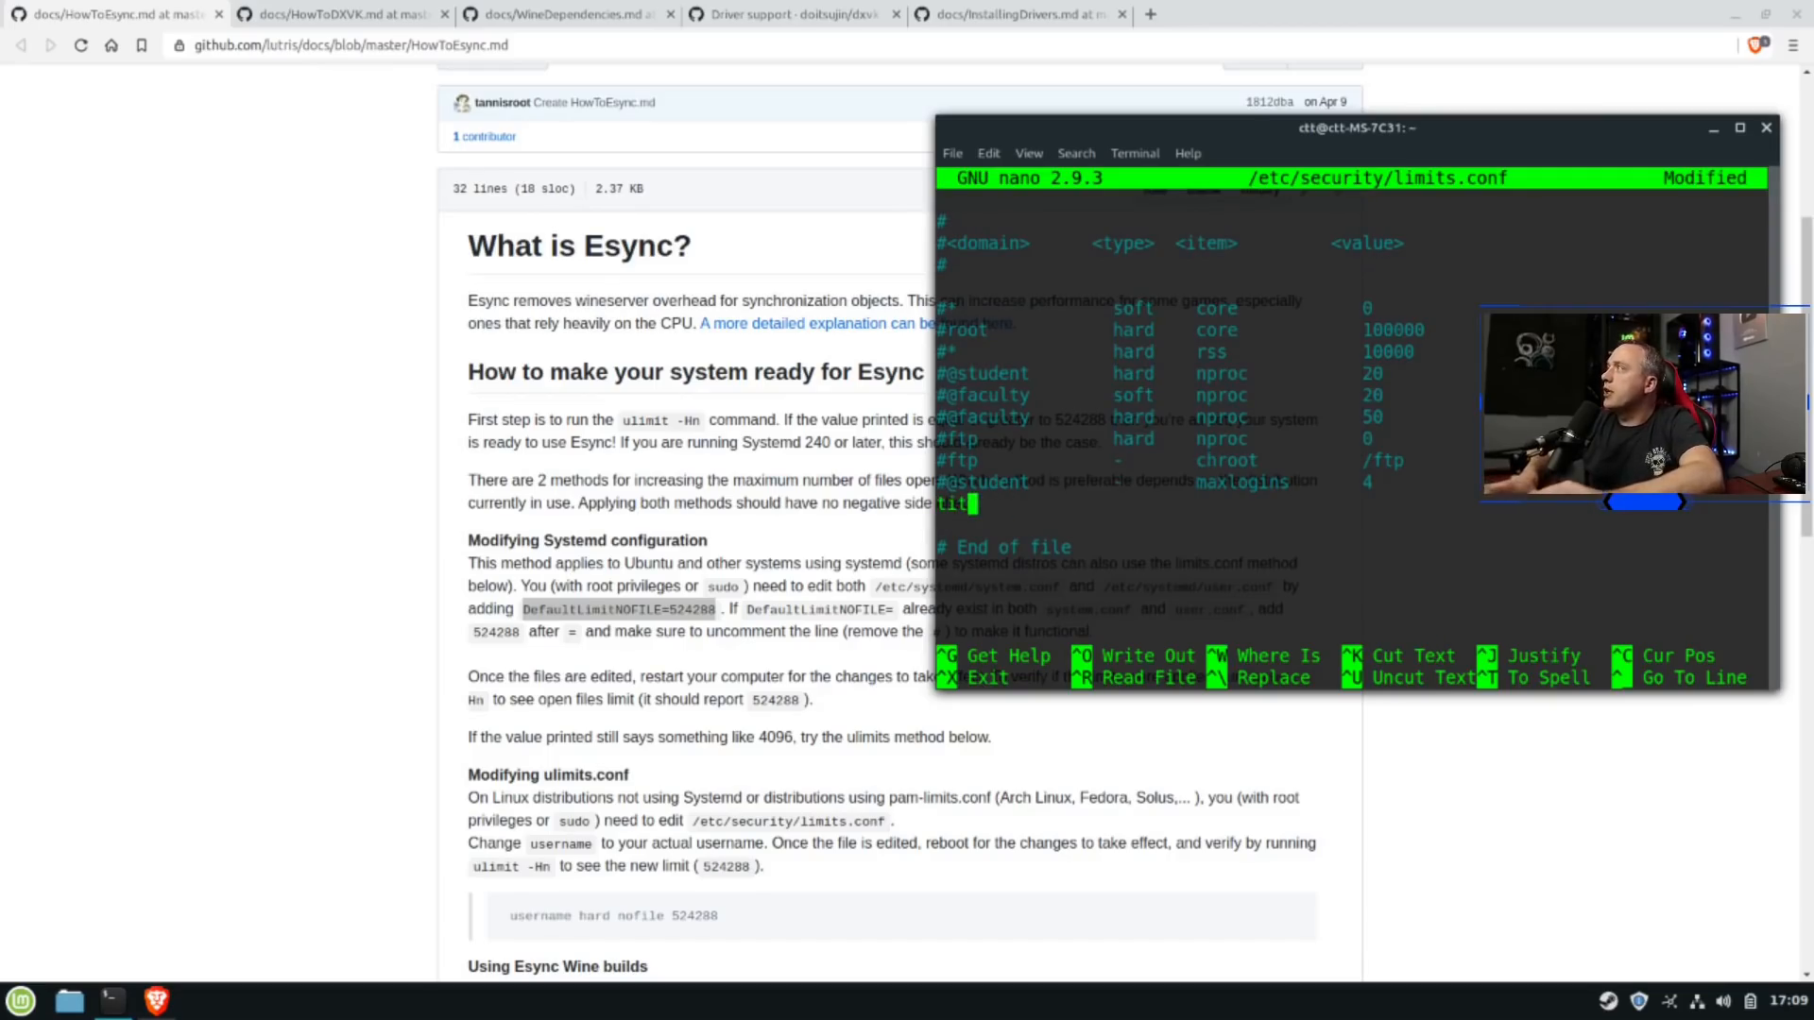
pyautogui.write('ctt')
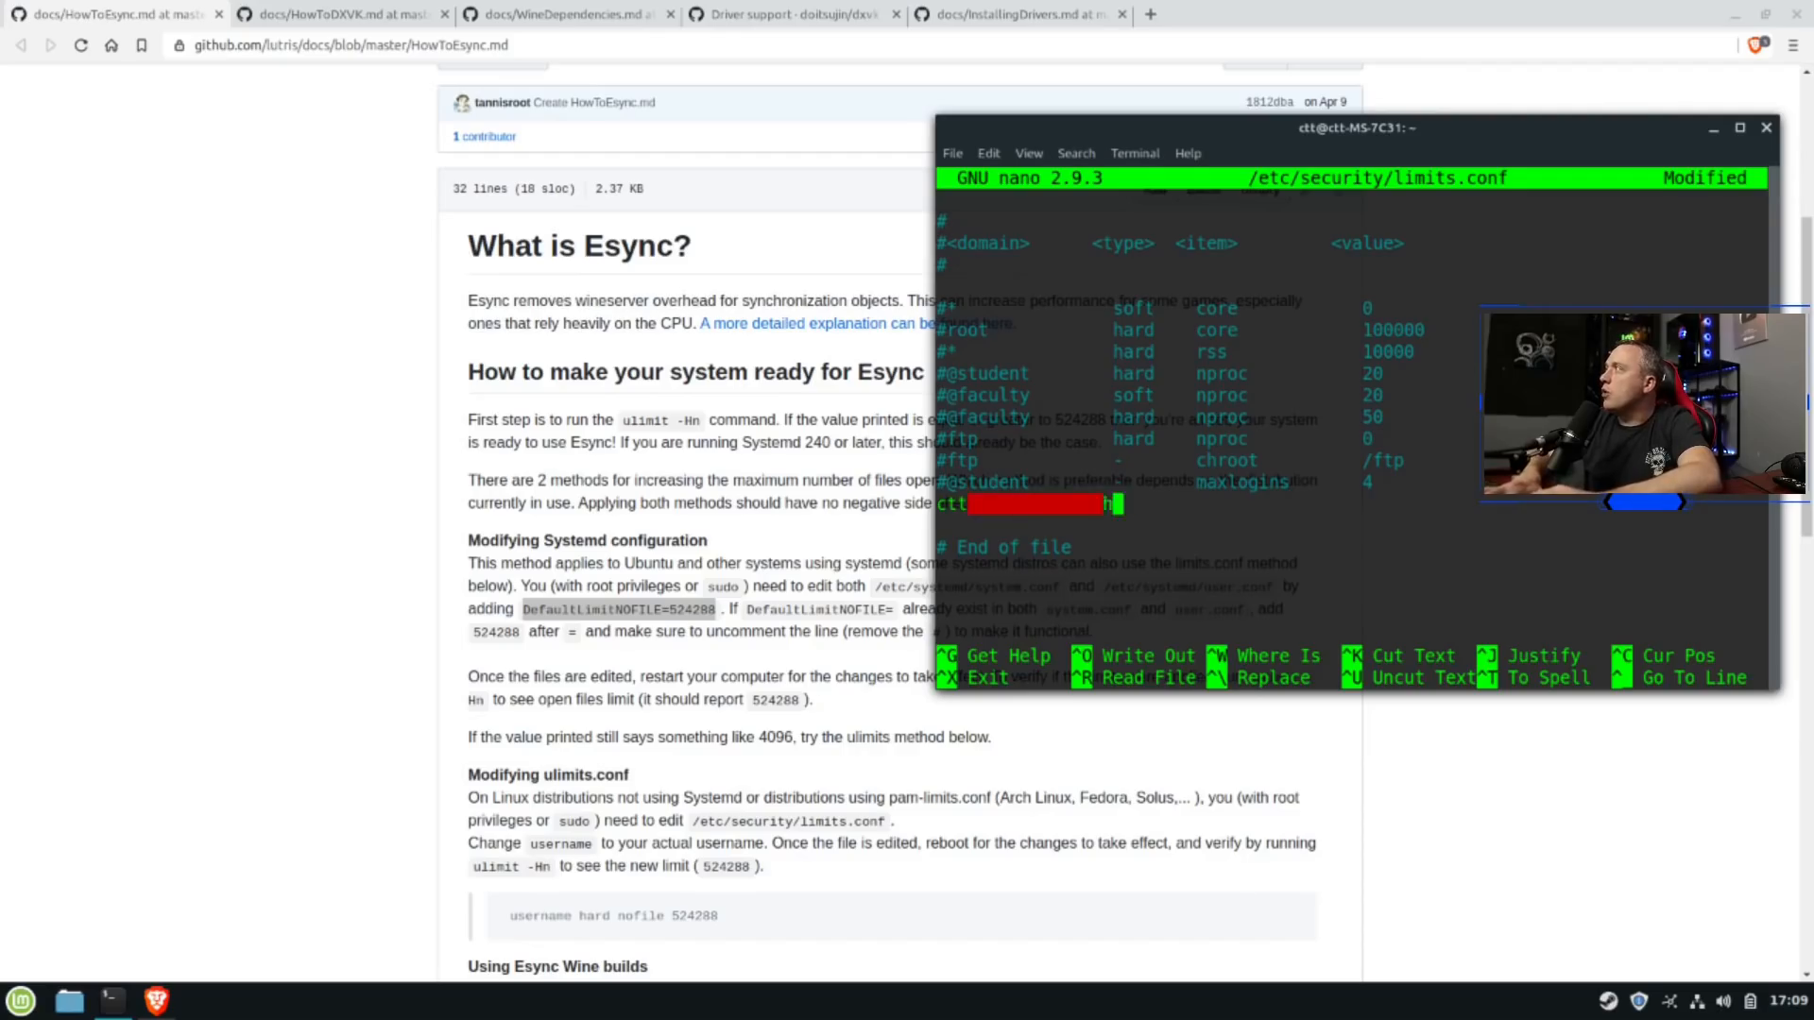
pyautogui.write('hard nofile')
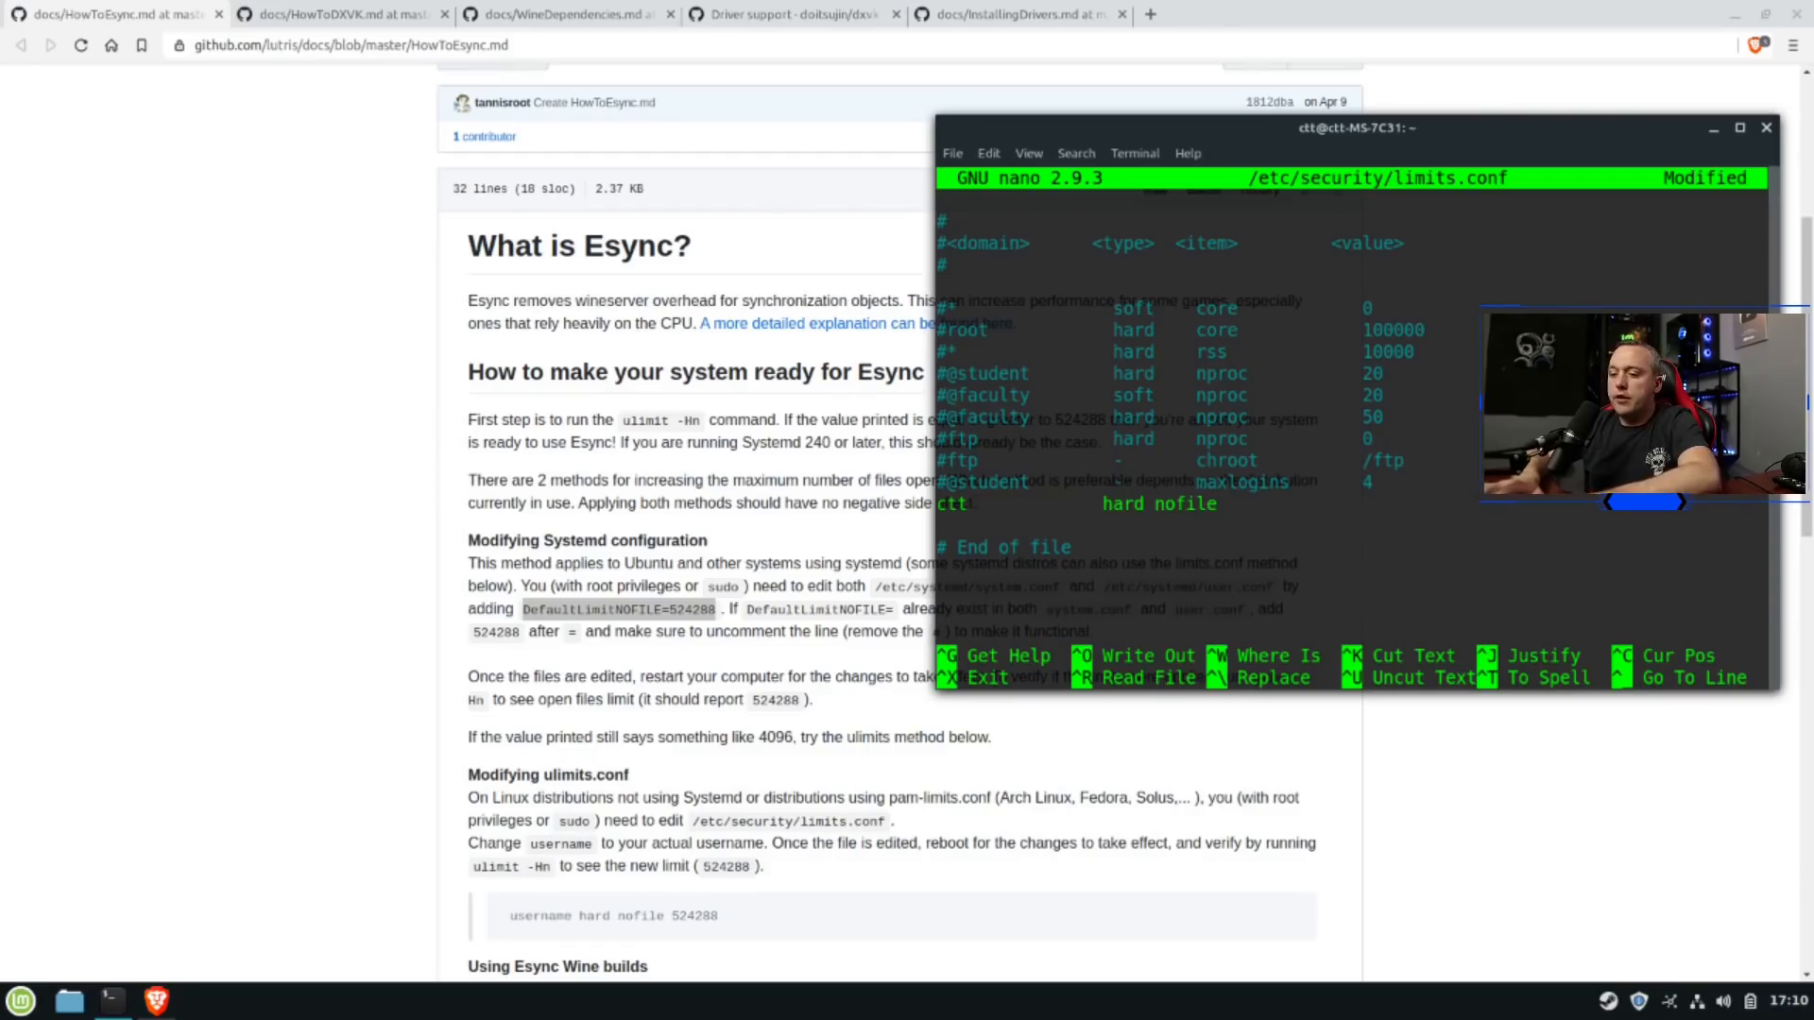
pyautogui.write('524288')
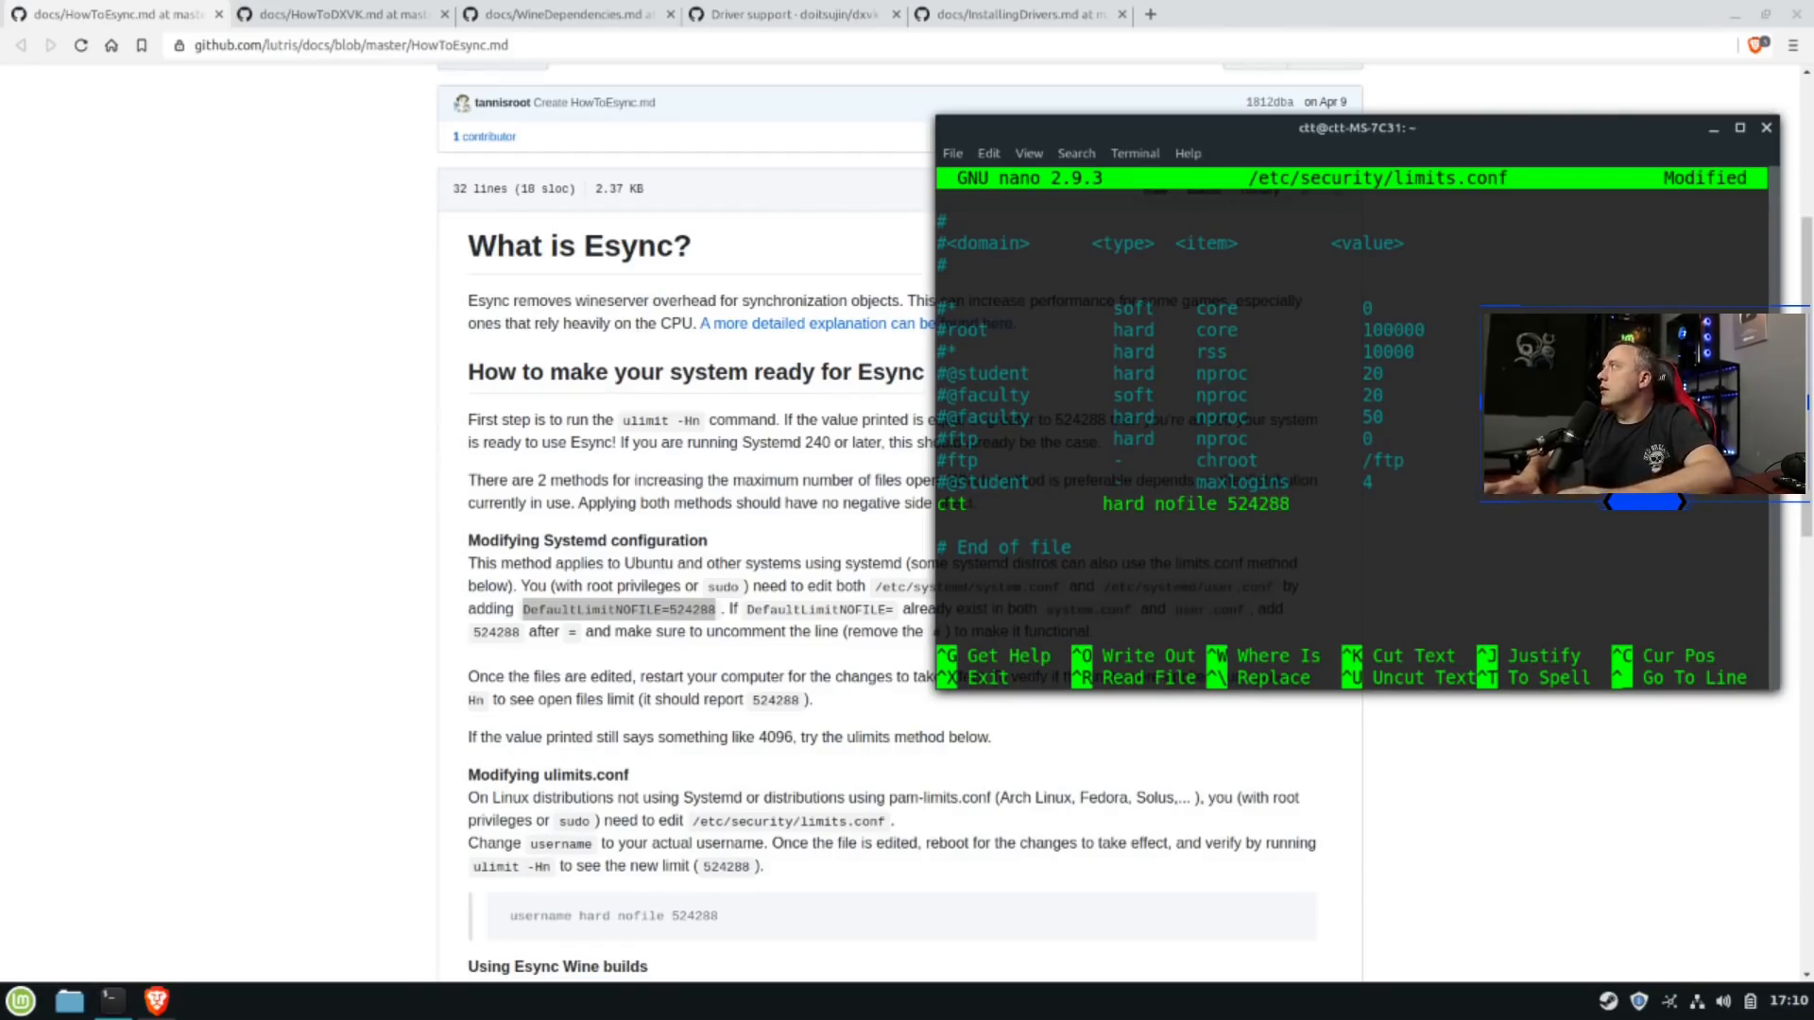
pyautogui.click(1290, 503)
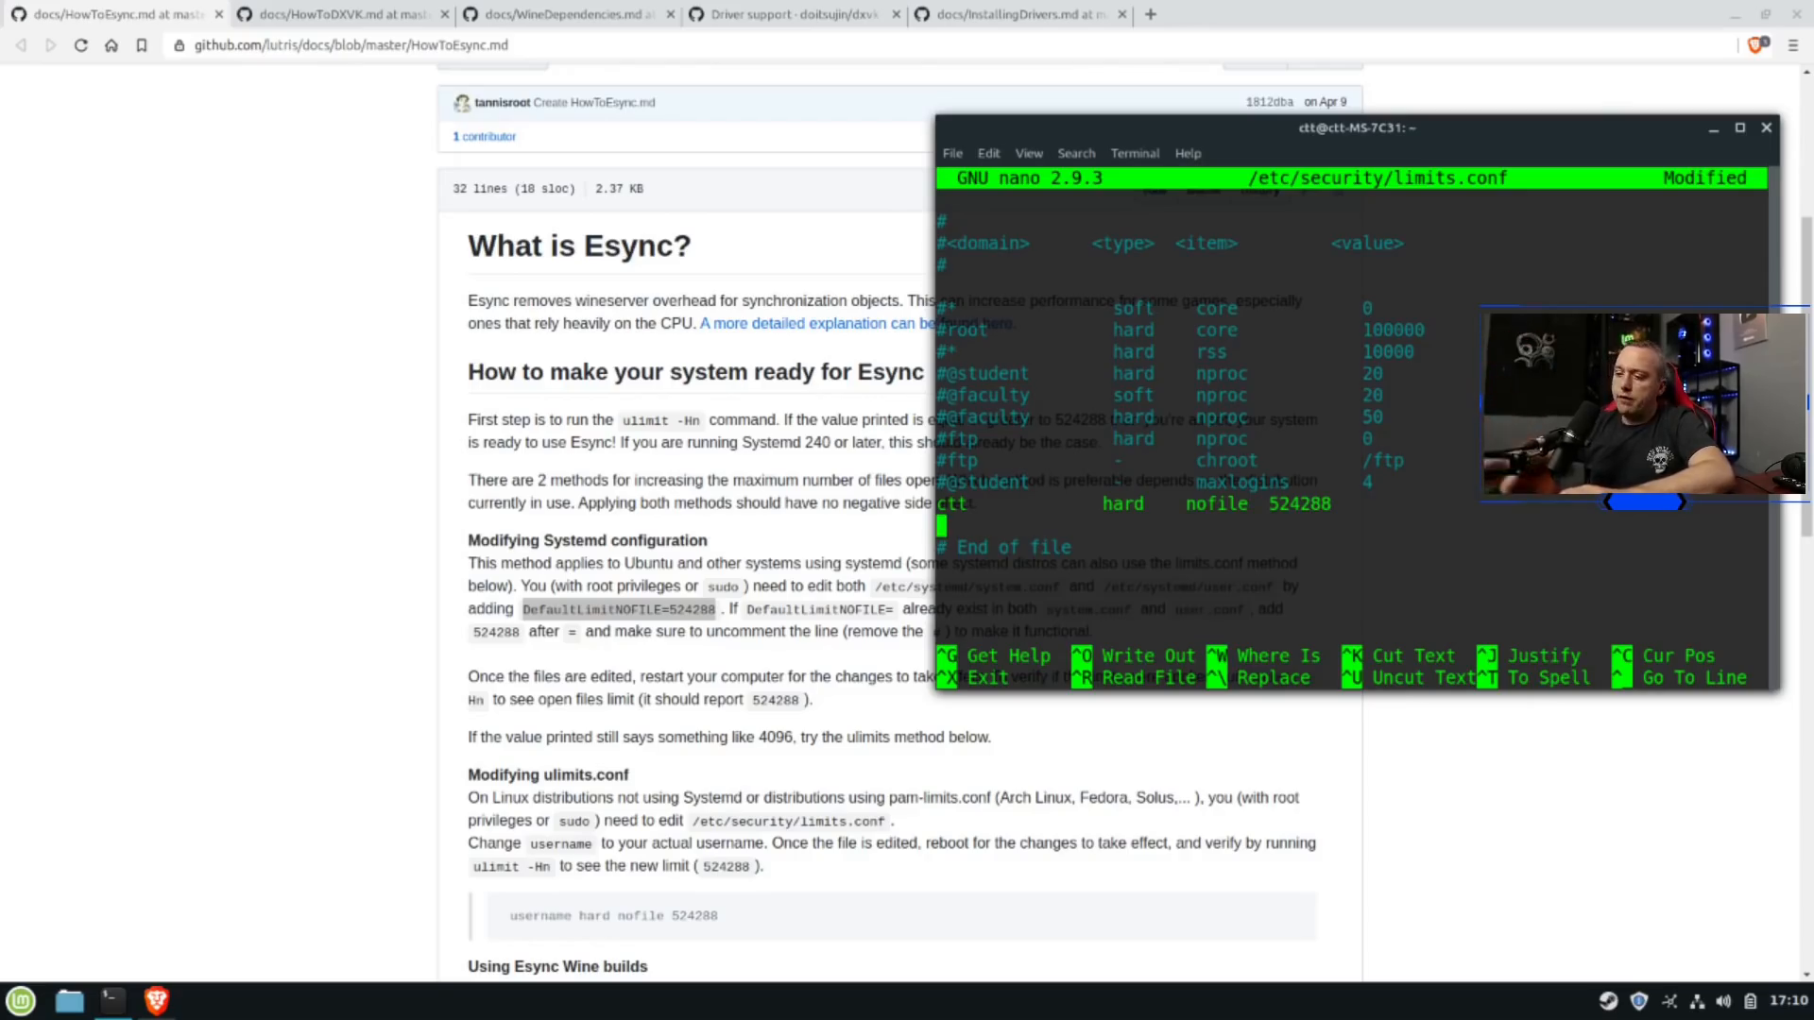
pyautogui.press('ctrl+x')
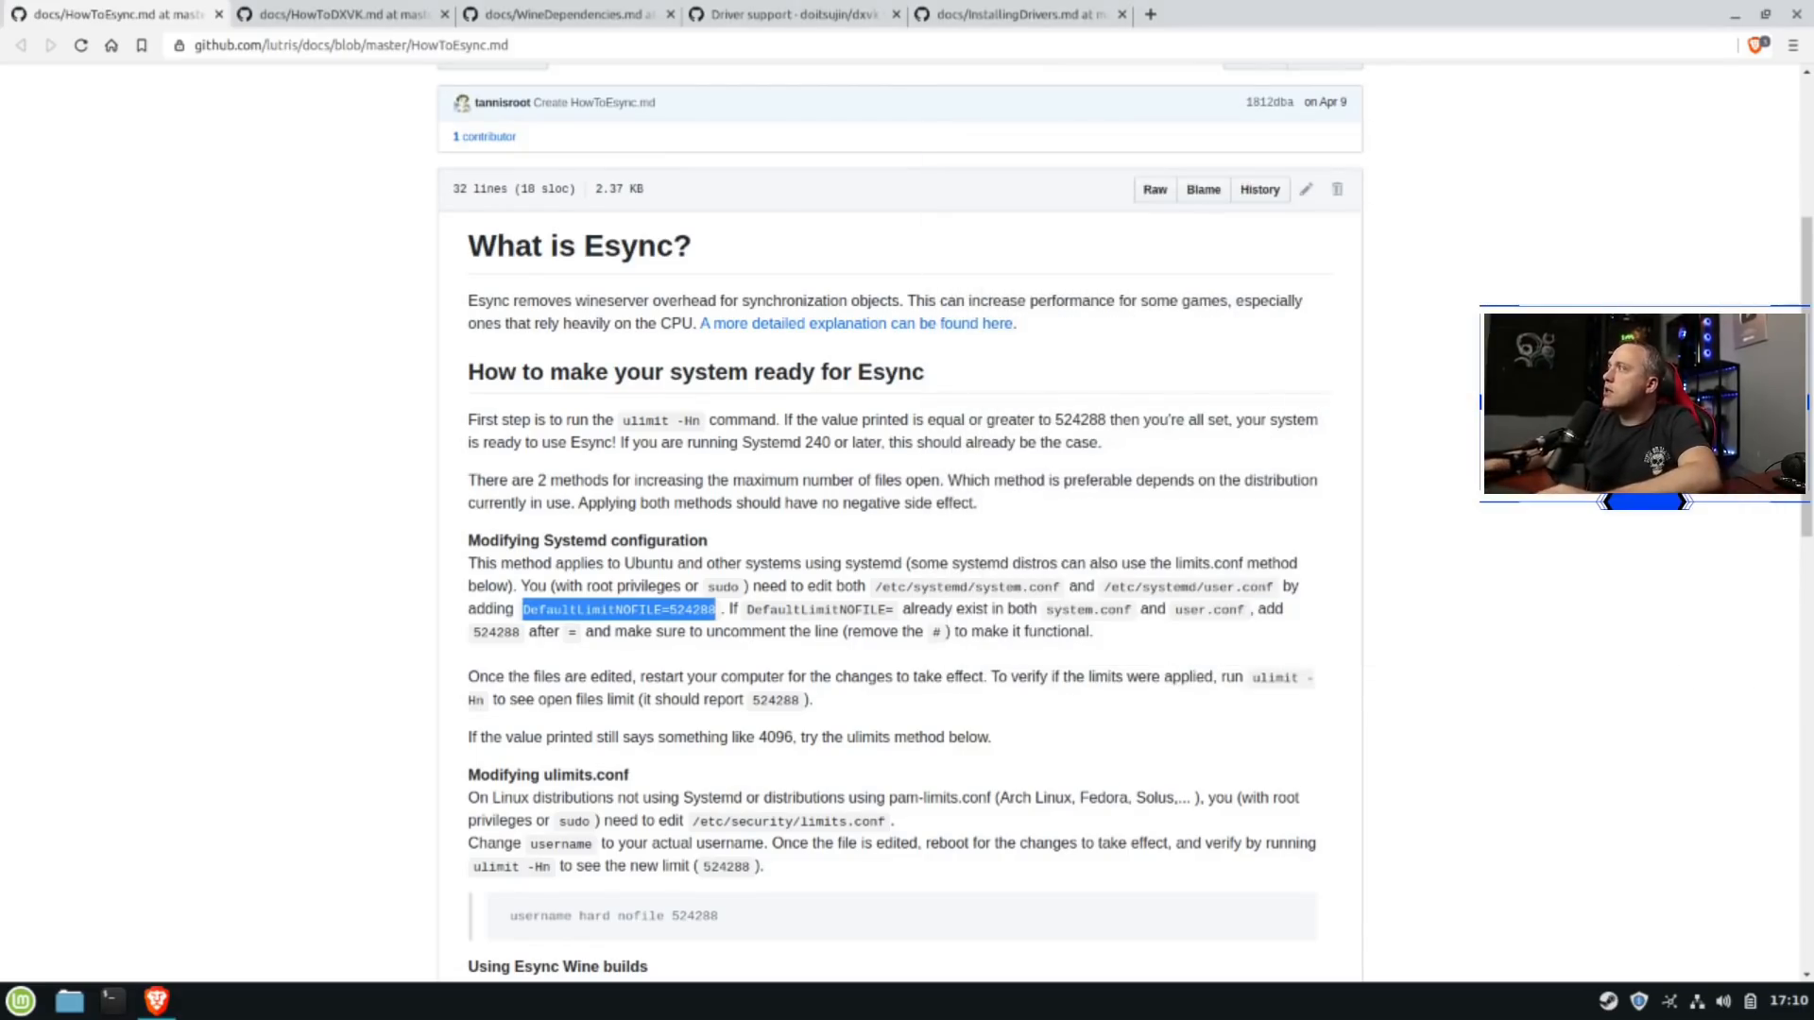
# Skim the Esync Wine builds section, then switch to the HowToDXVK.md guide
pyautogui.scroll(-3)
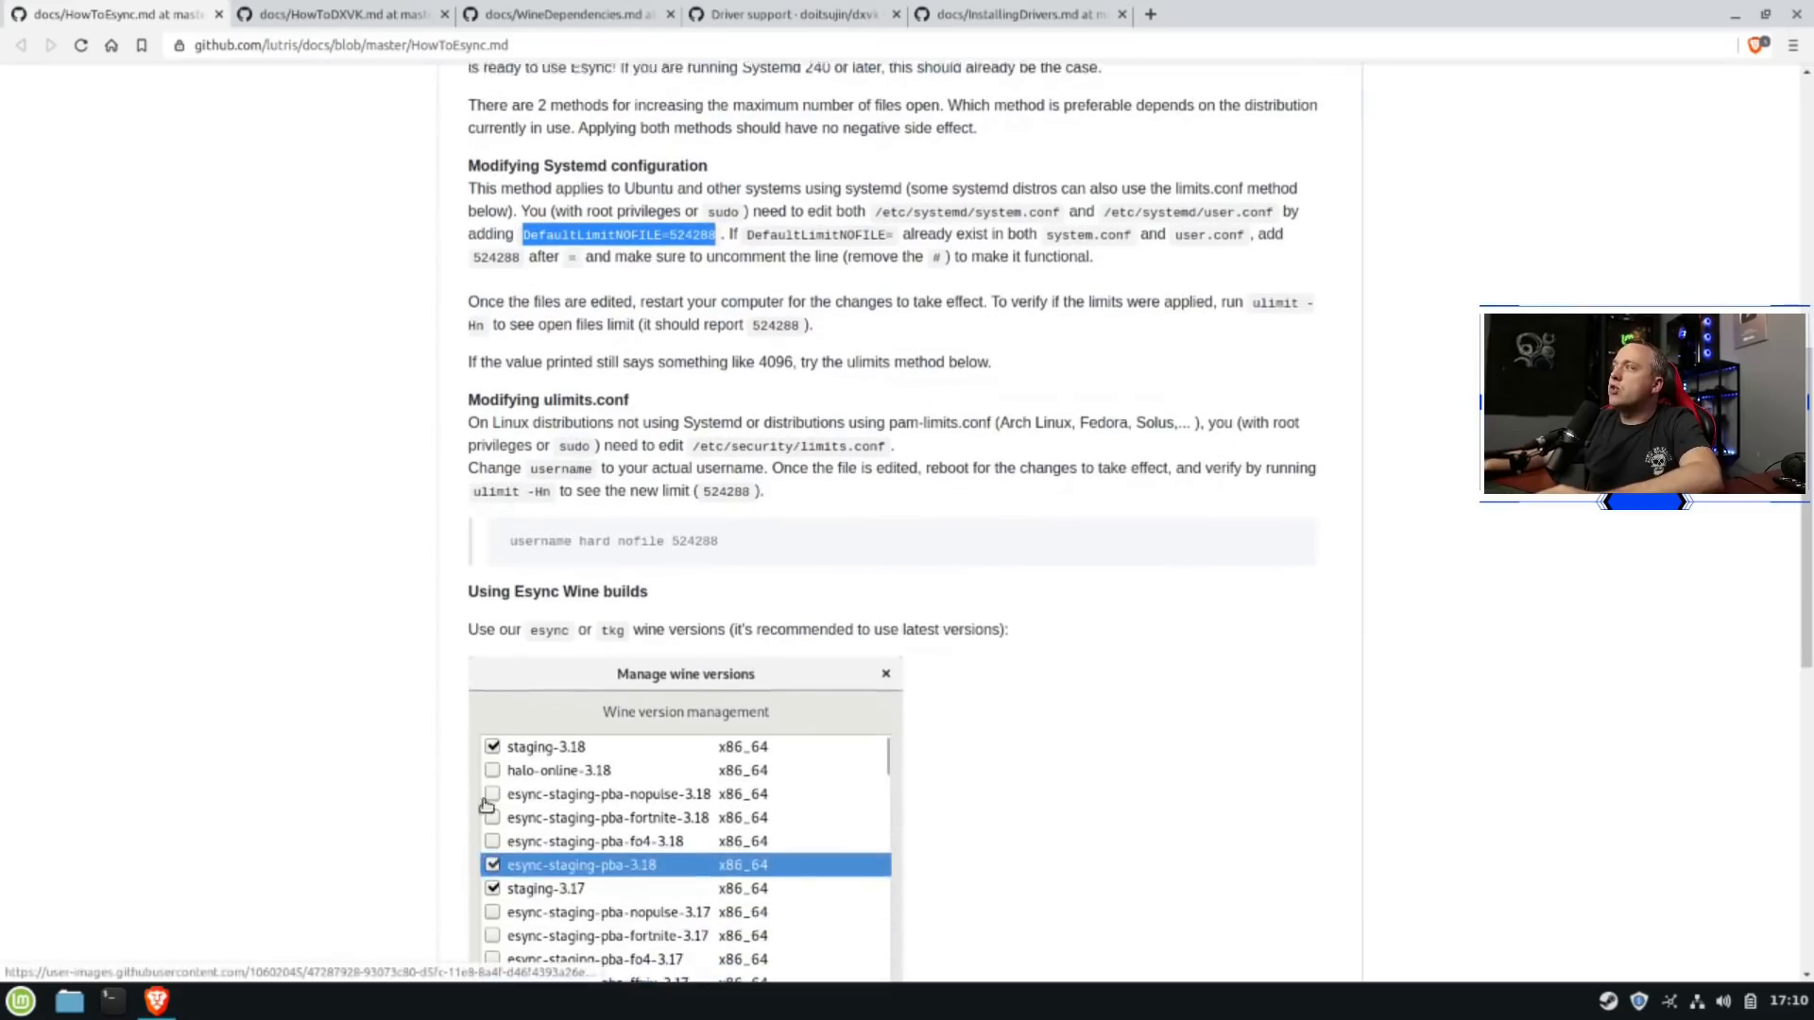
pyautogui.scroll(-3)
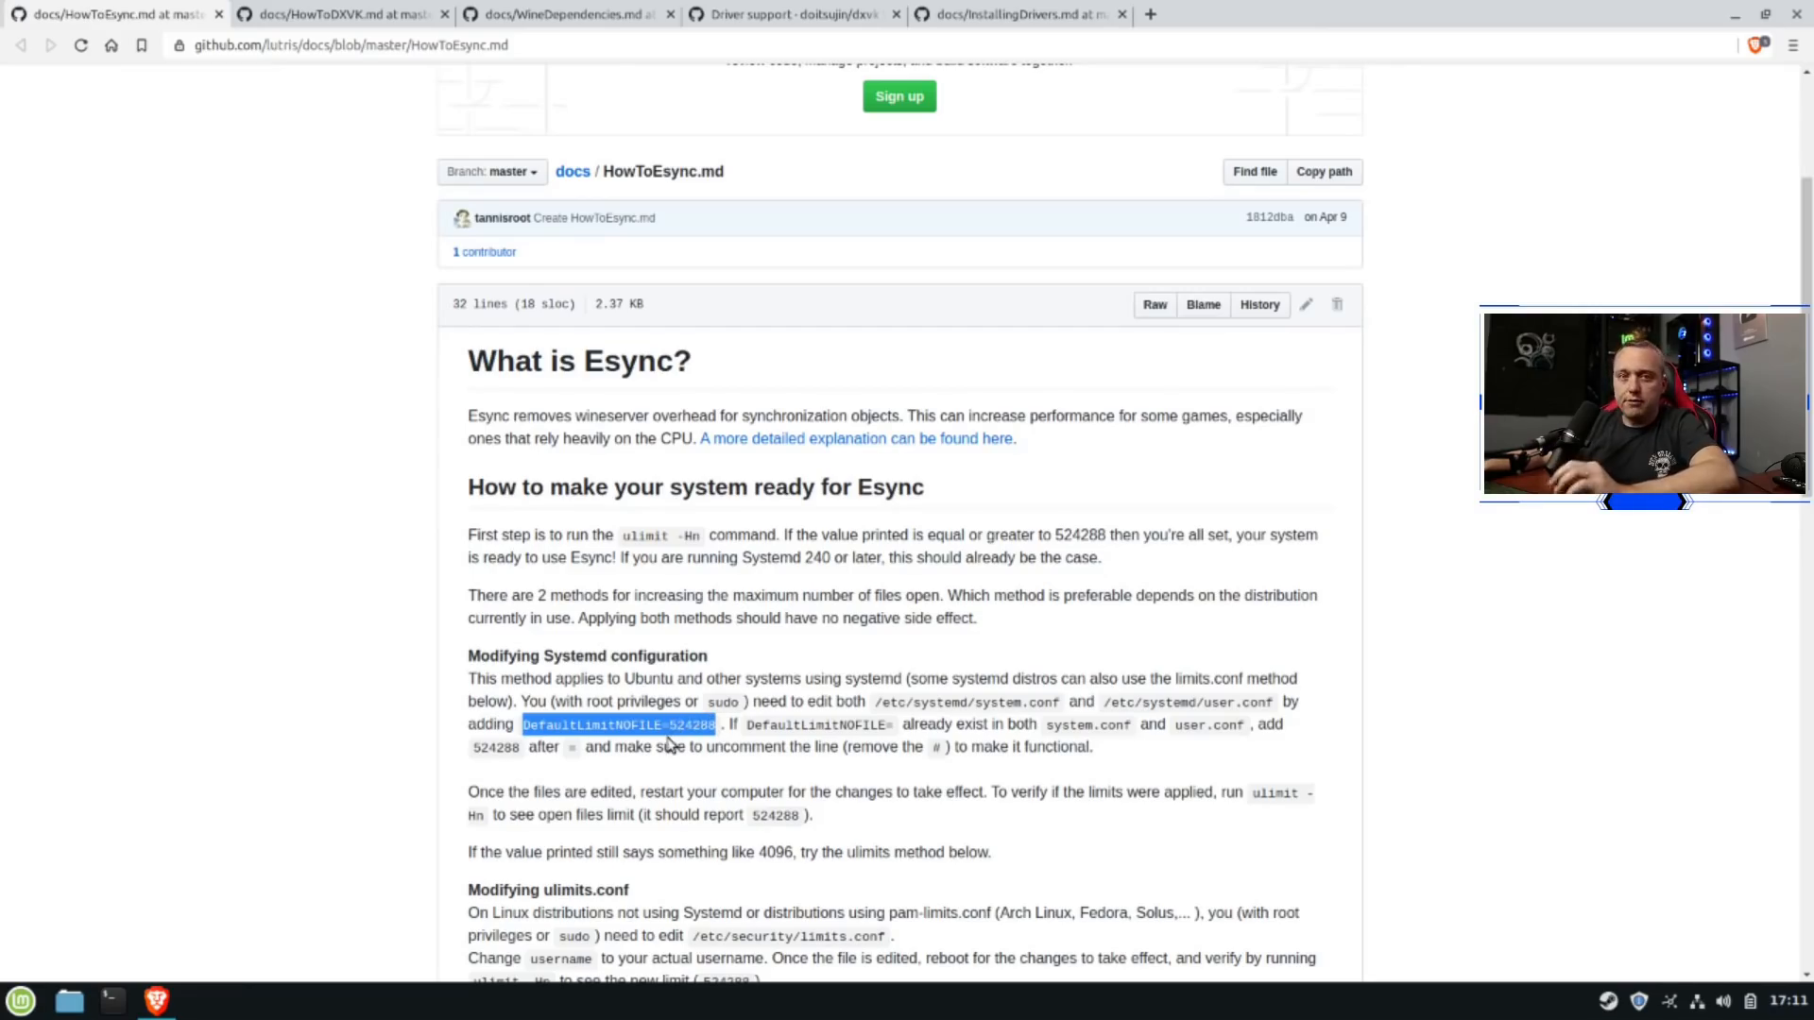
pyautogui.click(336, 13)
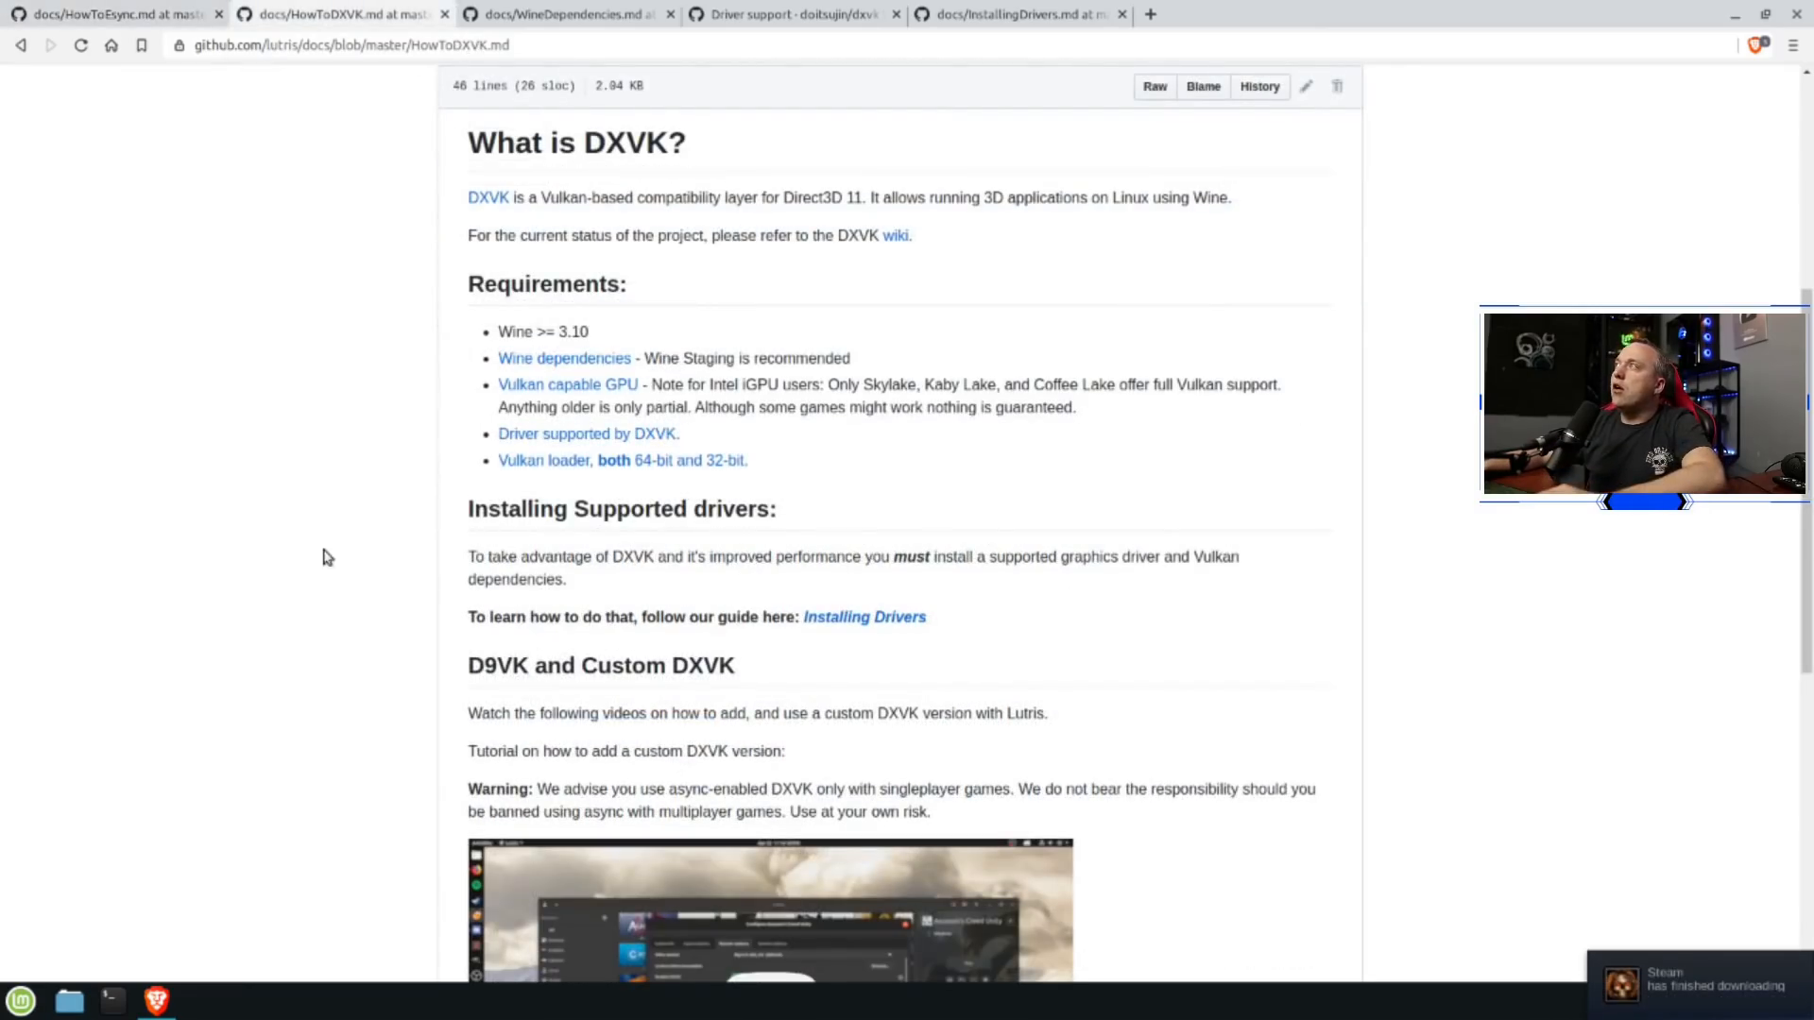
pyautogui.moveTo(1076, 523)
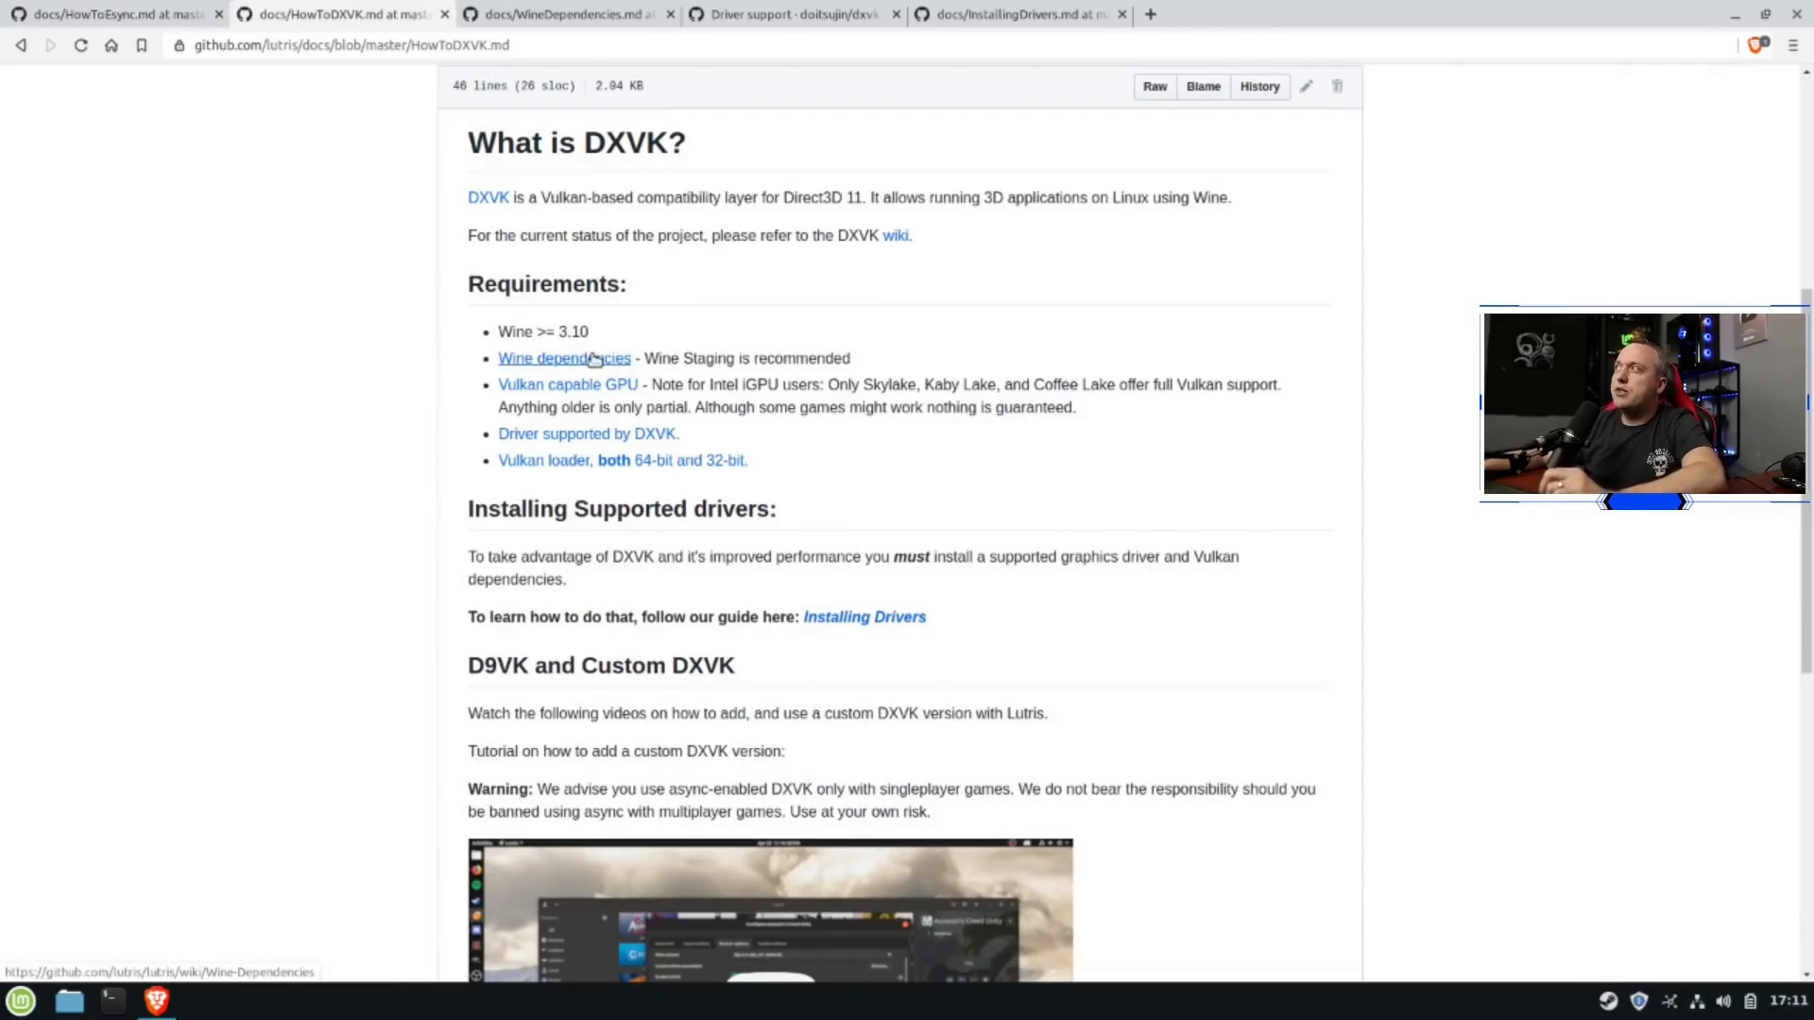
pyautogui.moveTo(569, 459)
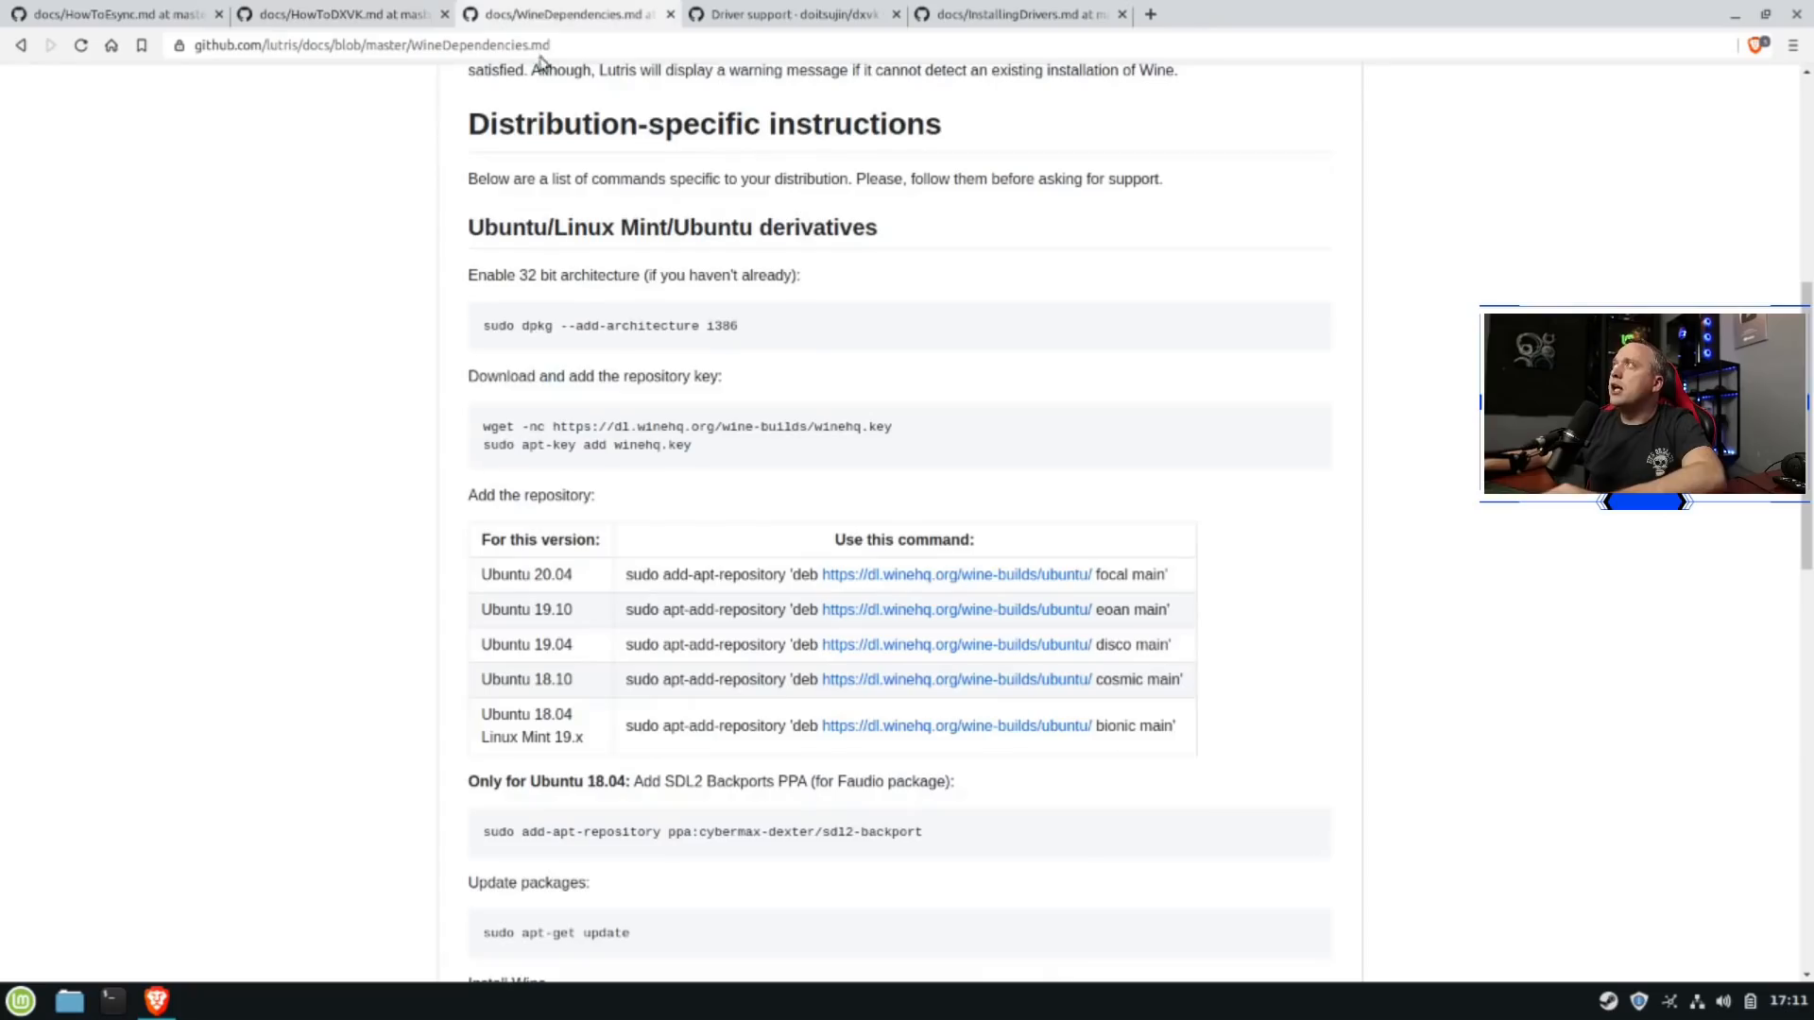
pyautogui.moveTo(543, 724)
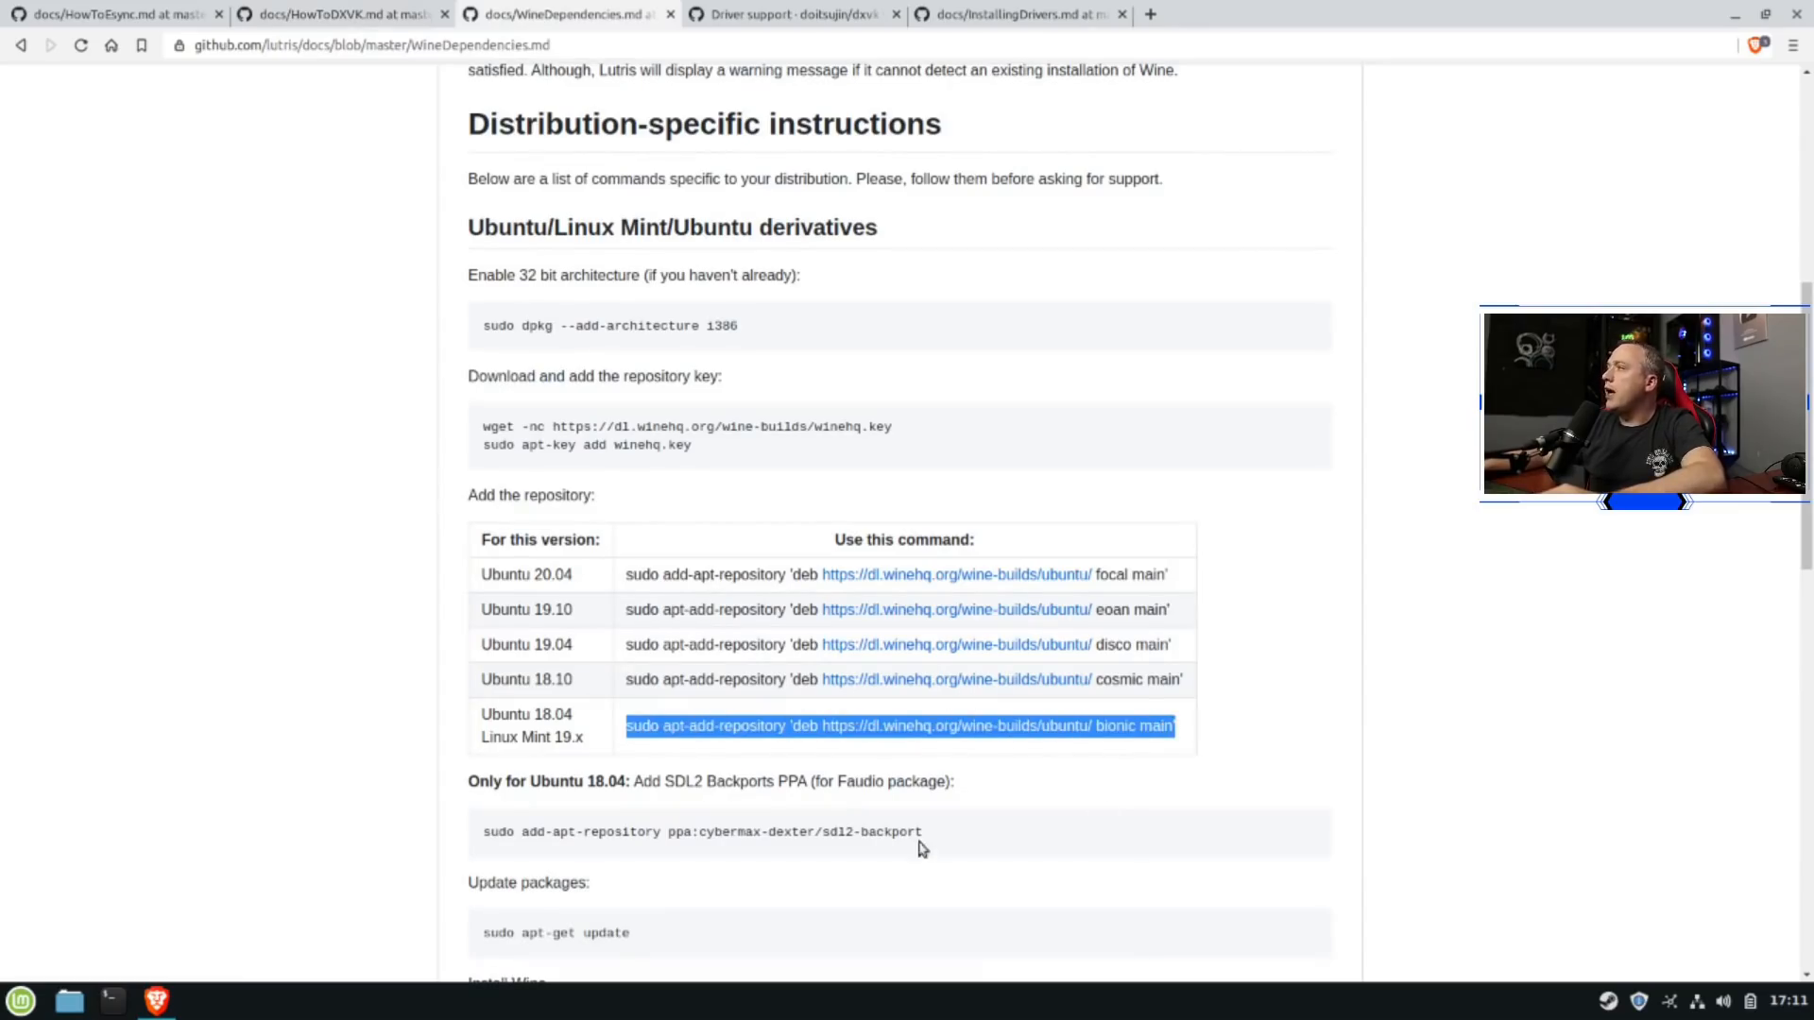
# Scroll the Wine dependencies guide down to the Ubuntu 18.04 / Linux Mint 19.x repository command
pyautogui.scroll(-3)
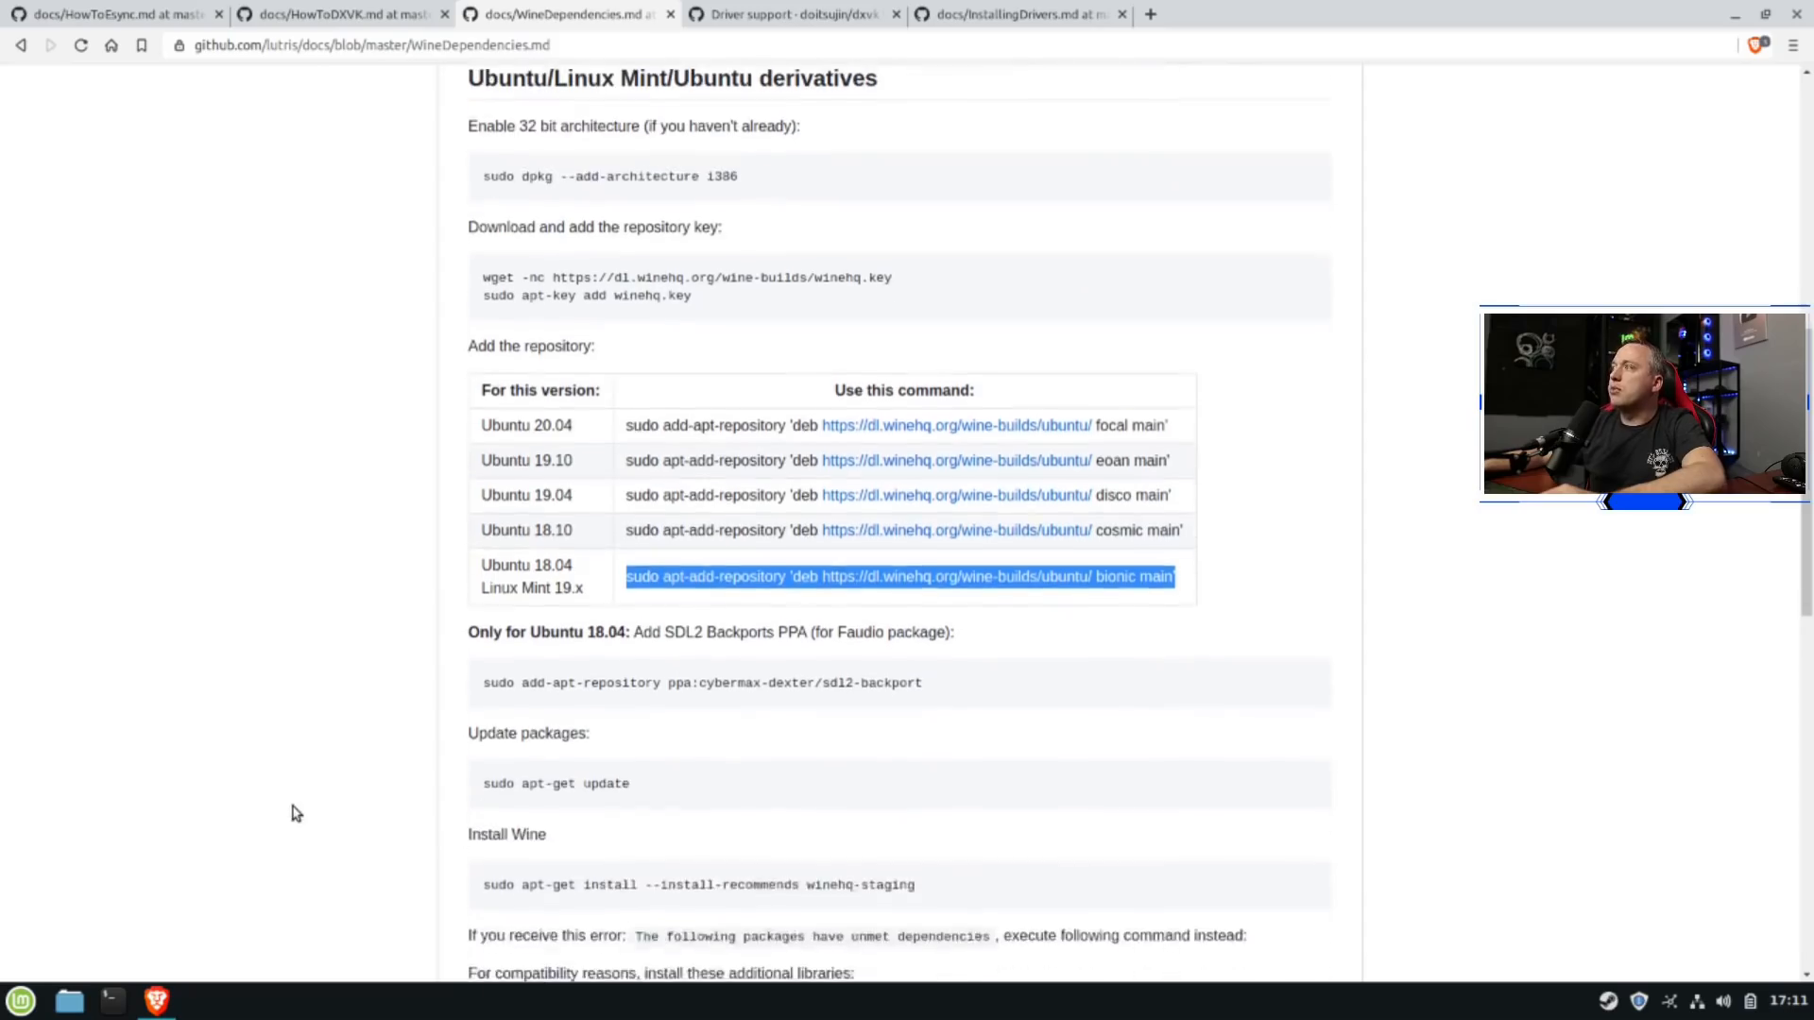
pyautogui.scroll(-3)
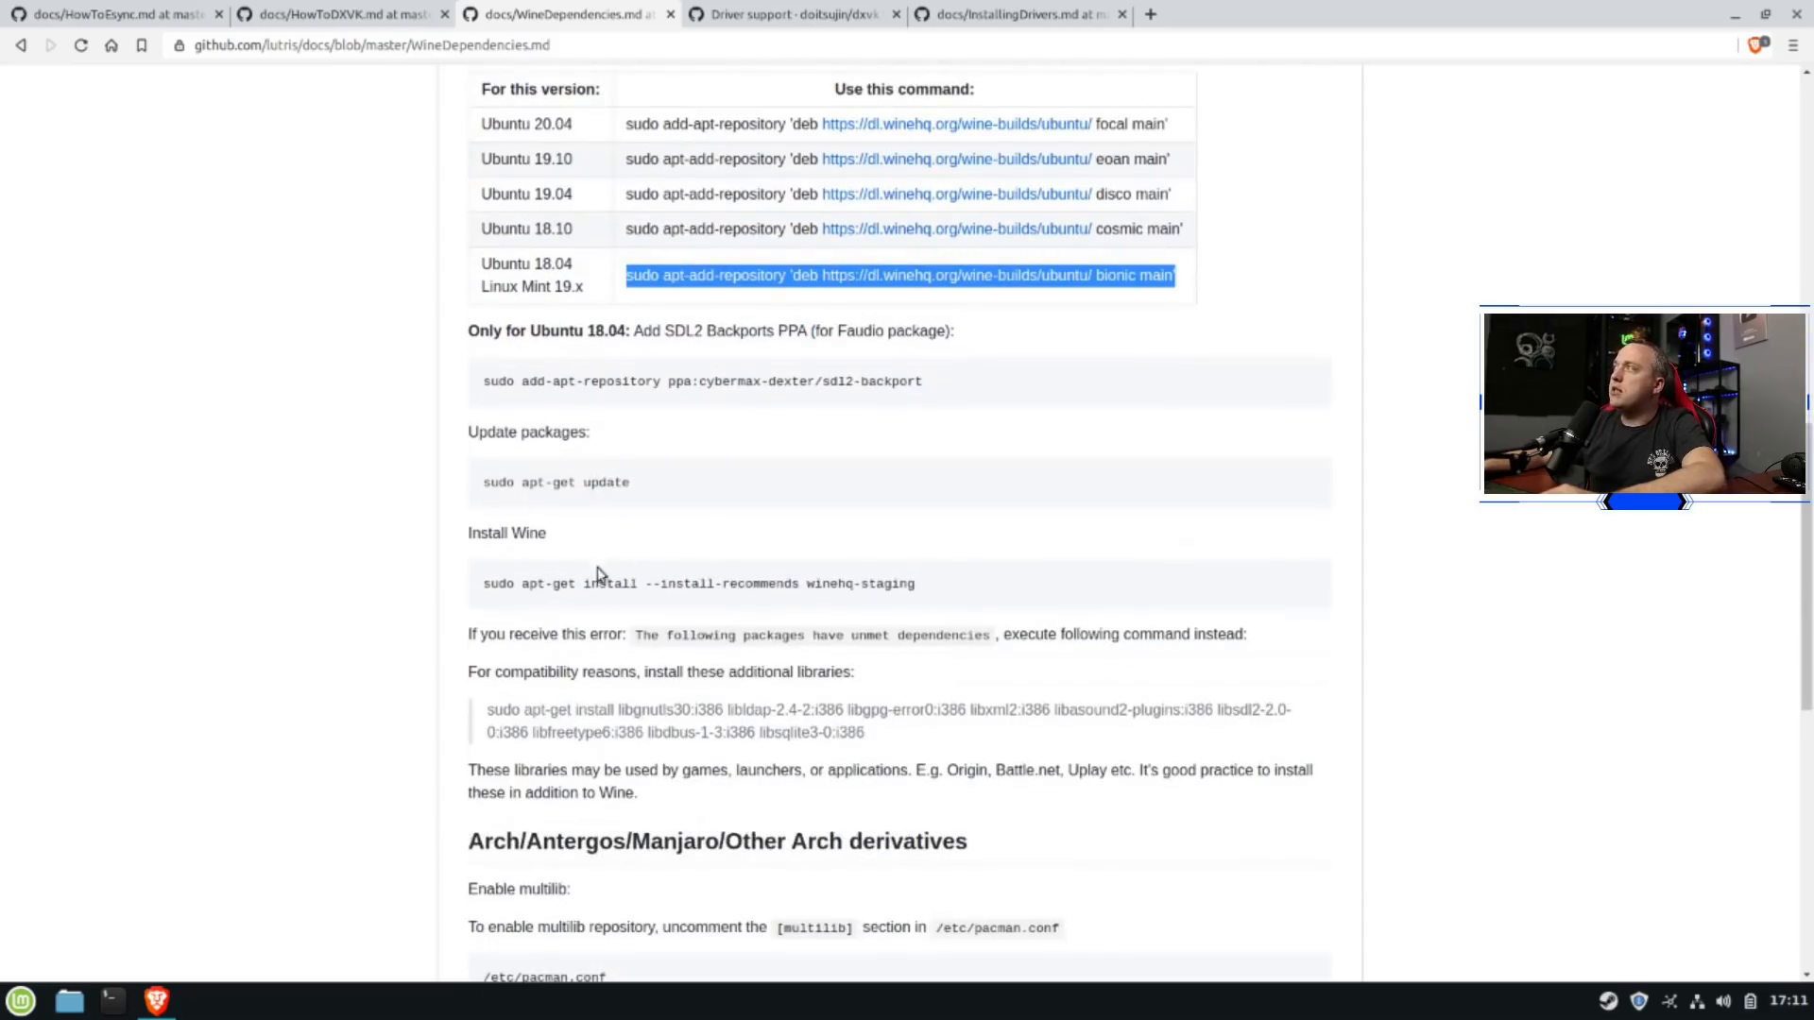
pyautogui.moveTo(866, 589)
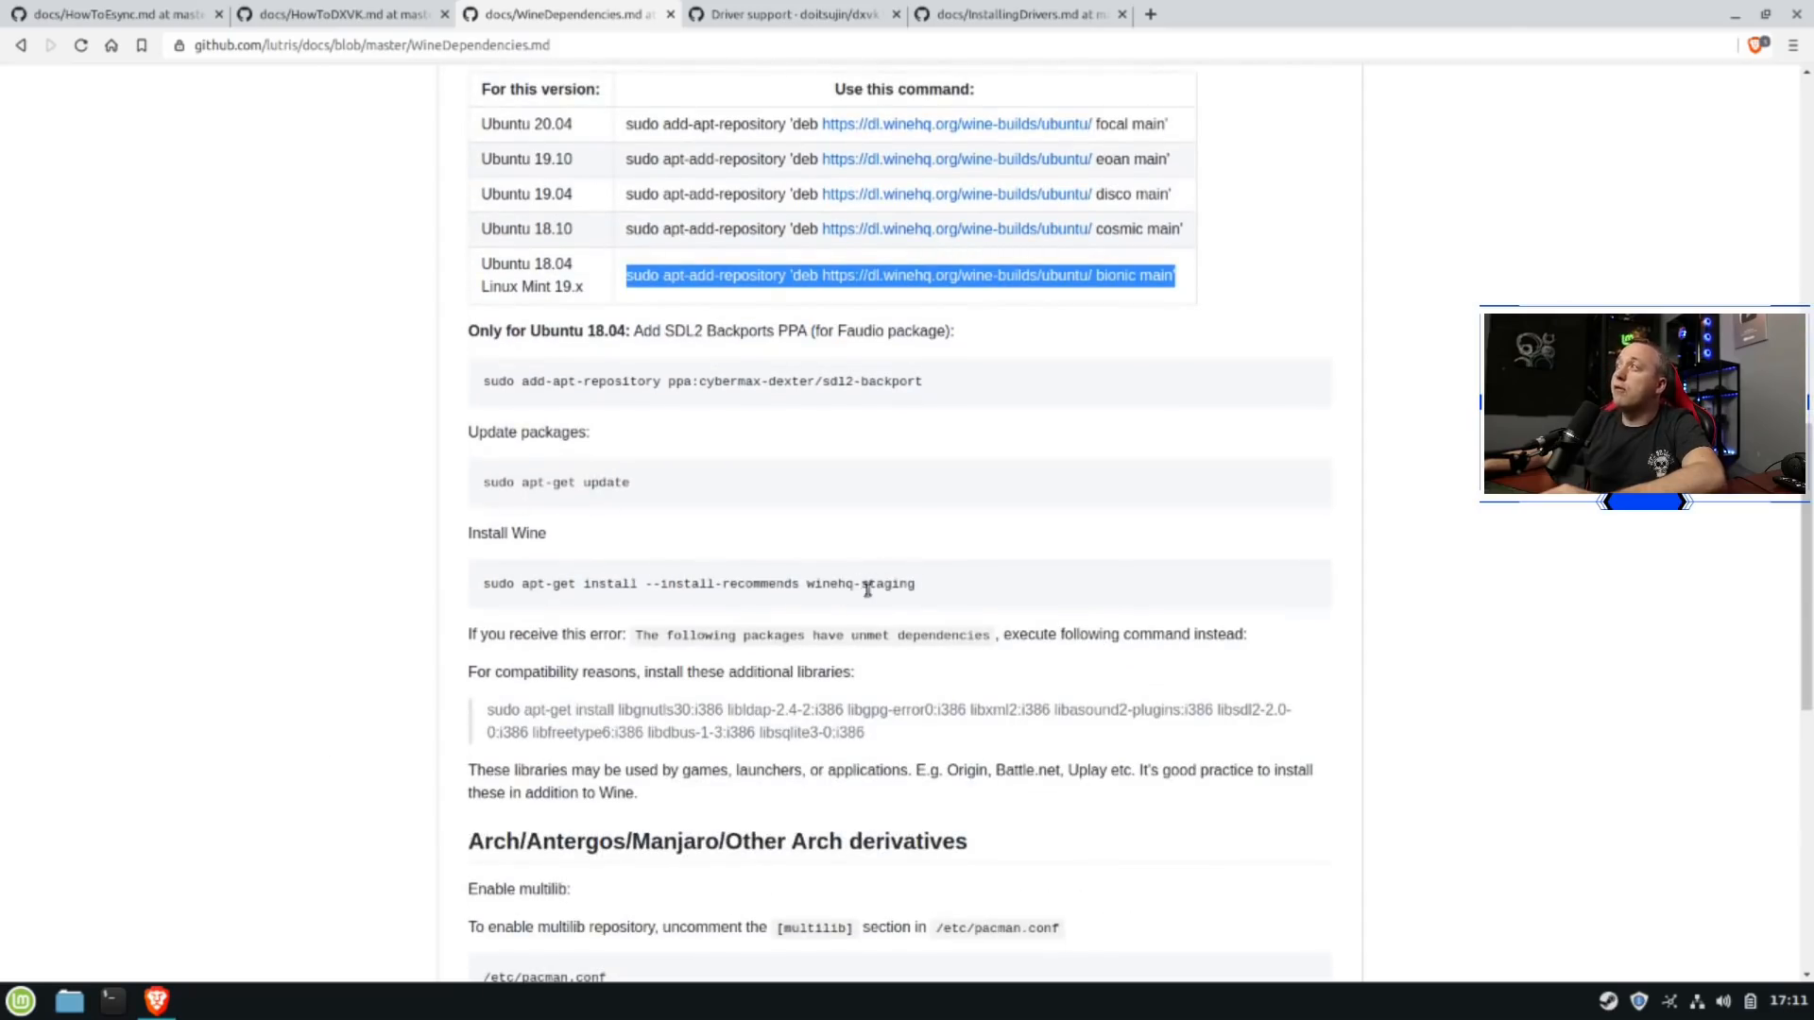
pyautogui.moveTo(295, 677)
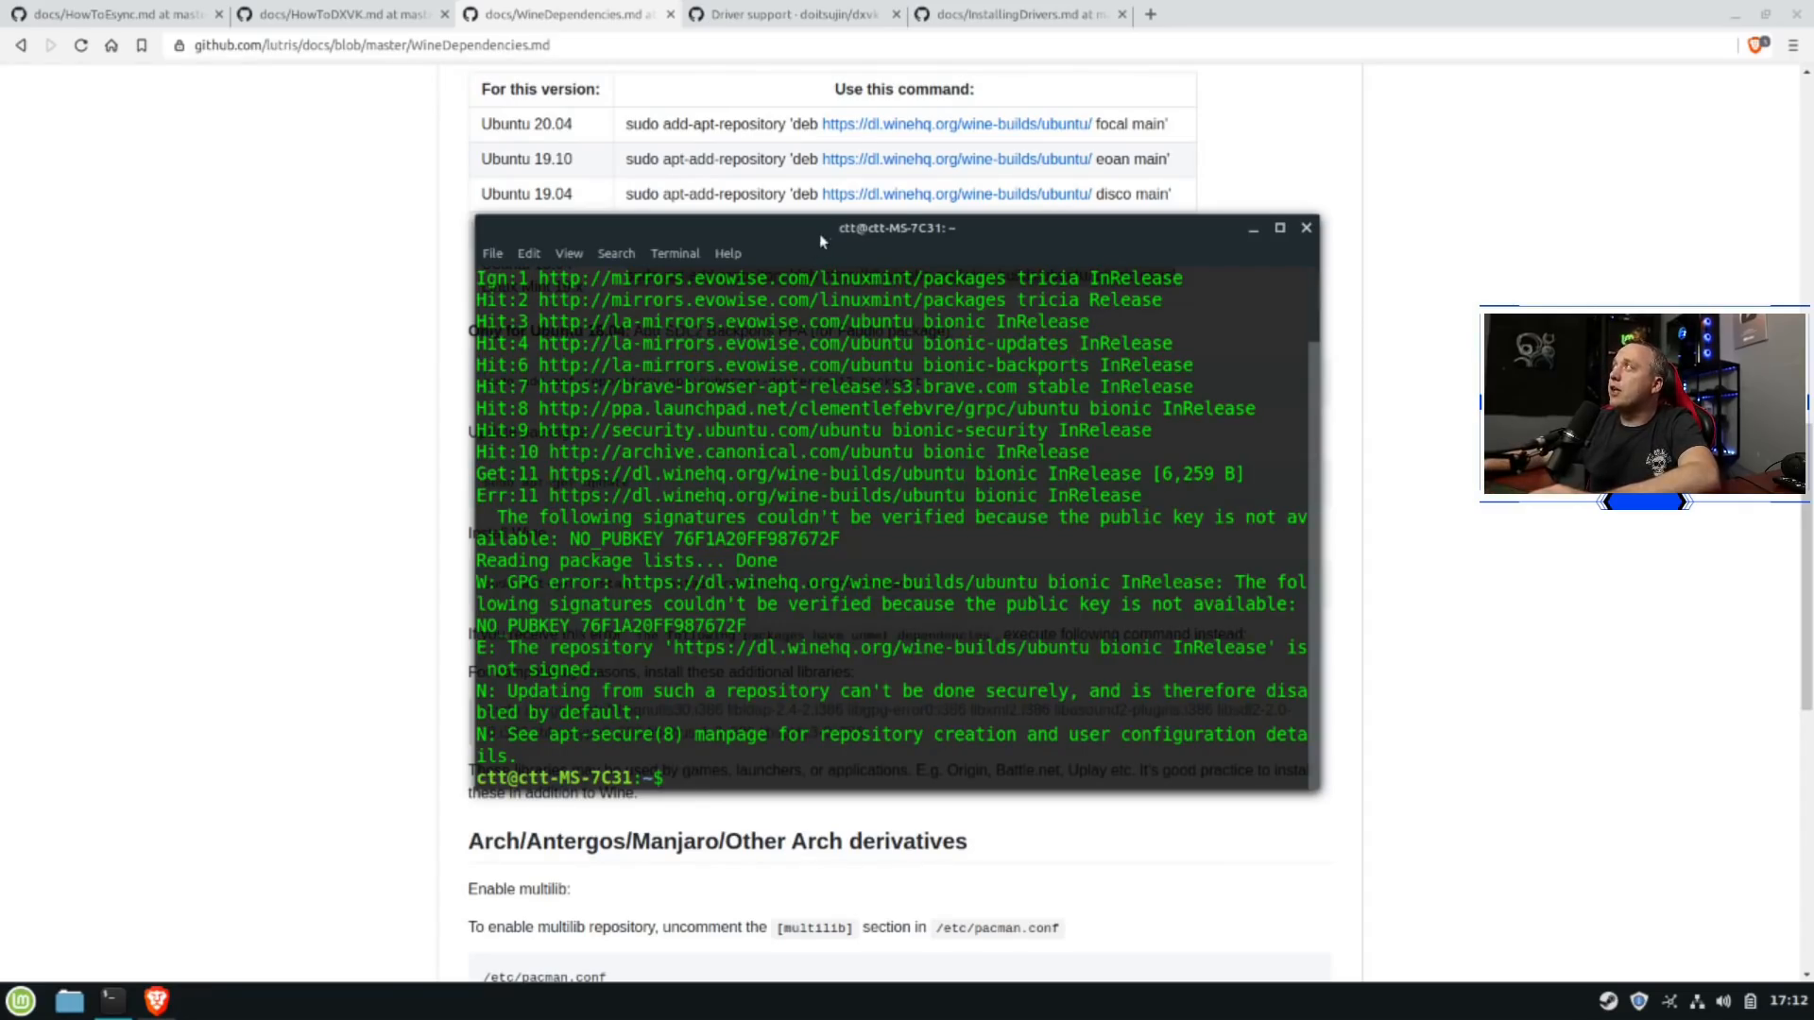
# Copy the WineHQ key wget and apt-key commands from the guide and run them in the terminal
pyautogui.moveTo(896, 229); pyautogui.dragTo(1330, 145)
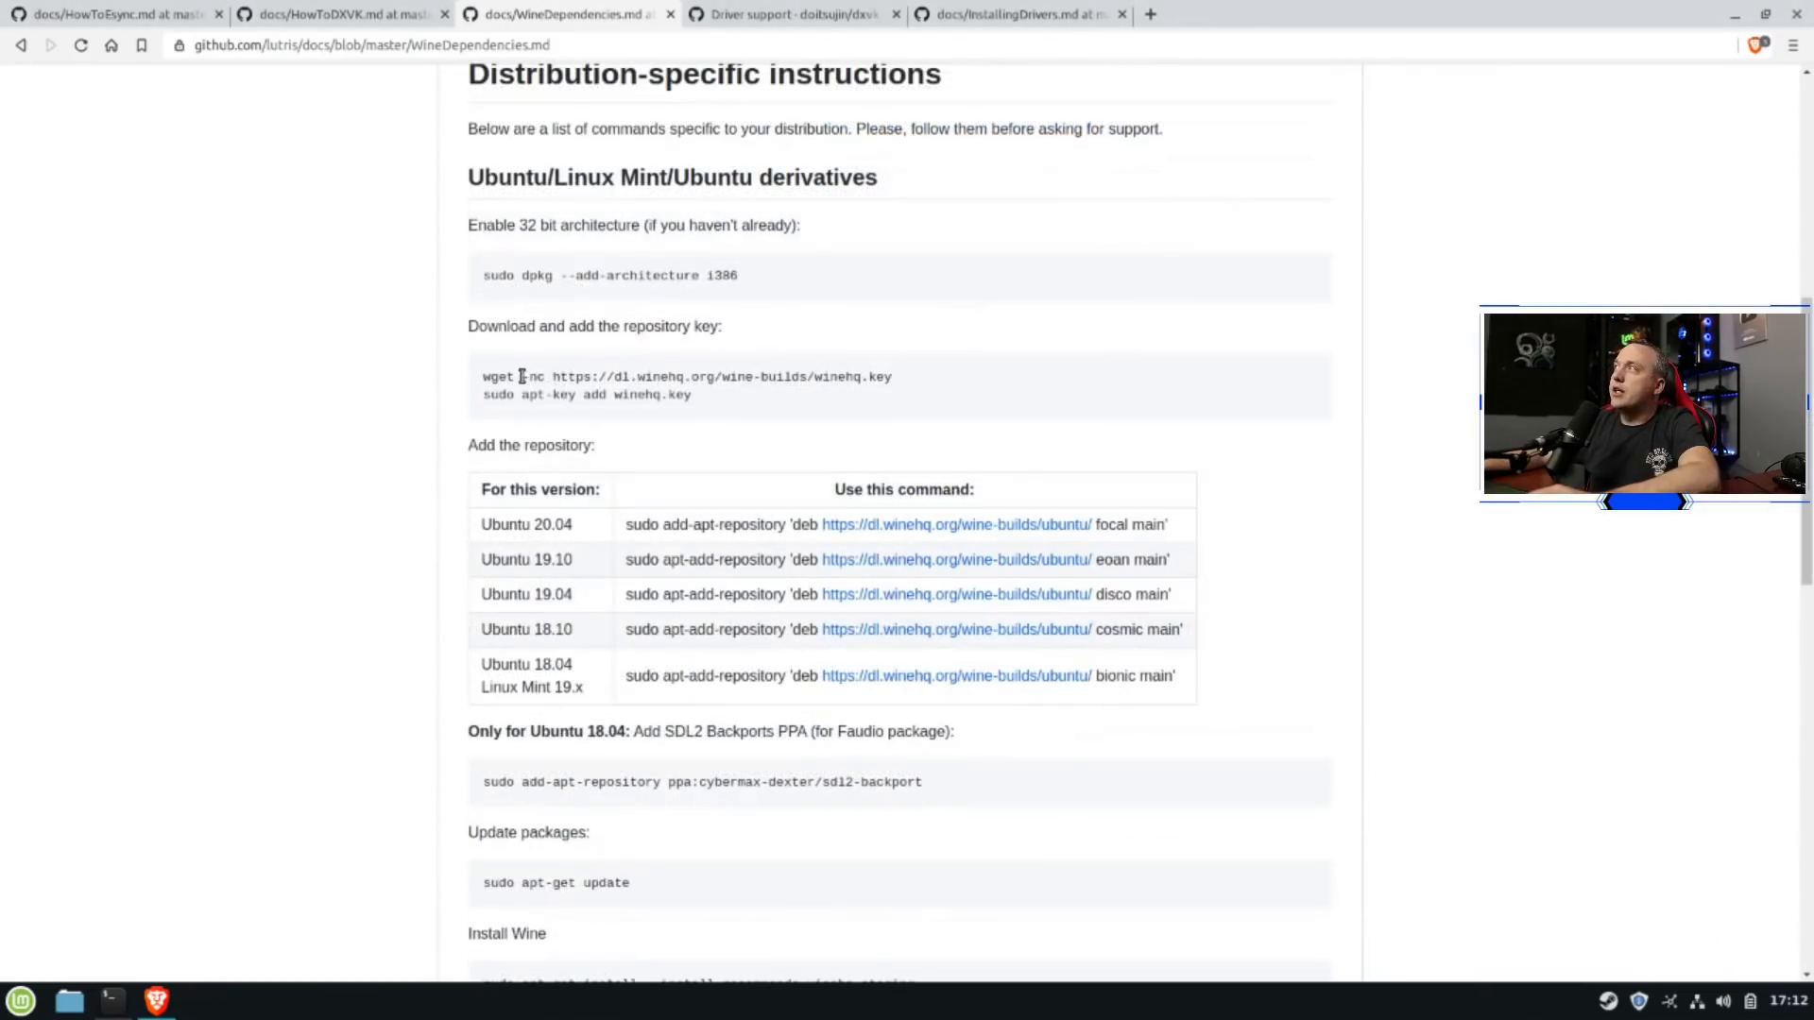
pyautogui.moveTo(478, 380)
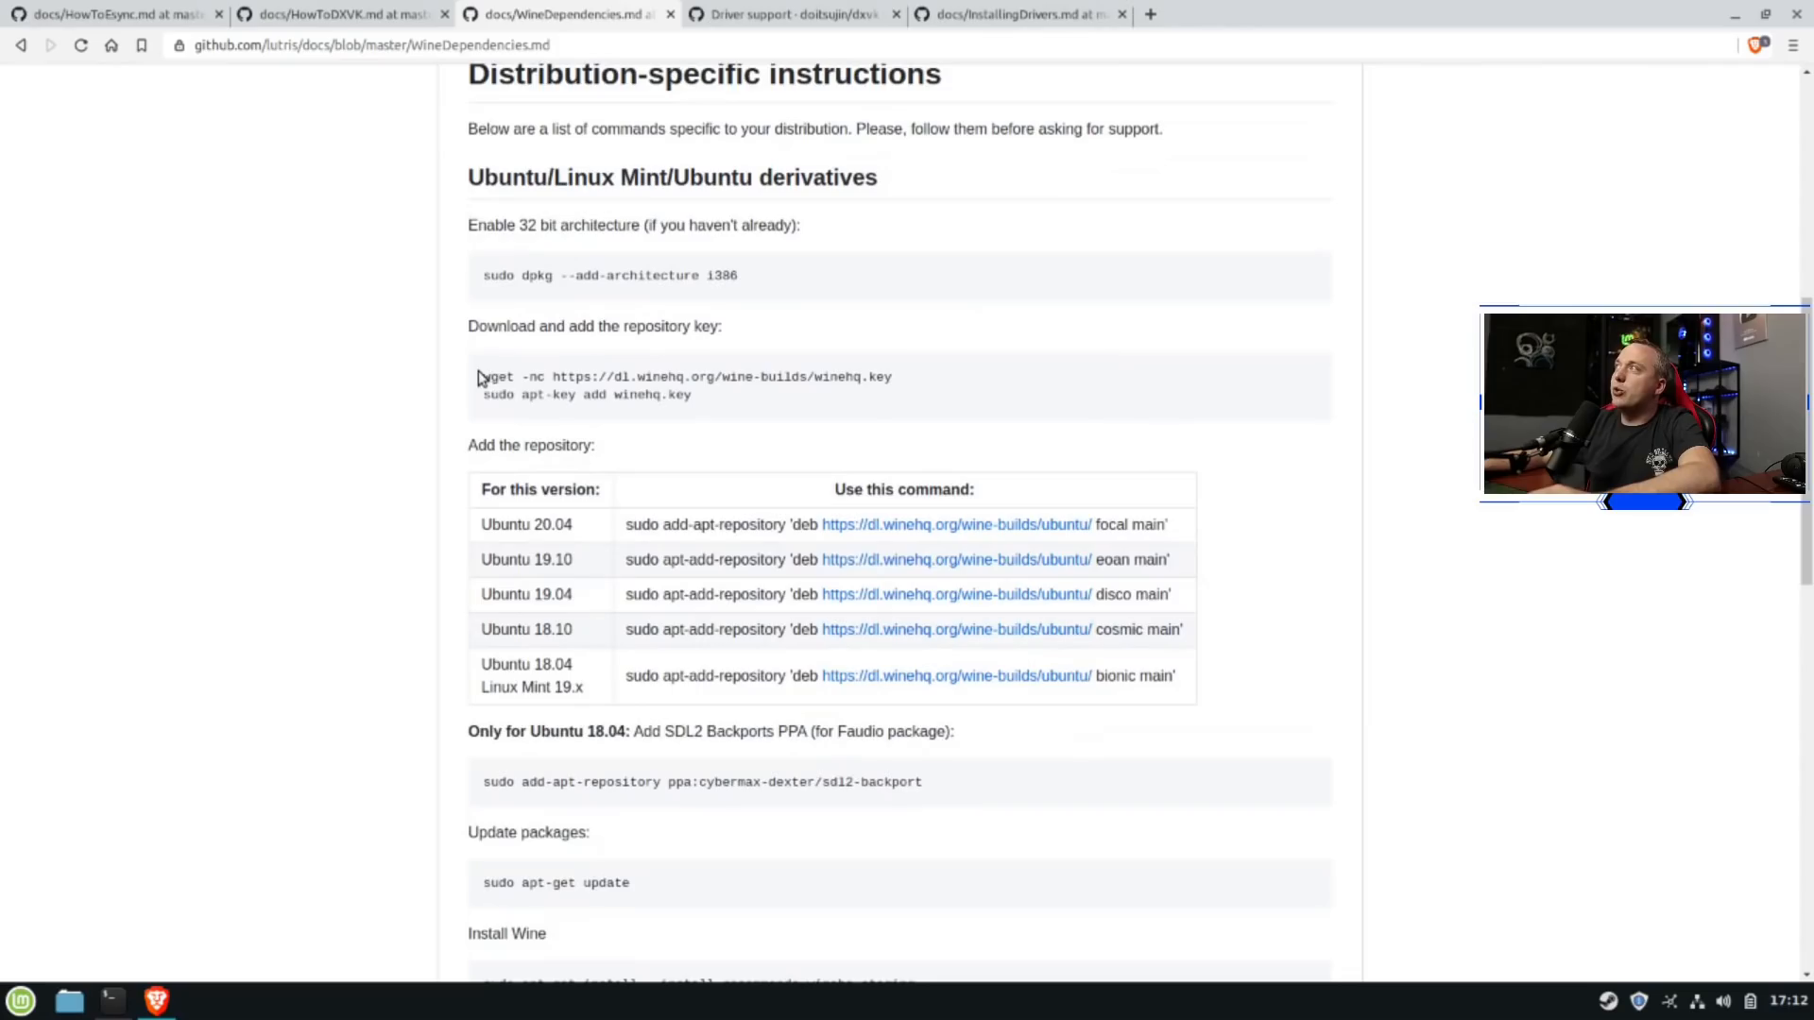
pyautogui.rightClick(654, 386)
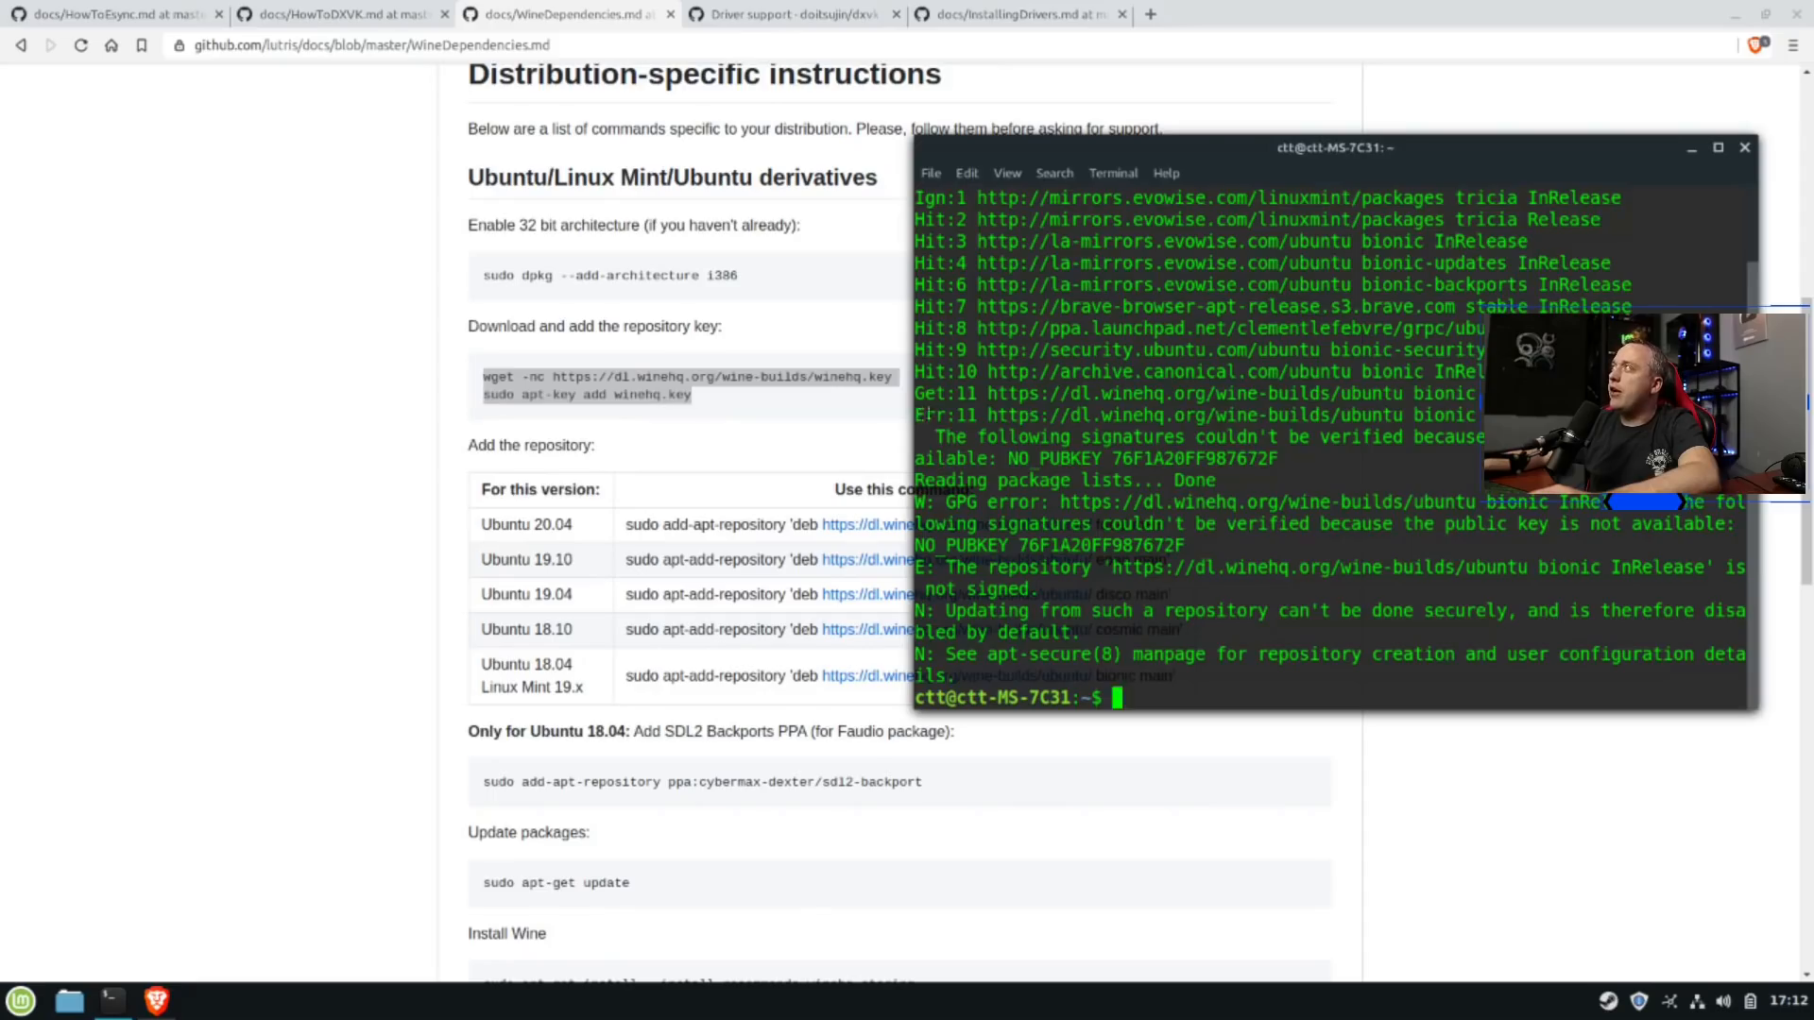
pyautogui.doubleClick(945, 416)
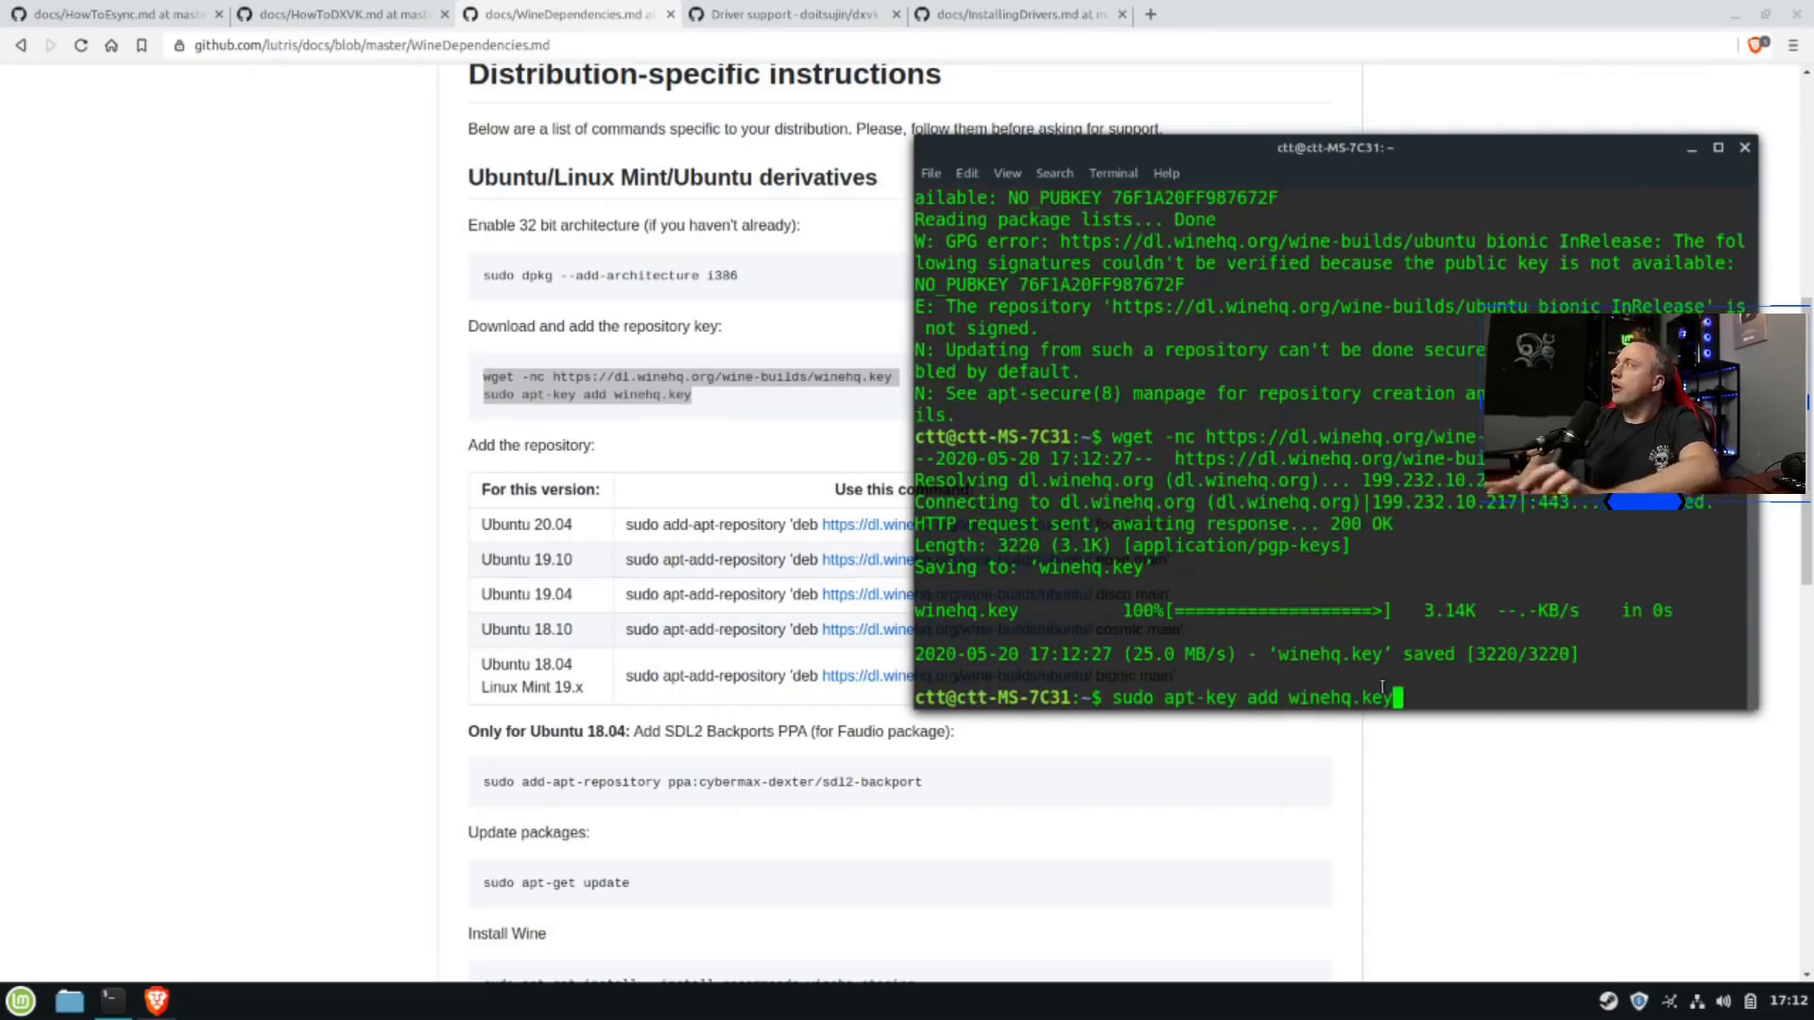
pyautogui.press('Return')
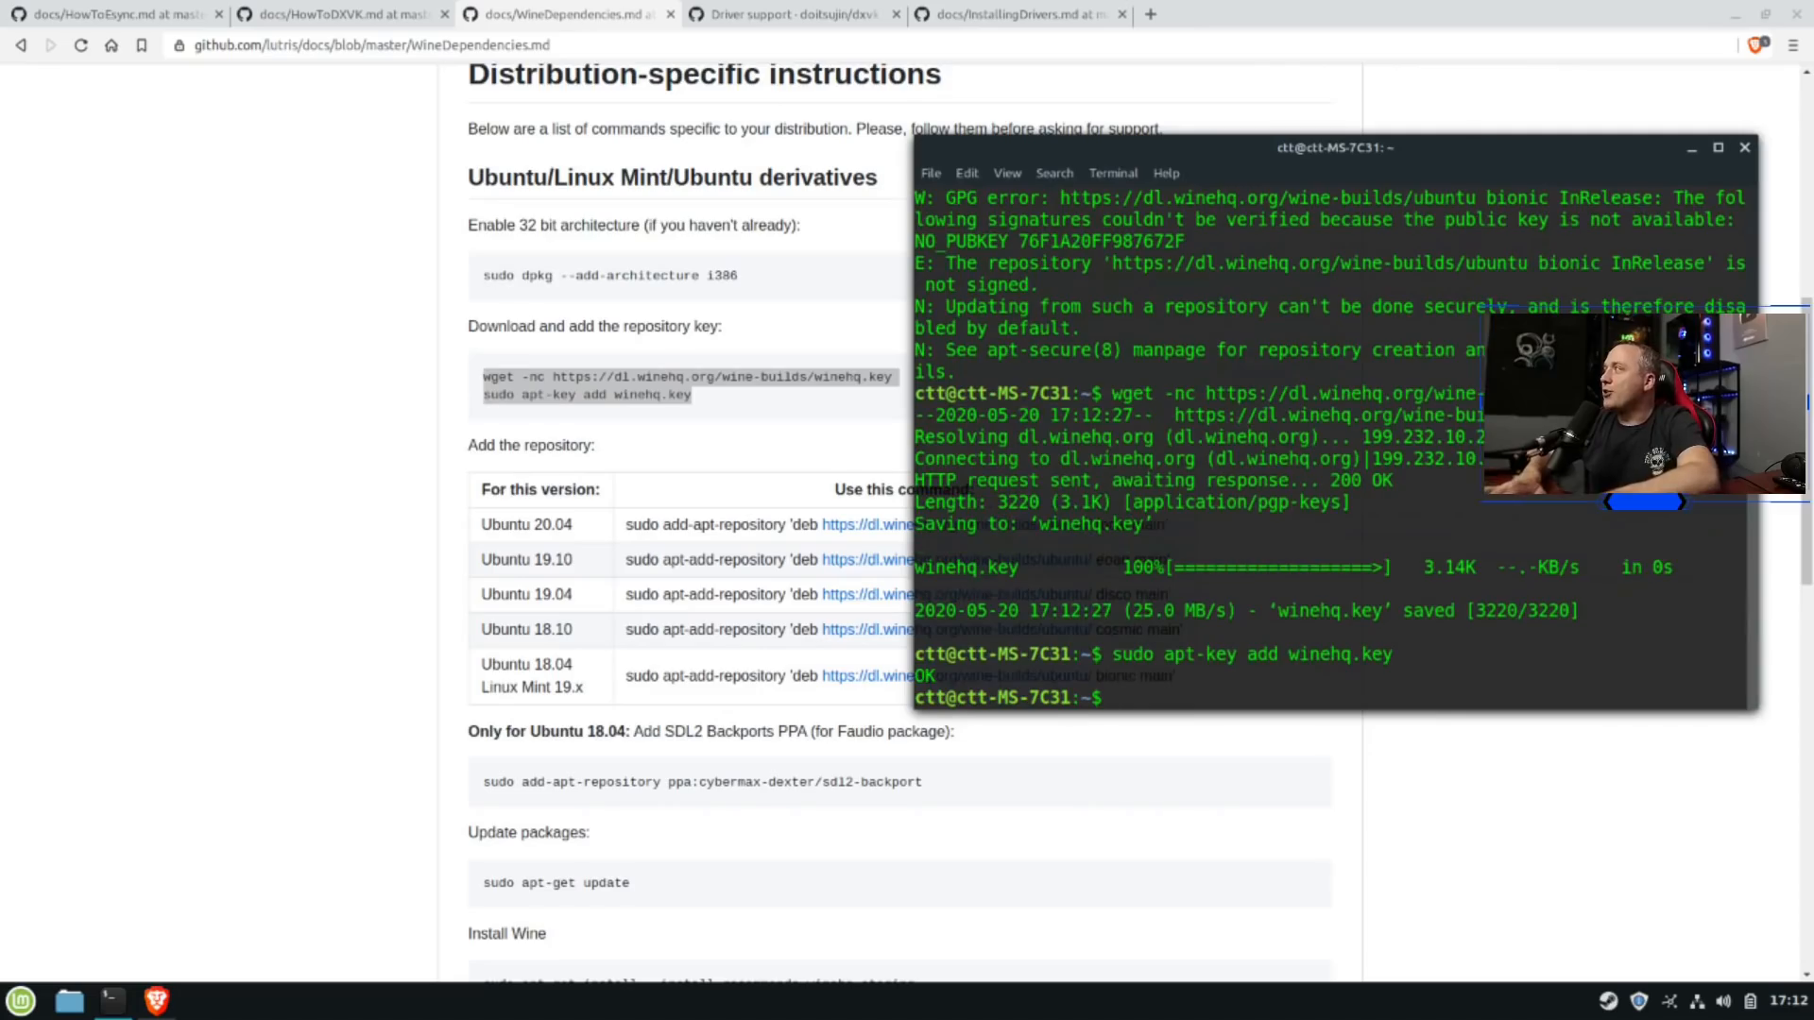
# Run sudo apt update, which now completes cleanly with 25 upgradable packages
pyautogui.write('sudo apt u')
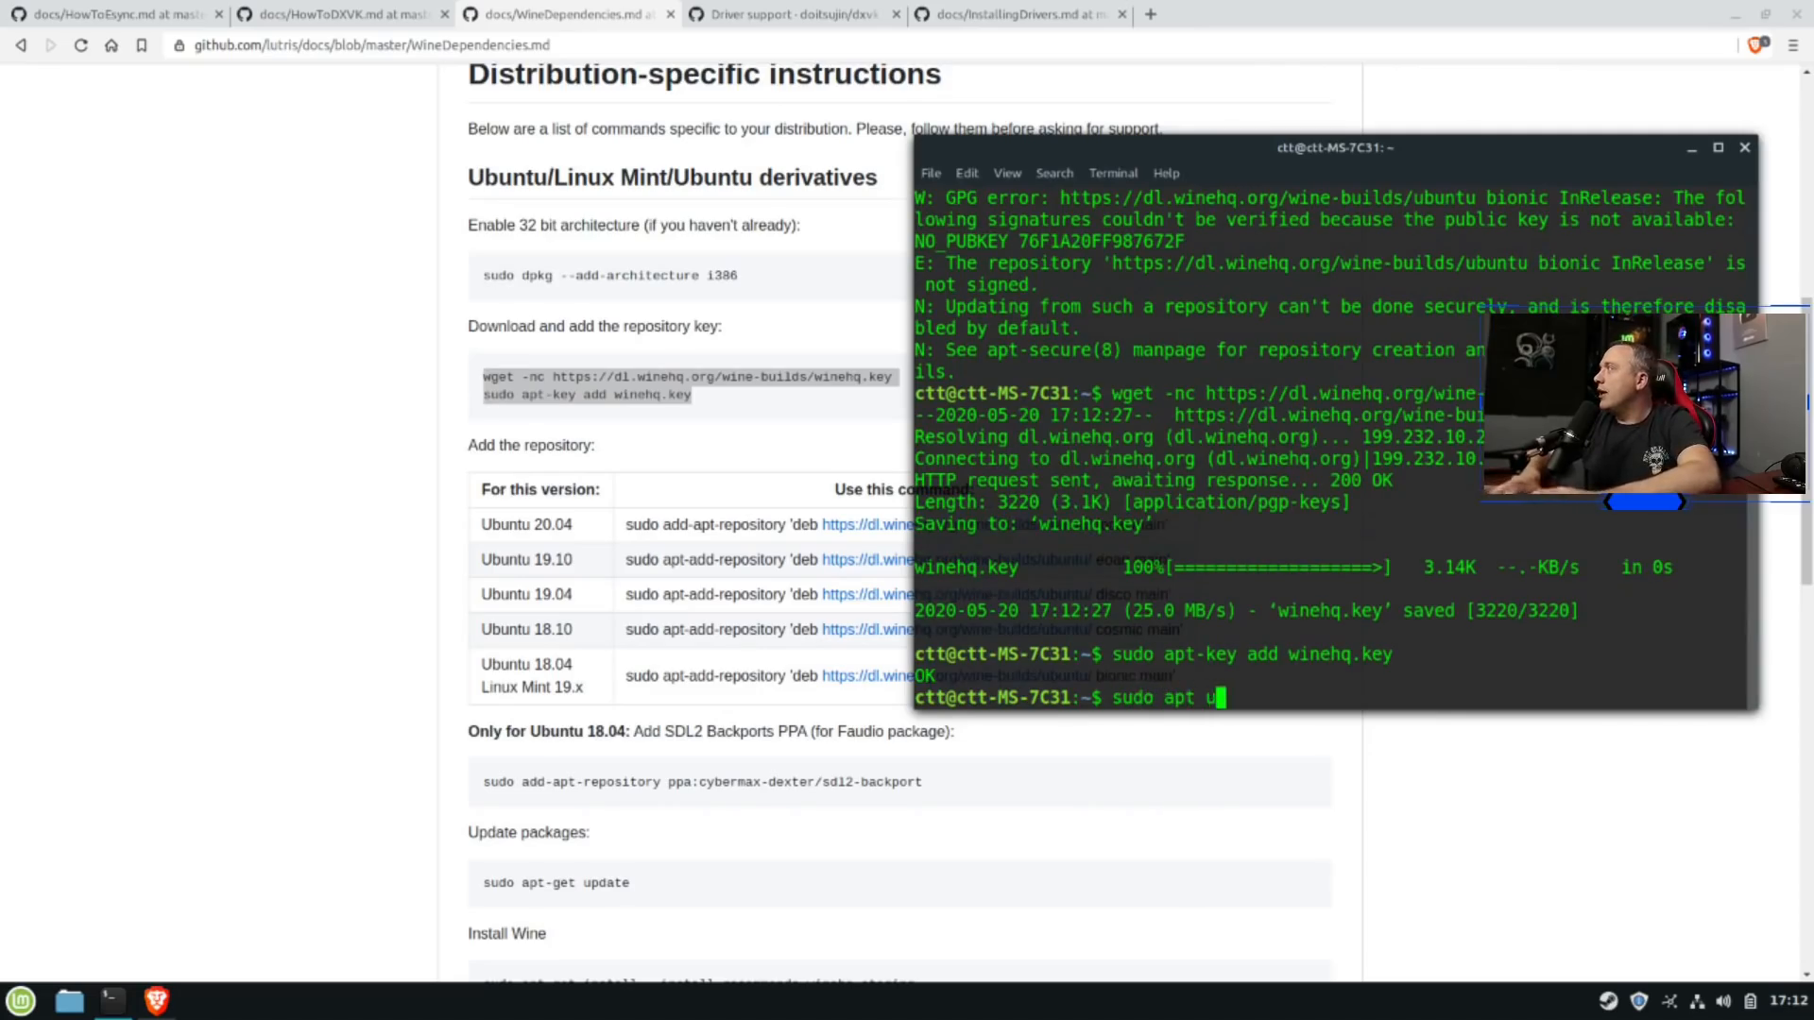
pyautogui.press('Return')
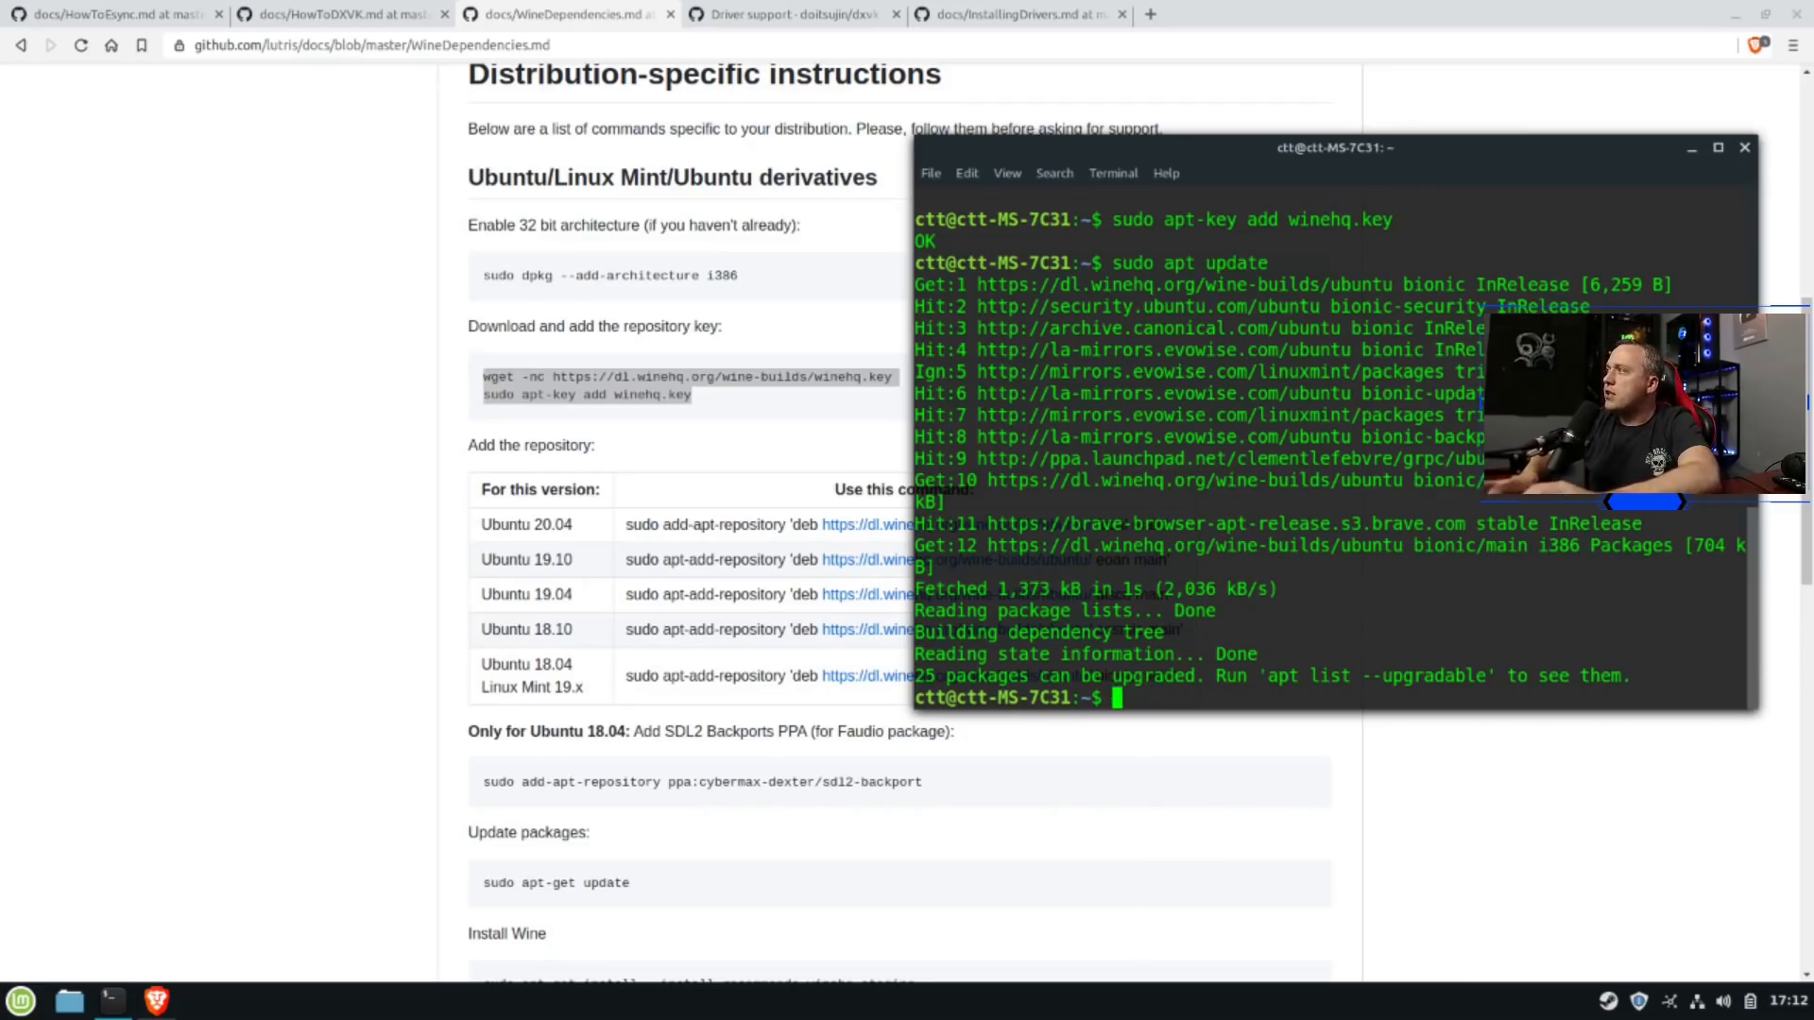
pyautogui.moveTo(1213, 935)
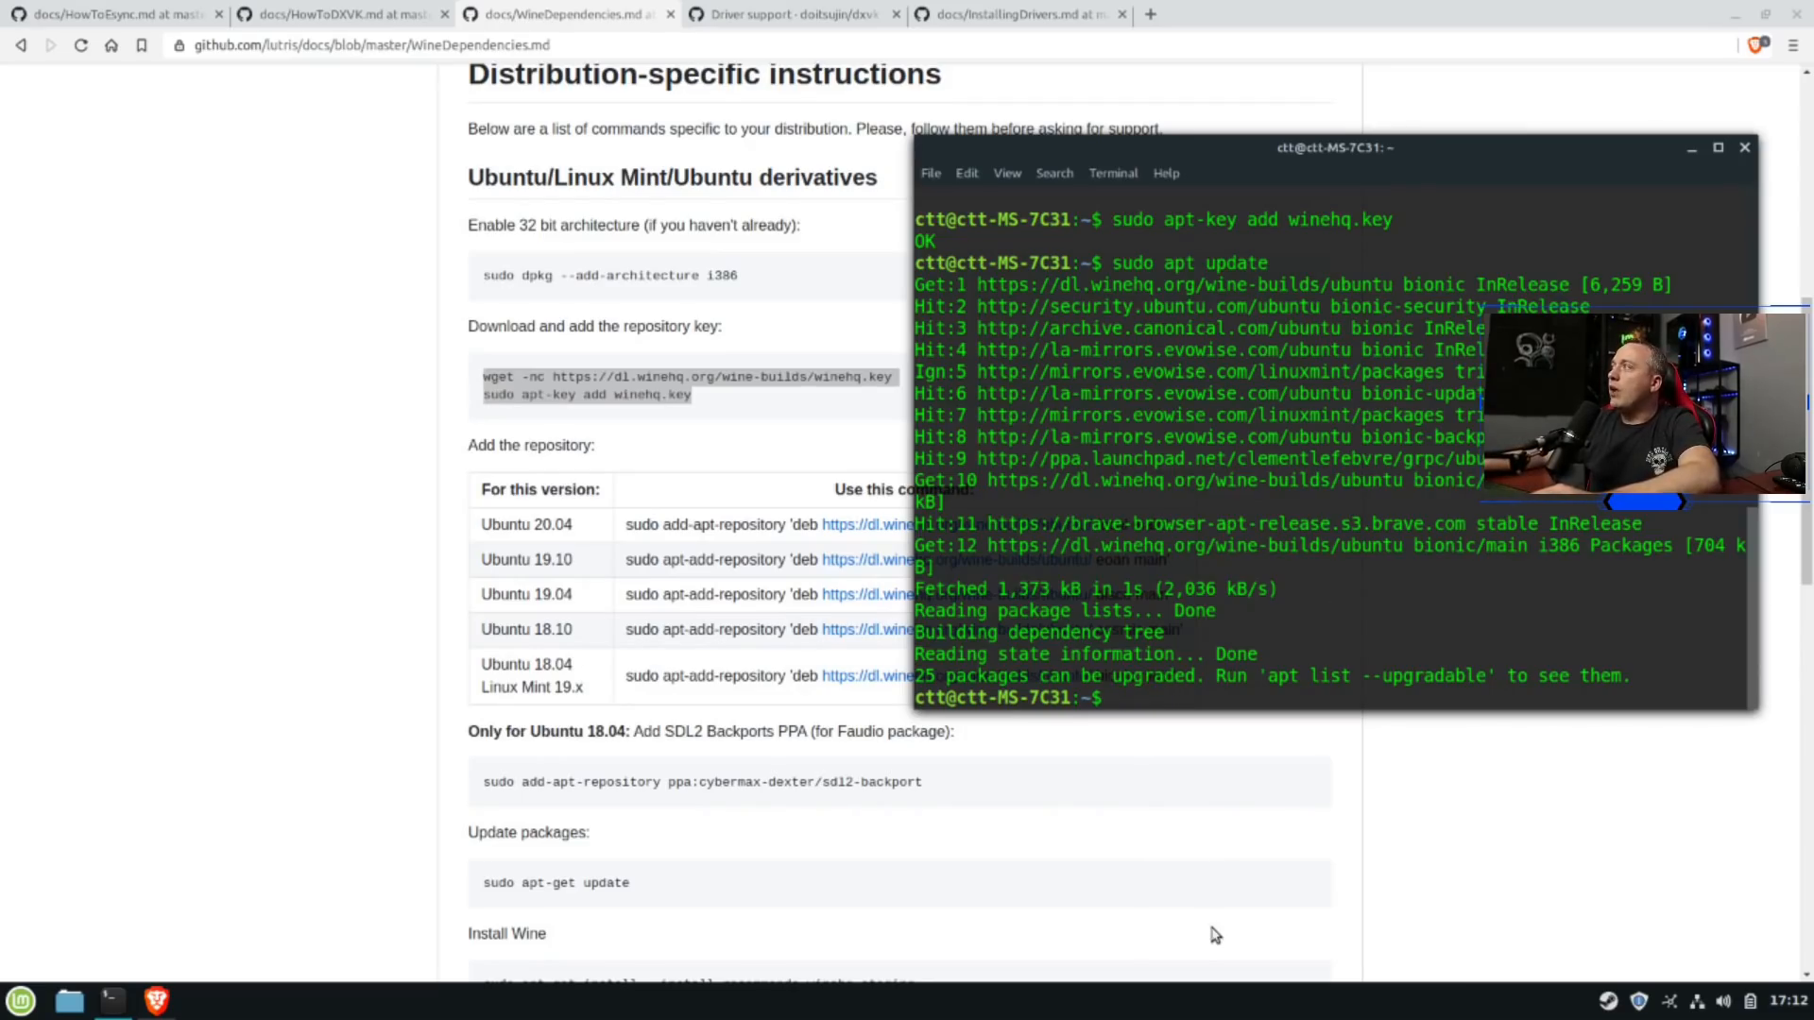
pyautogui.scroll(-3)
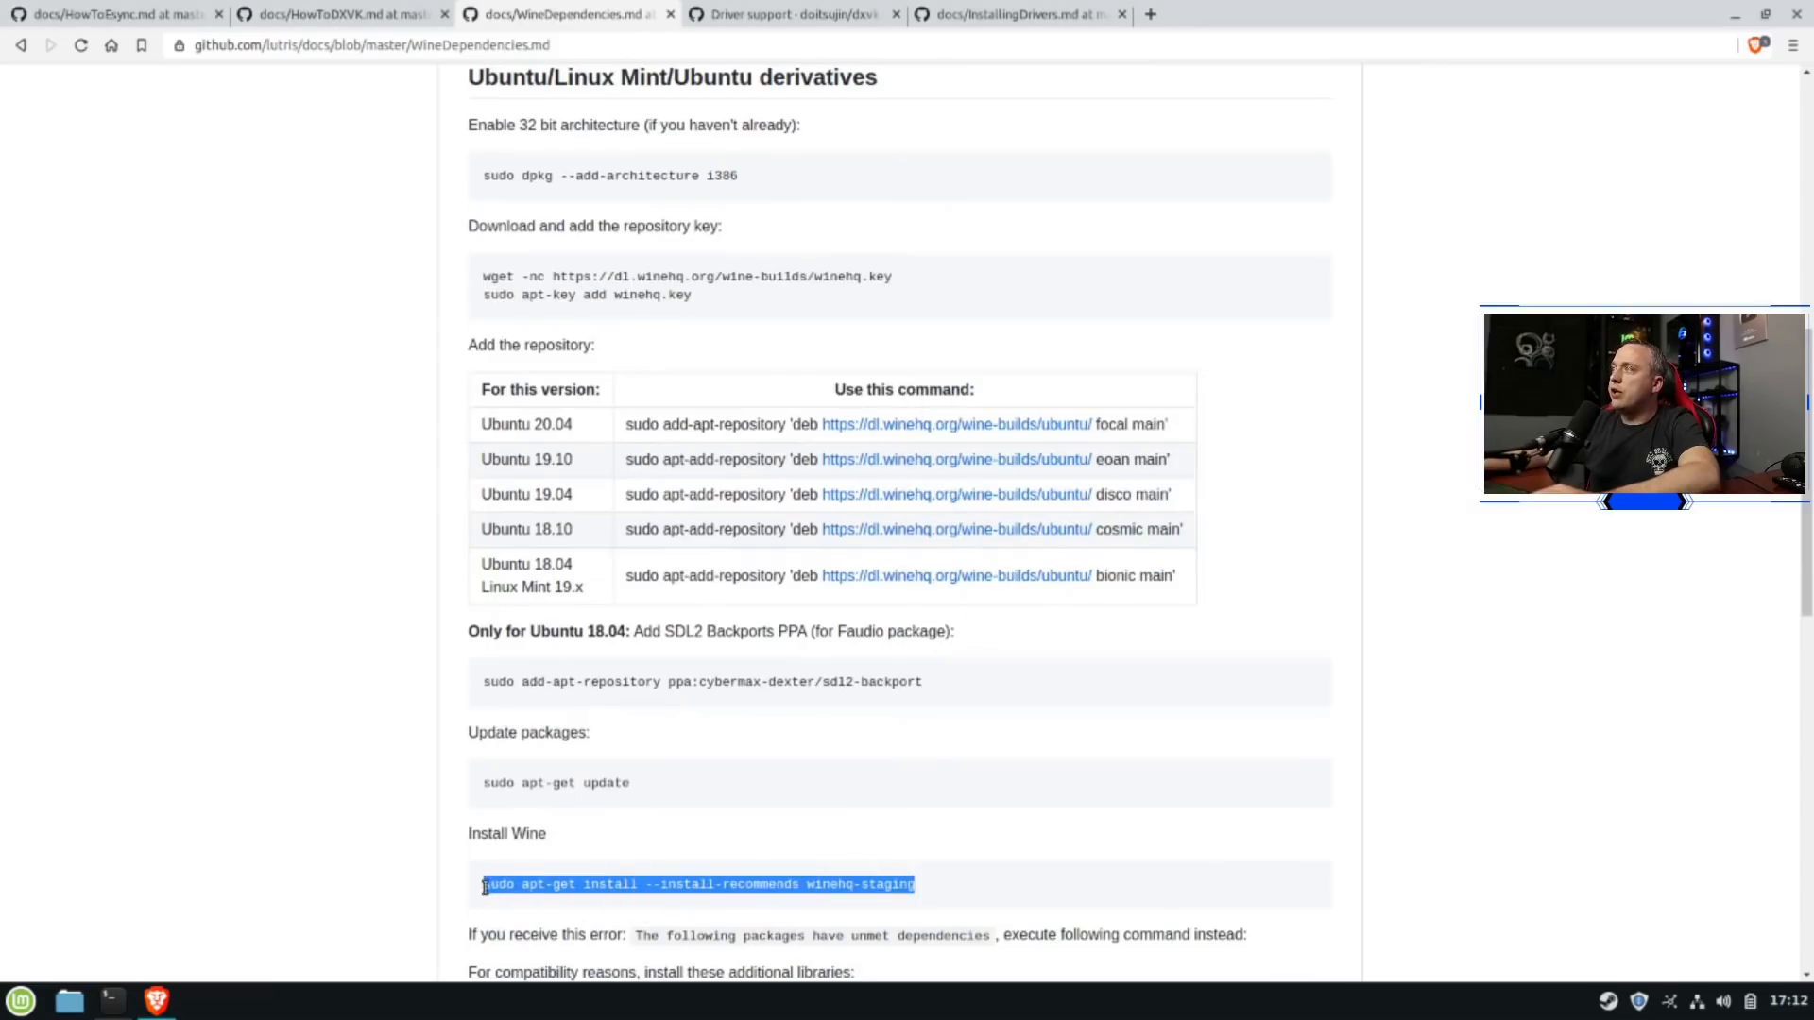
pyautogui.moveTo(1185, 769)
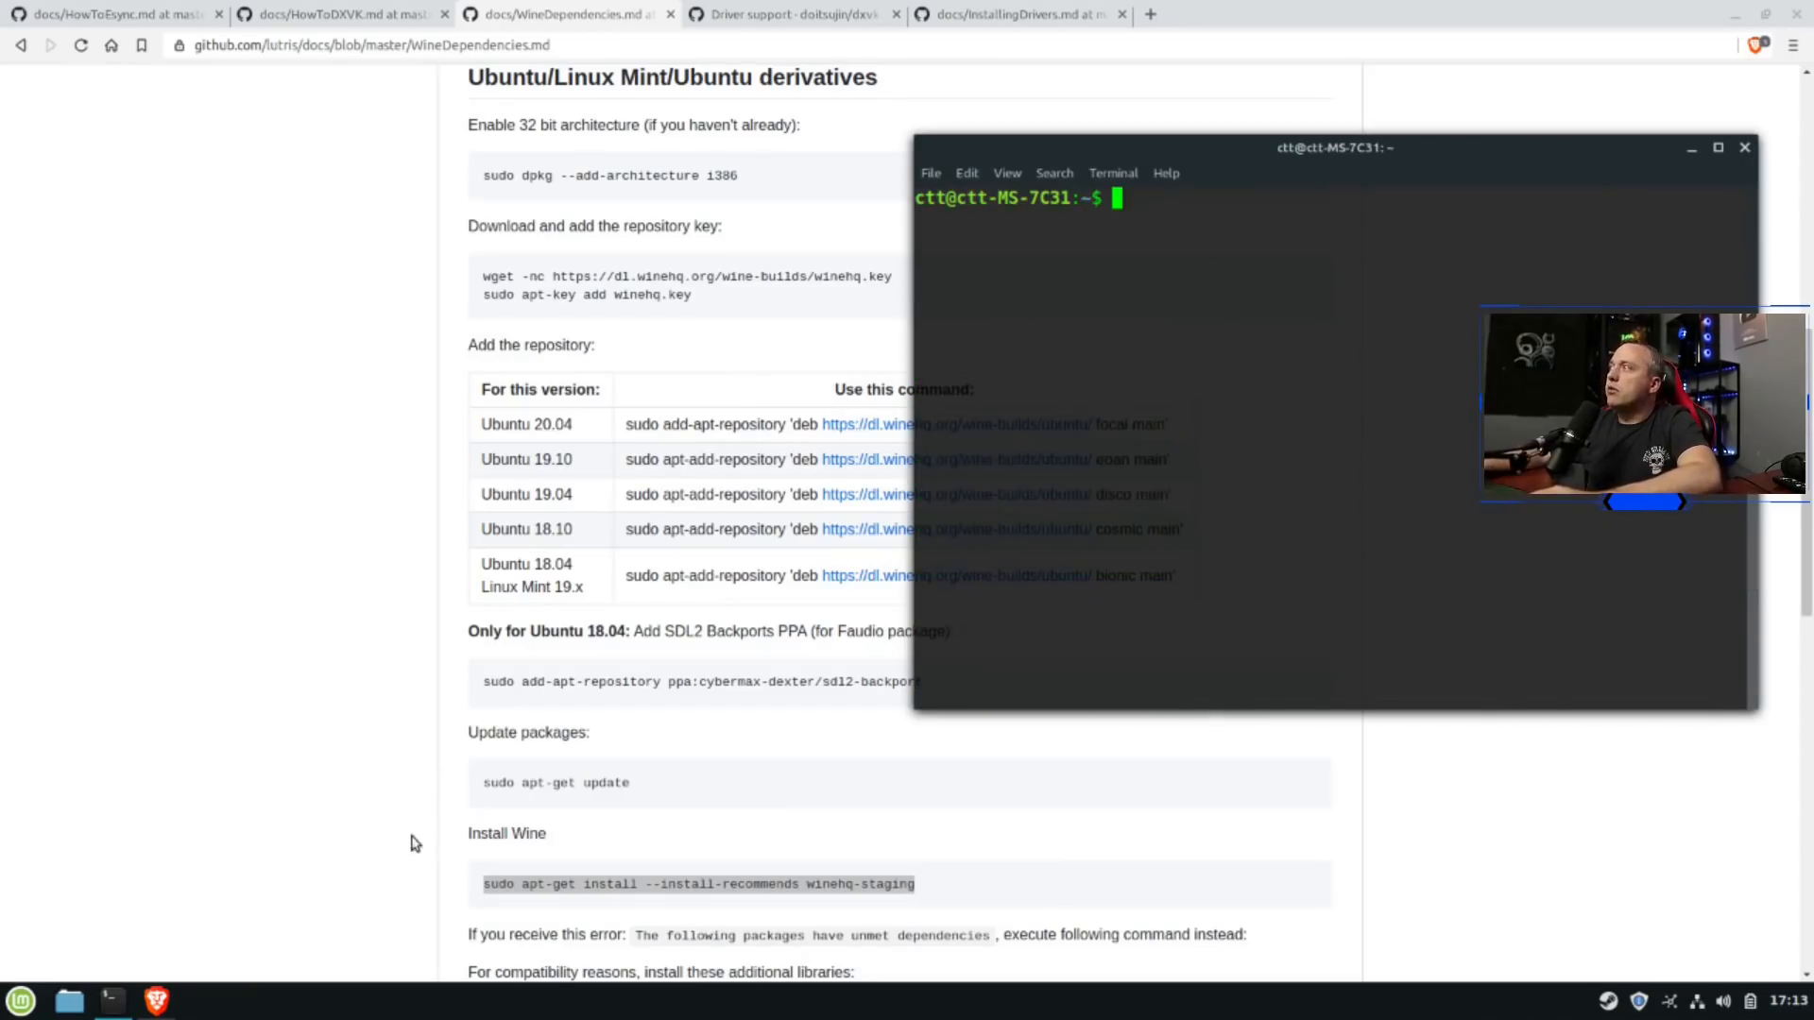
# Install the 32-bit compatibility libraries, then attempt sudo apt-get install --install-recommends winehq-staging
pyautogui.scroll(-3)
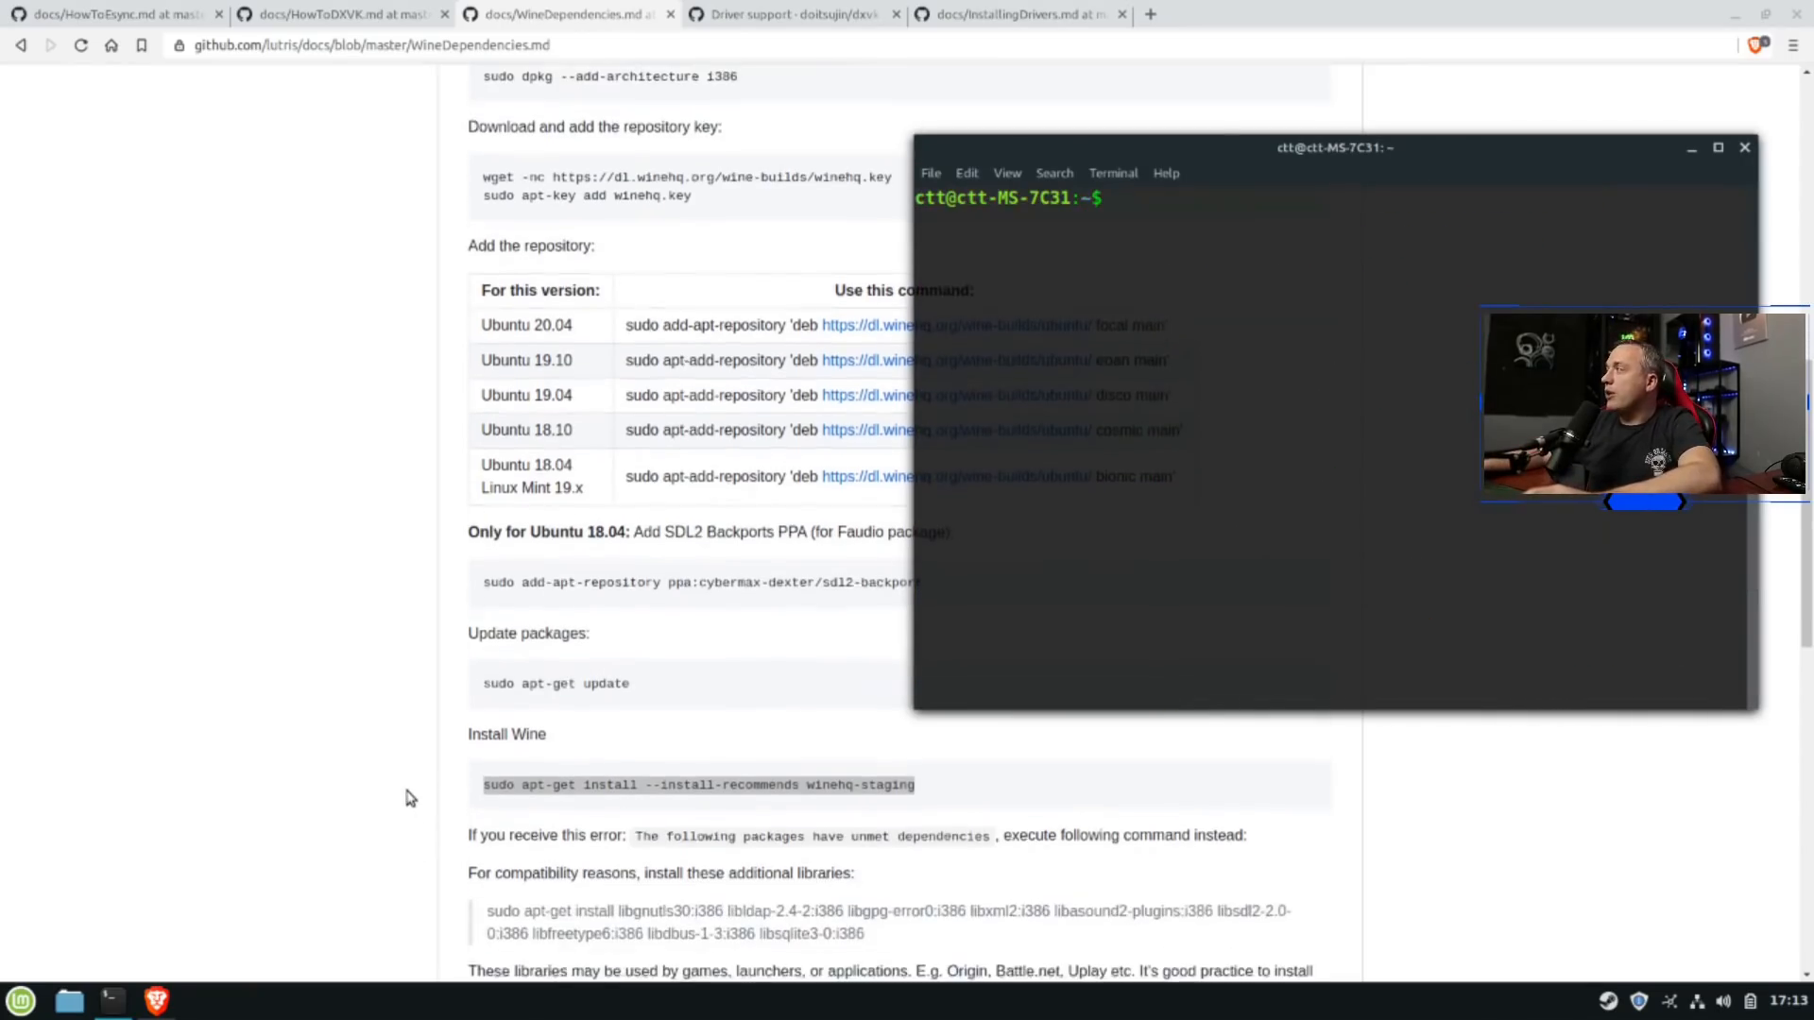
pyautogui.scroll(-3)
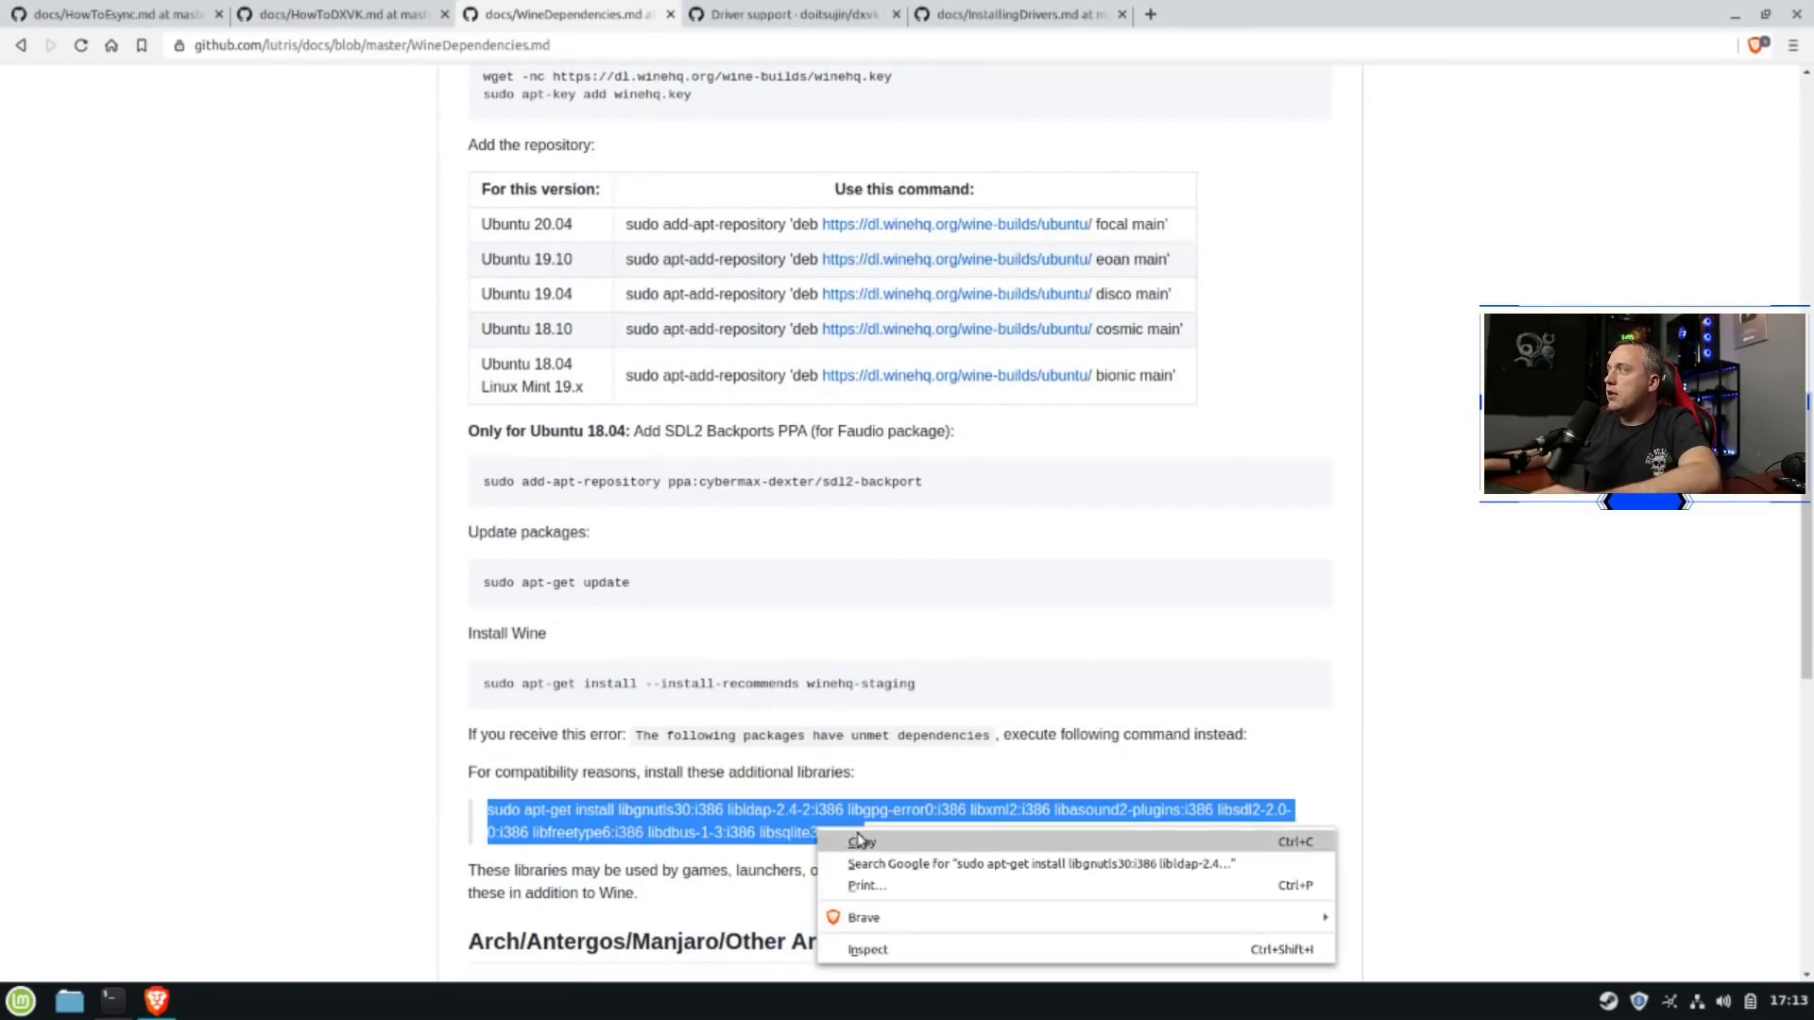
pyautogui.click(861, 841)
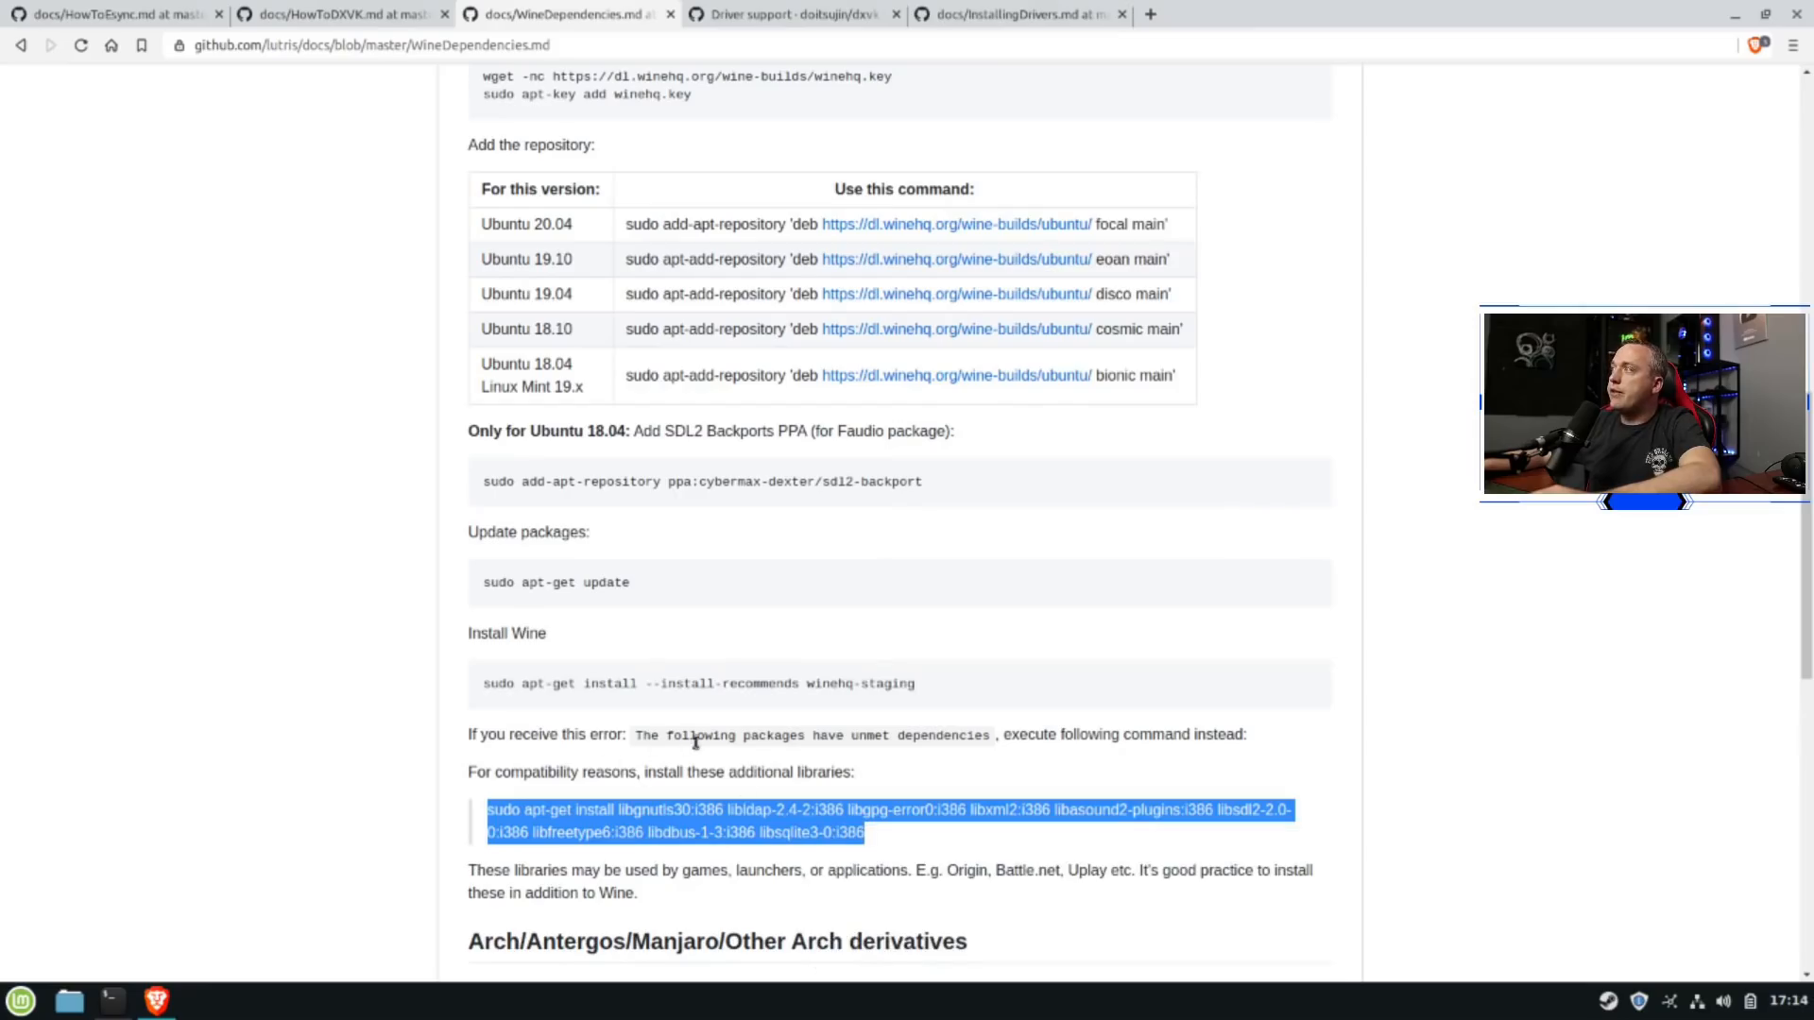
pyautogui.moveTo(818, 782)
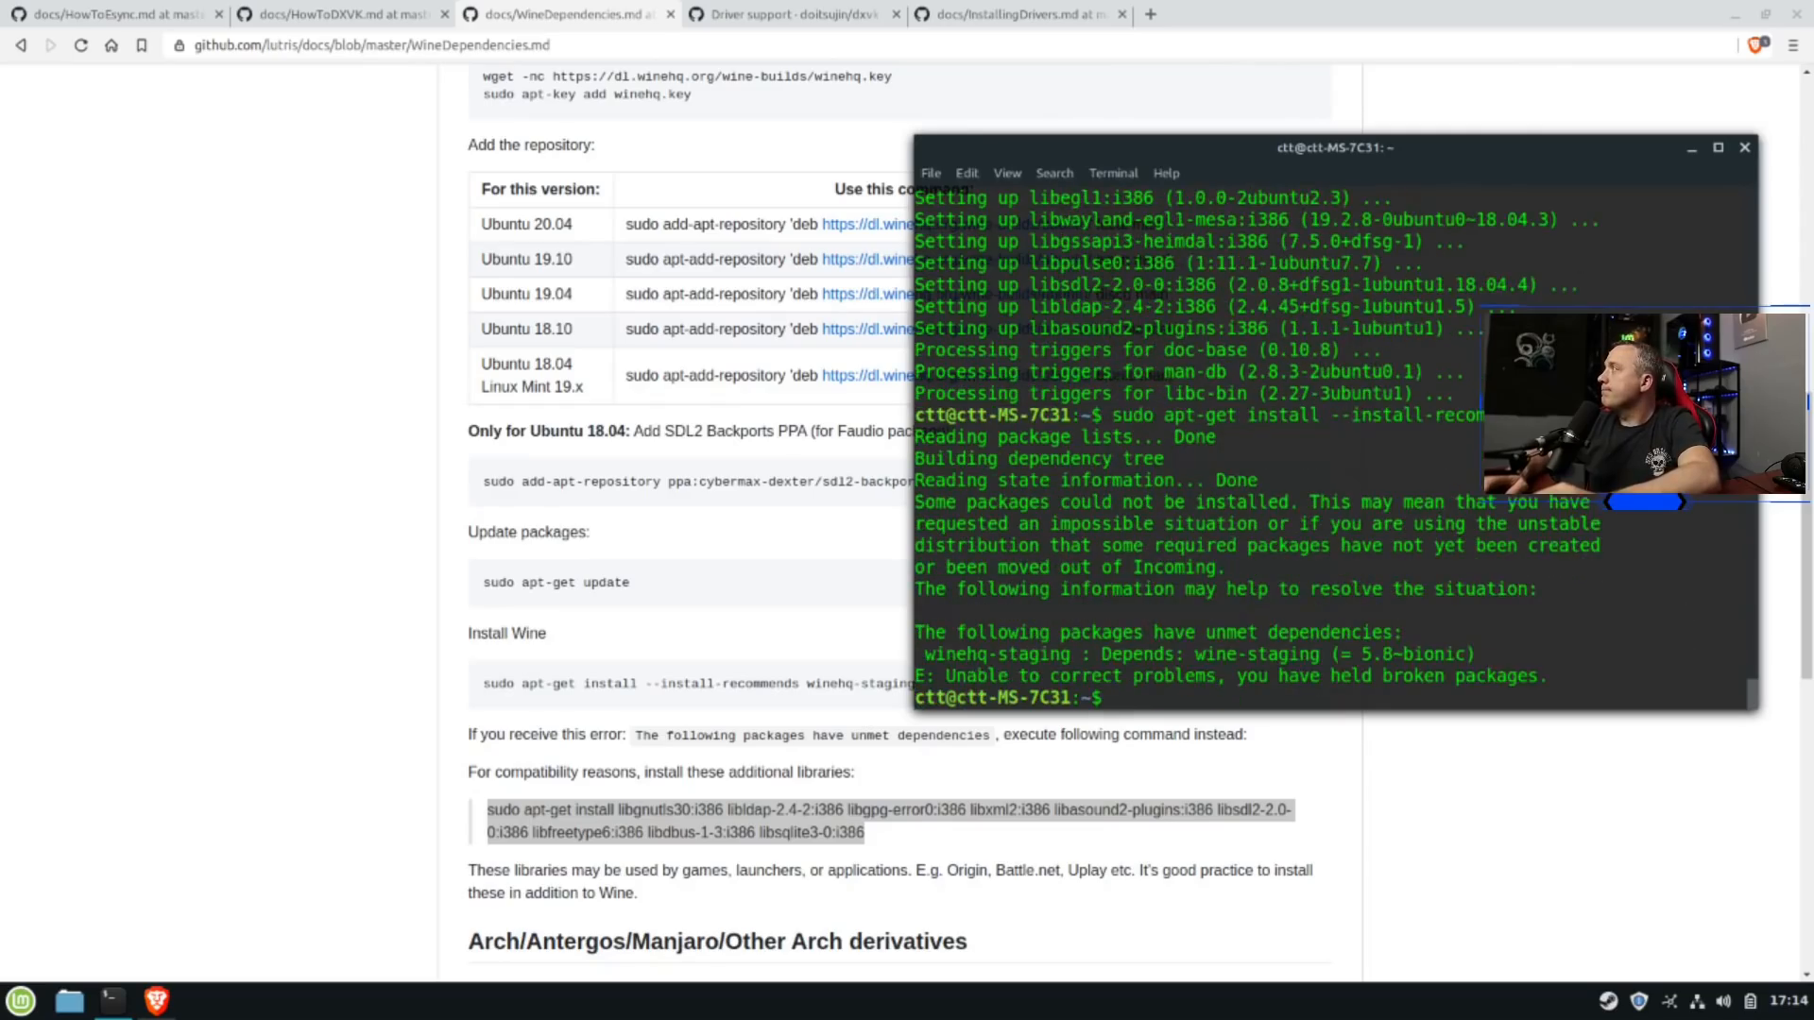
pyautogui.write('sudo apt-get install --install-recommends winehq-staging')
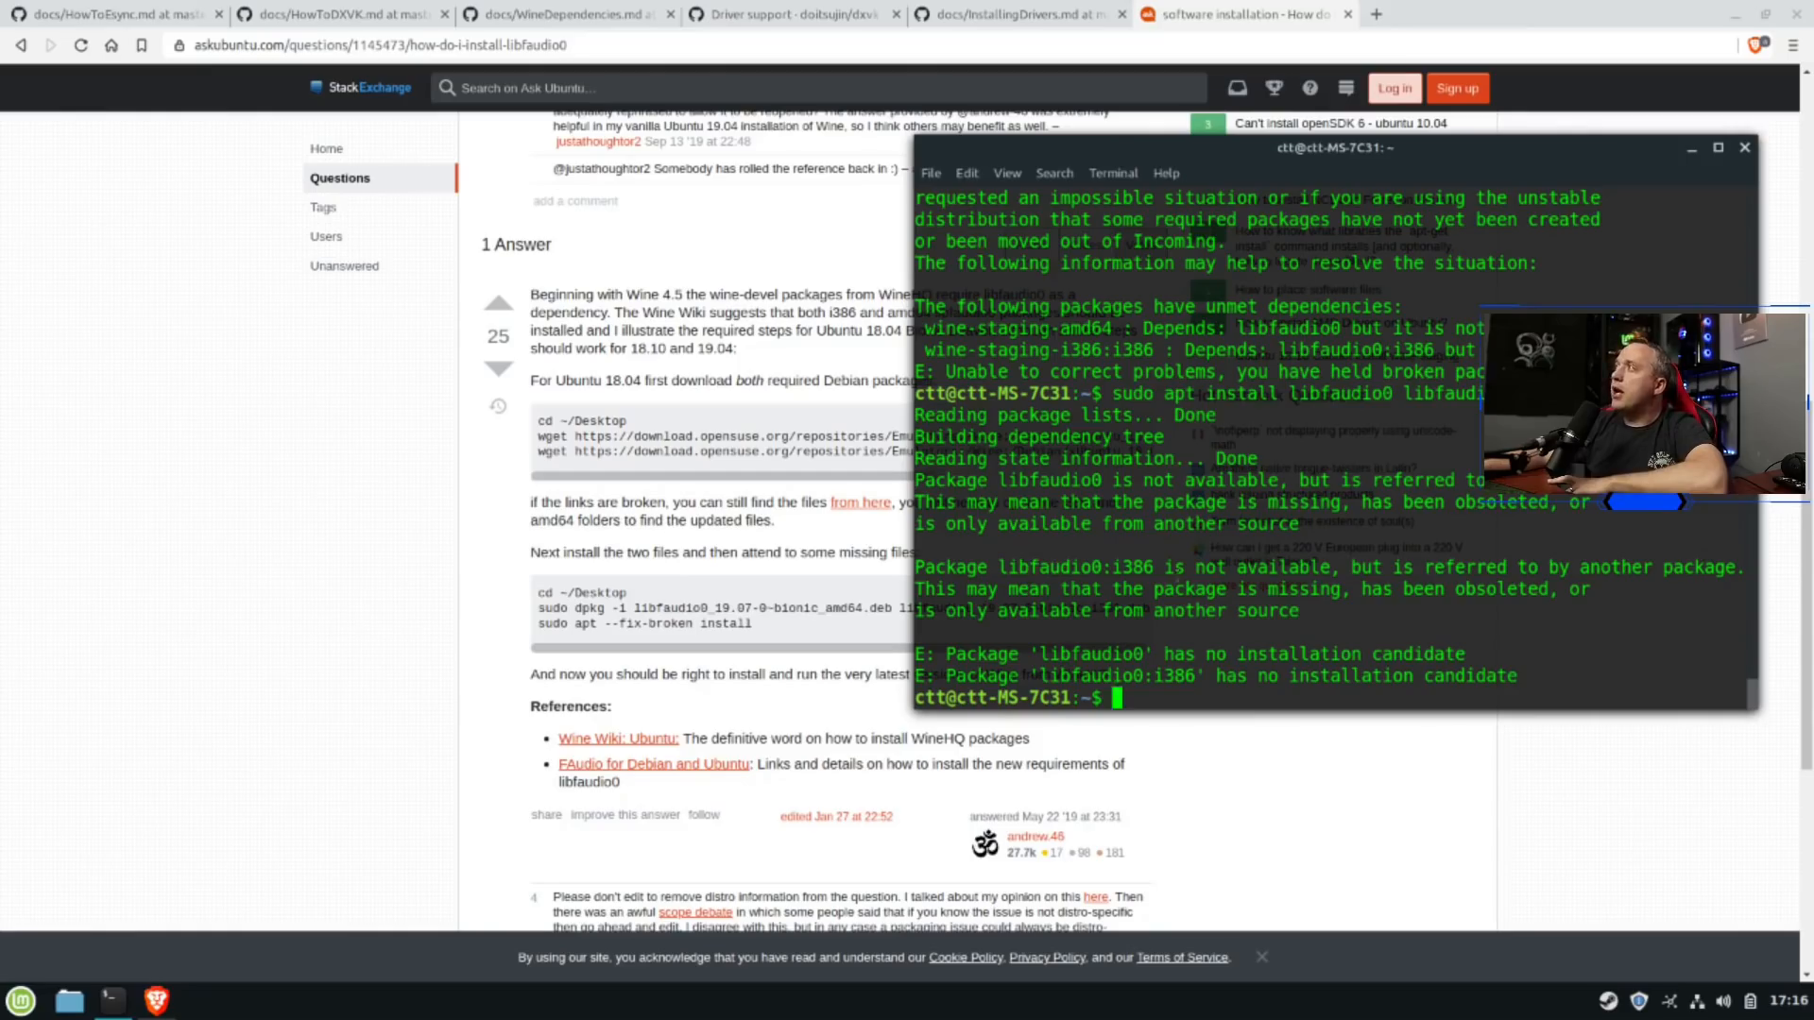
# Copy the Ask Ubuntu answer's libfaudio0 wget and dpkg commands for the terminal
pyautogui.click(1744, 147)
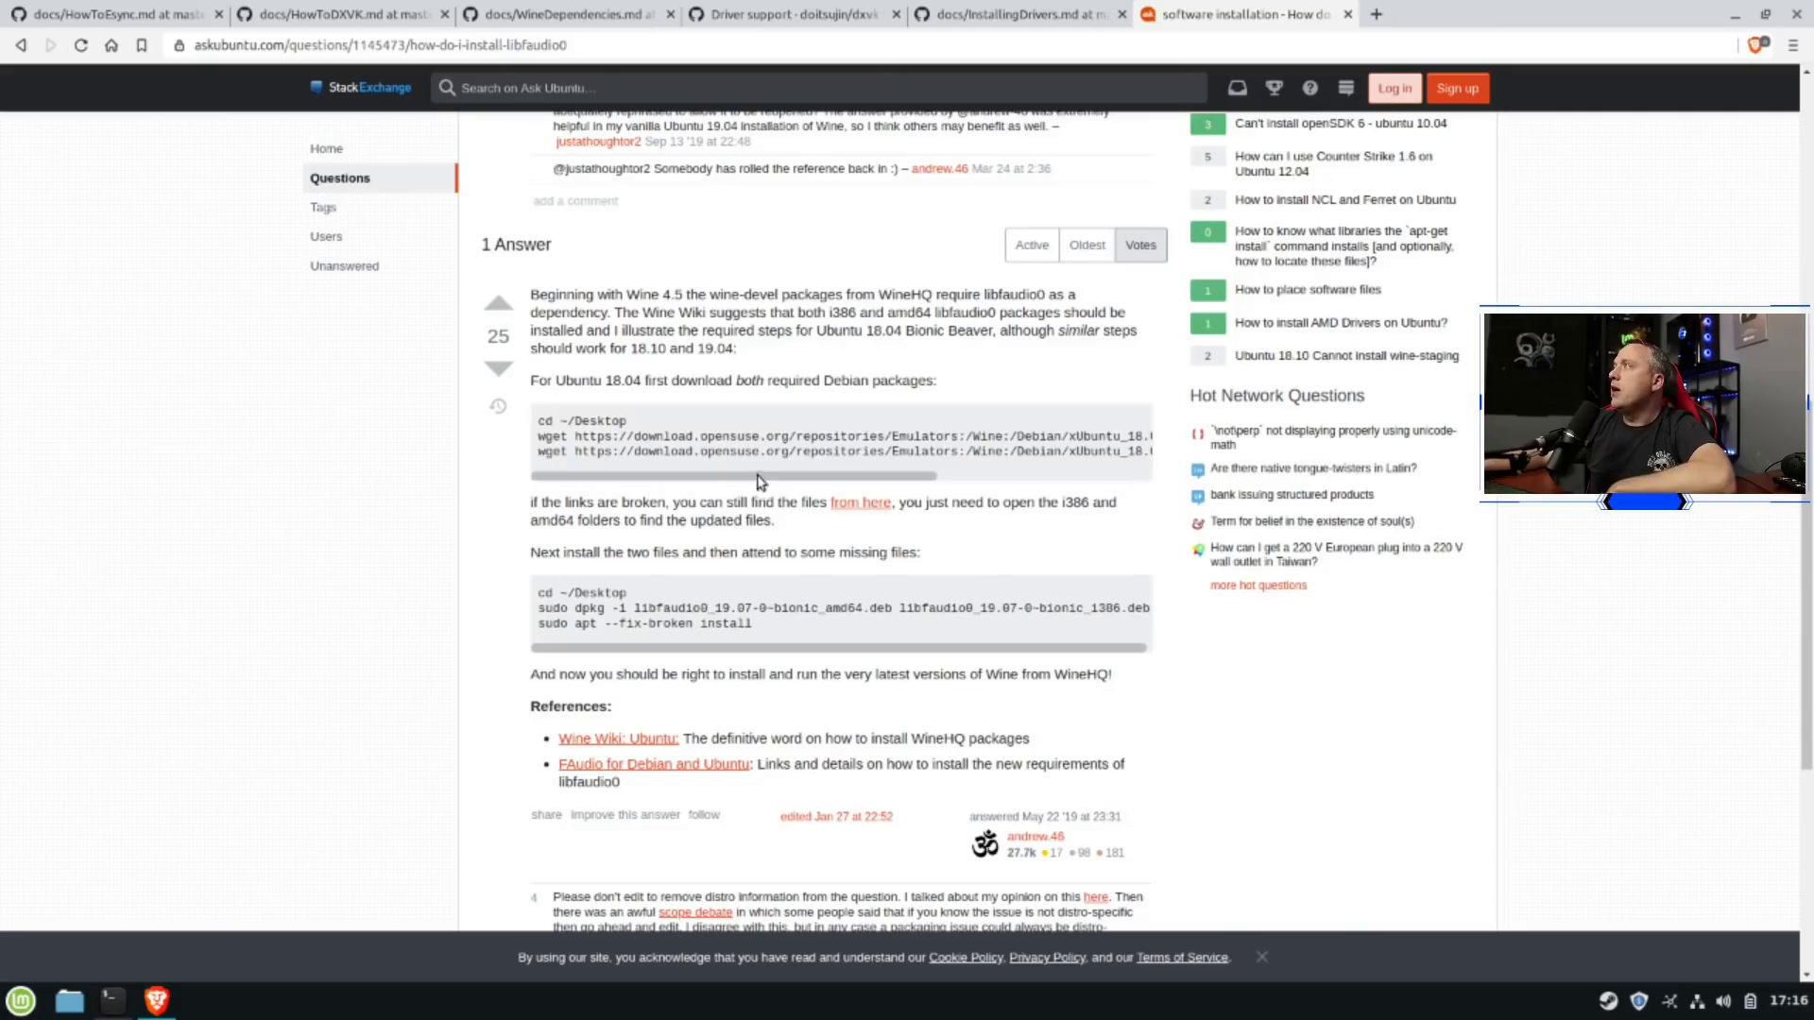
pyautogui.moveTo(648, 470)
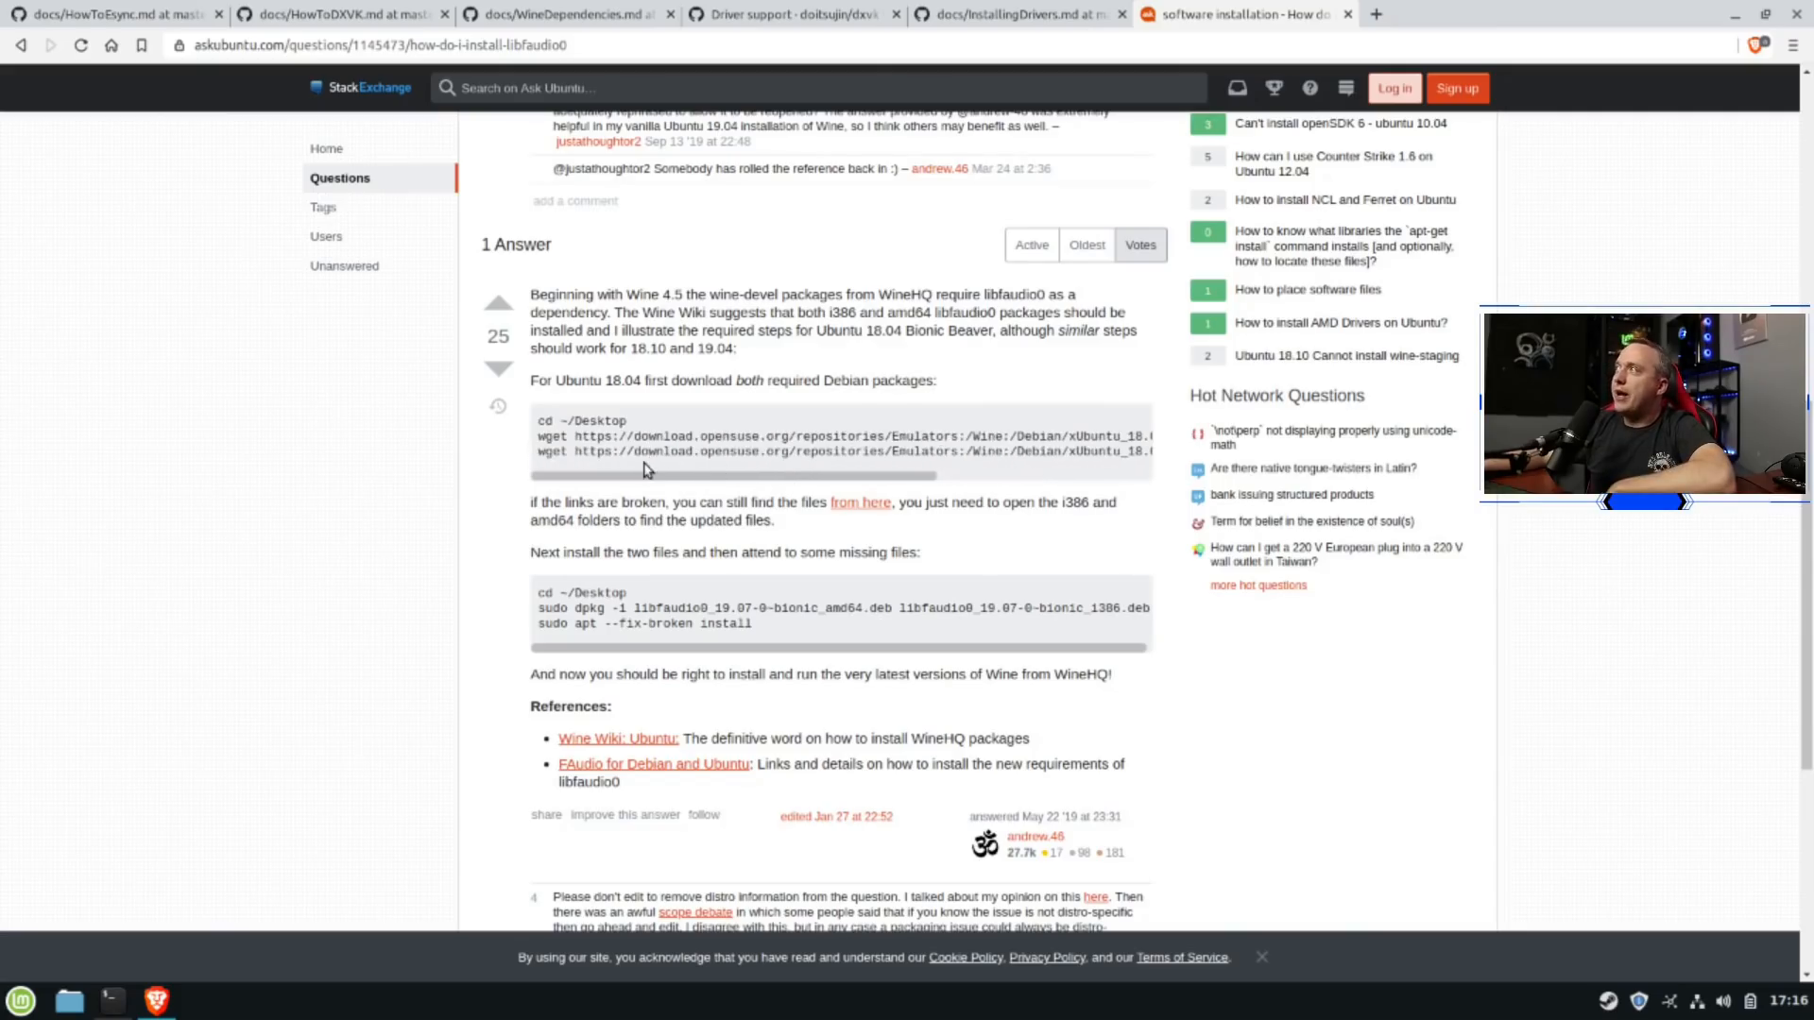
pyautogui.moveTo(542, 435)
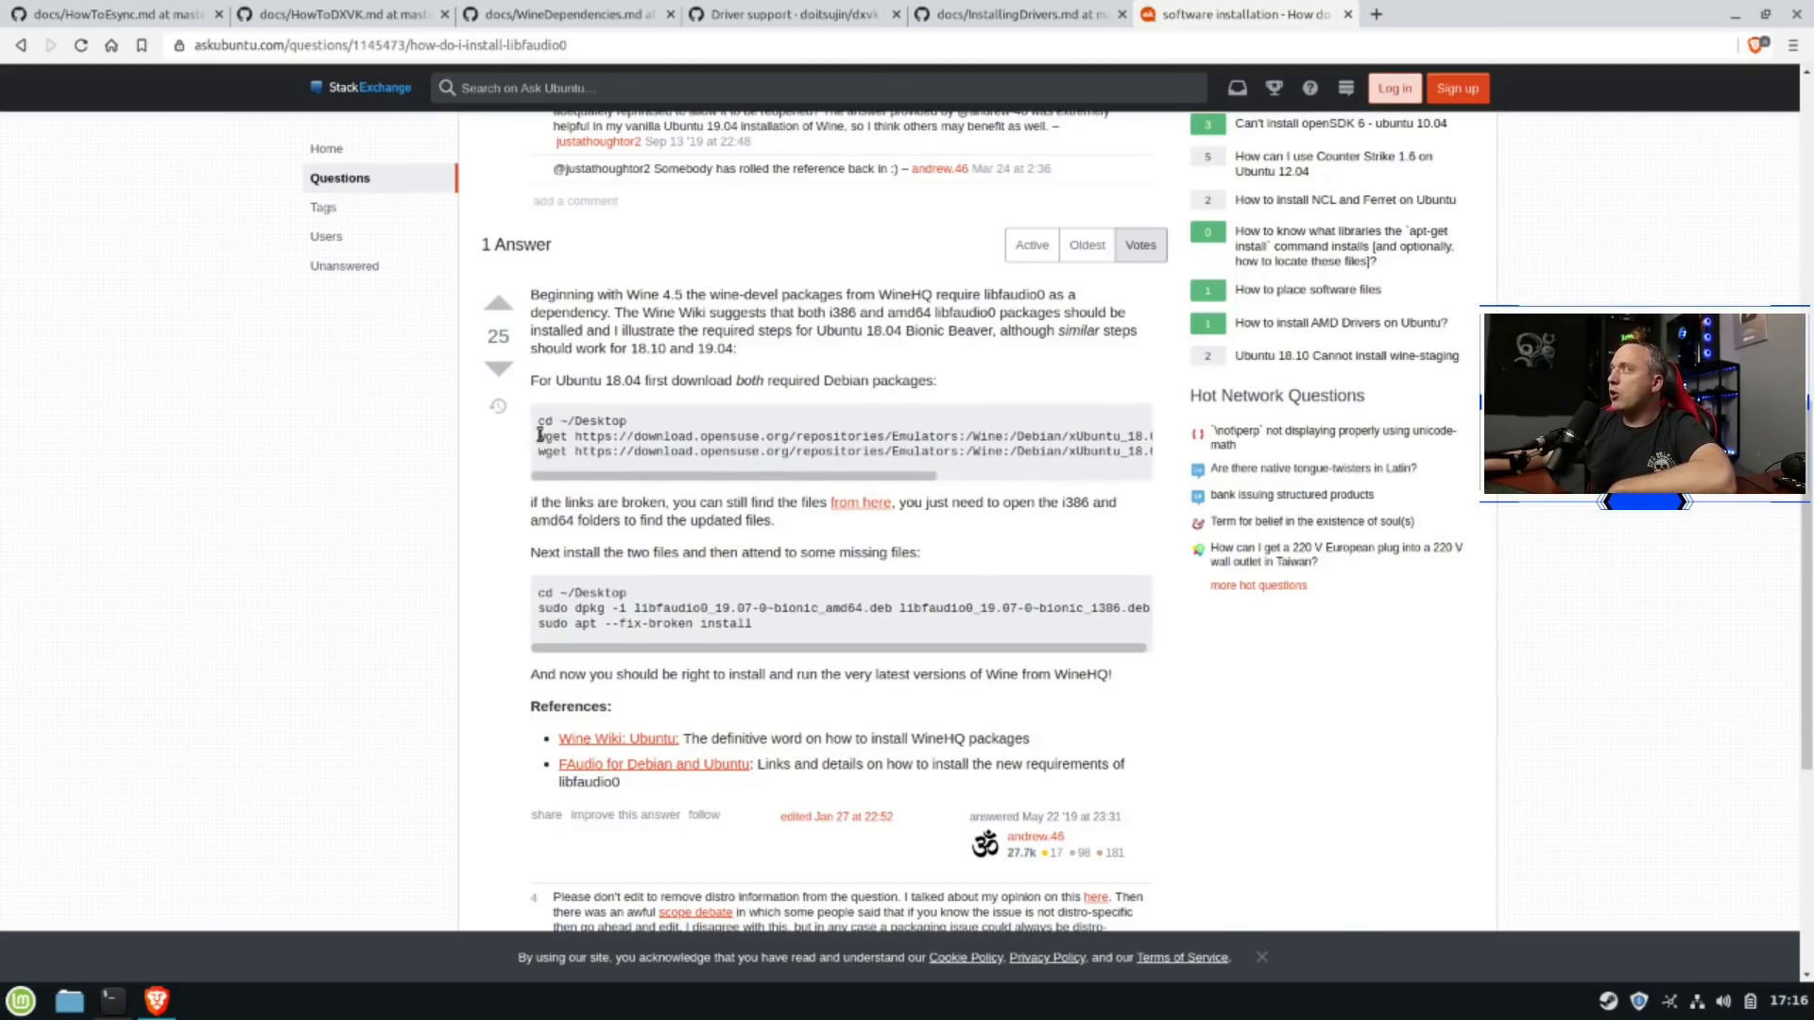
pyautogui.rightClick(1100, 452)
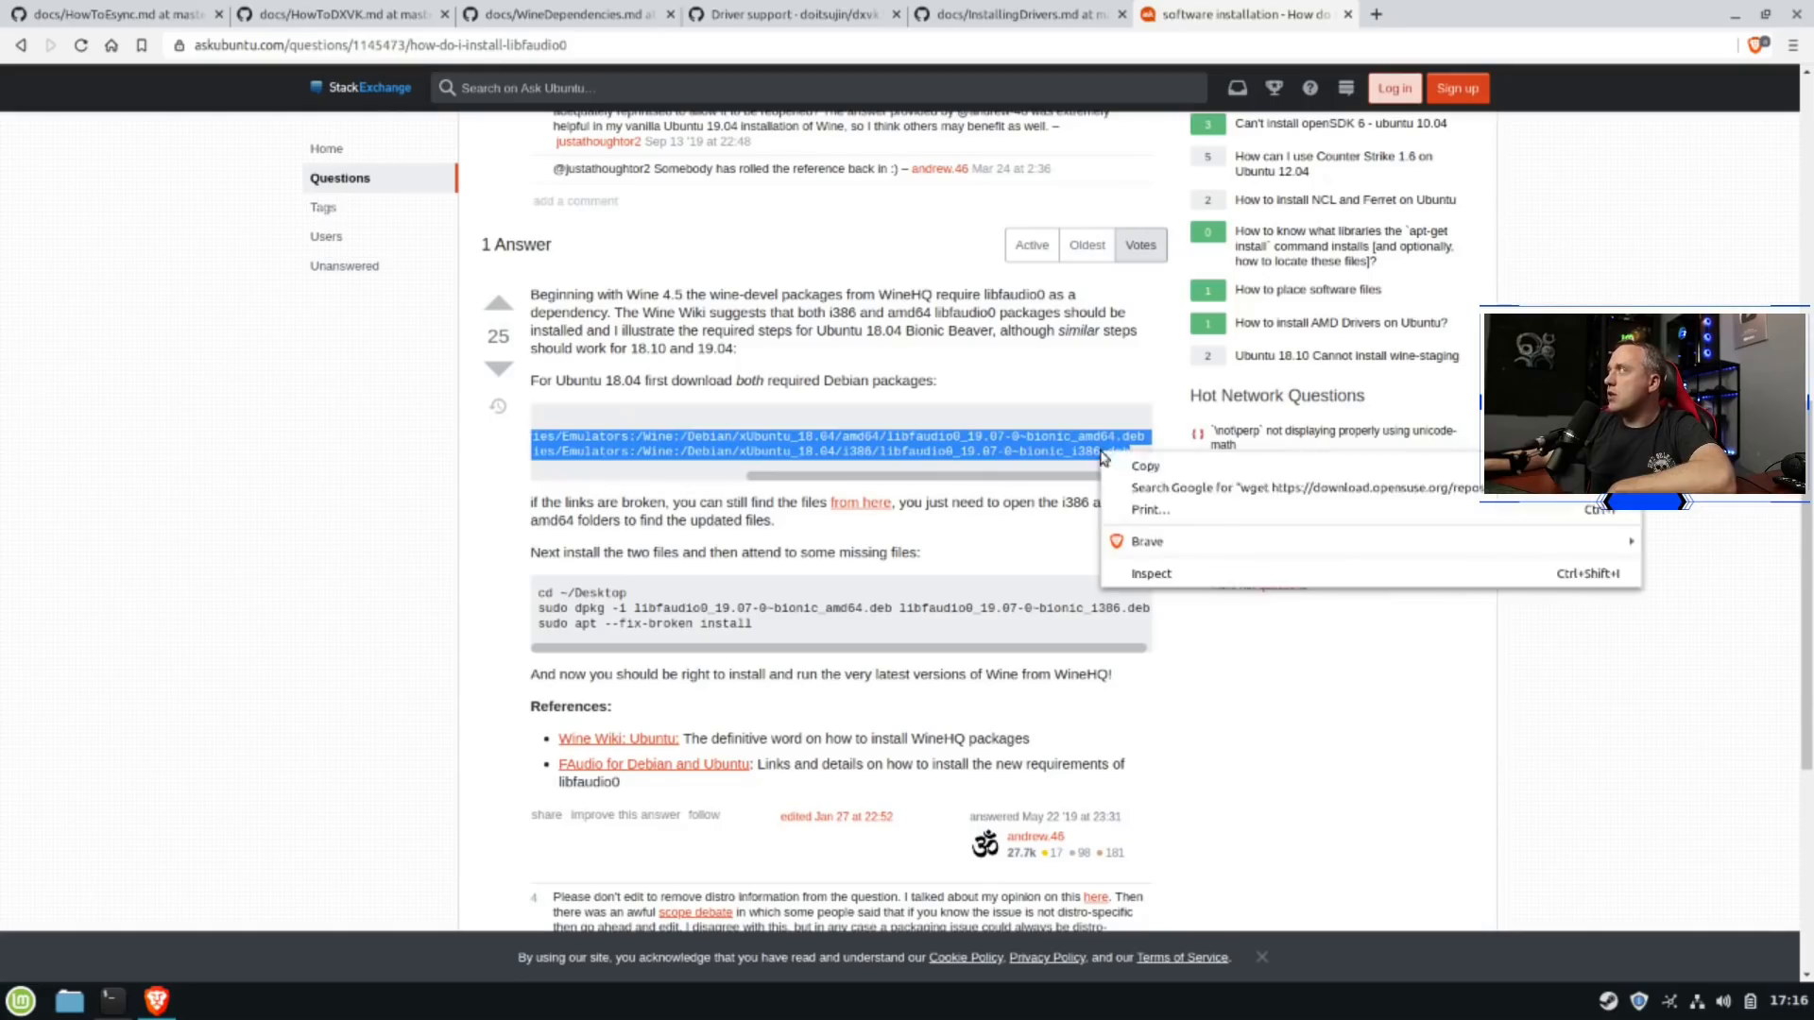
pyautogui.click(812, 586)
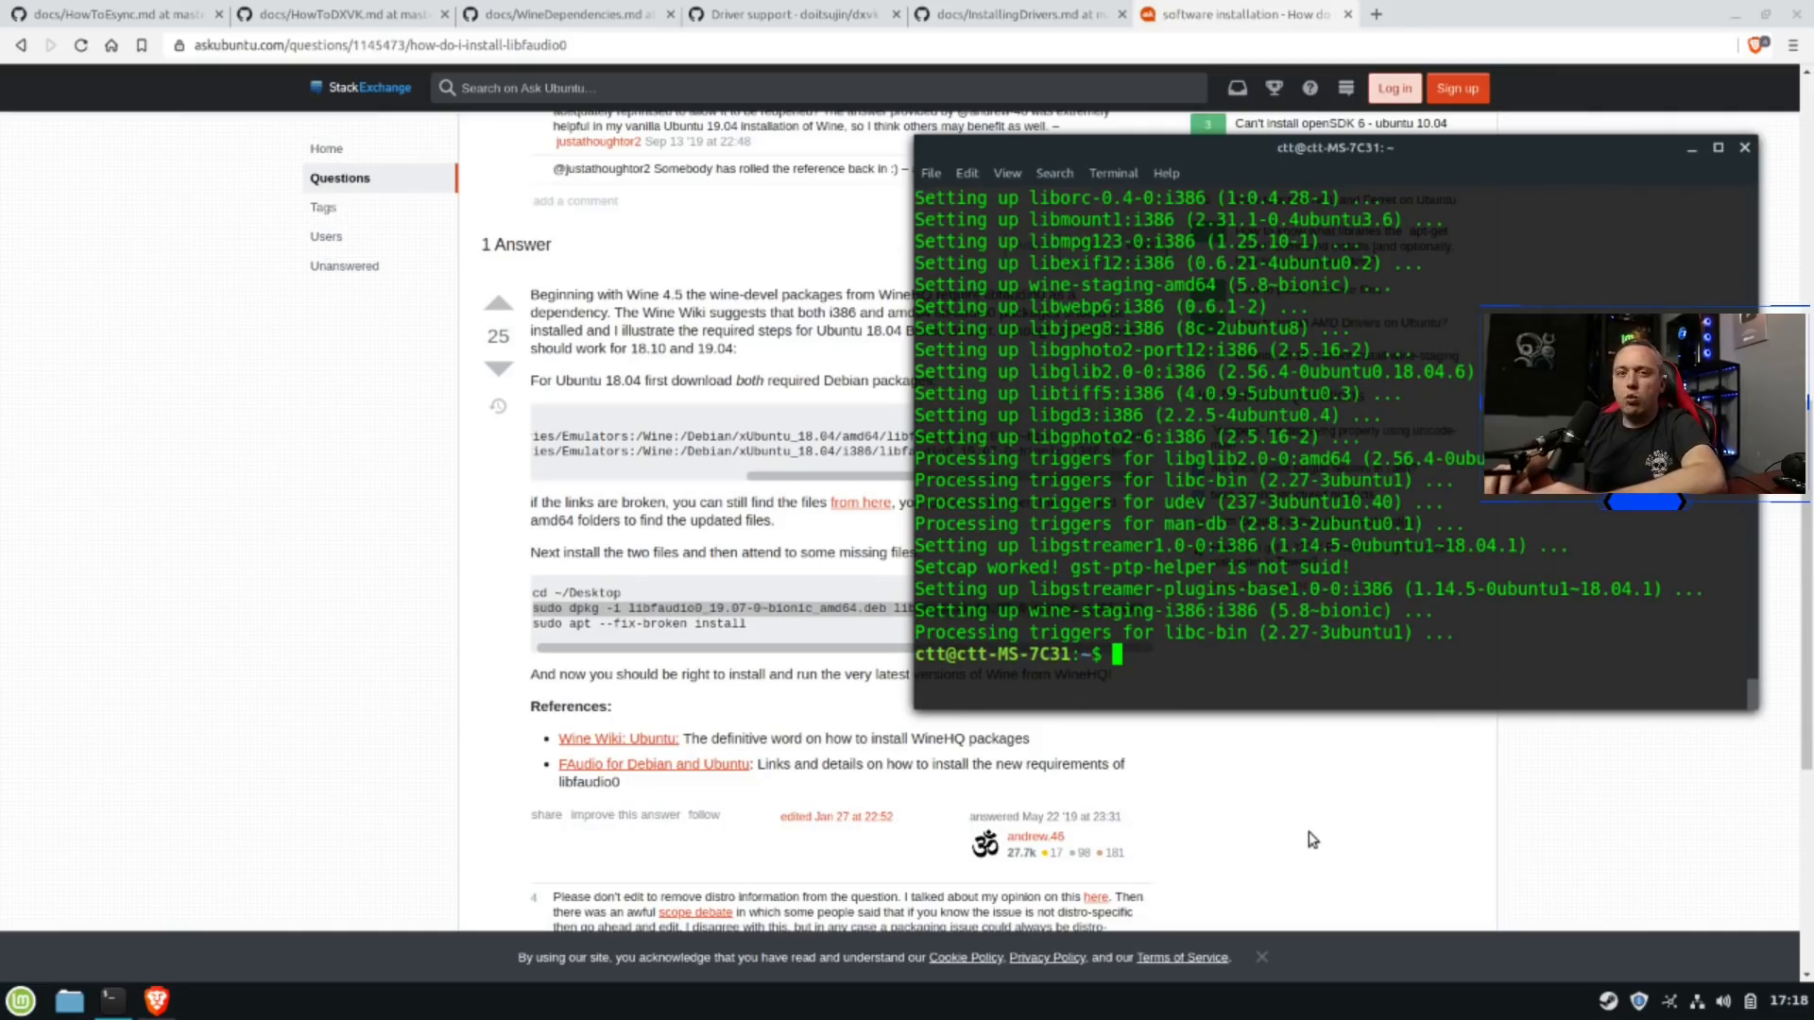
# Run the libfaudio0 wget command and confirm Y to install winehq-staging 5.8 with wine-staging
pyautogui.write('wget https://download.opensuse.org/repositories/Emulators:/Wine:/Debian/xUbuntu_18.04/i386/libfaudio0_19.07-0~bionic_i386.deb')
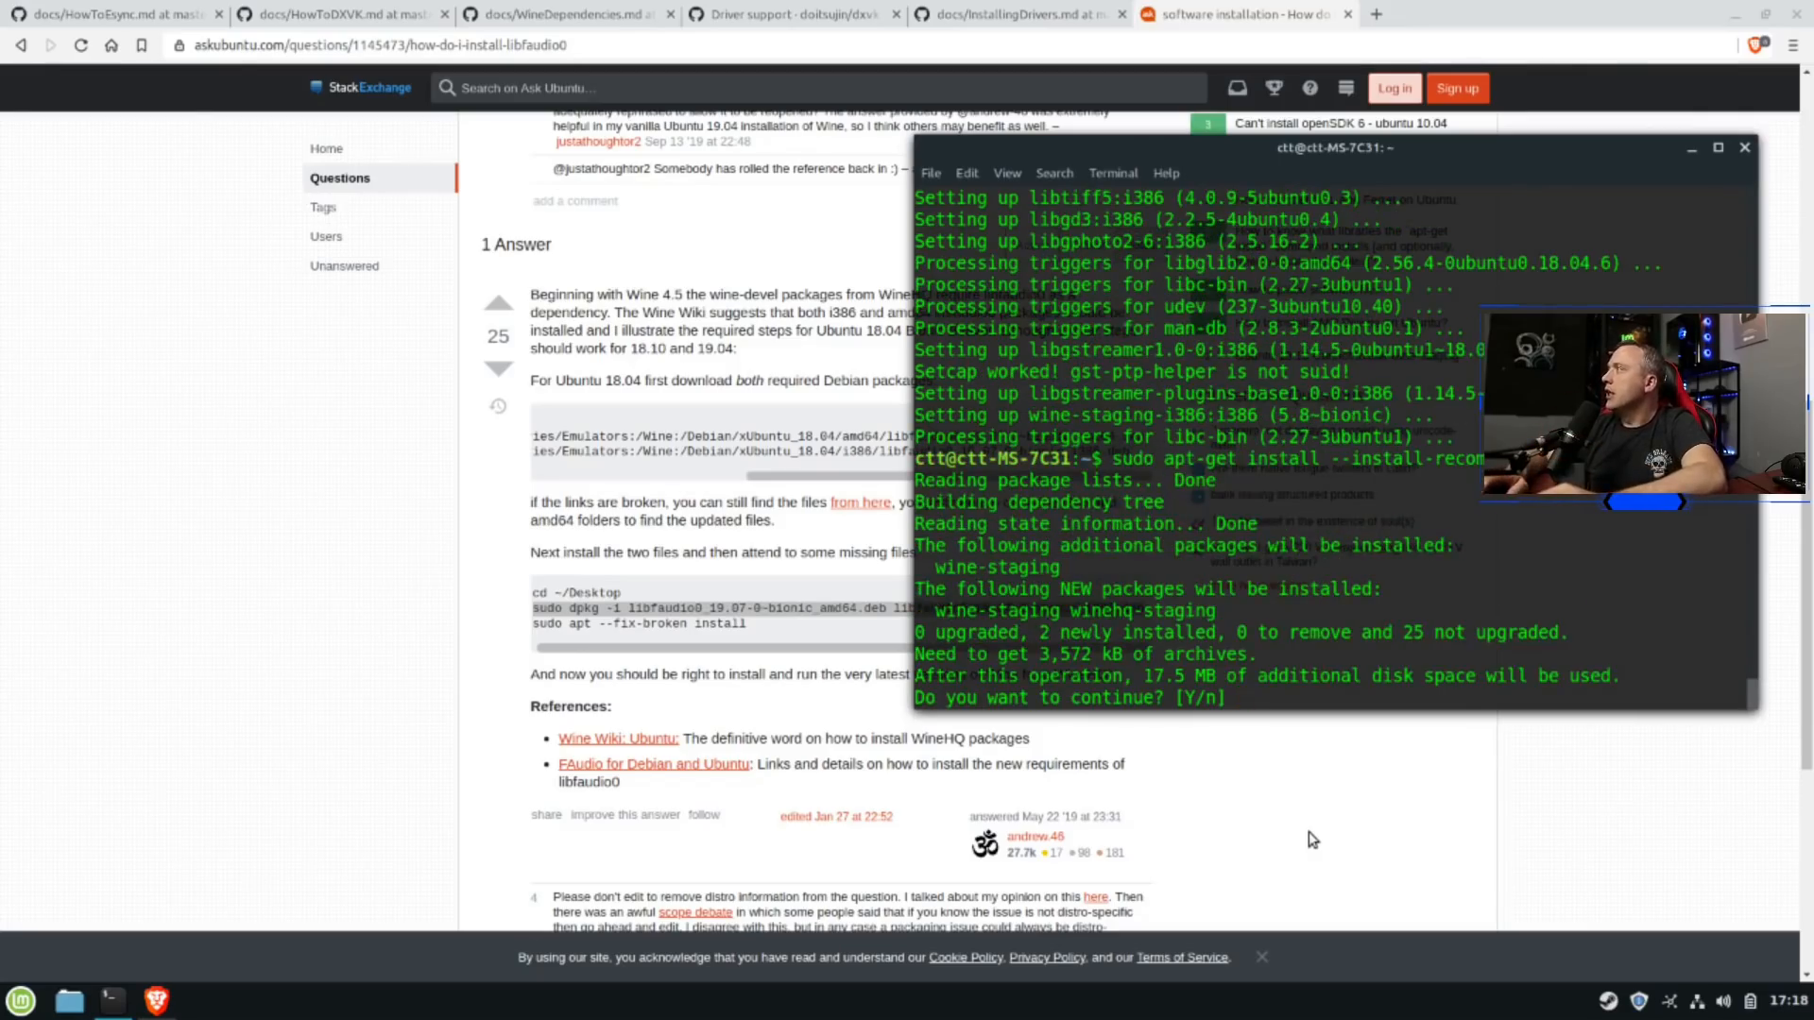
pyautogui.write('Y')
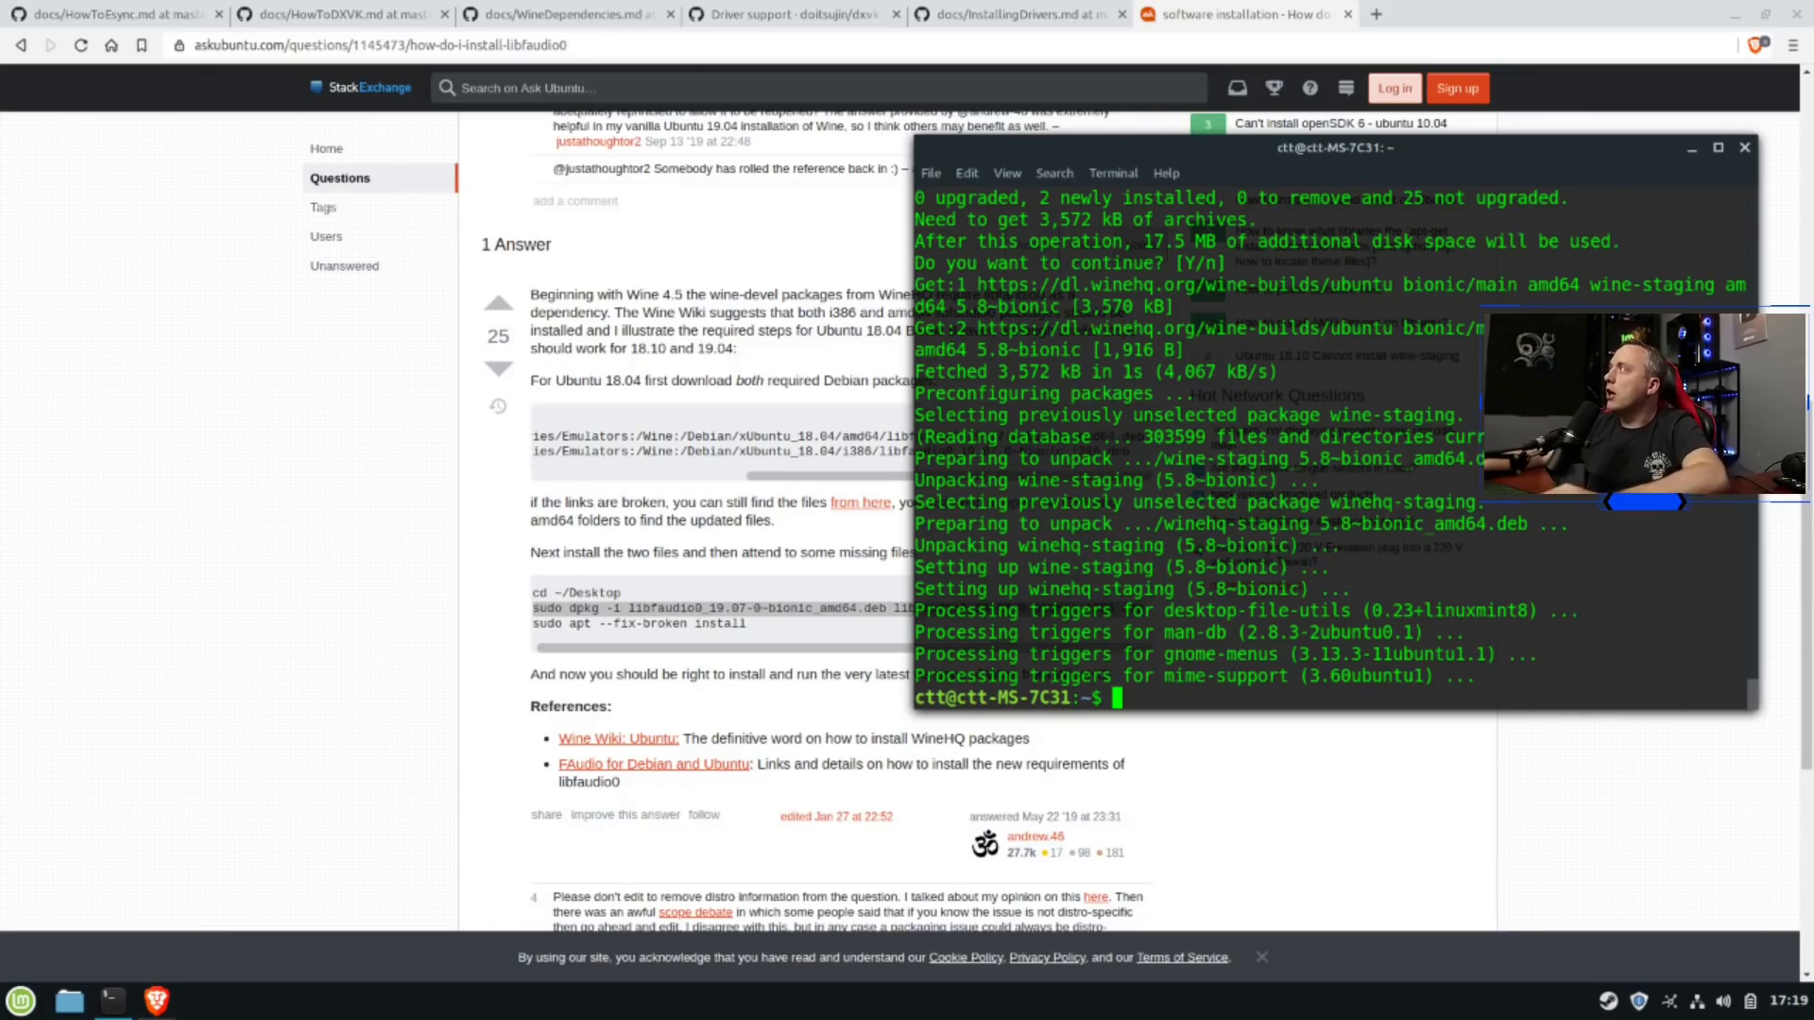
# Read the DXVK Driver support page's Nvidia recommendation: 415.22 or newer, 430.14 for best performance
pyautogui.click(791, 14)
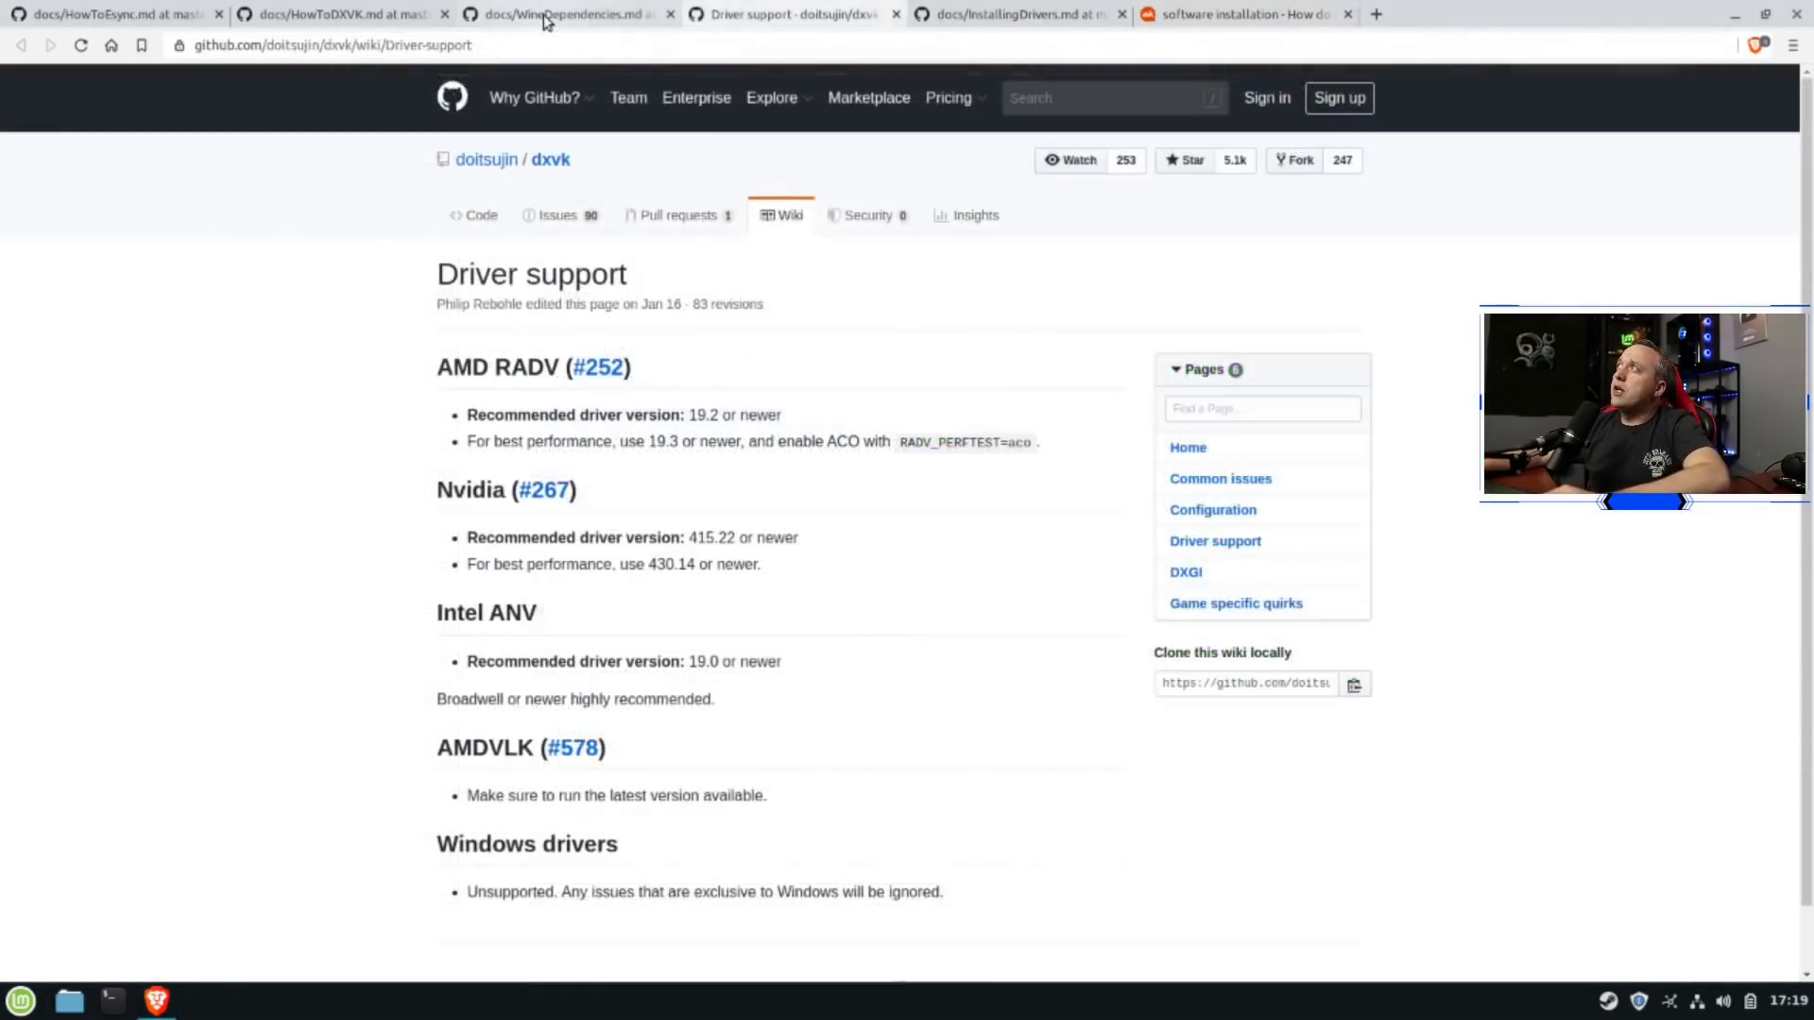
pyautogui.click(567, 13)
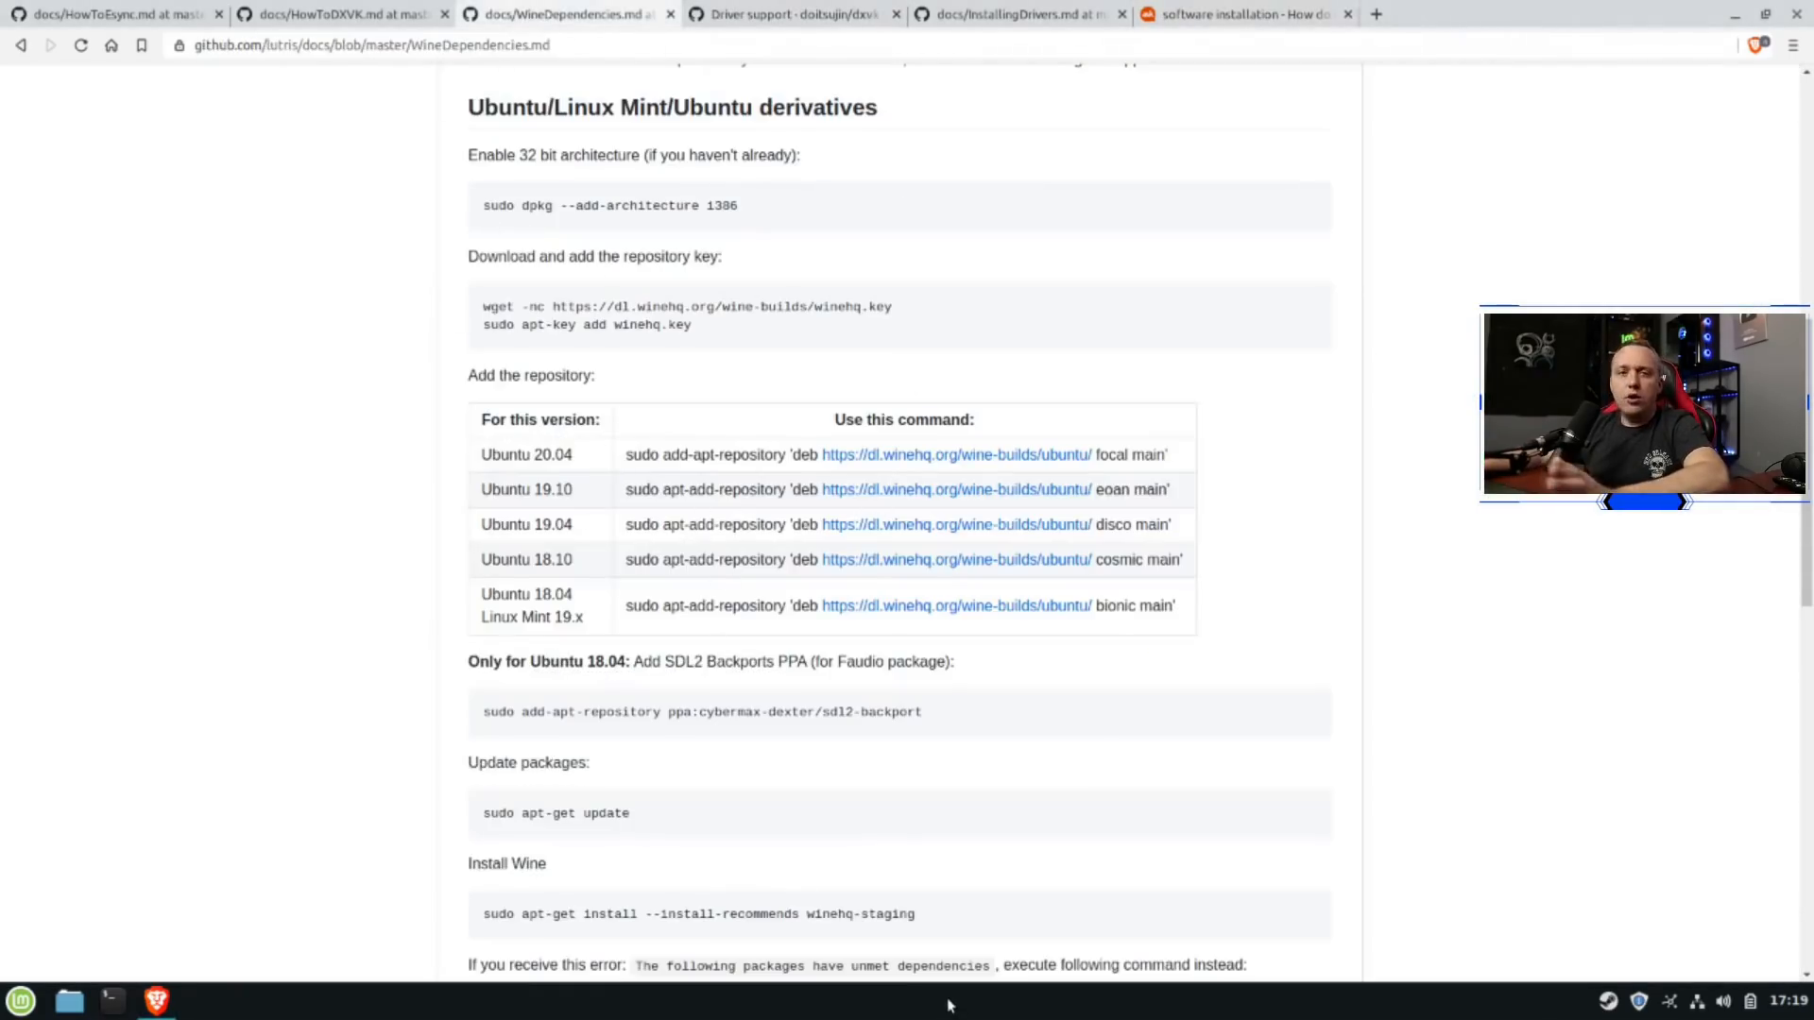
pyautogui.click(791, 13)
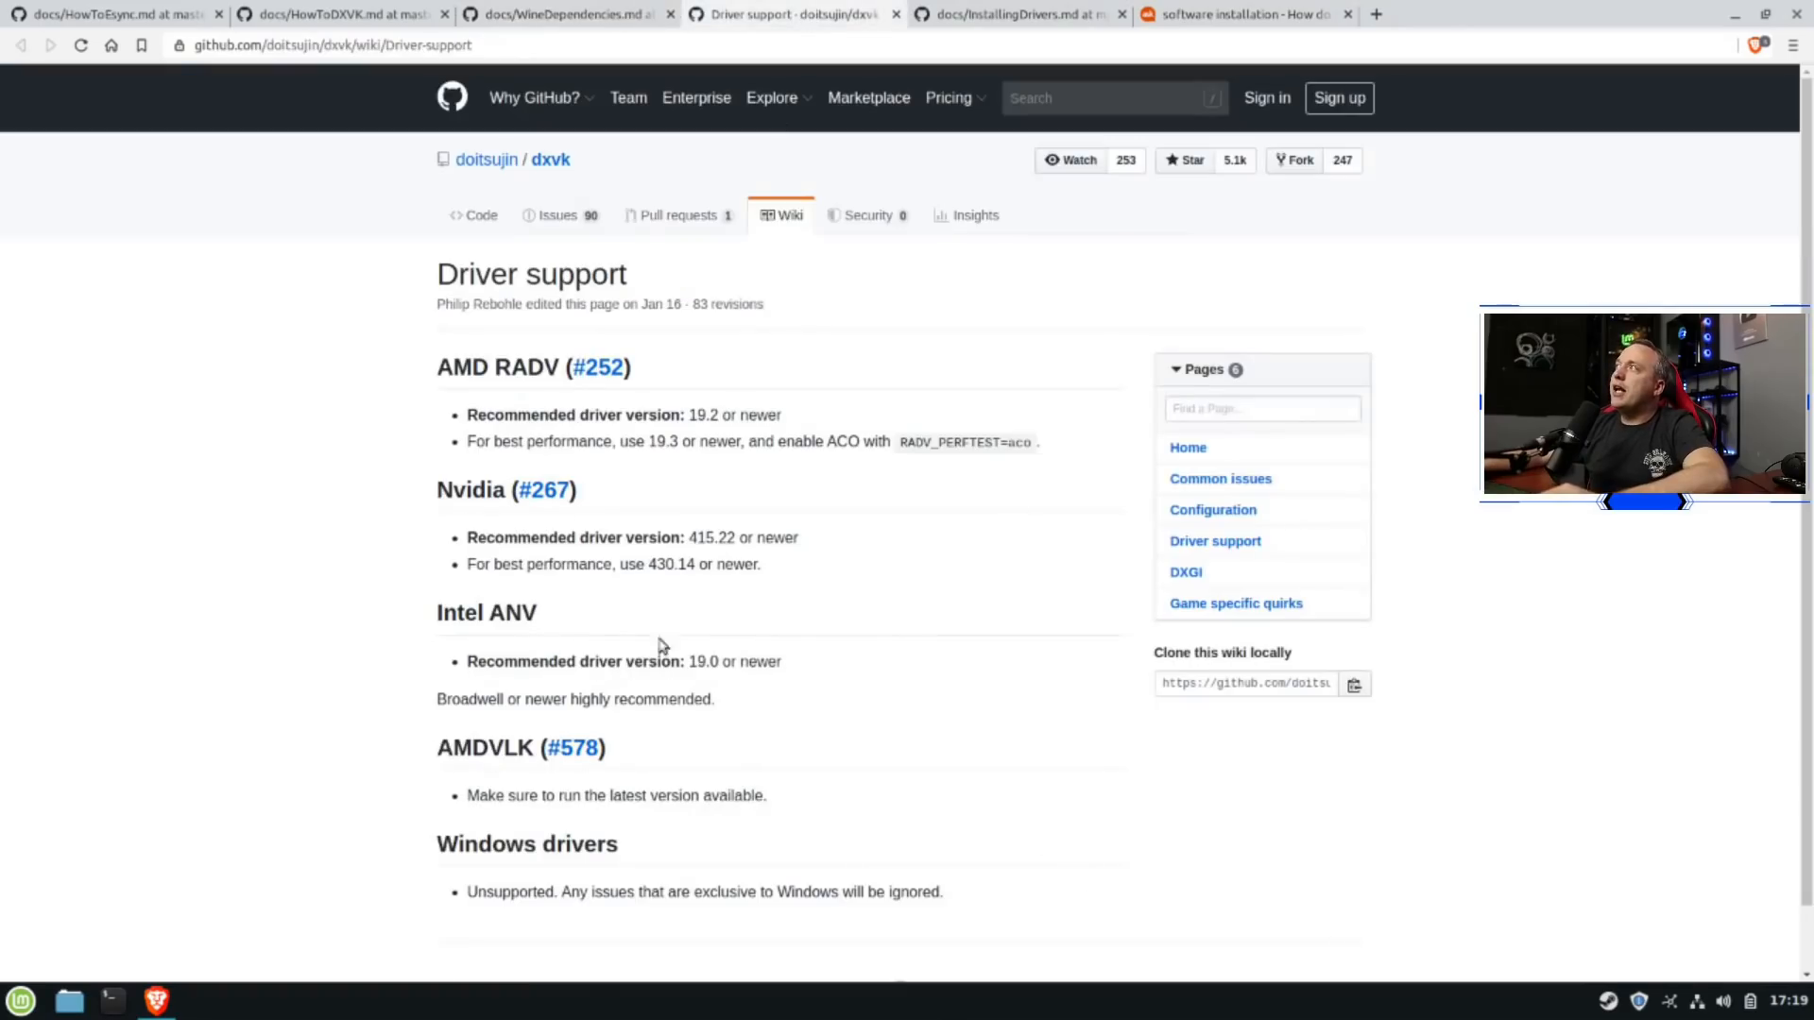
pyautogui.moveTo(663, 601)
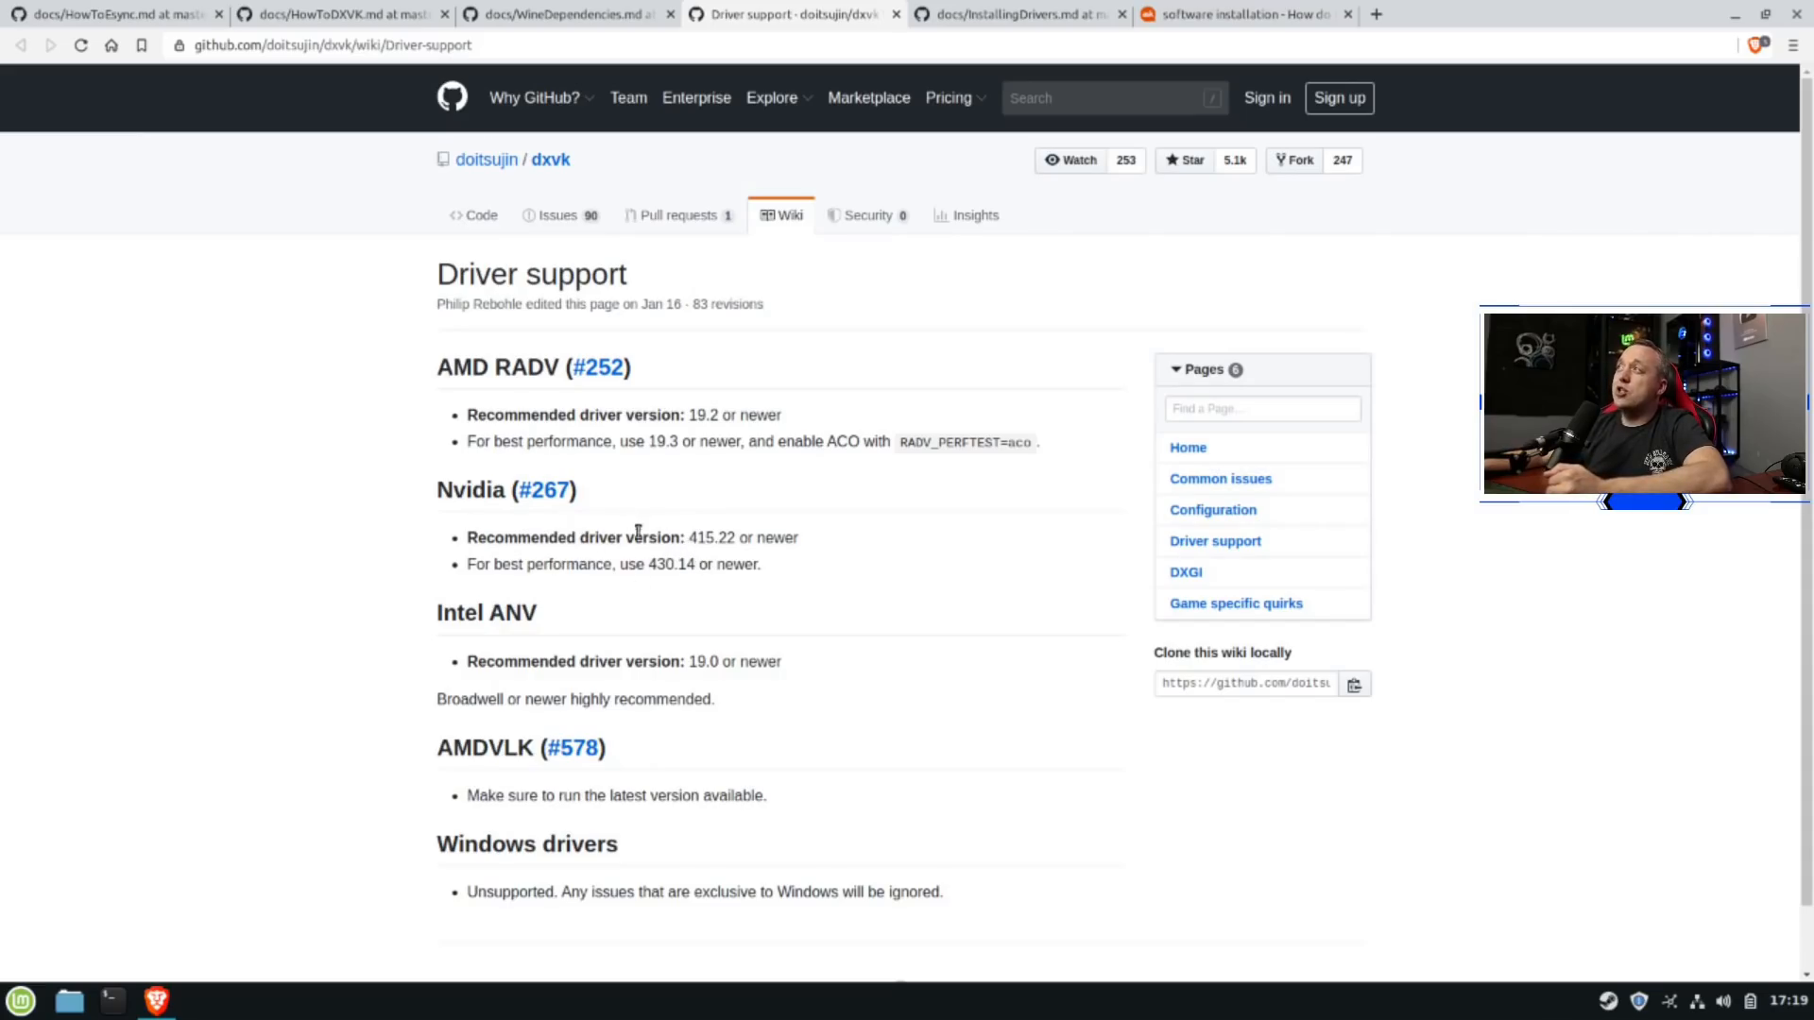
pyautogui.moveTo(632, 559)
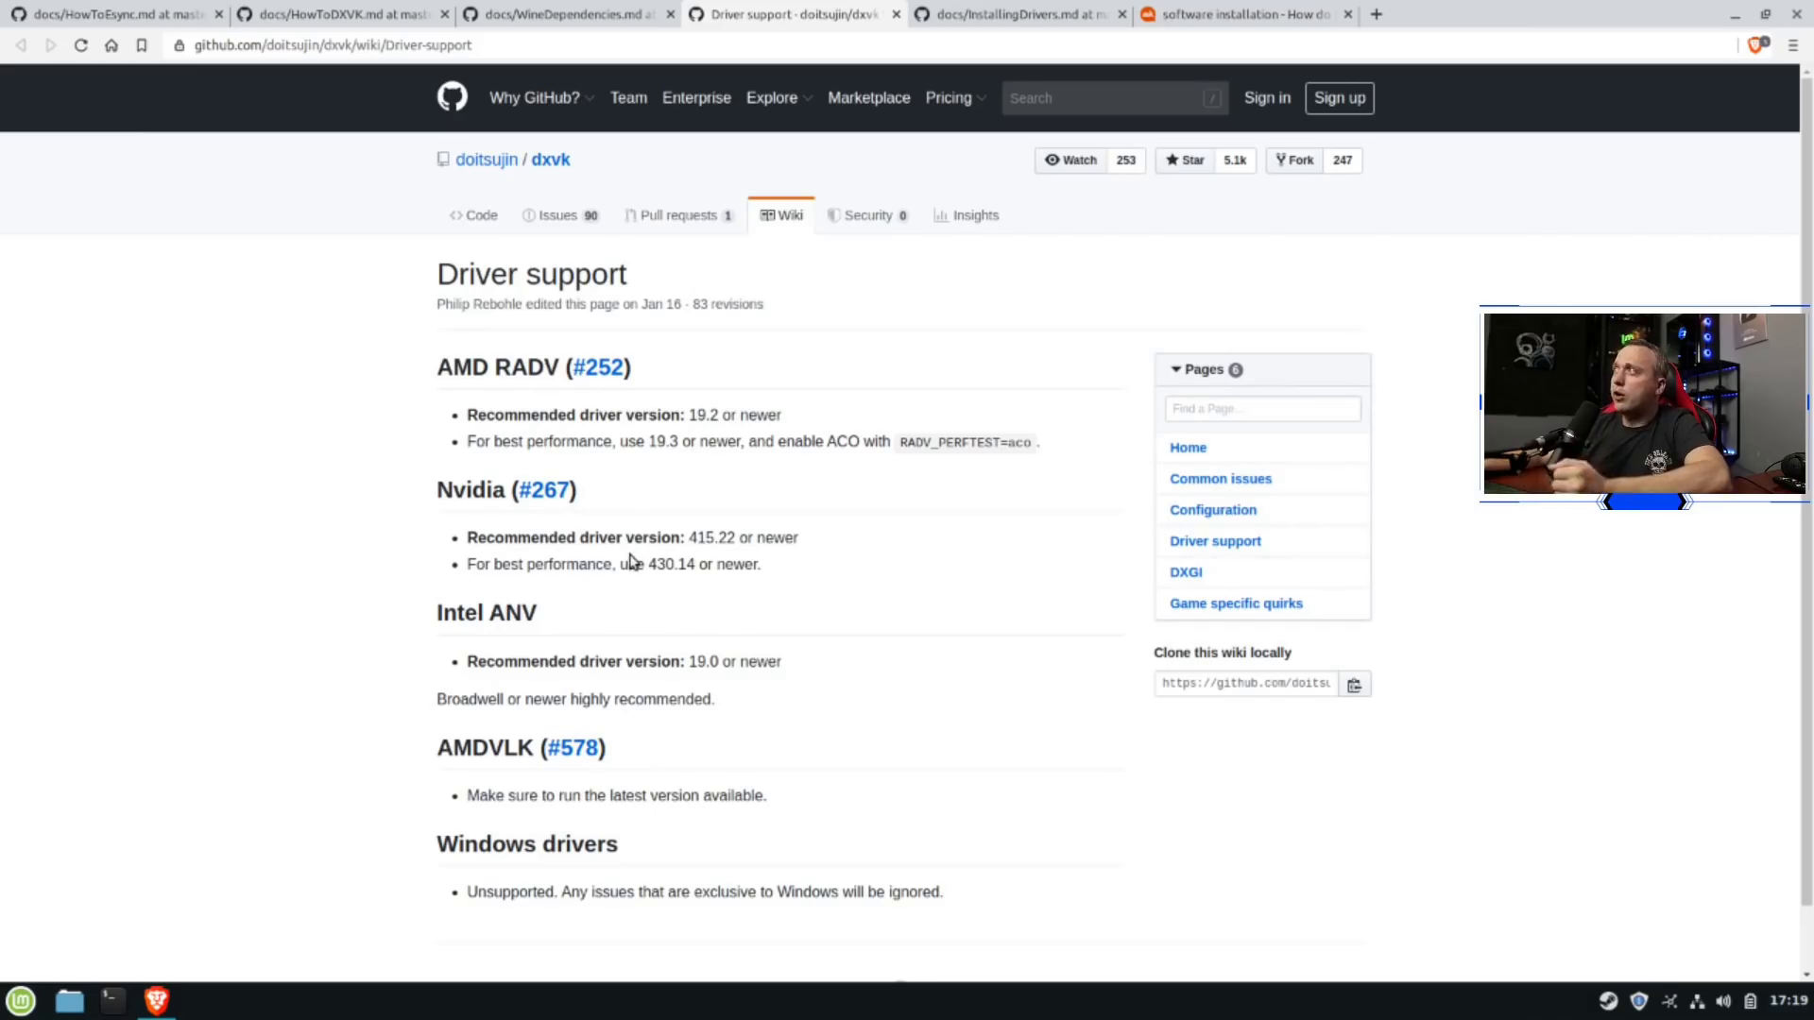
pyautogui.moveTo(622, 603)
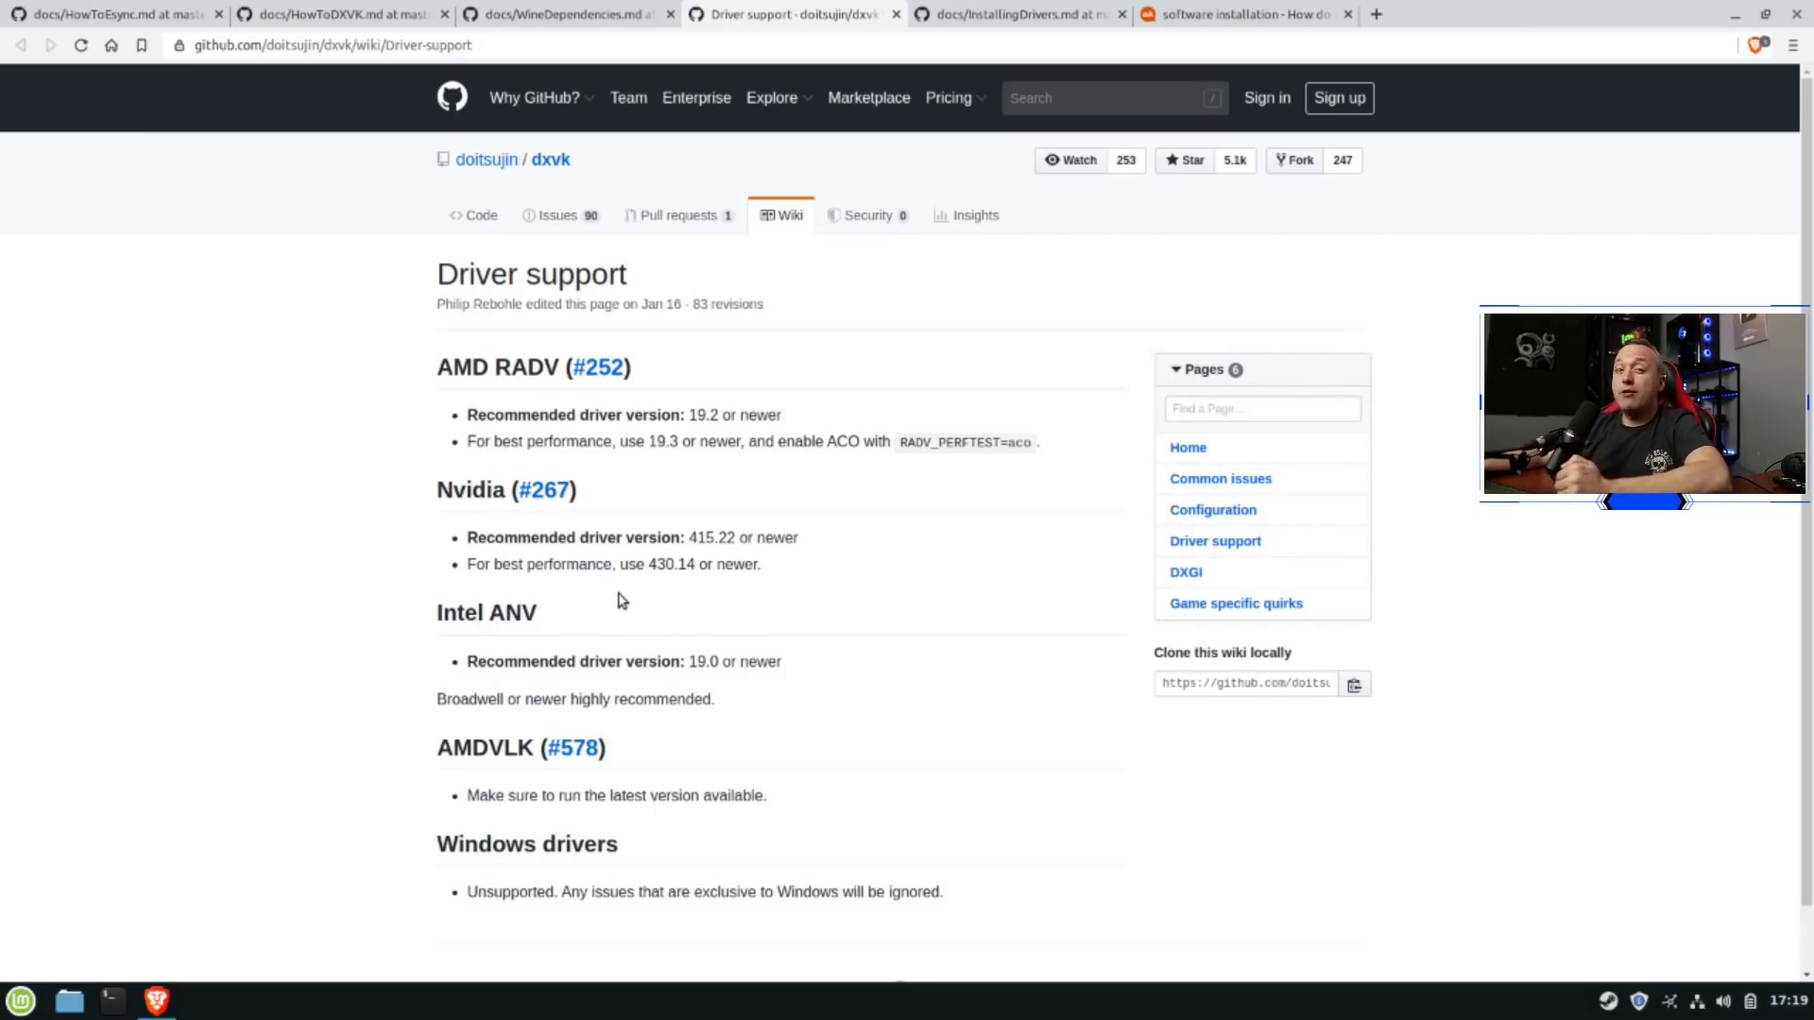
pyautogui.moveTo(610, 603)
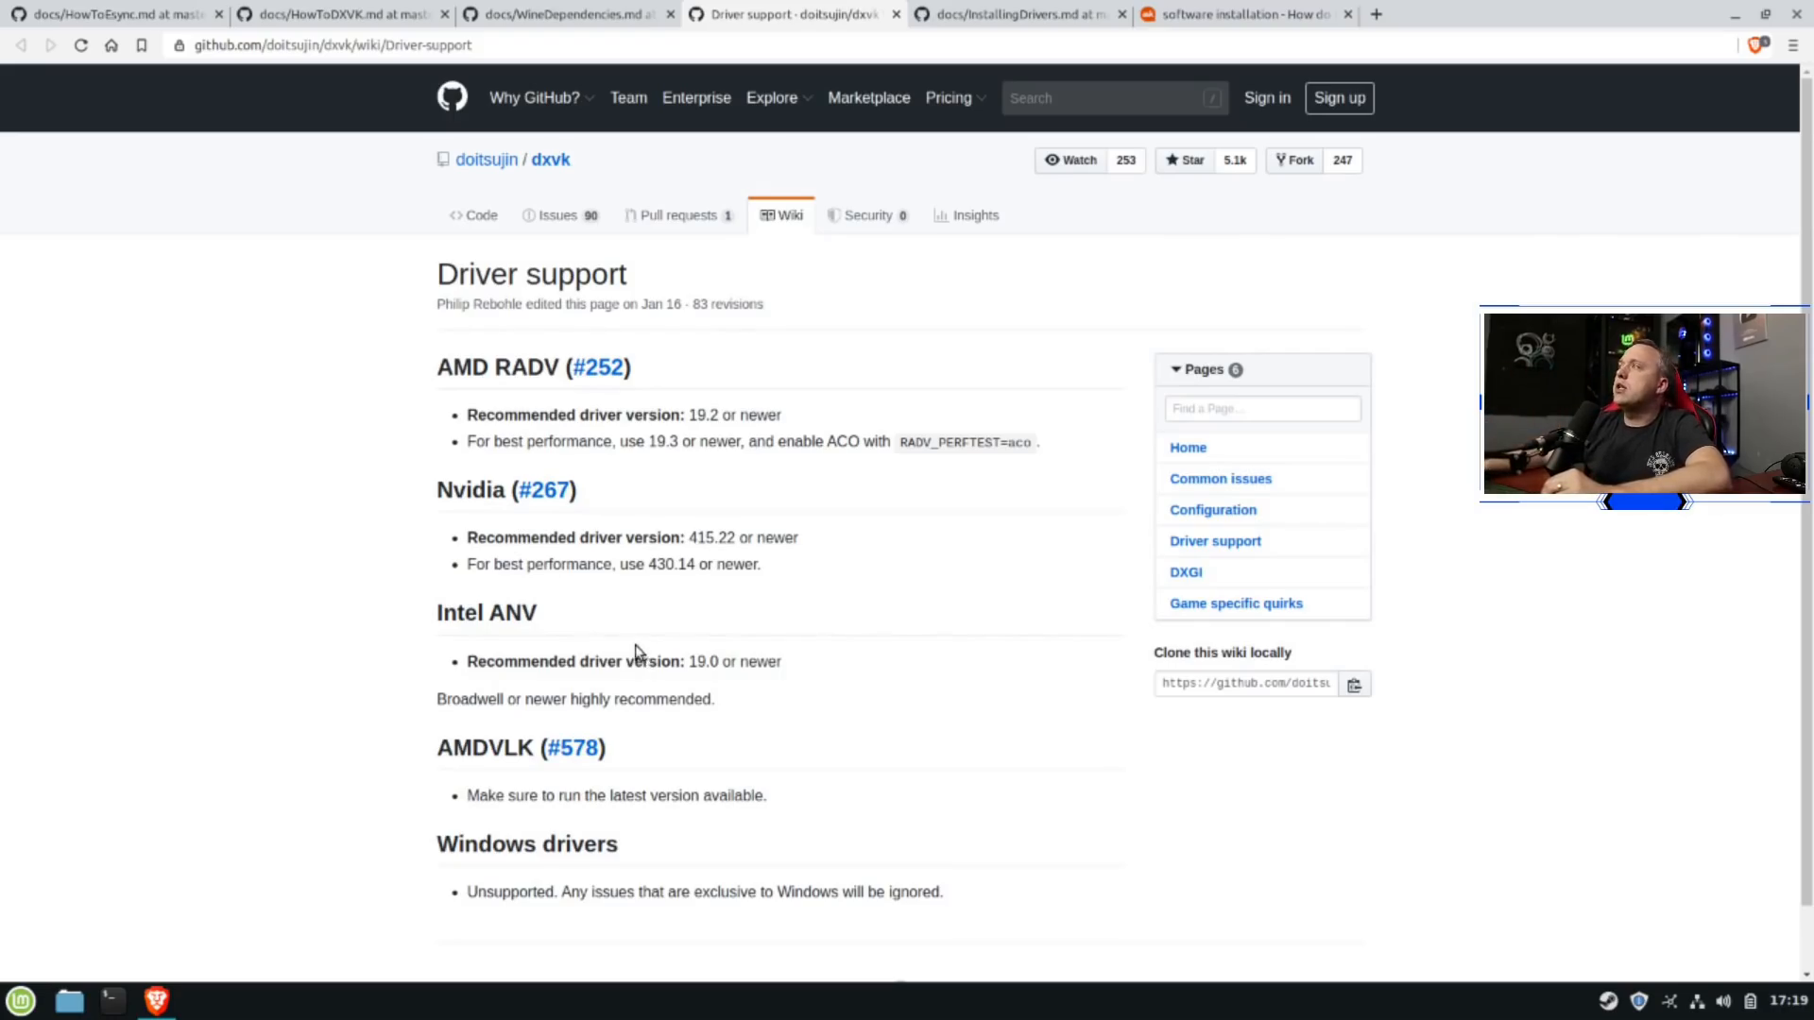
pyautogui.moveTo(682, 680)
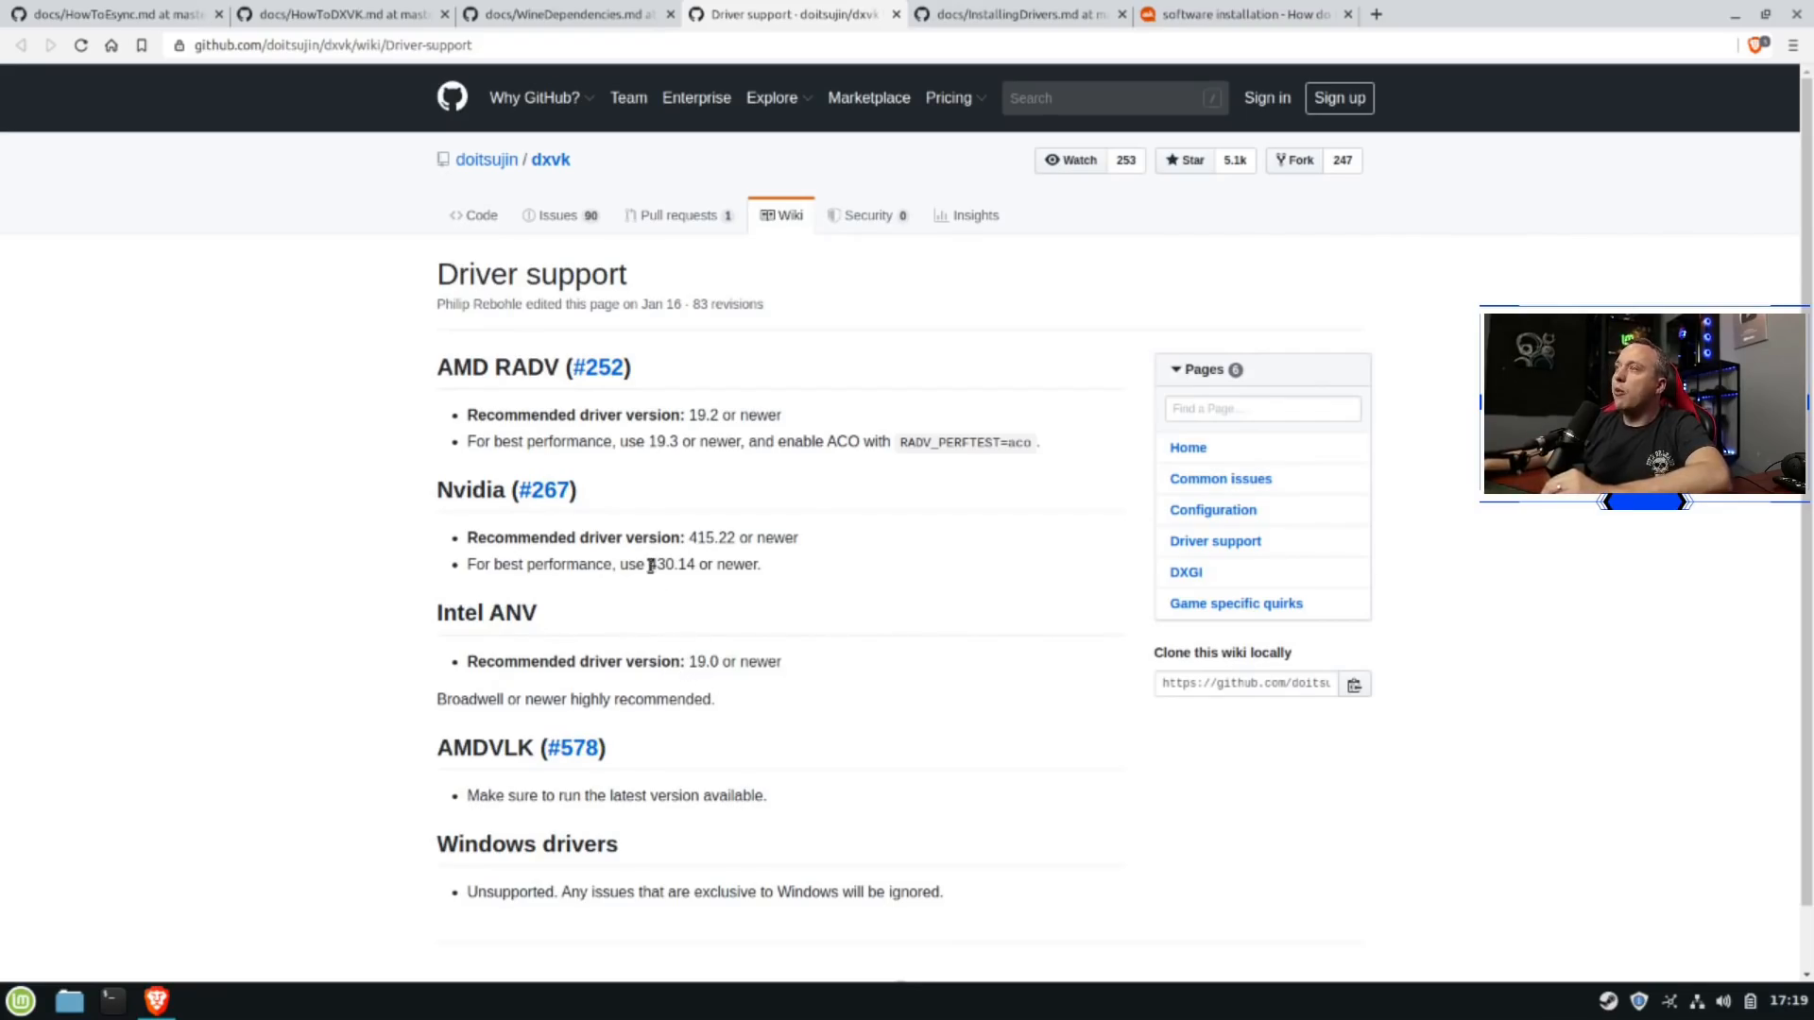
# Launch Driver Manager from System Settings and let its cache update finish
pyautogui.click(19, 999)
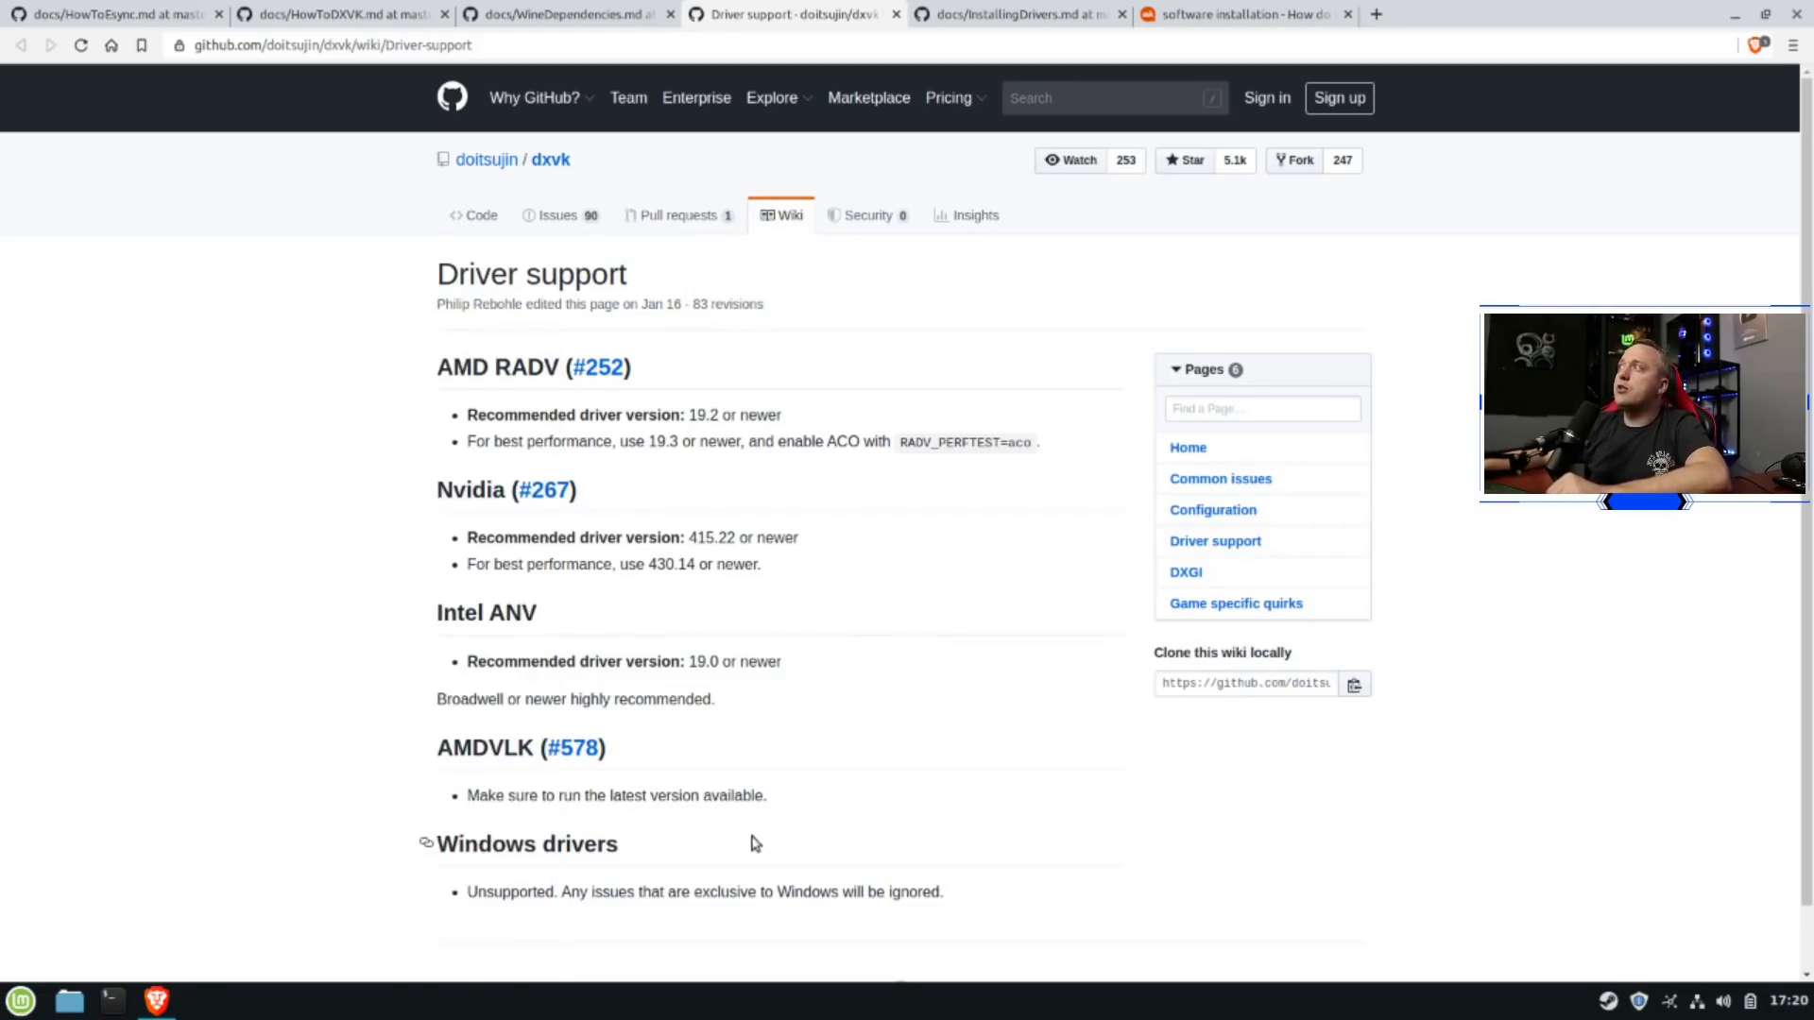
pyautogui.click(602, 724)
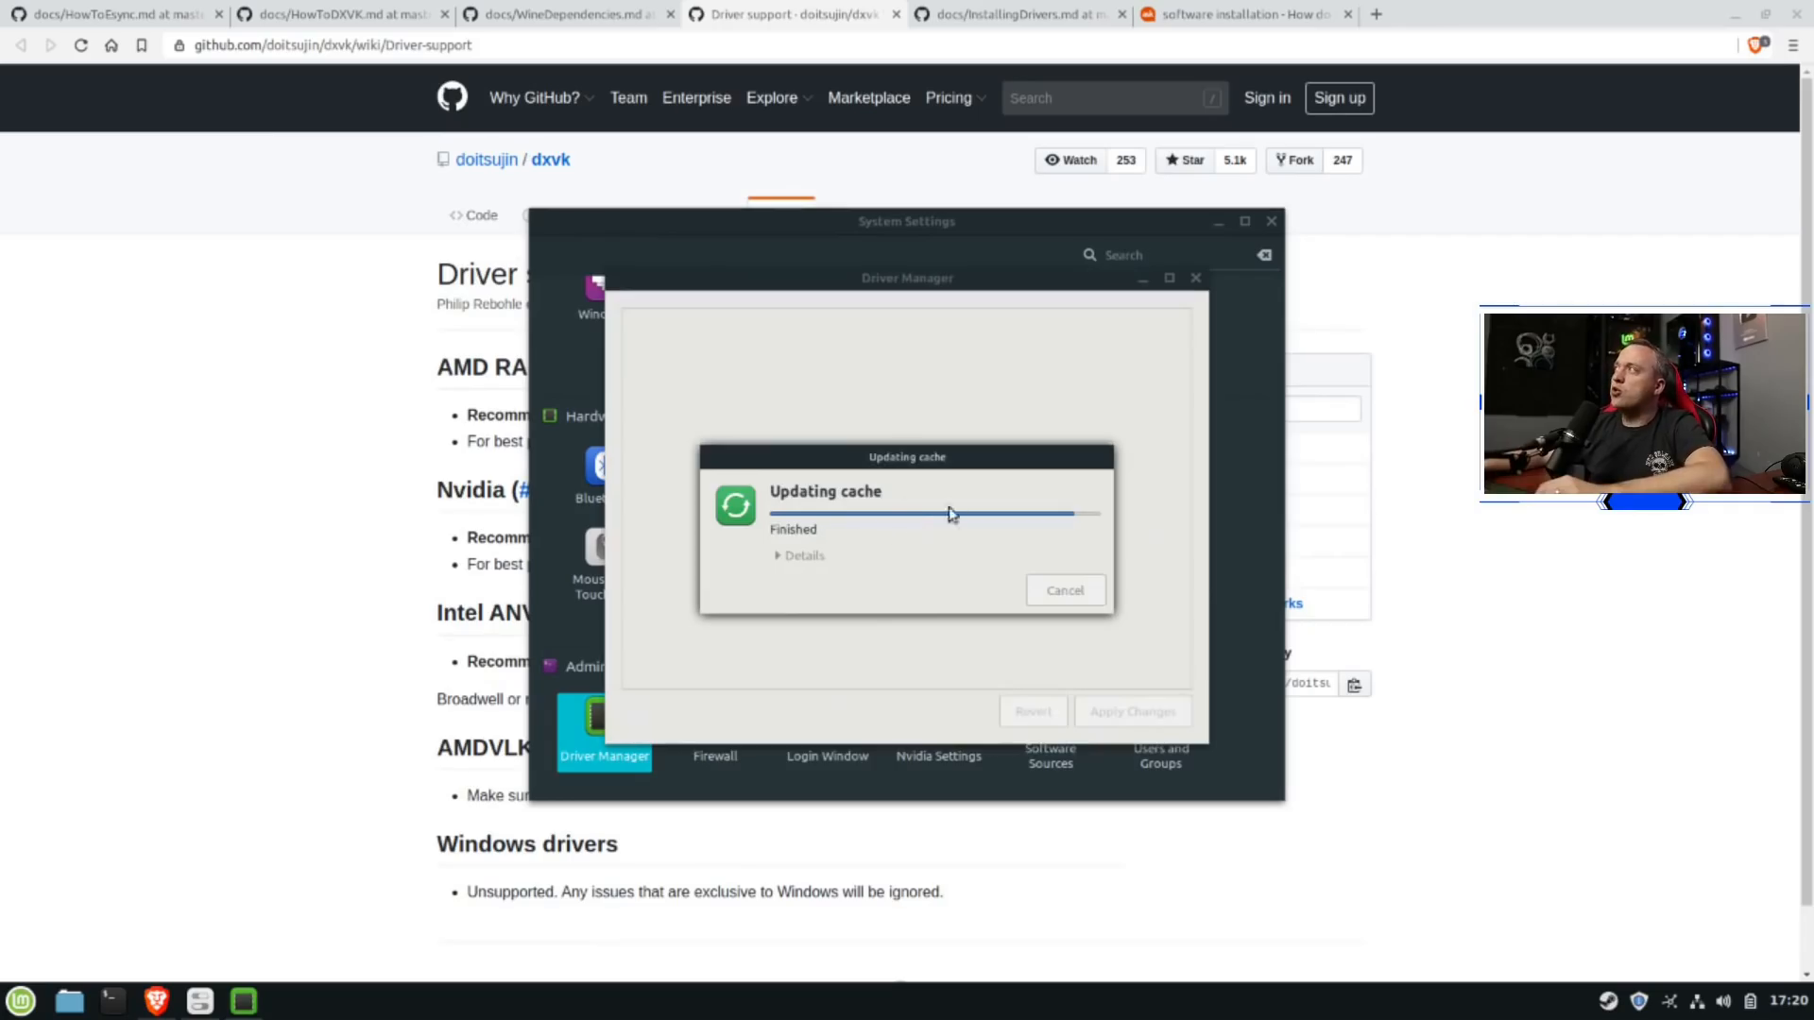
# Confirm nvidia-driver-440 version 440.59 is the driver in use and close Driver Manager
pyautogui.click(1062, 589)
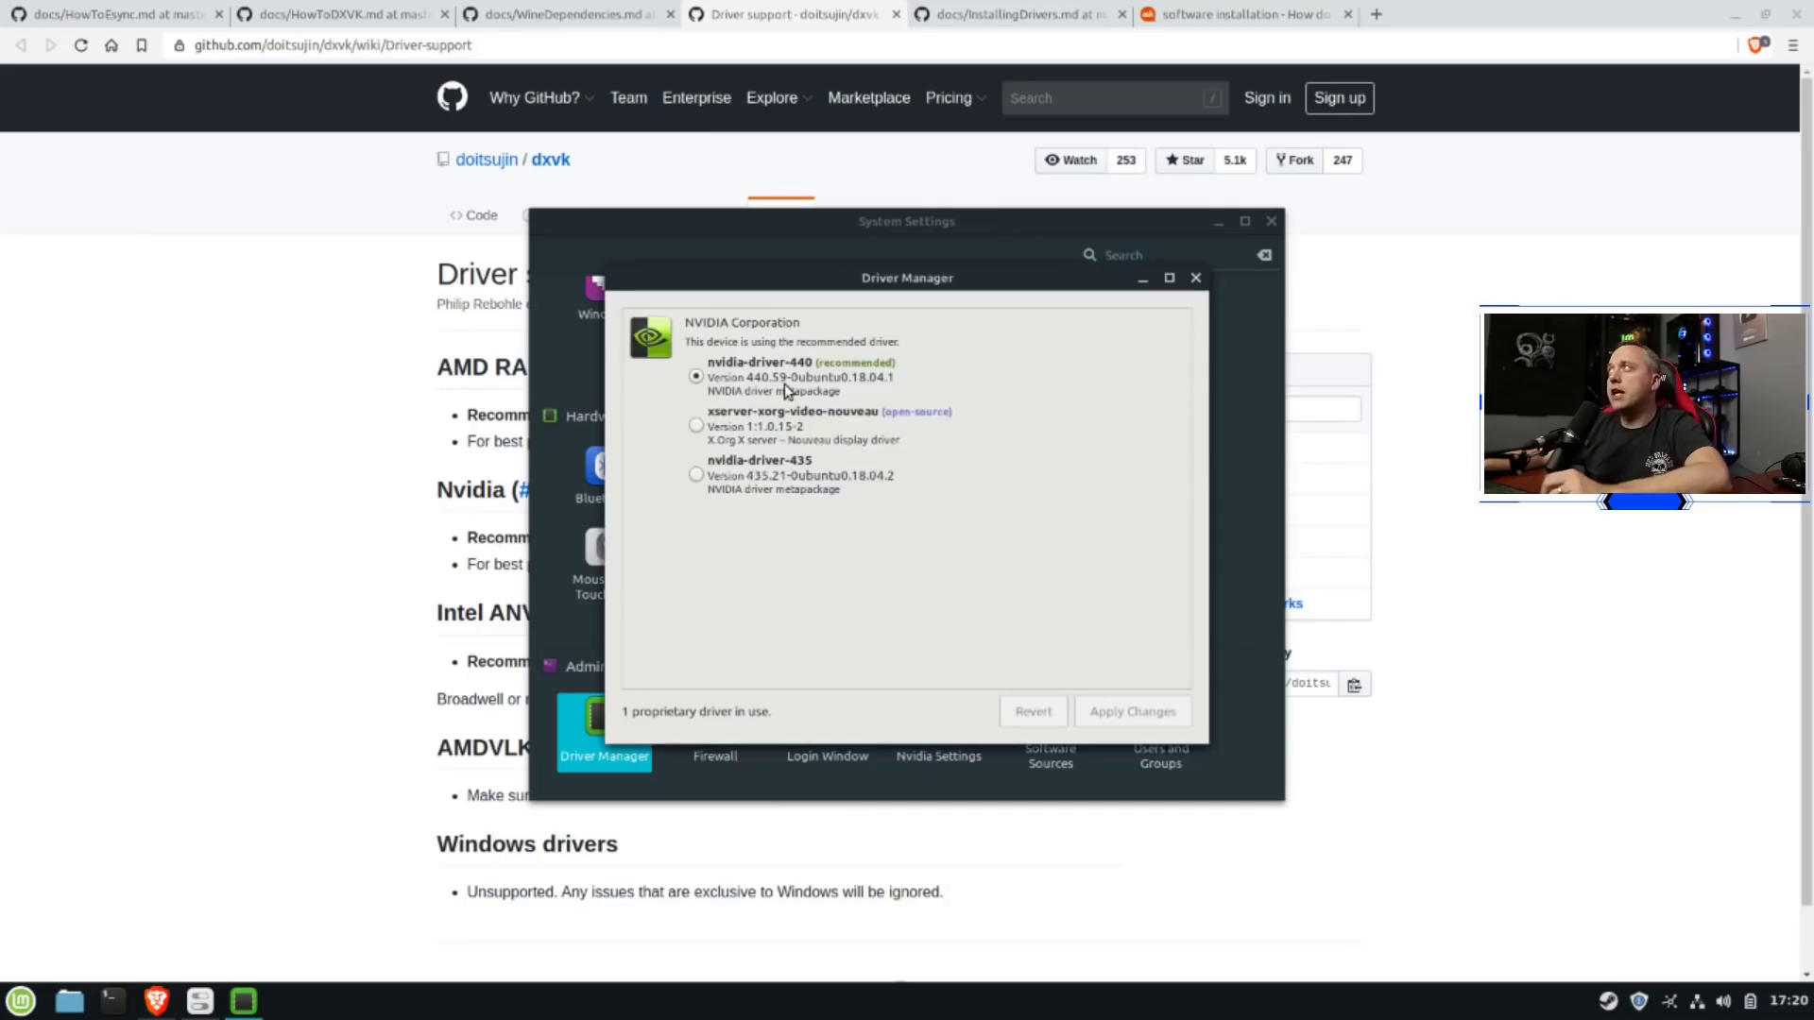
pyautogui.moveTo(845, 403)
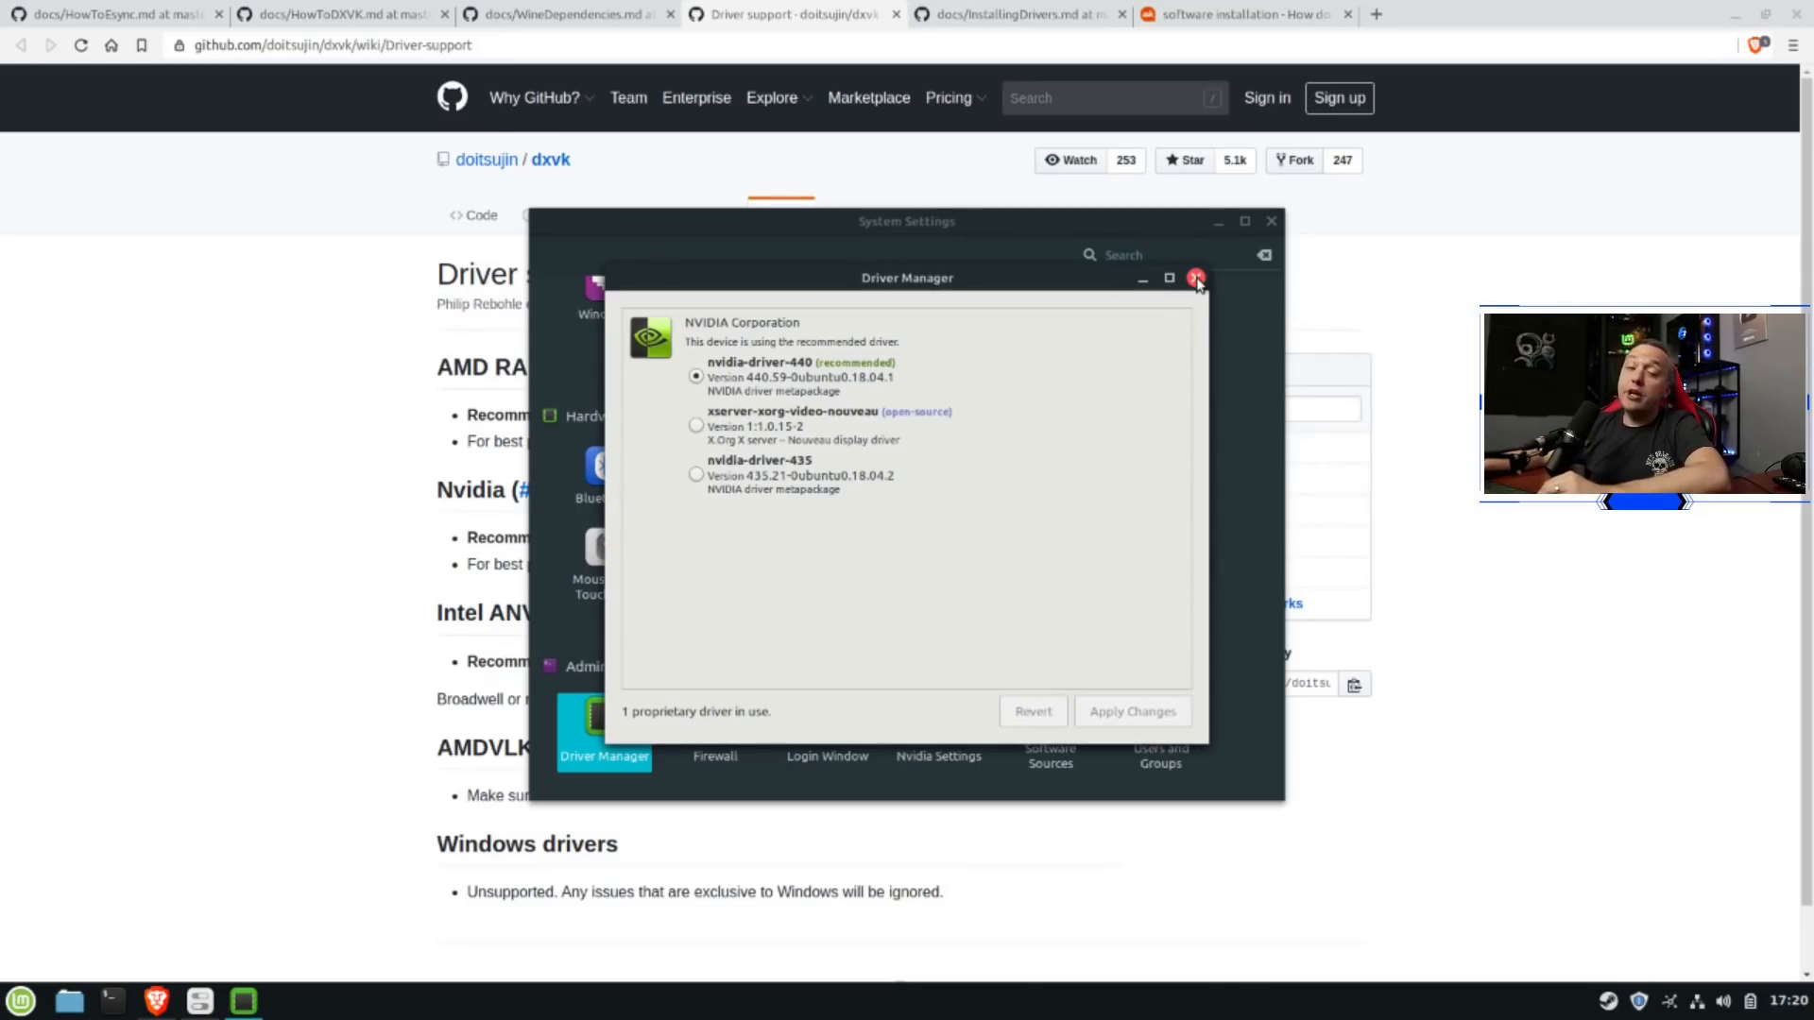
pyautogui.click(1198, 280)
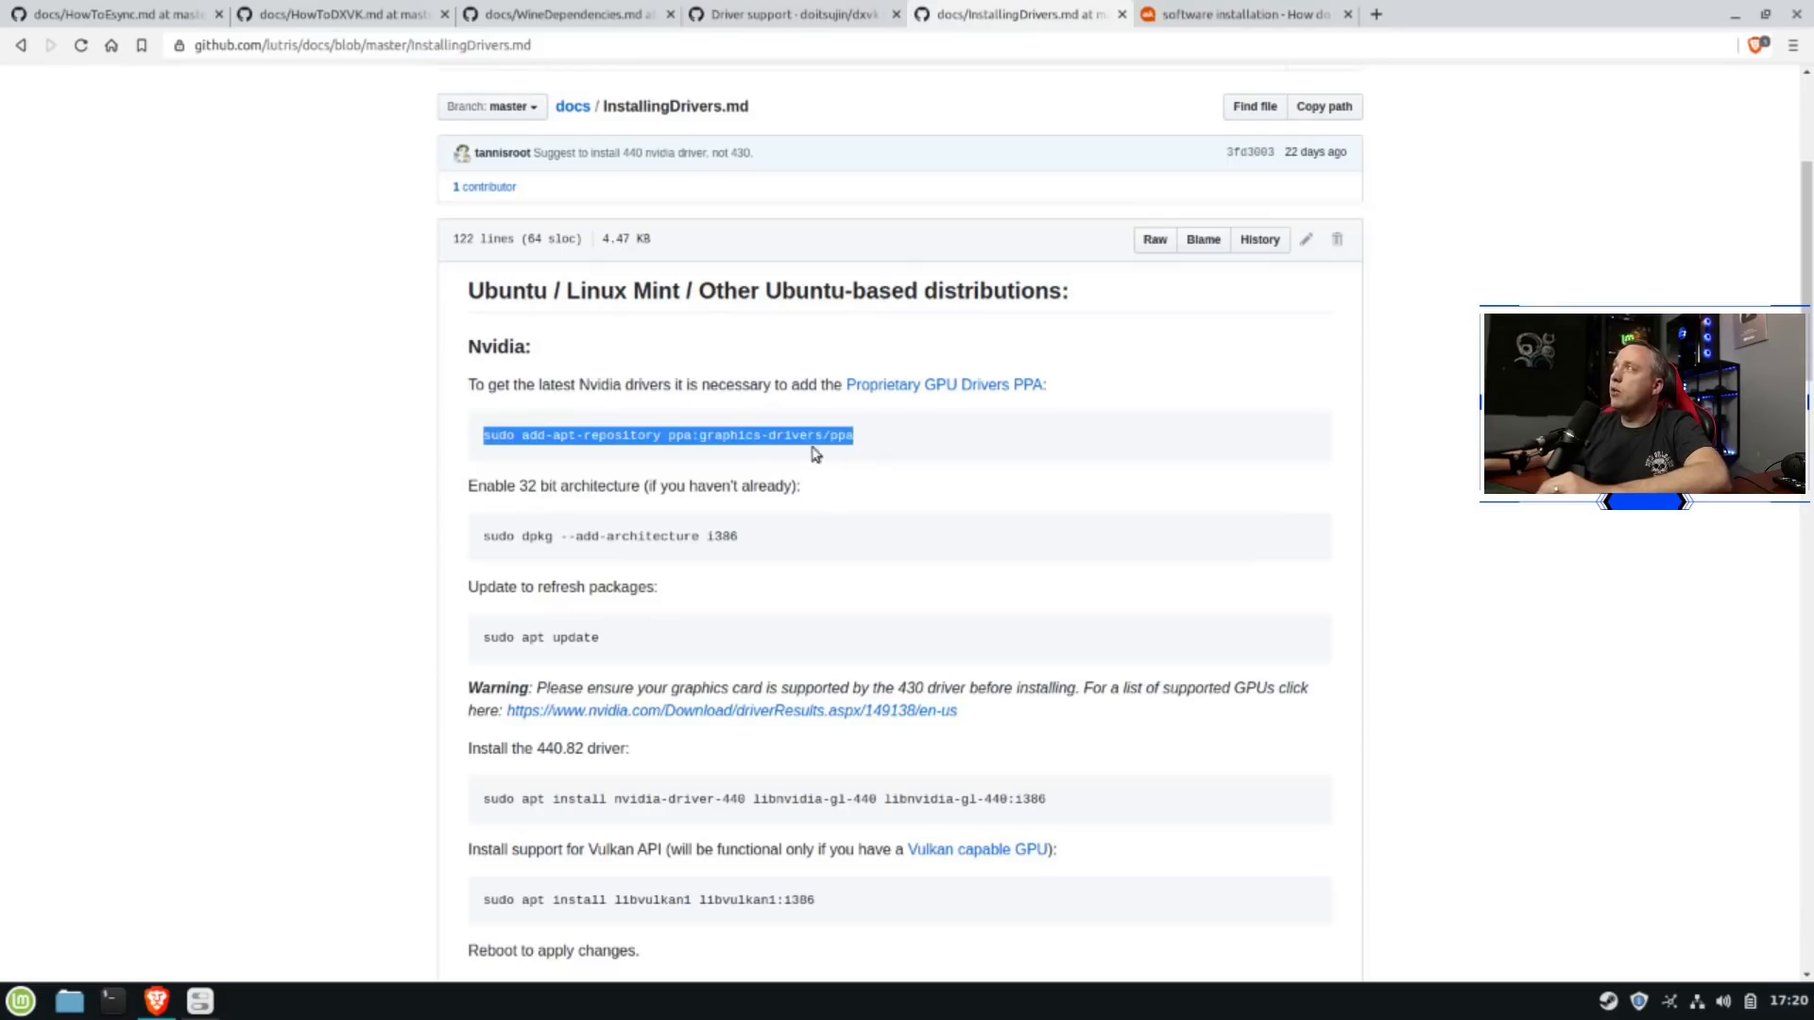
pyautogui.moveTo(578, 455)
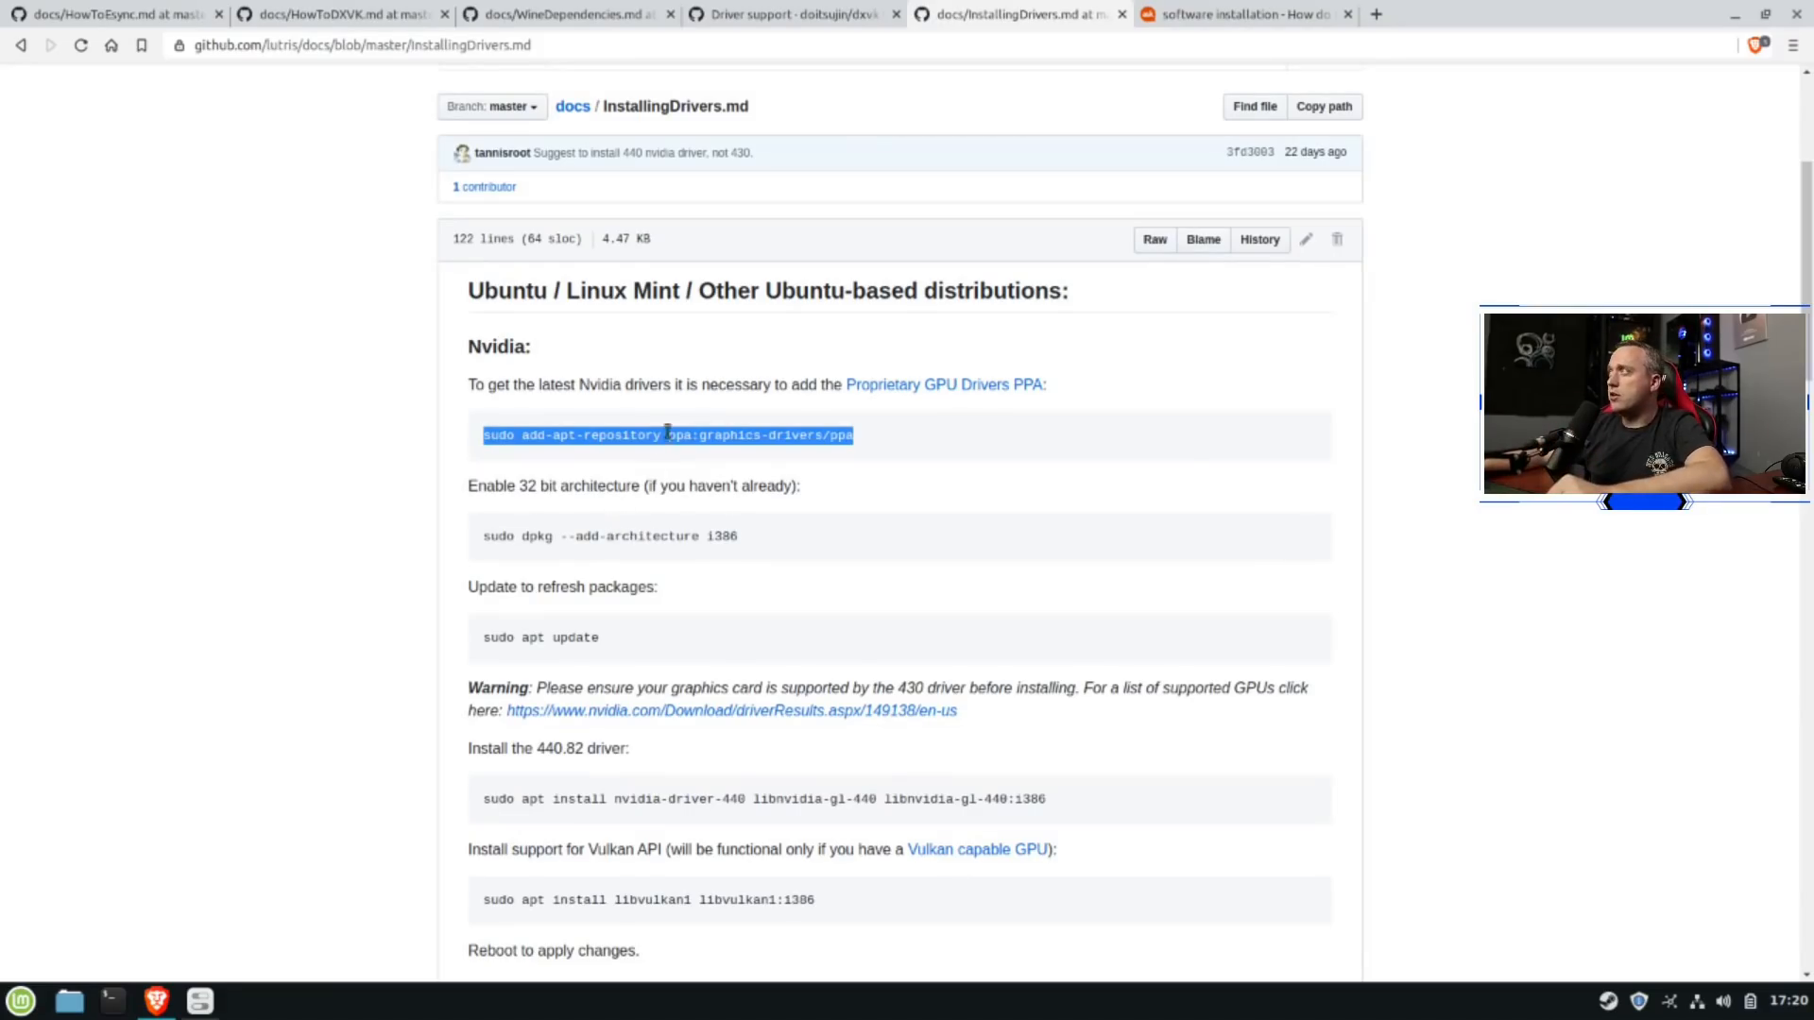
pyautogui.moveTo(856, 451)
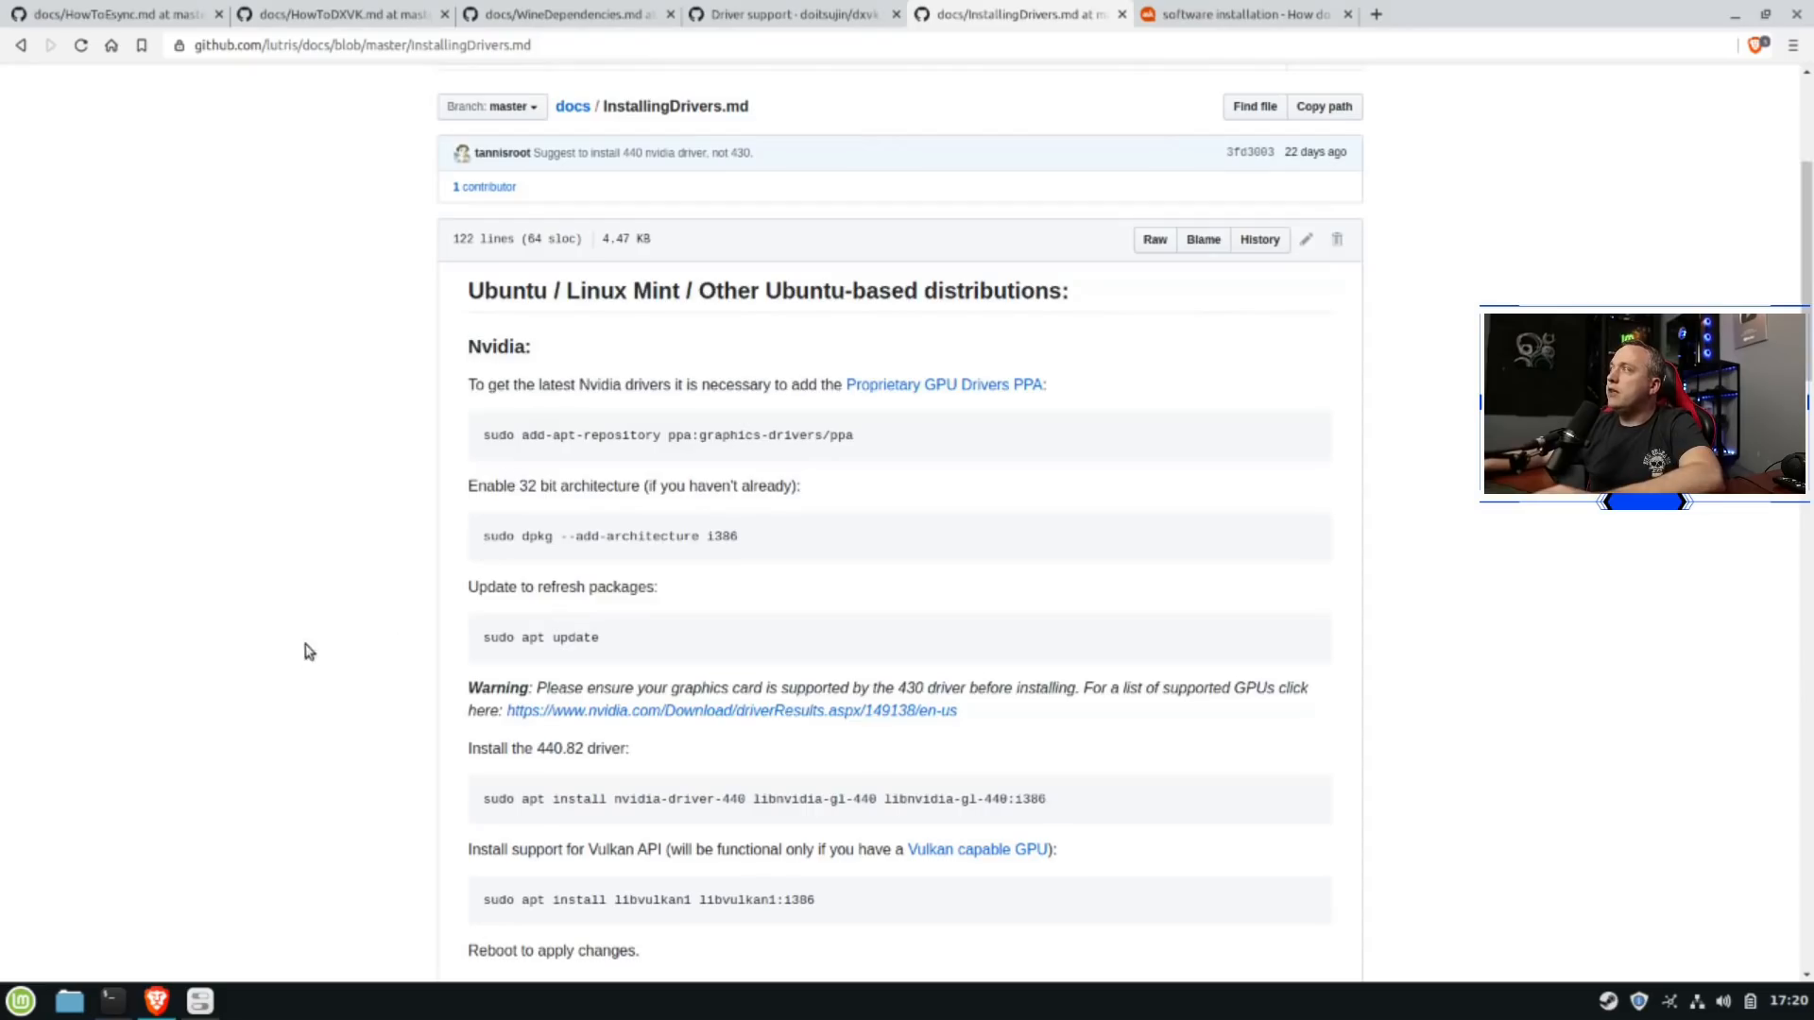
# Scroll the Lutris InstallingDrivers guide to the Nvidia 440 and Vulkan install commands
pyautogui.scroll(-3)
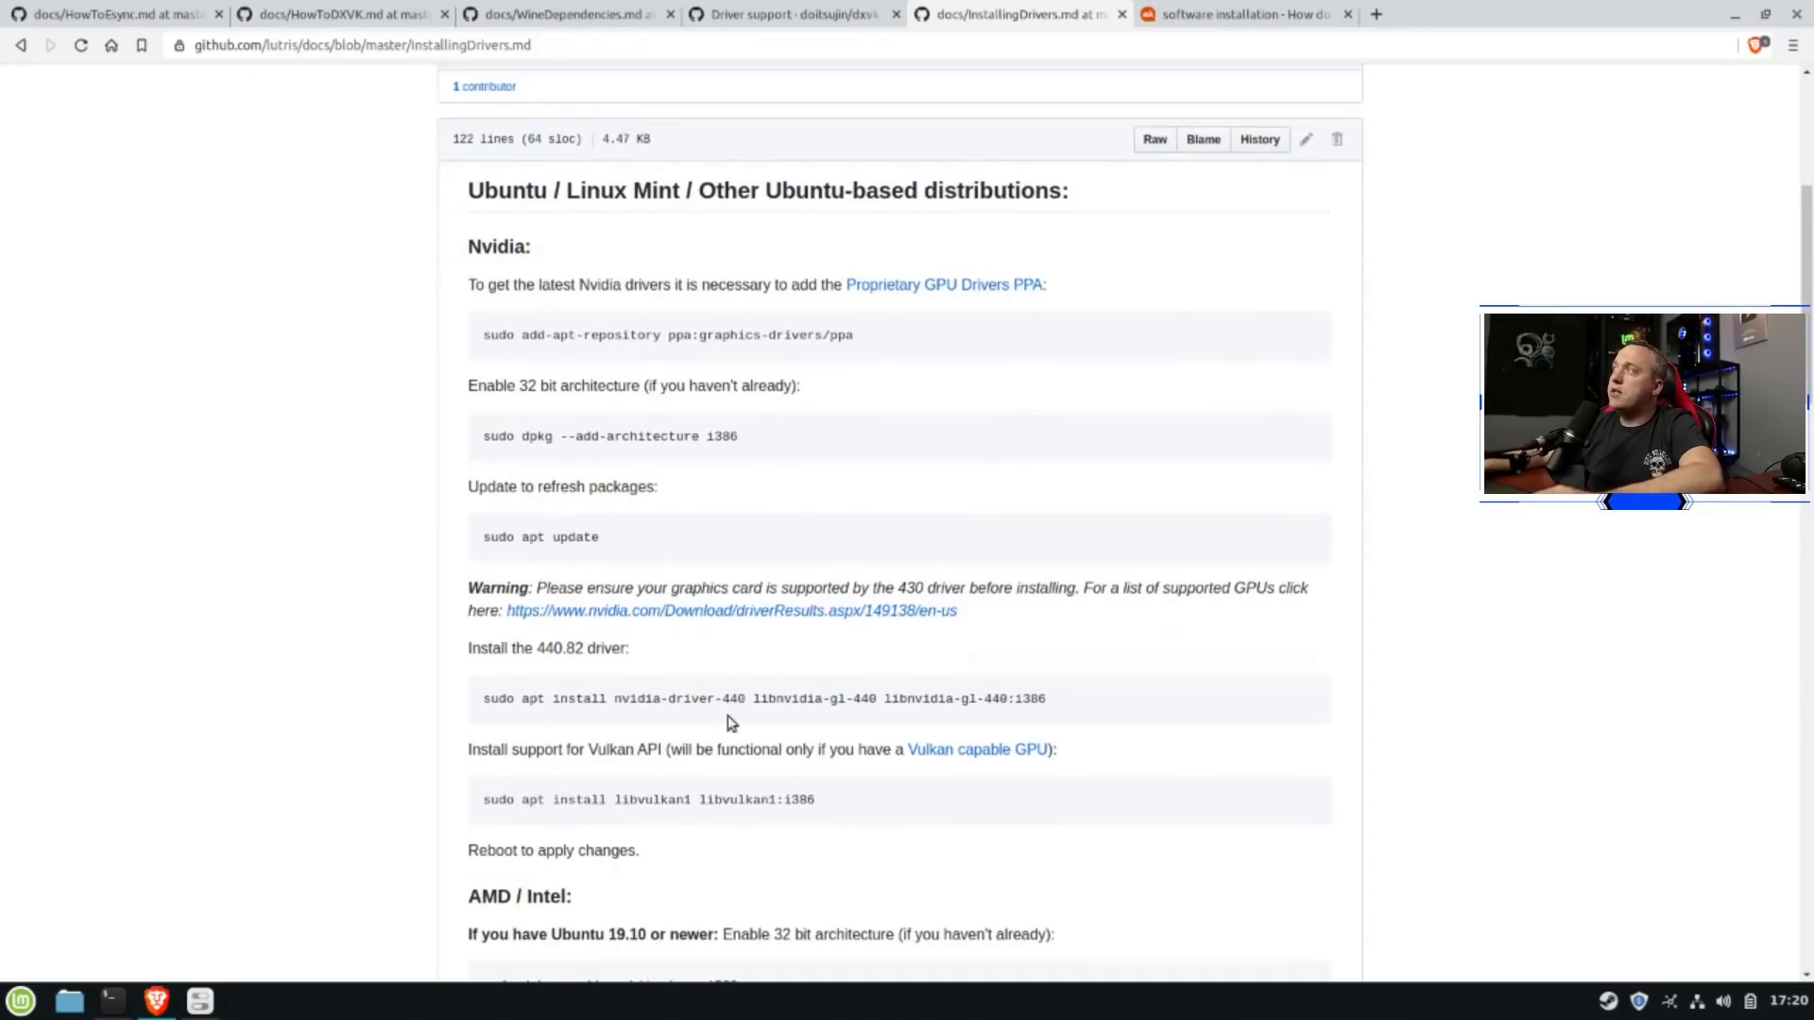
pyautogui.scroll(-3)
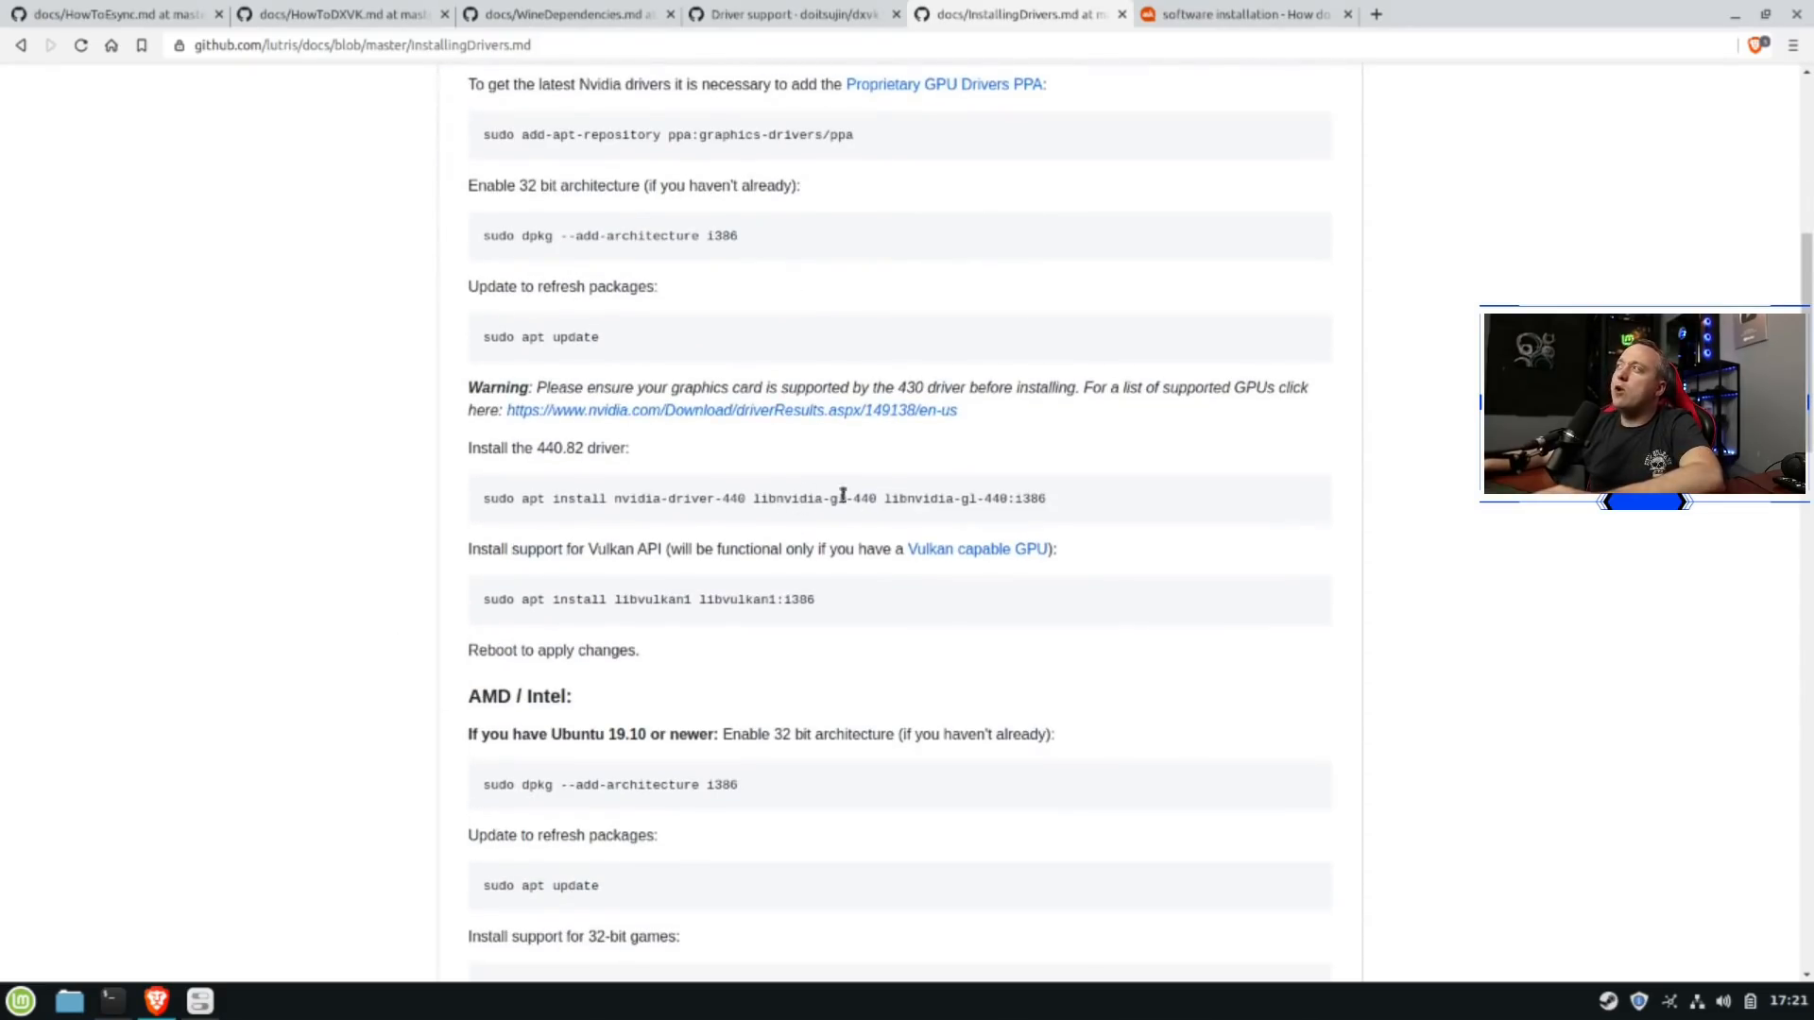
pyautogui.moveTo(682, 567)
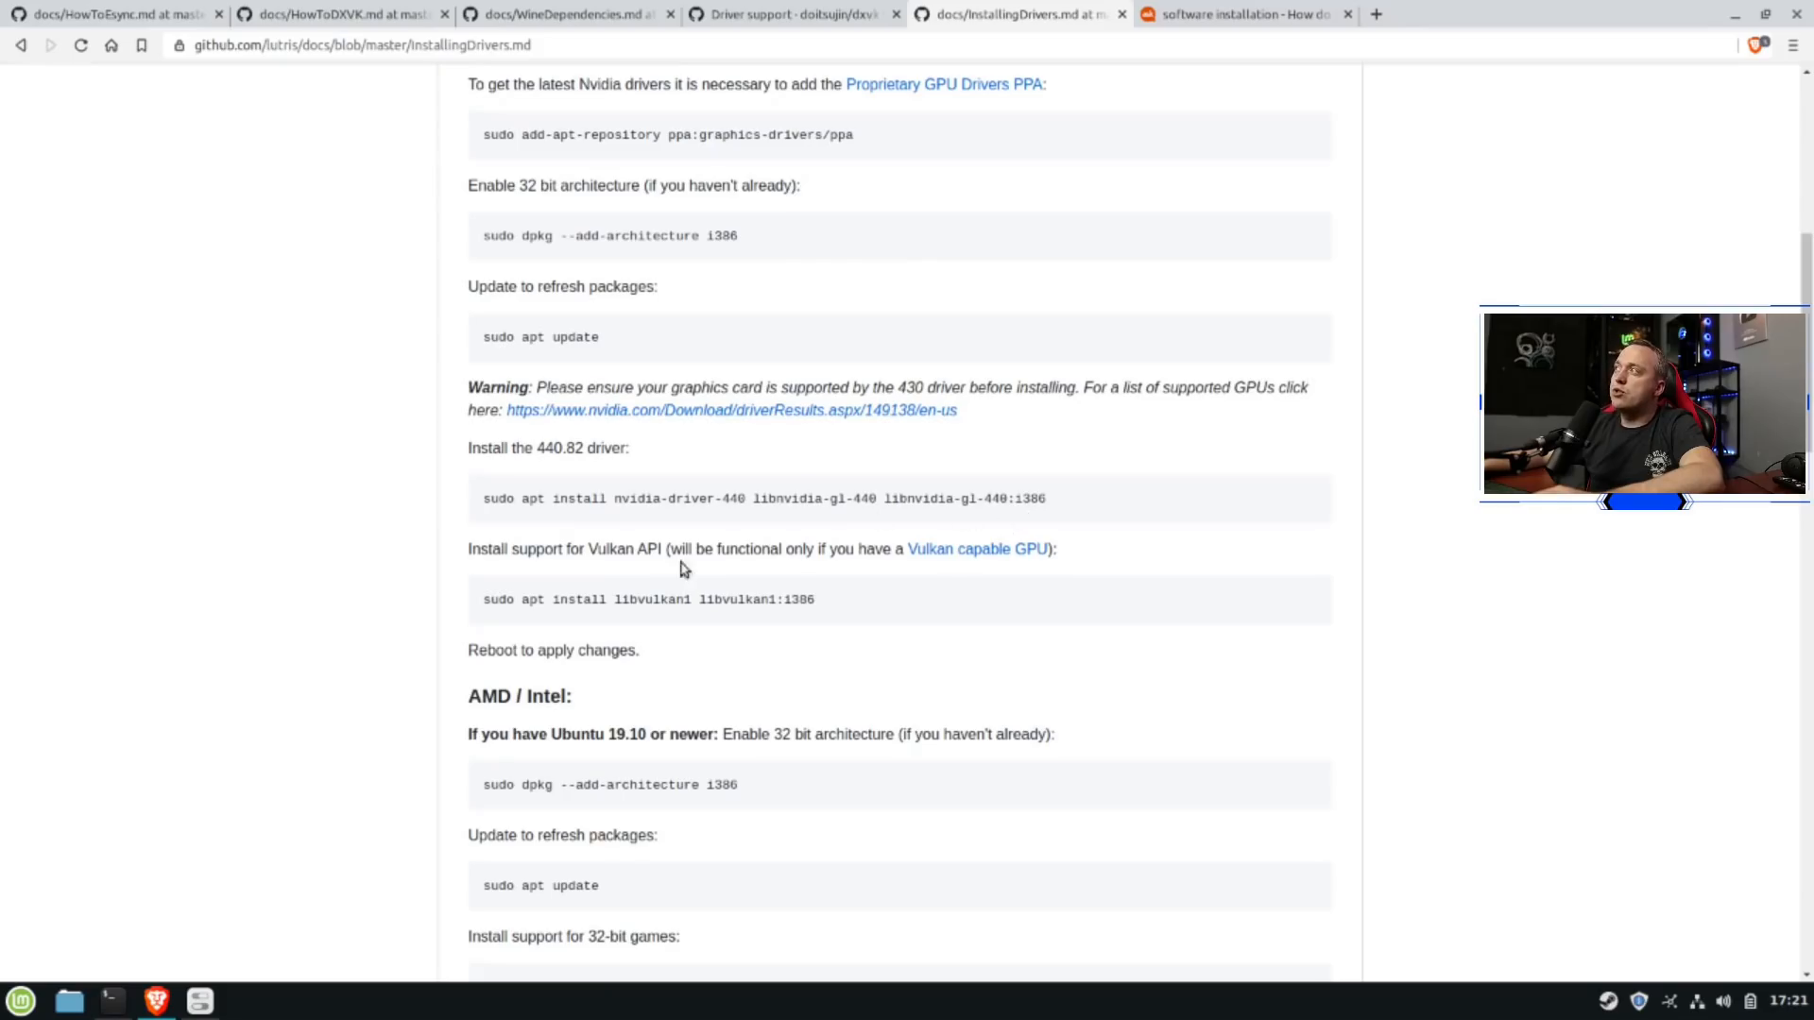
pyautogui.moveTo(599, 525)
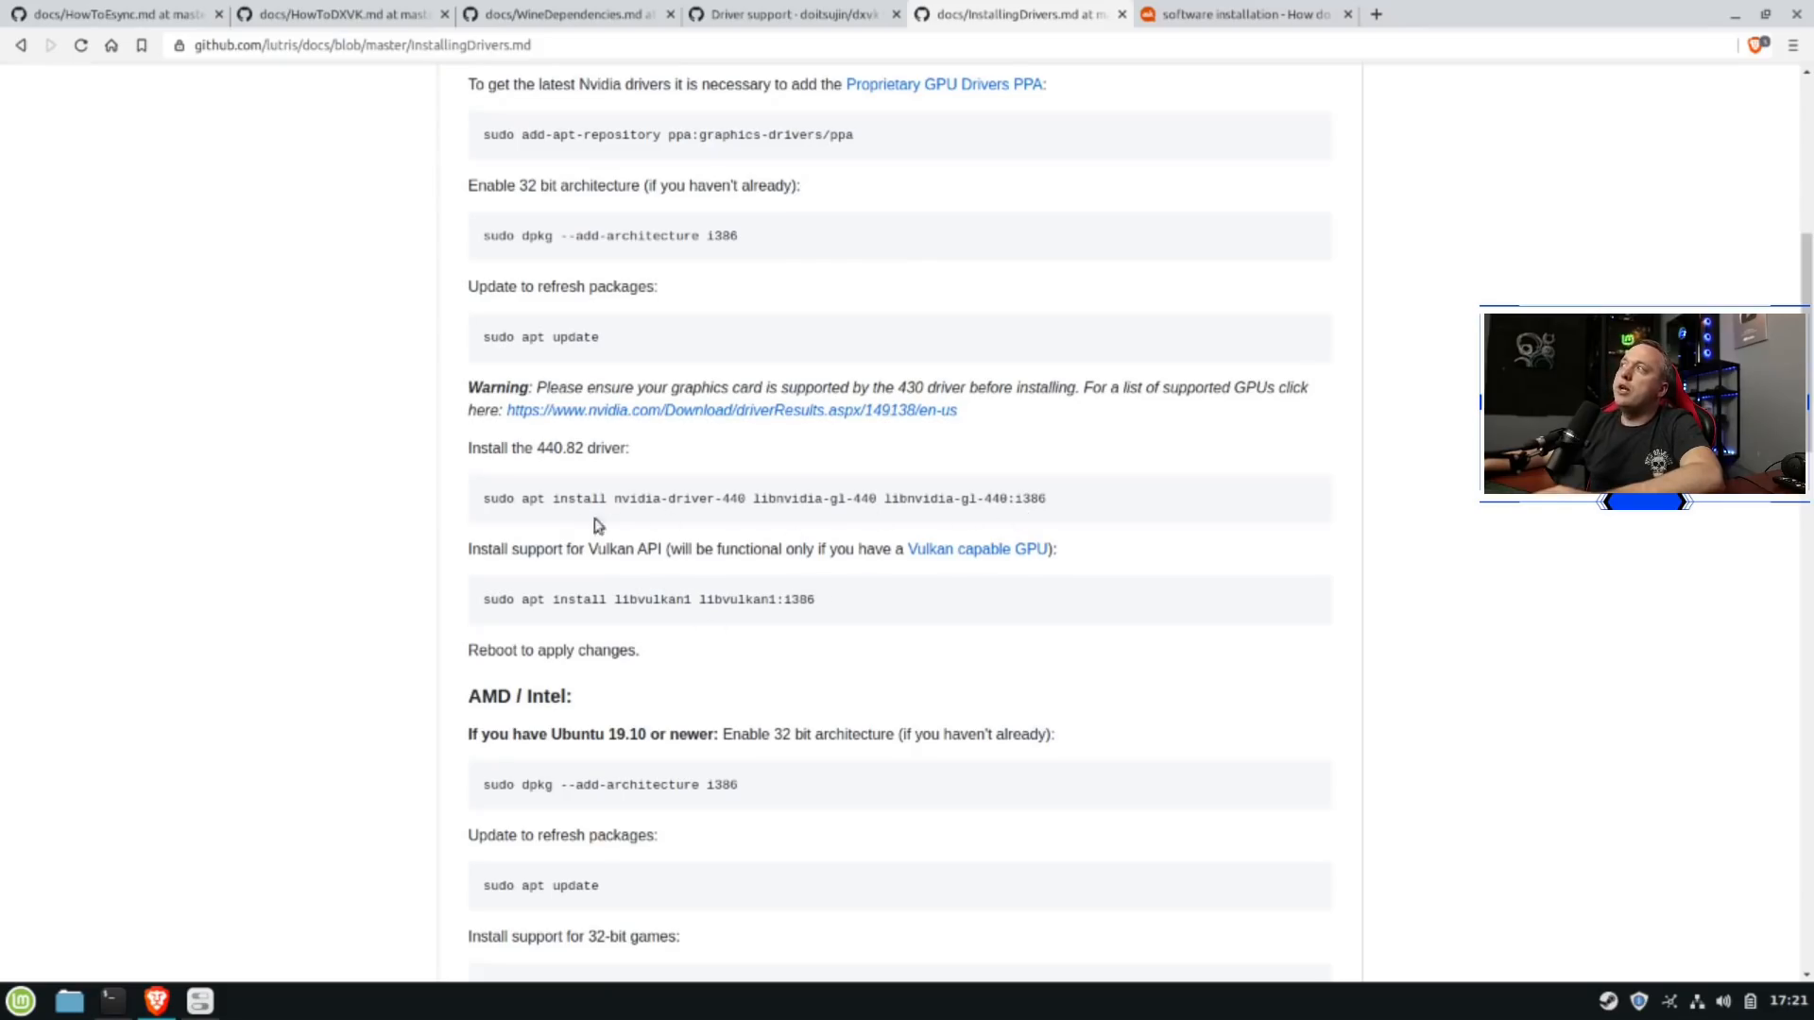
pyautogui.moveTo(792, 599)
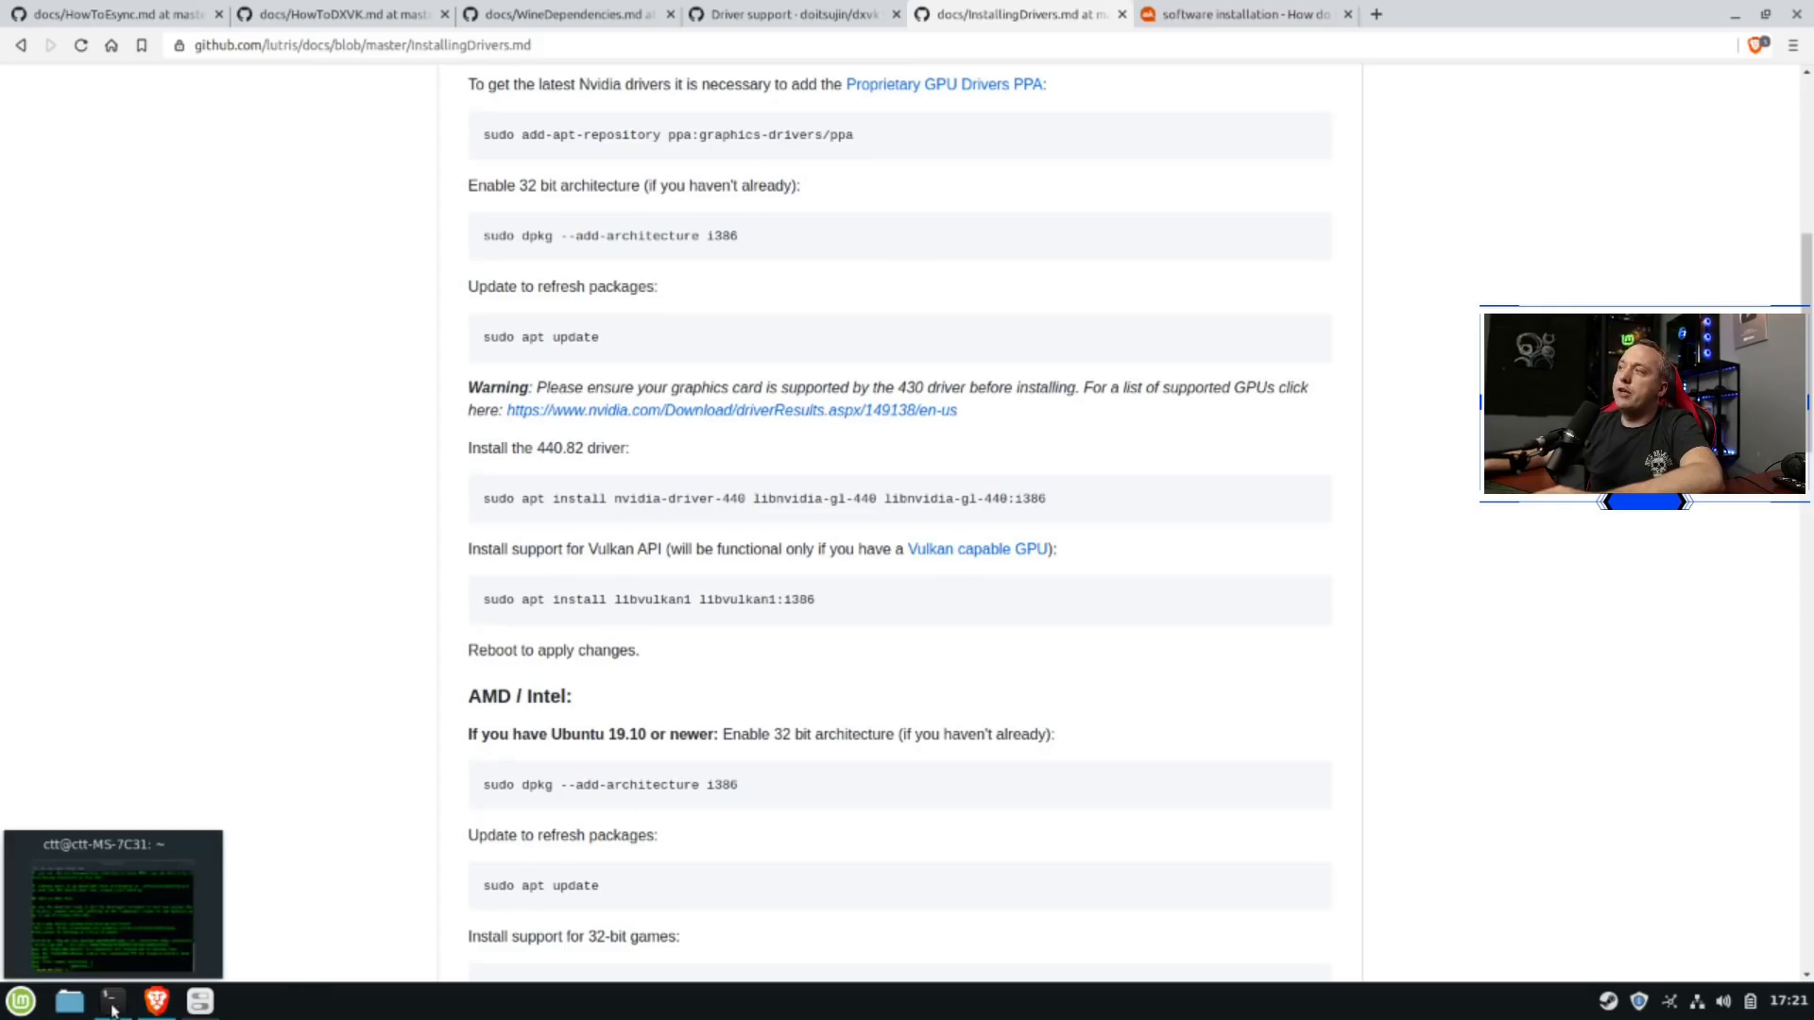
# Run apt list --upgradable | grep nvidia, showing 440.82 available over installed 440.59
pyautogui.click(112, 1002)
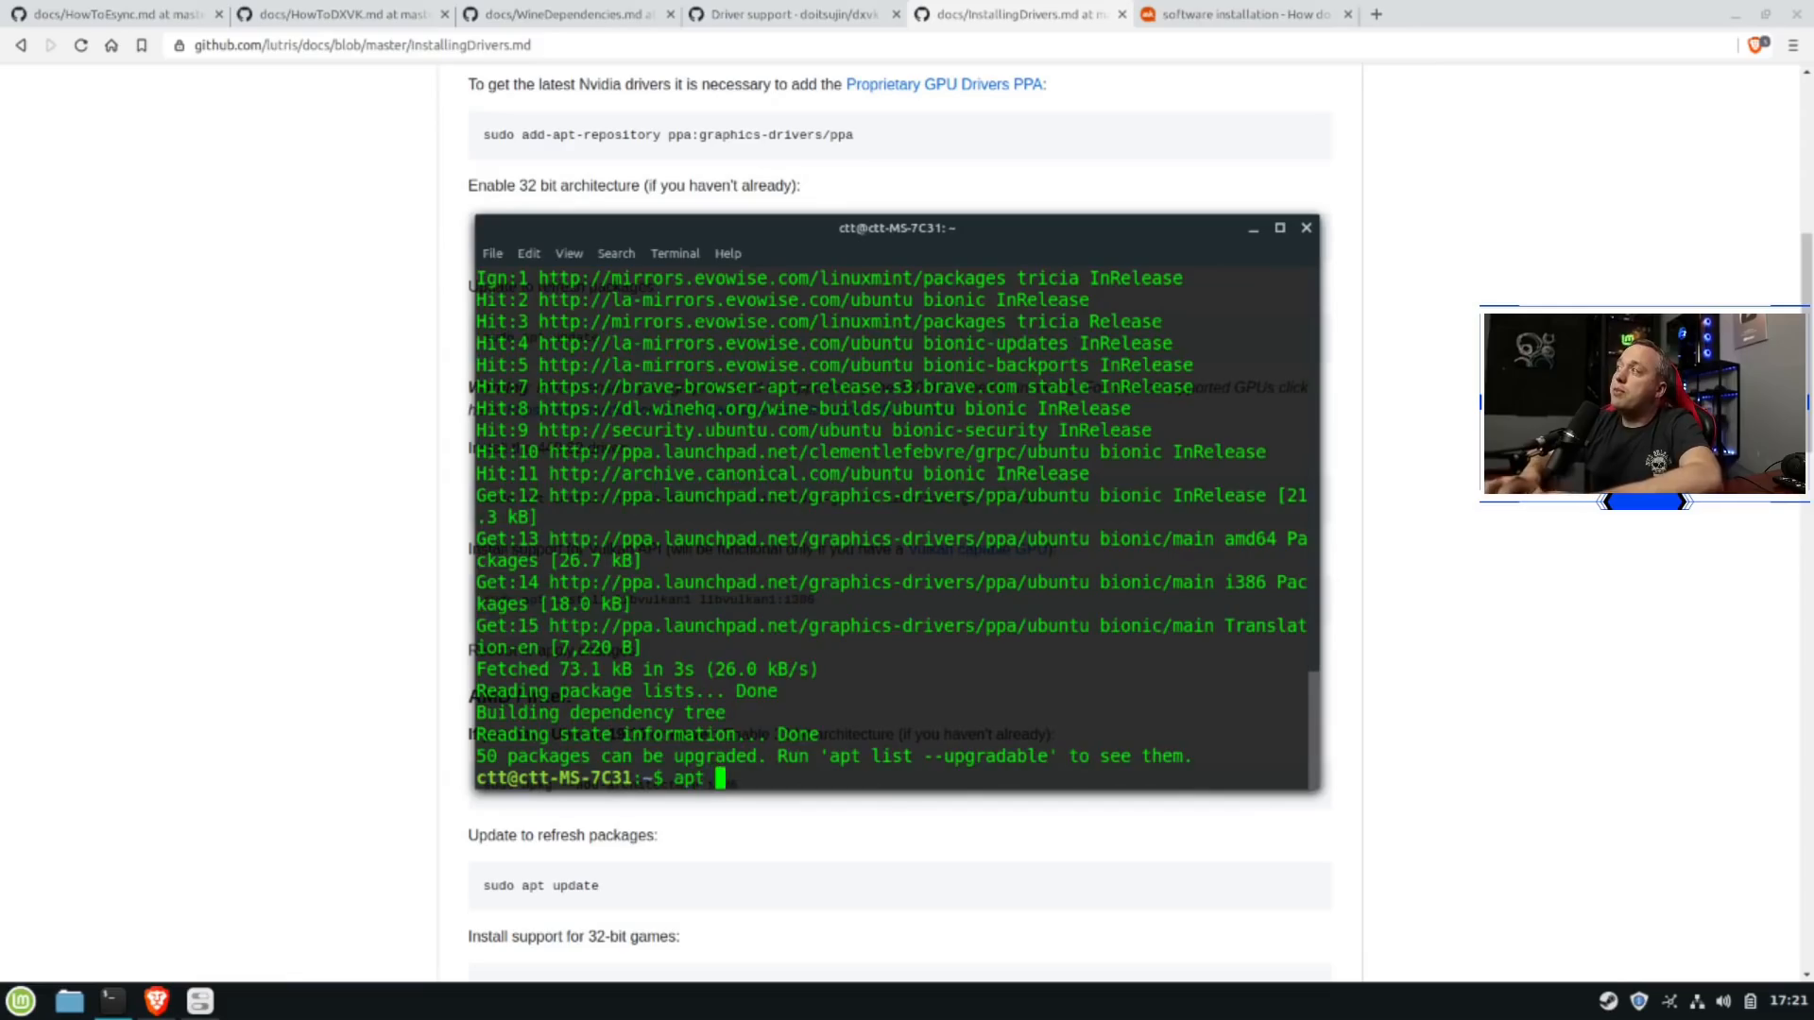
pyautogui.write('list --upgrad')
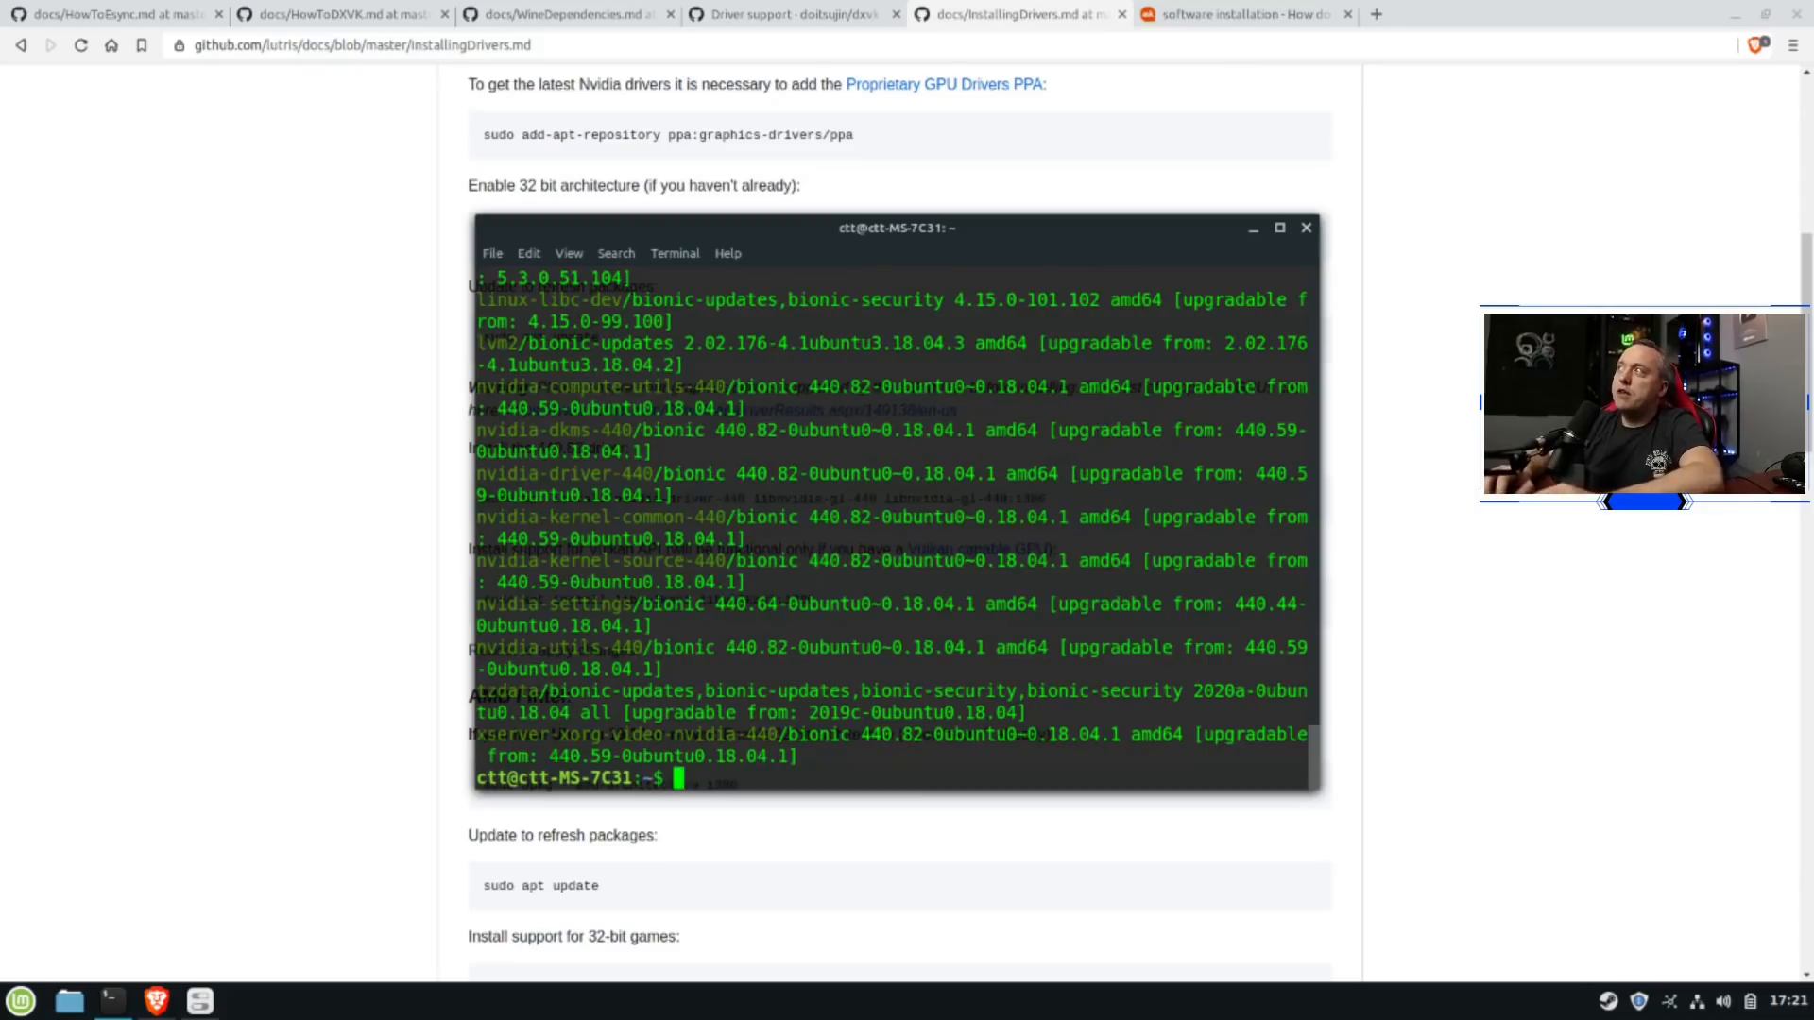
pyautogui.write('apt list --upgradable |')
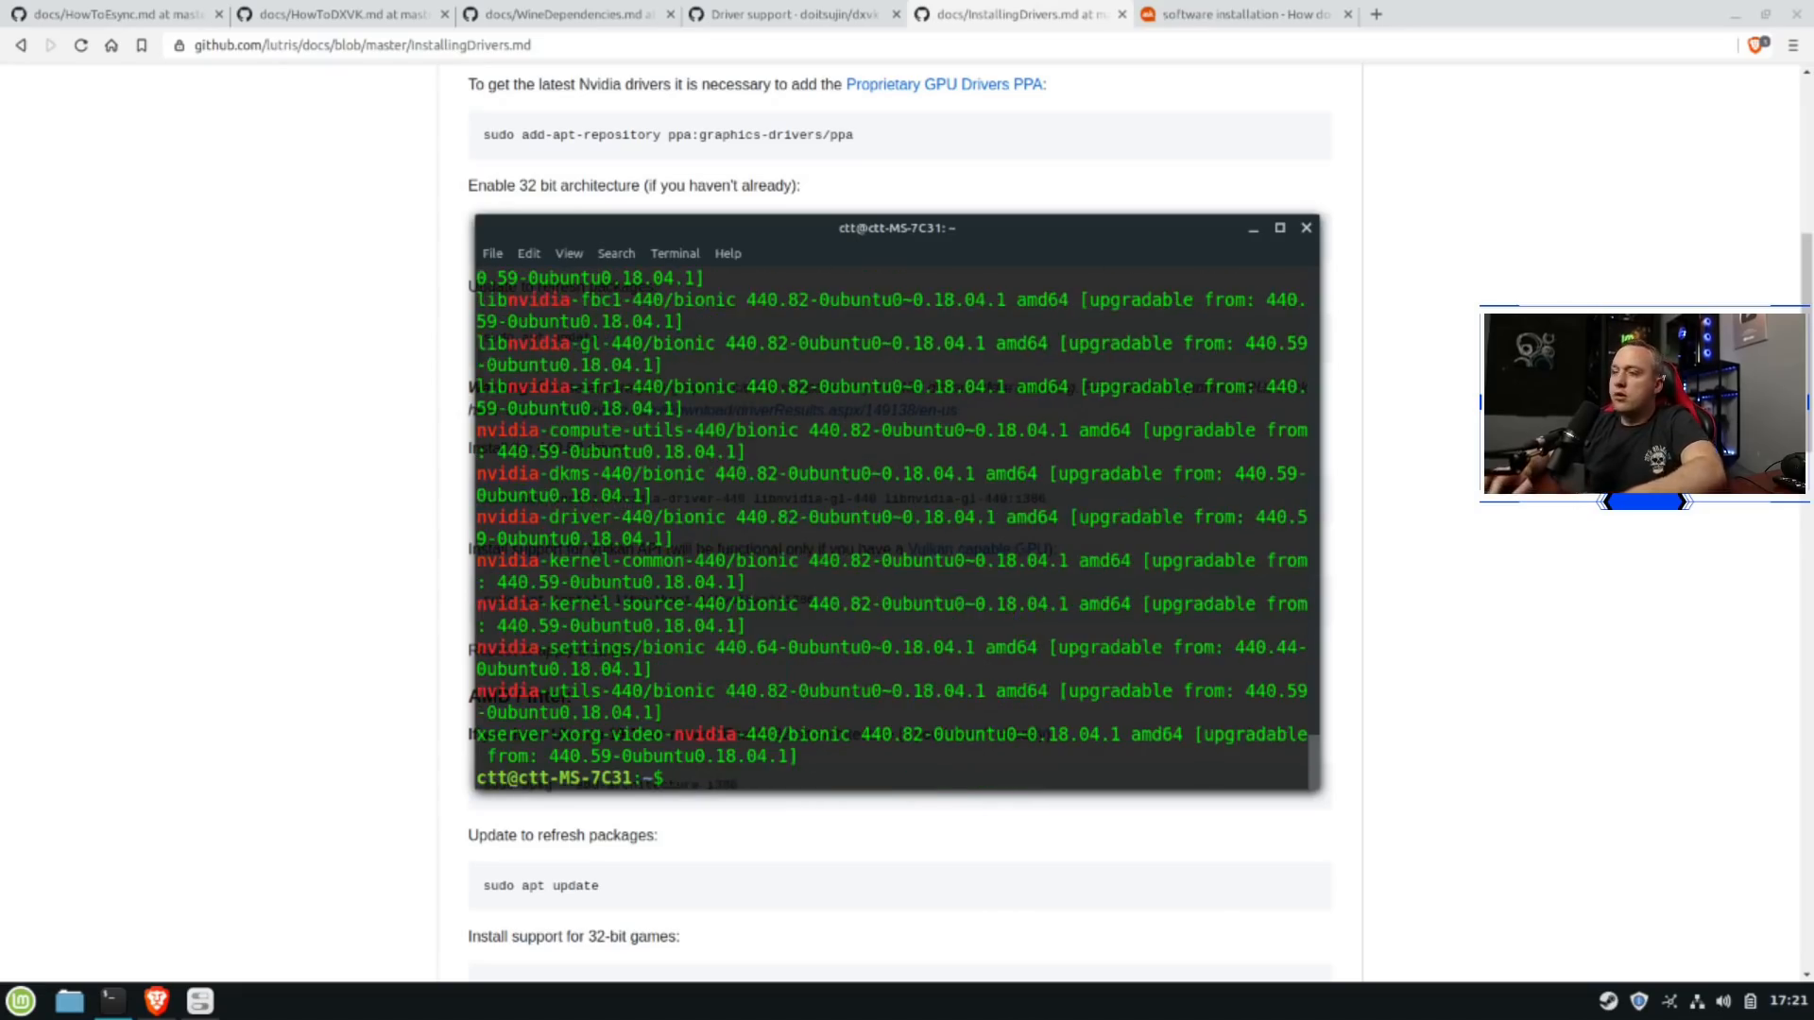
pyautogui.click(1279, 227)
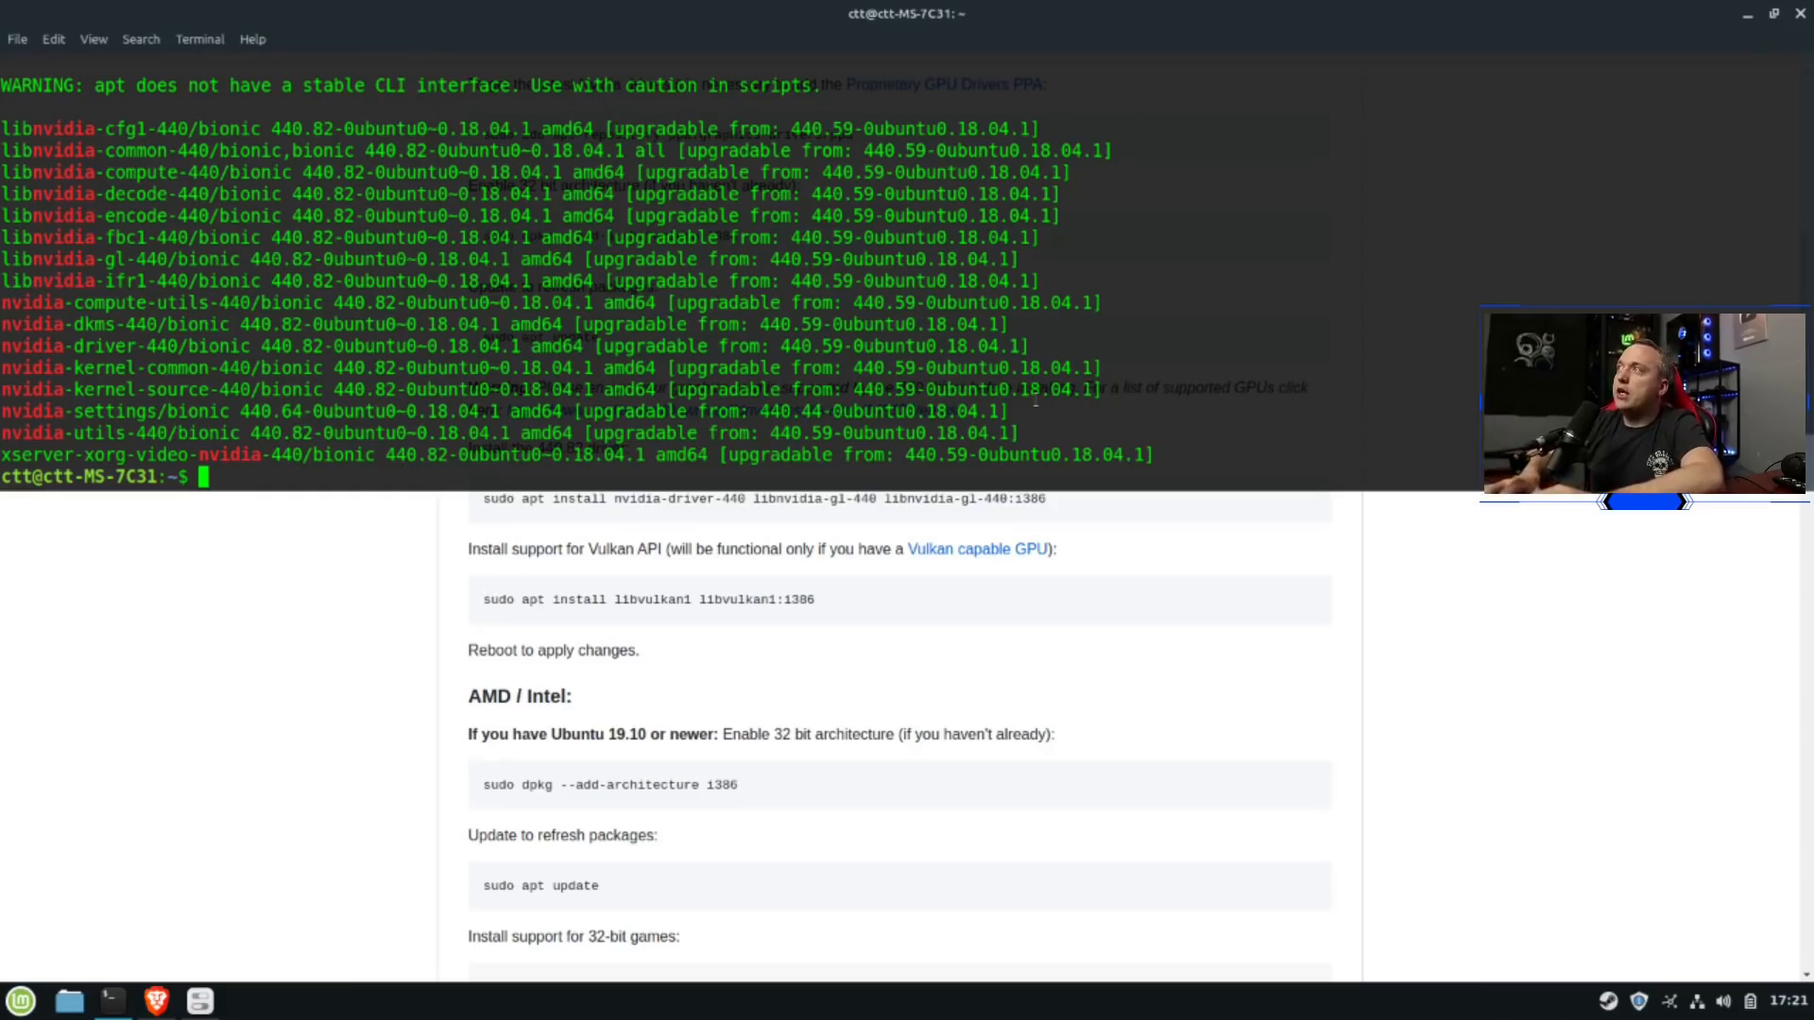
# Run sudo apt install libvulkan1 libvulkan1:i386, fetching 210 kB of packages
pyautogui.write('apt ins')
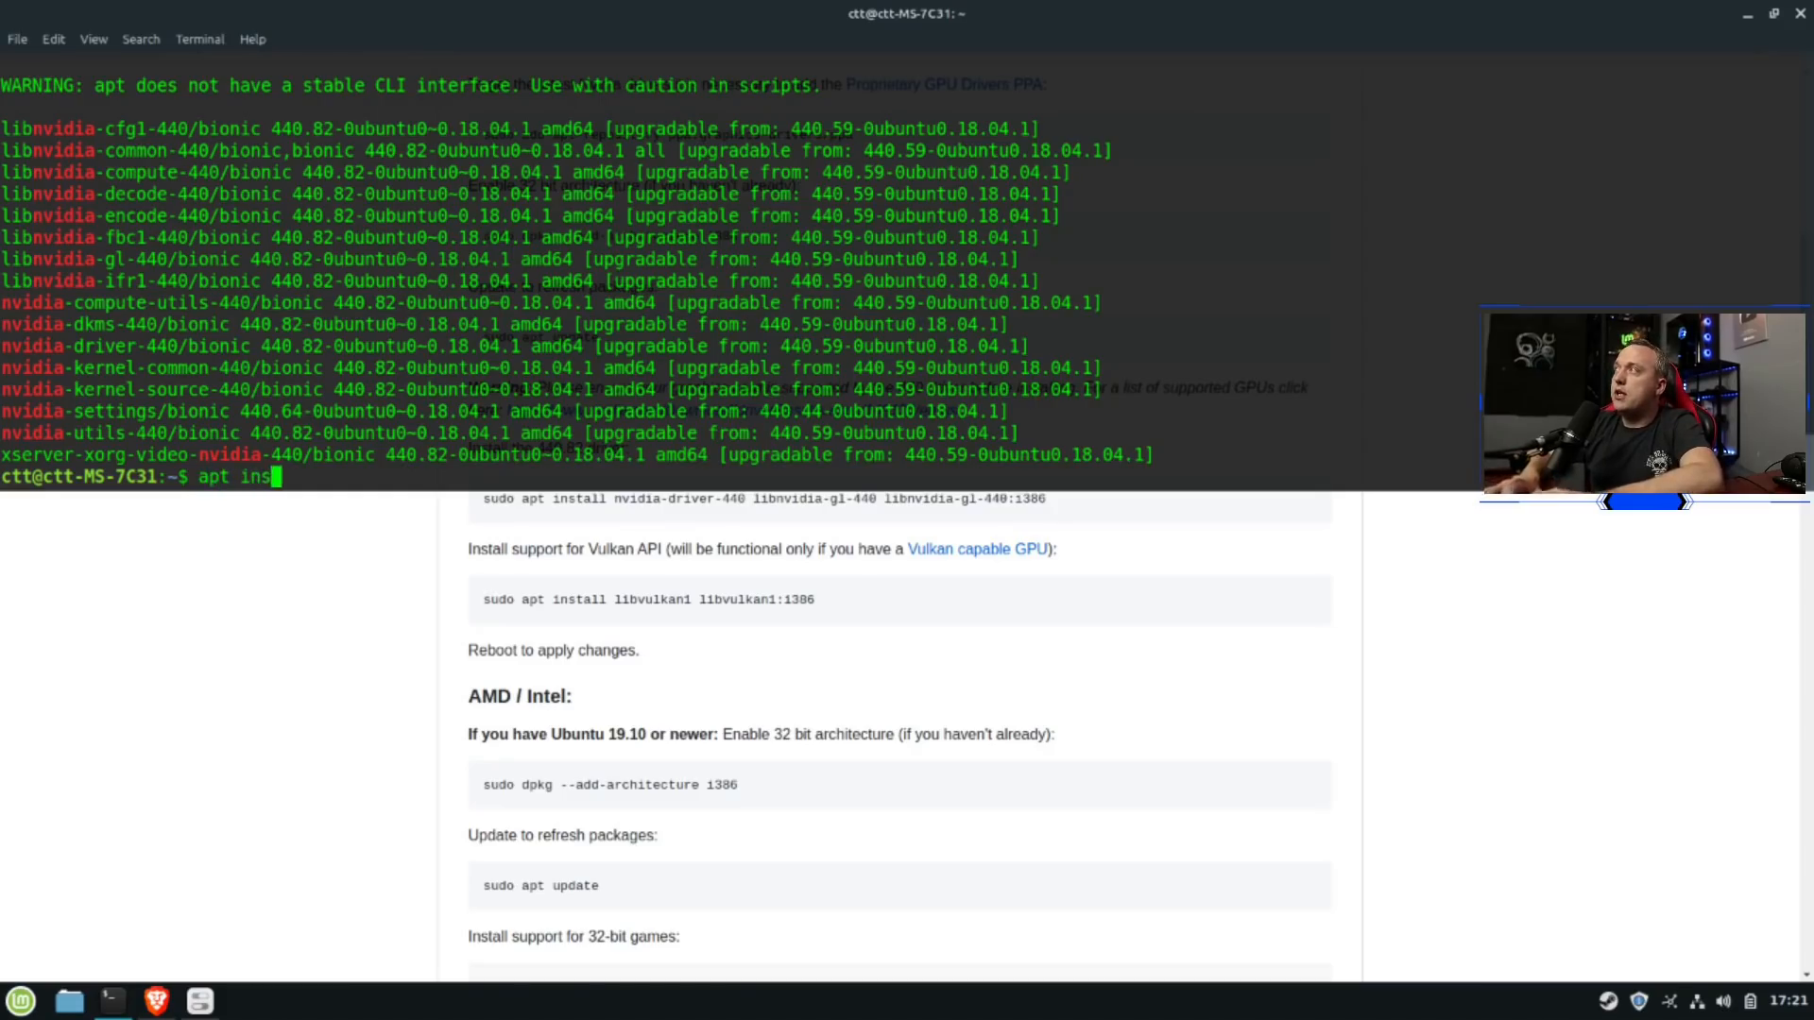
pyautogui.write('tall libvulkan1 libvulkan1:i386')
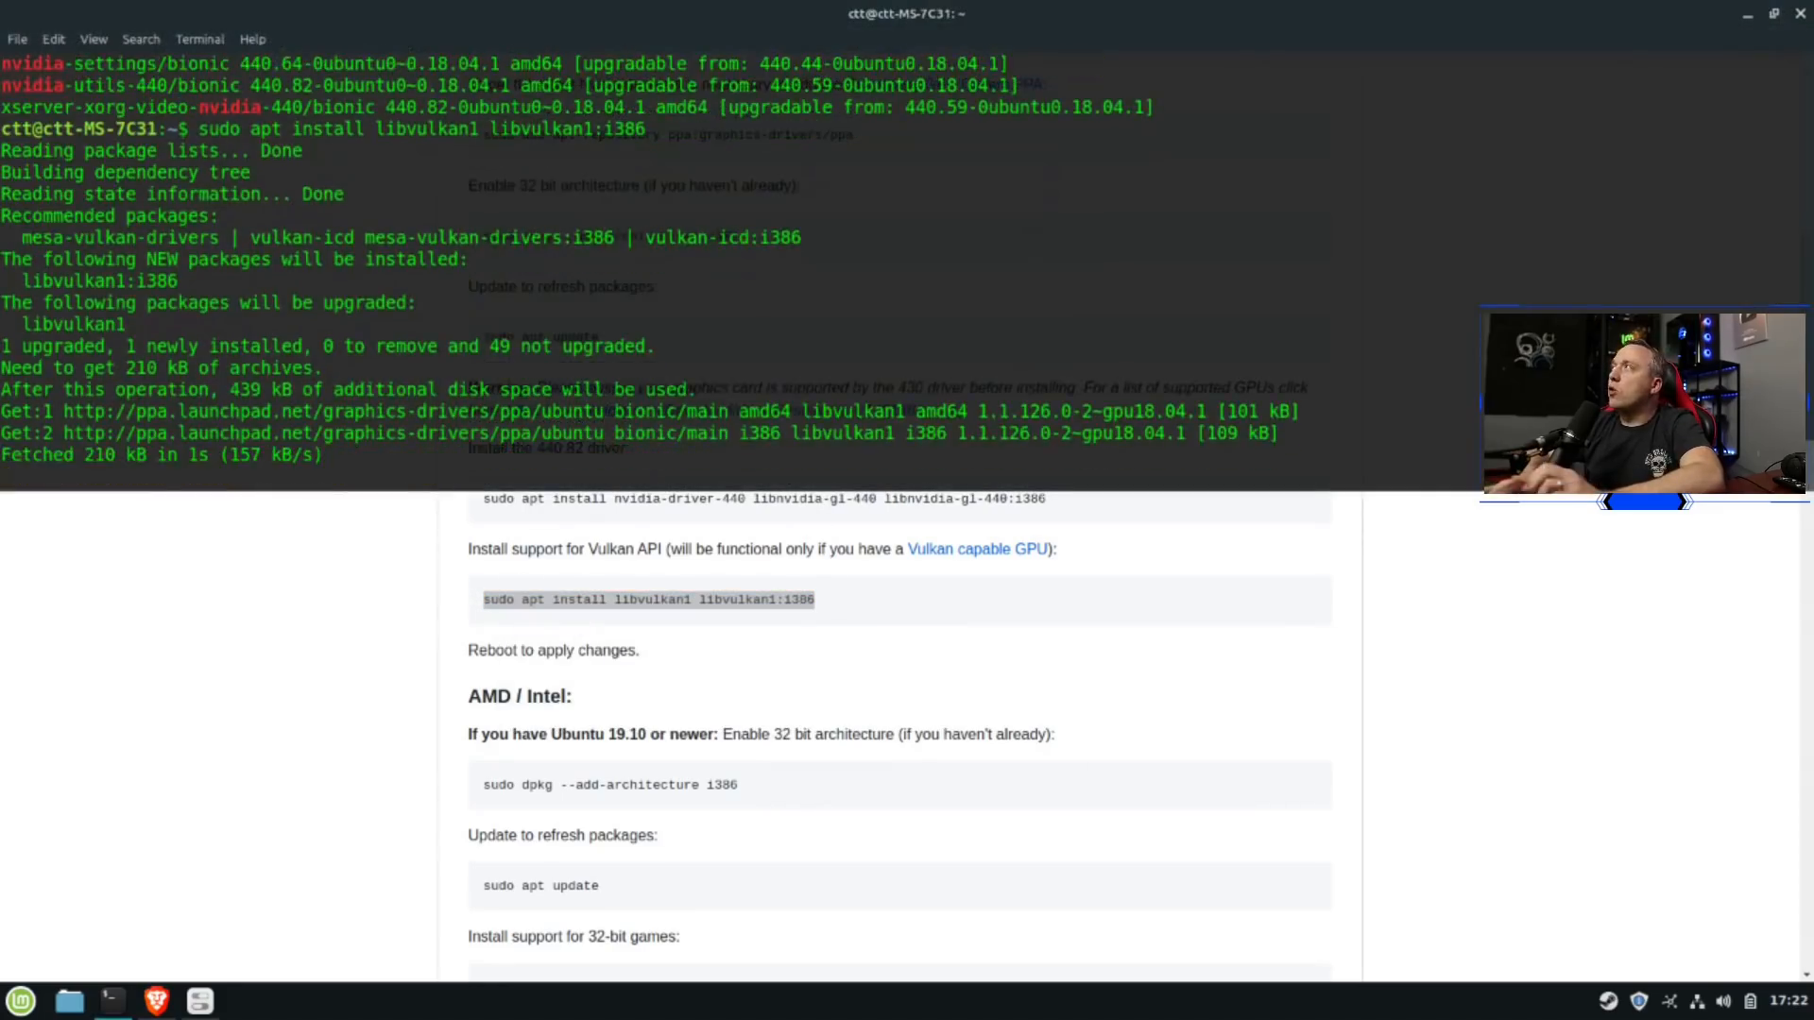
pyautogui.write('apt')
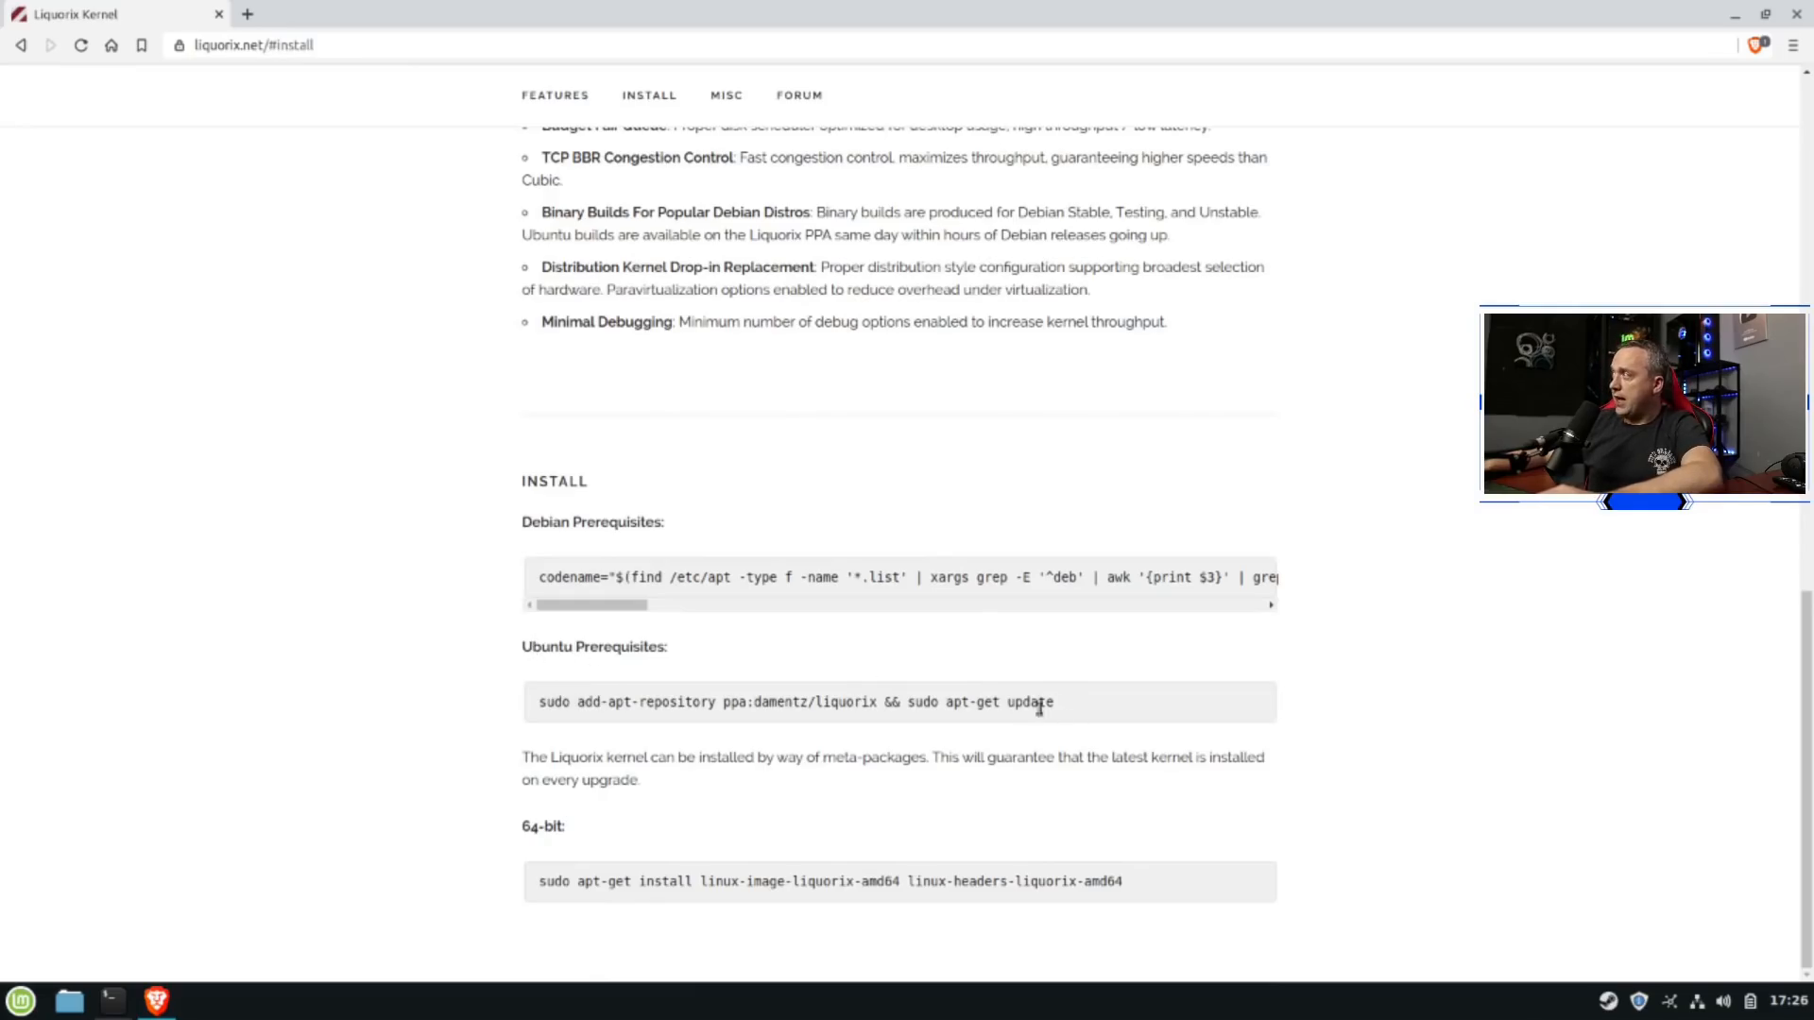
# Copy the Liquorix Ubuntu PPA command and the 64-bit kernel apt-get install command
pyautogui.rightClick(795, 701)
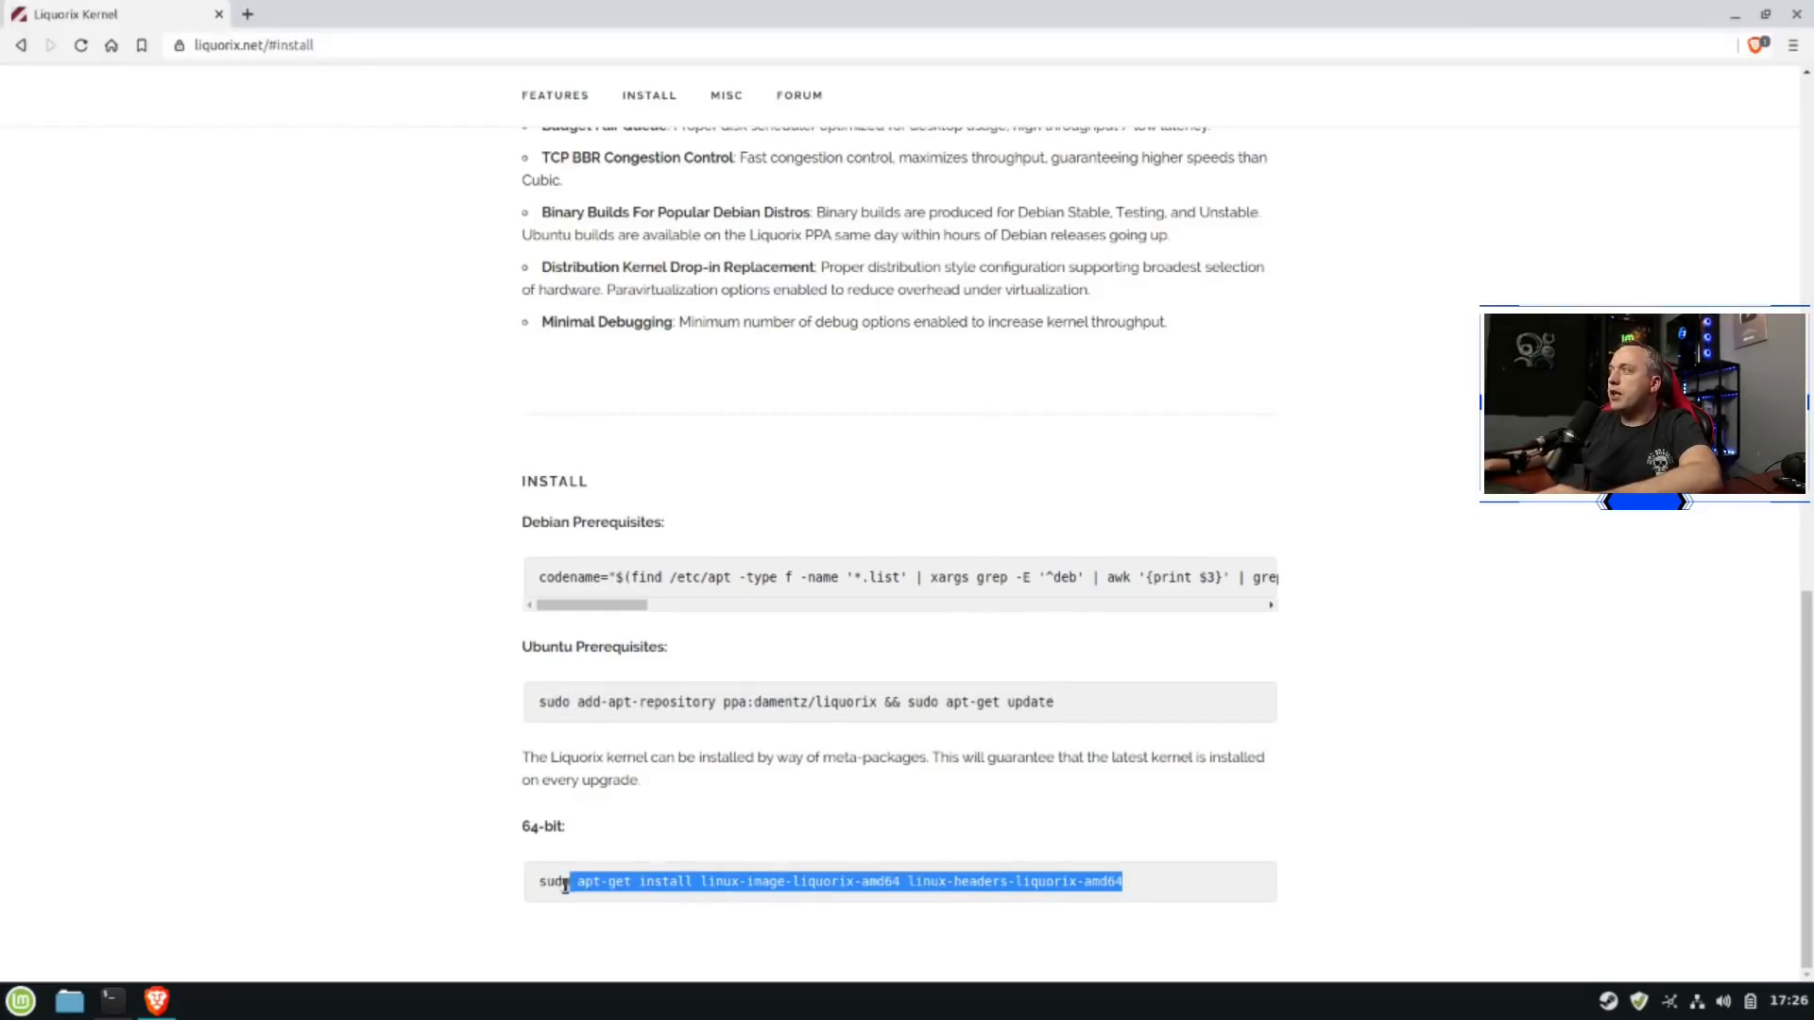
pyautogui.rightClick(845, 881)
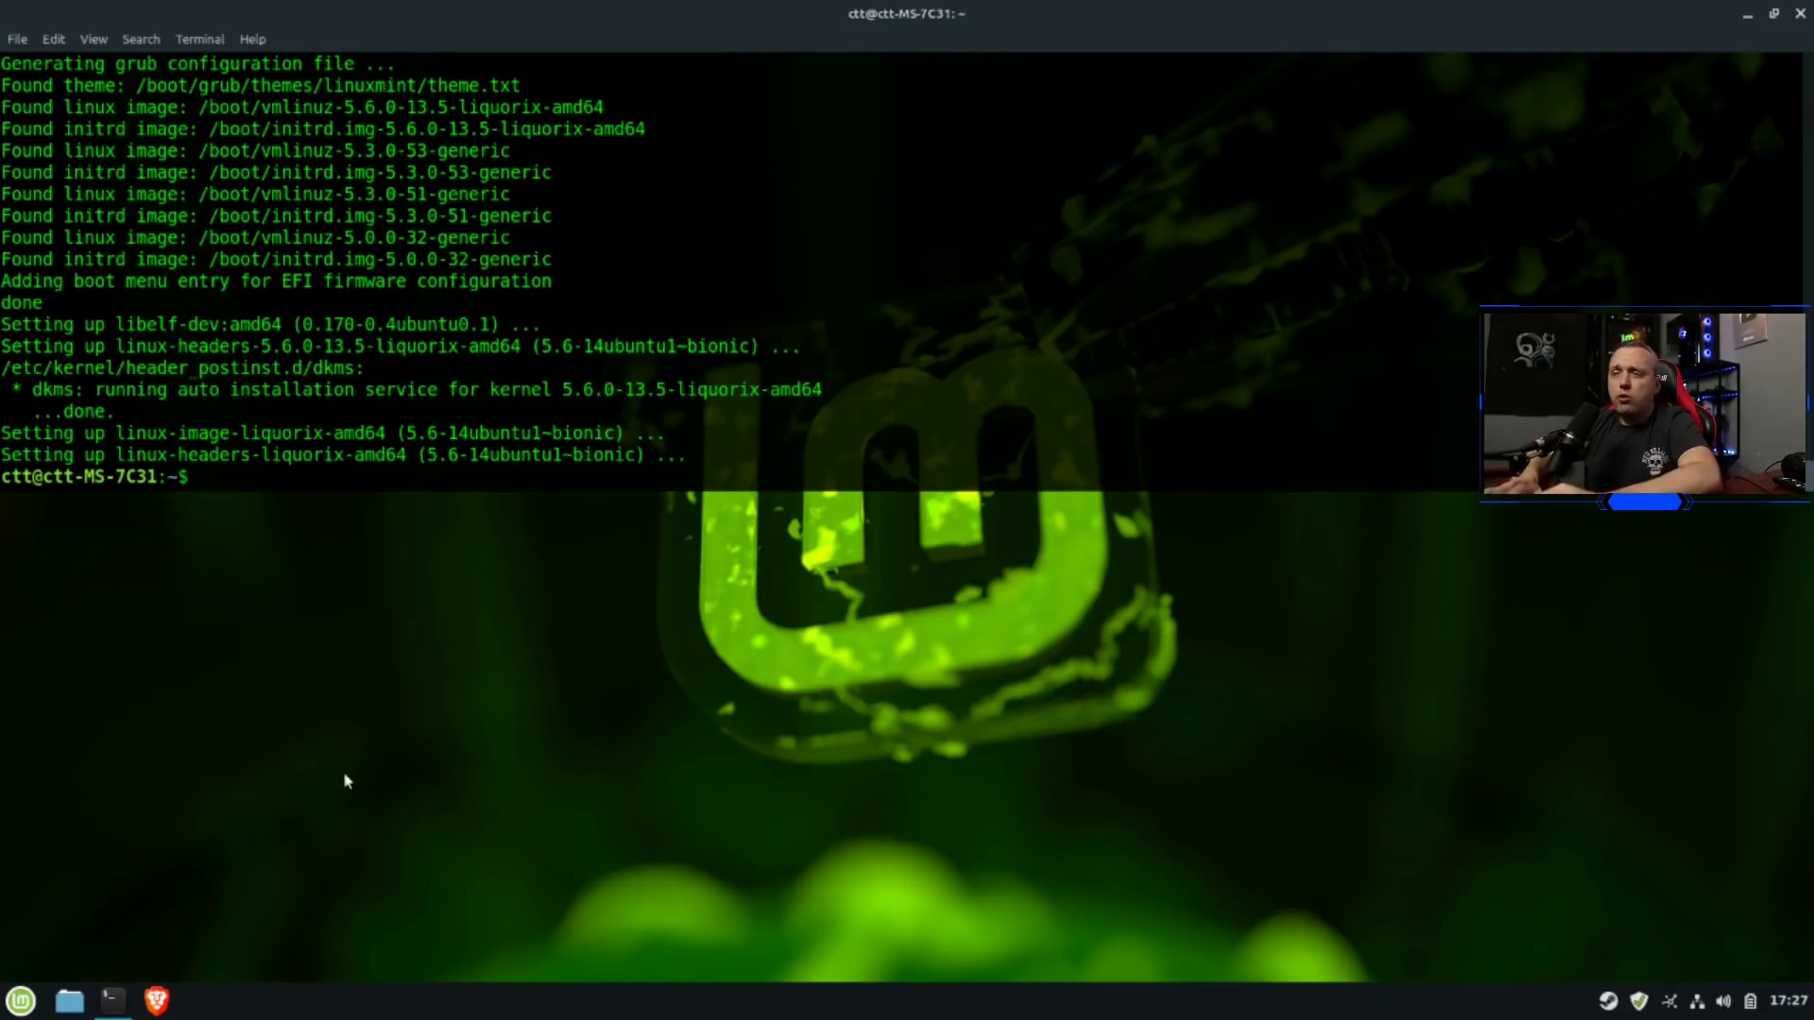
# Begin the sudo reboot command after the Liquorix 5.6.0-13.5 kernel installs
pyautogui.write('sudo')
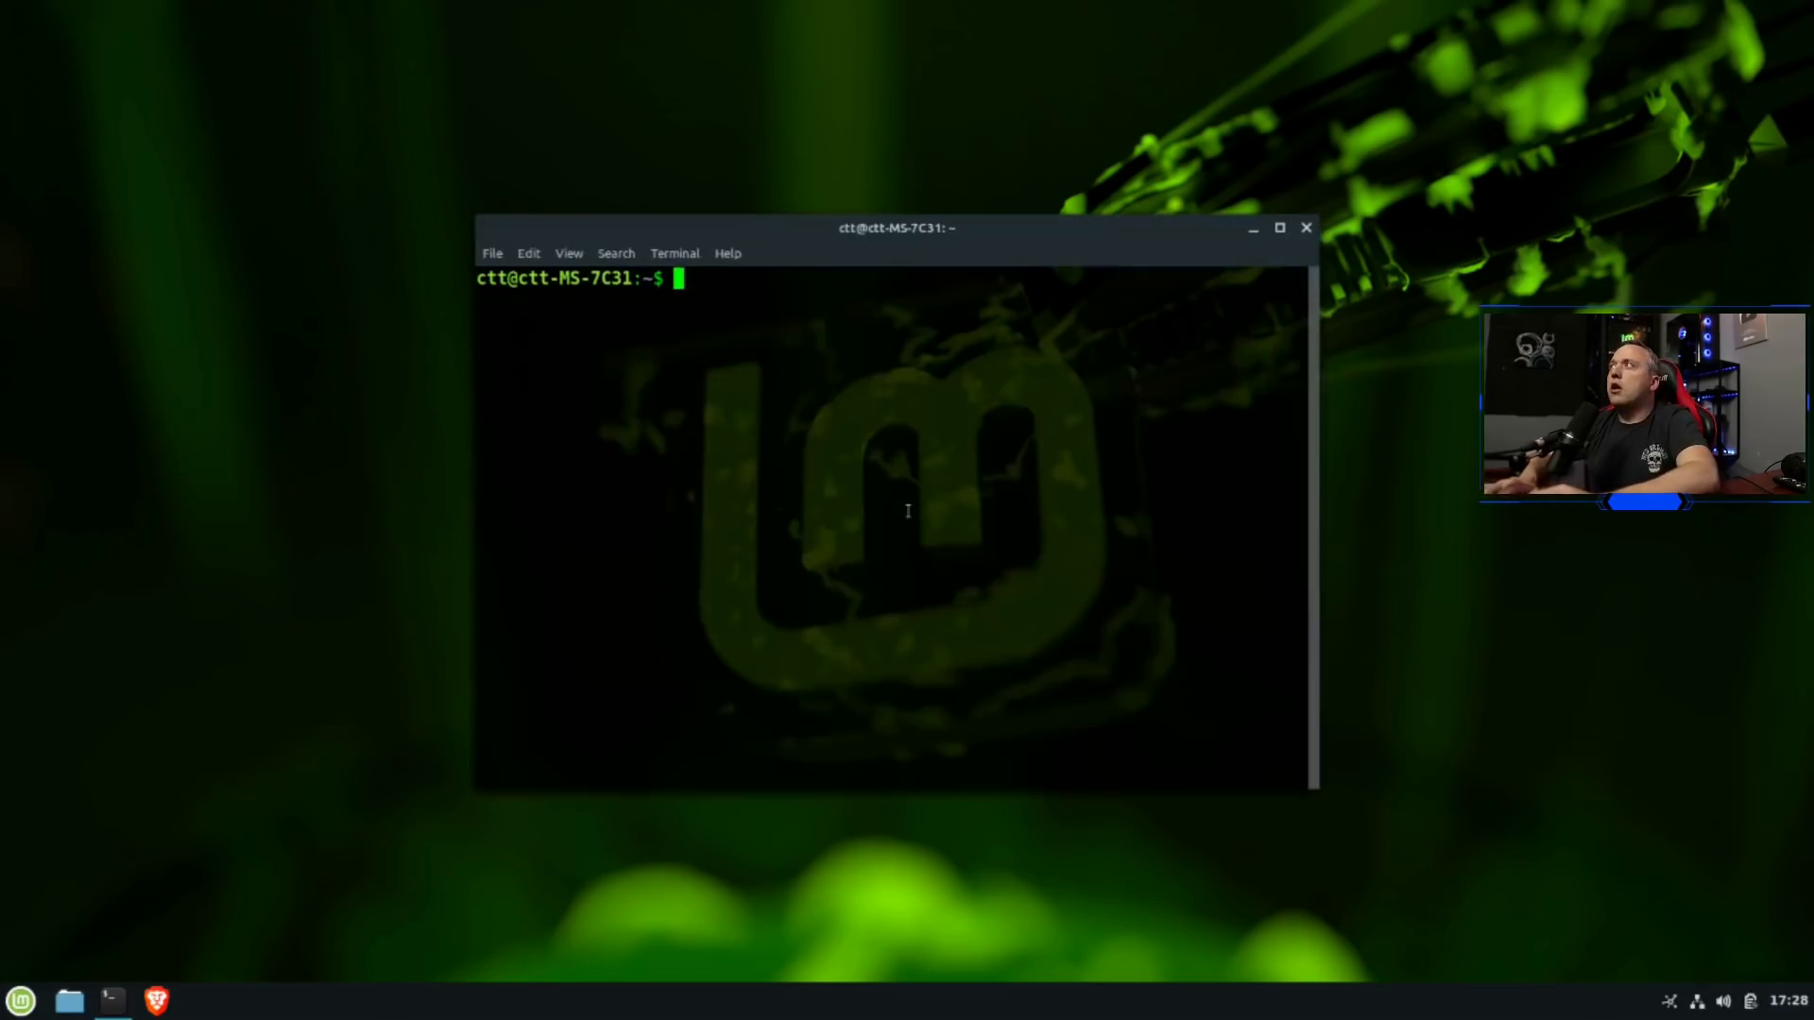
# Run neofetch in a maximized terminal, confirming kernel 5.6.0-13.5-liquorix-amd64 on Linux Mint 19.3
pyautogui.click(1279, 229)
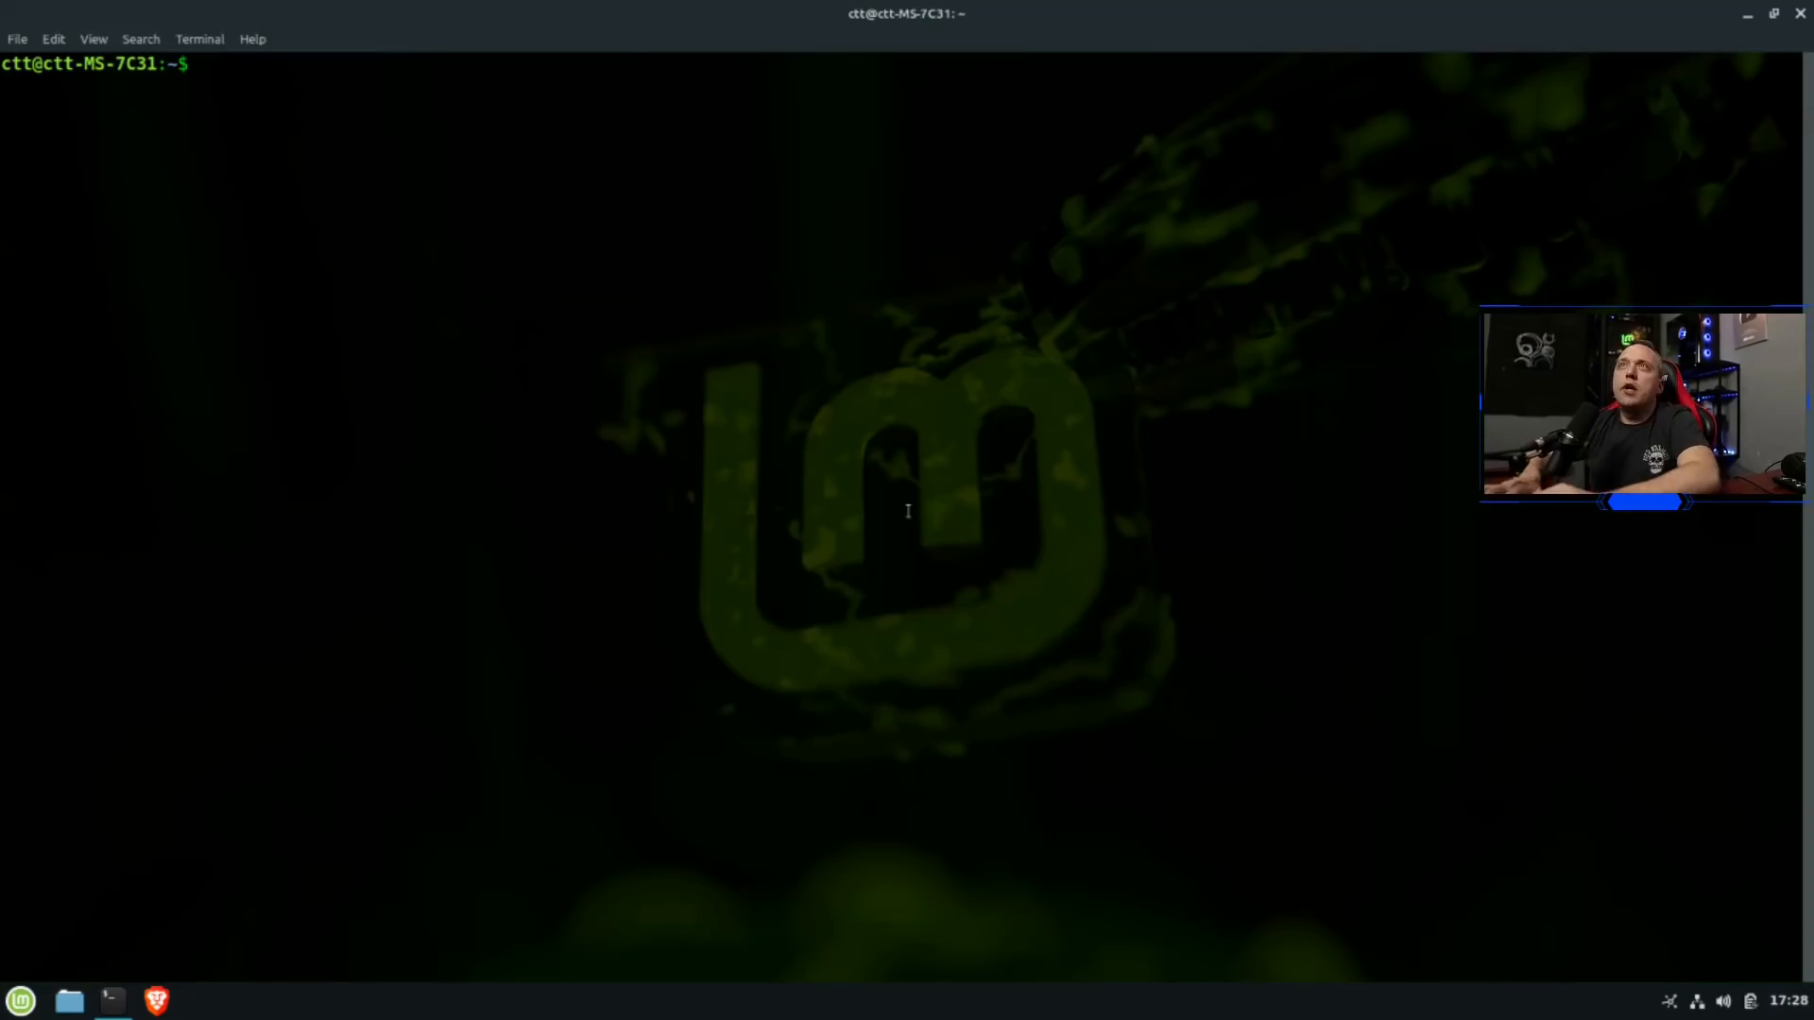
pyautogui.write('neofetch')
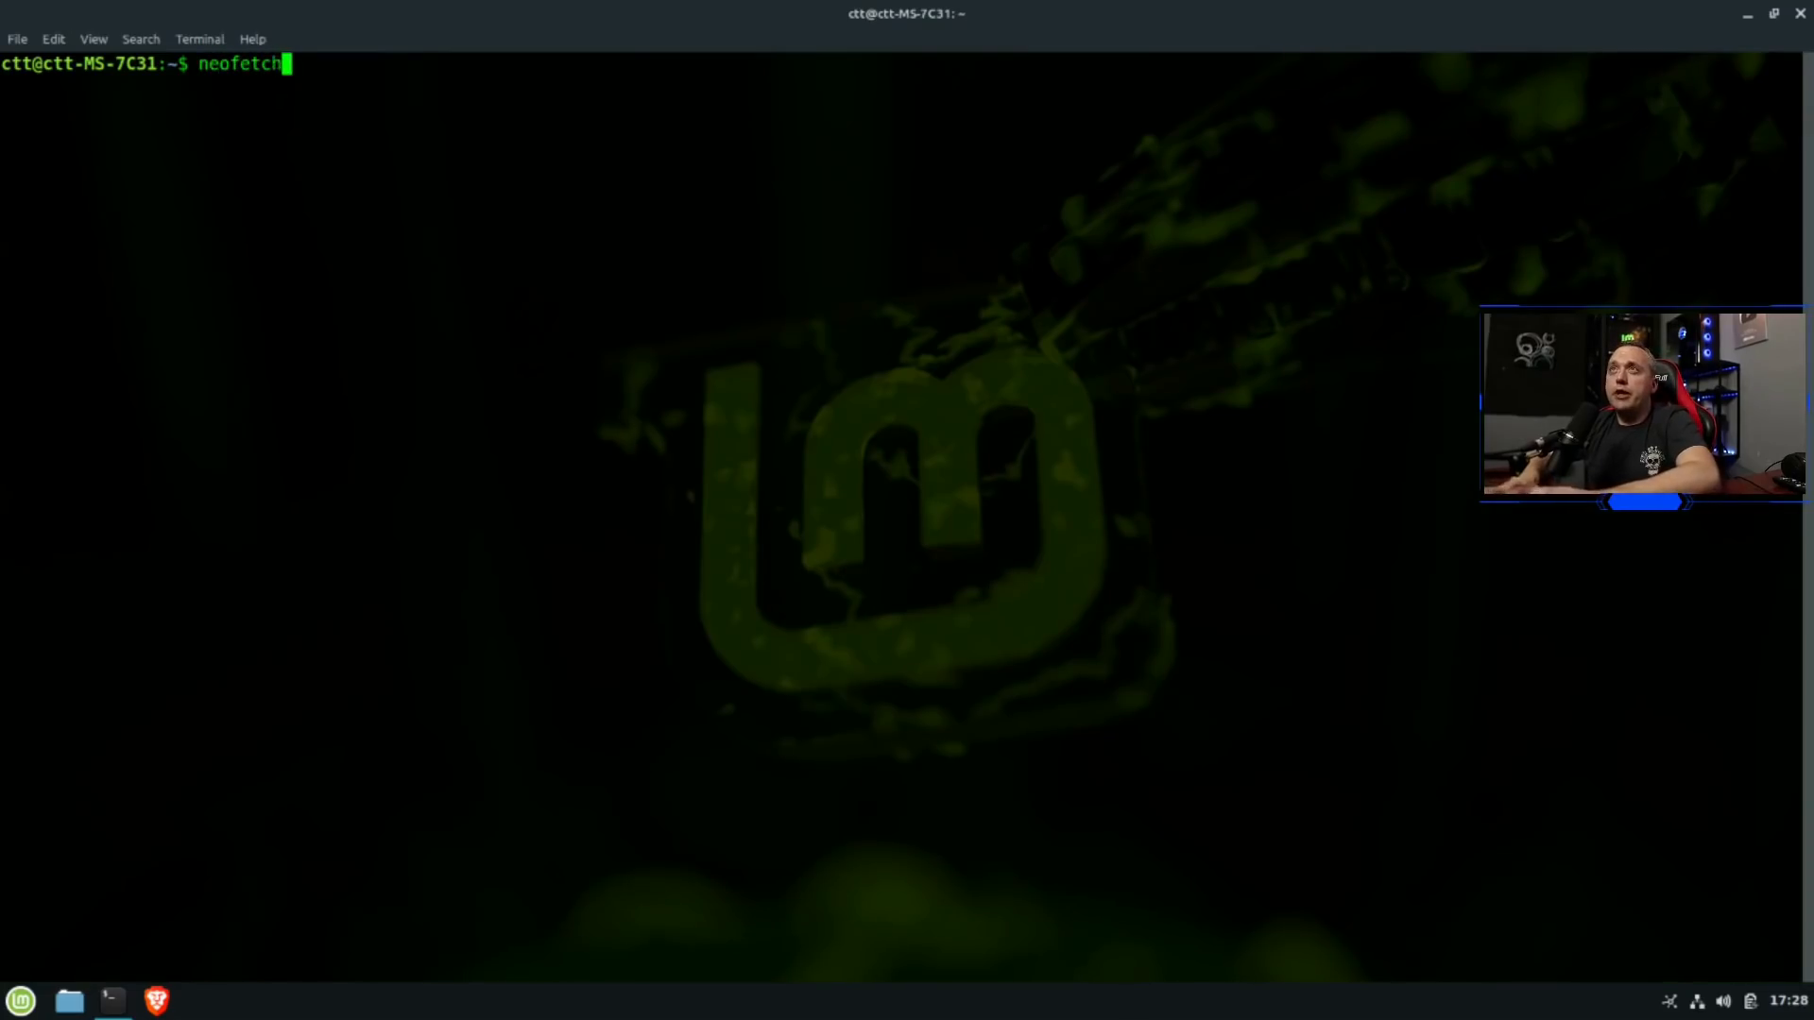
pyautogui.press('Return')
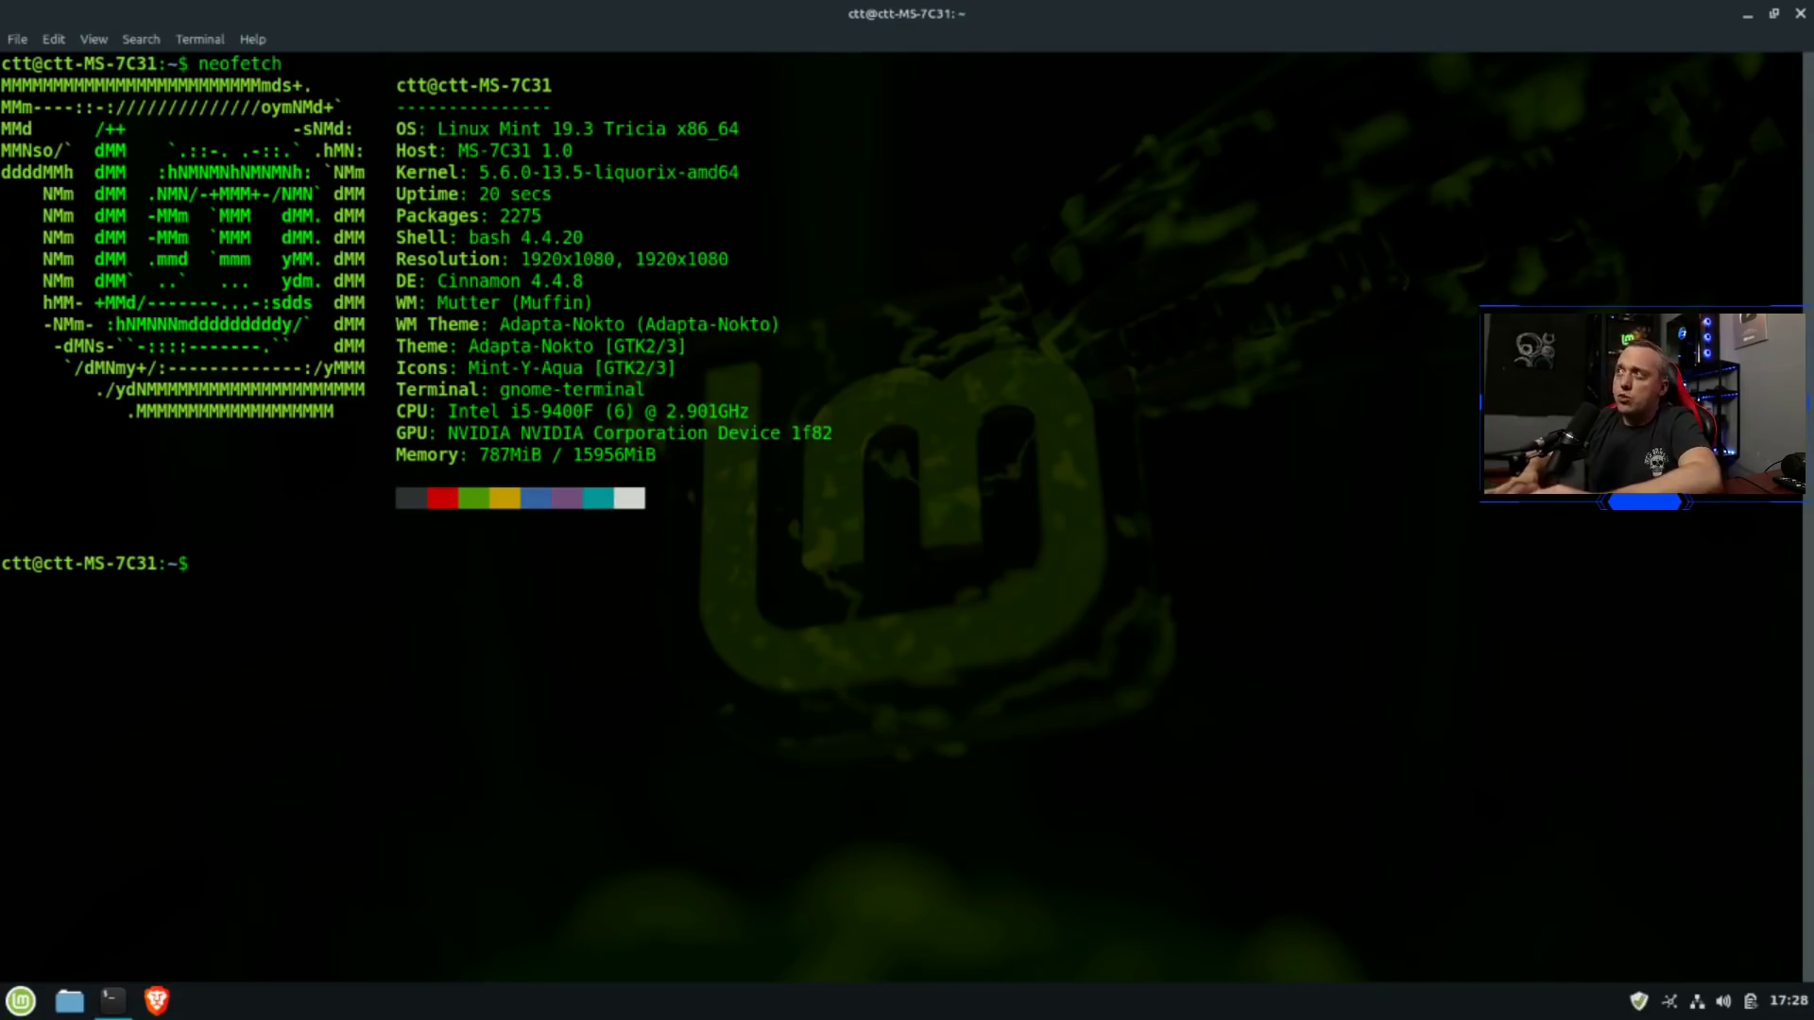
pyautogui.write('!u')
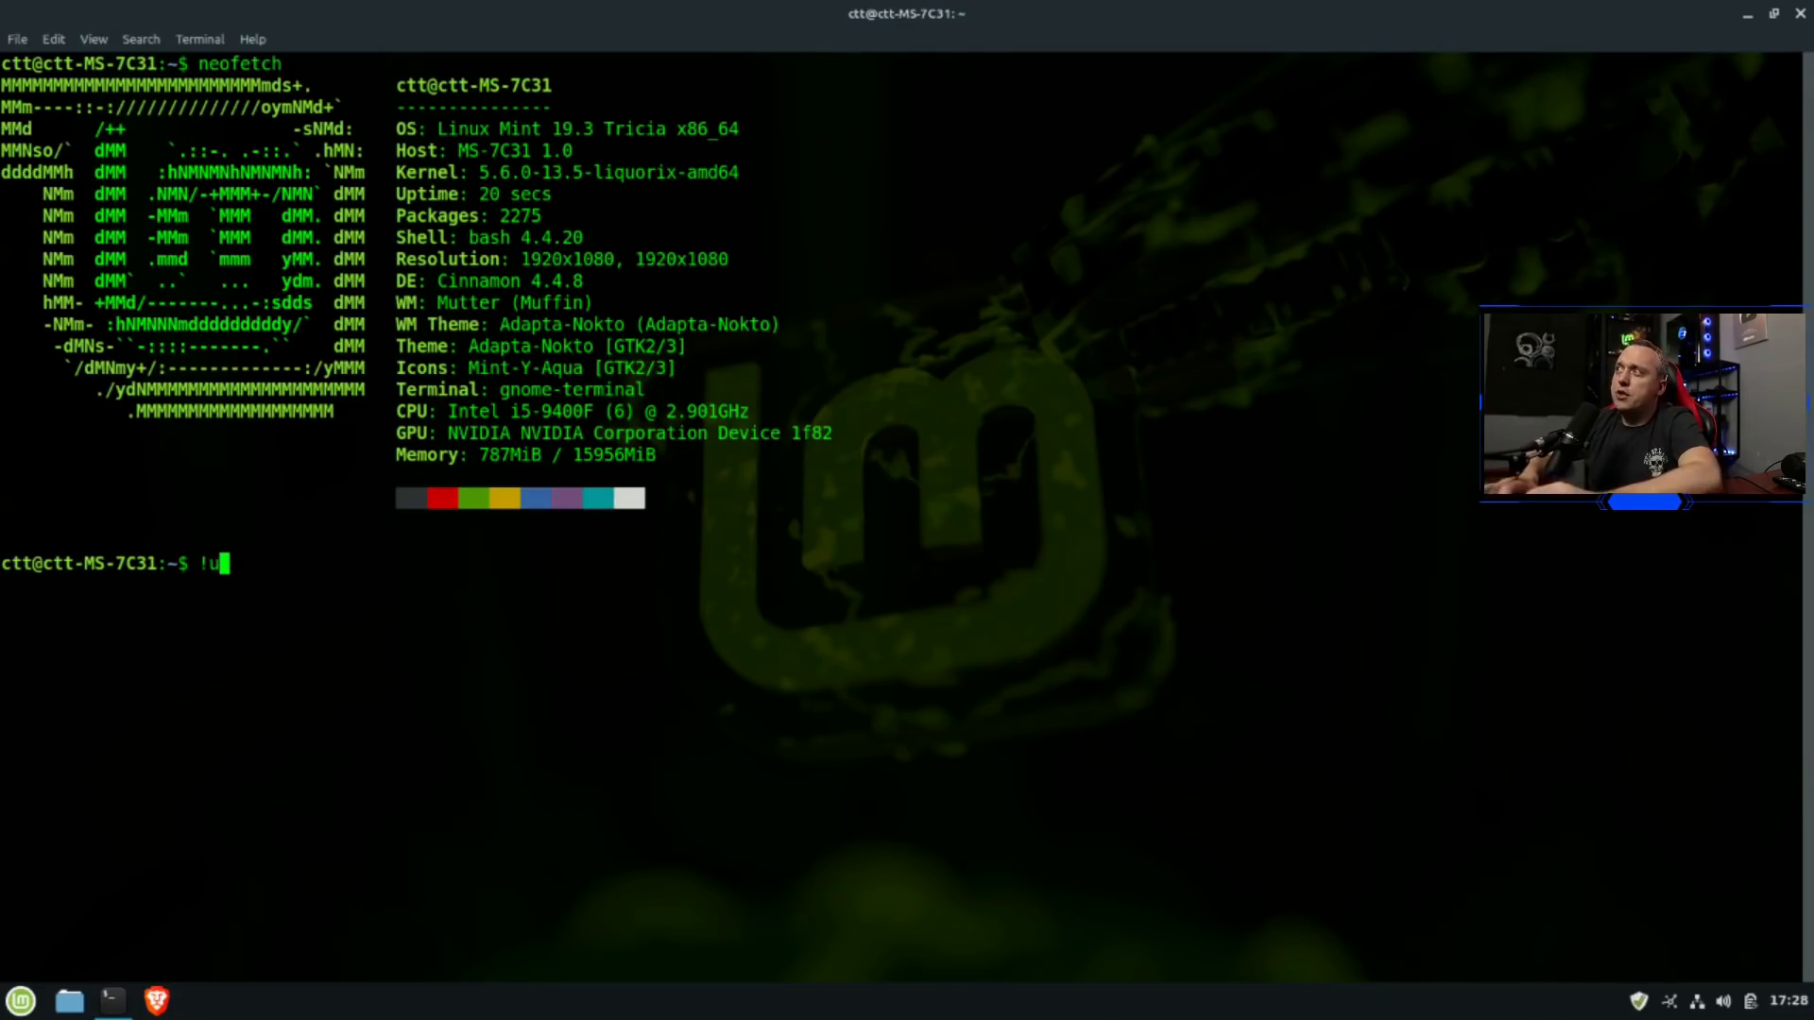